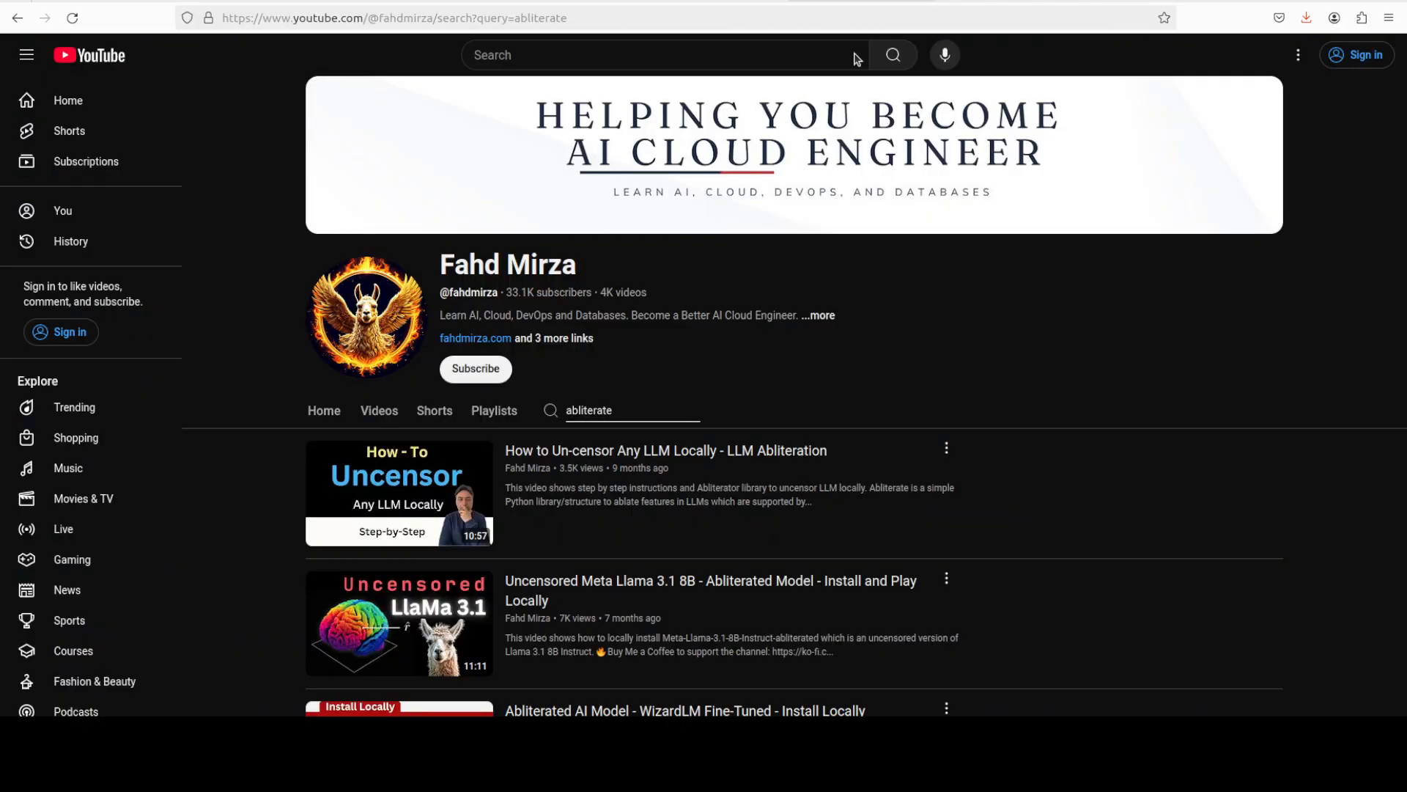
mouse_move(1087, 297)
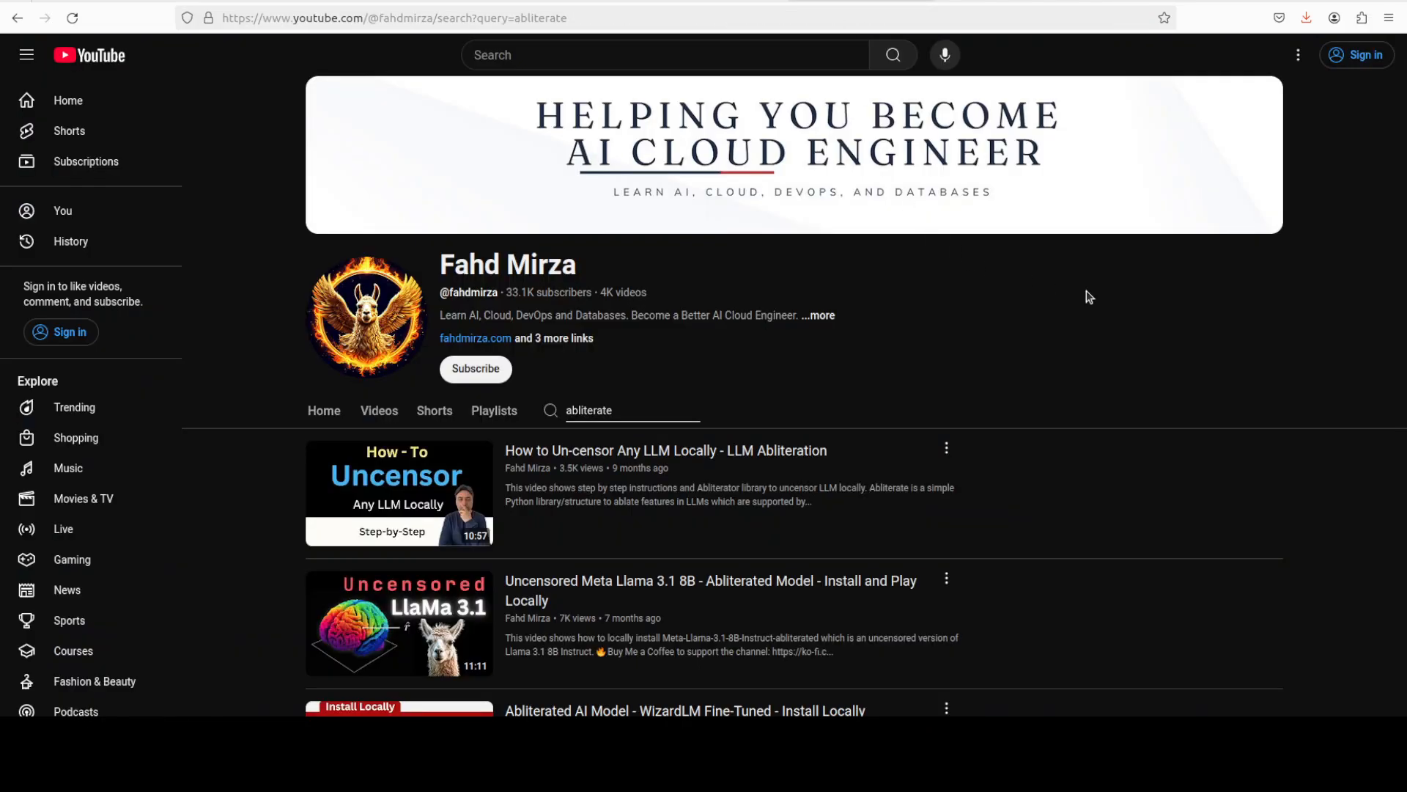
- Scroll the results, then enter the nvidia-smi and ollama list commands in Terminal
scroll(down, 3)
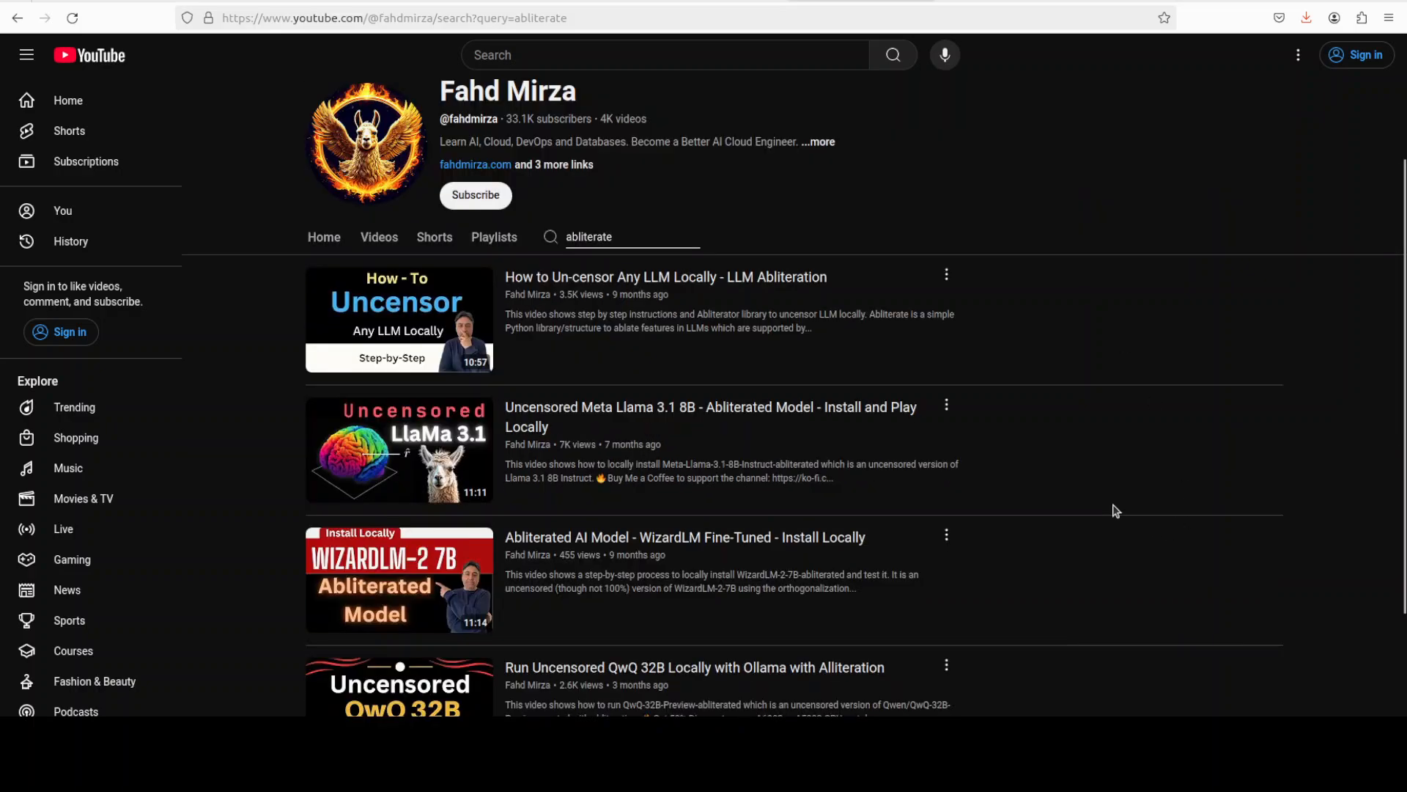
mouse_move(1112, 380)
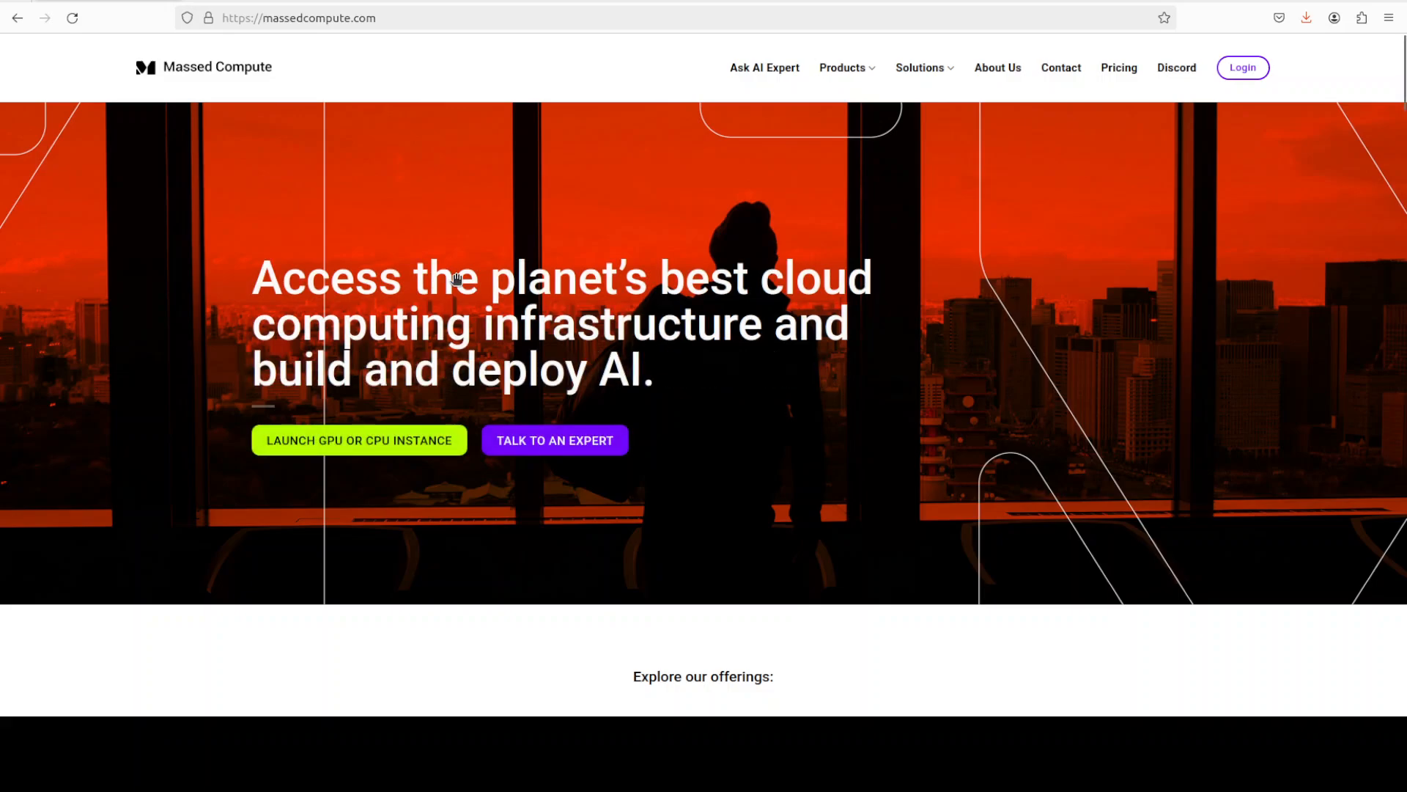
mouse_move(102, 204)
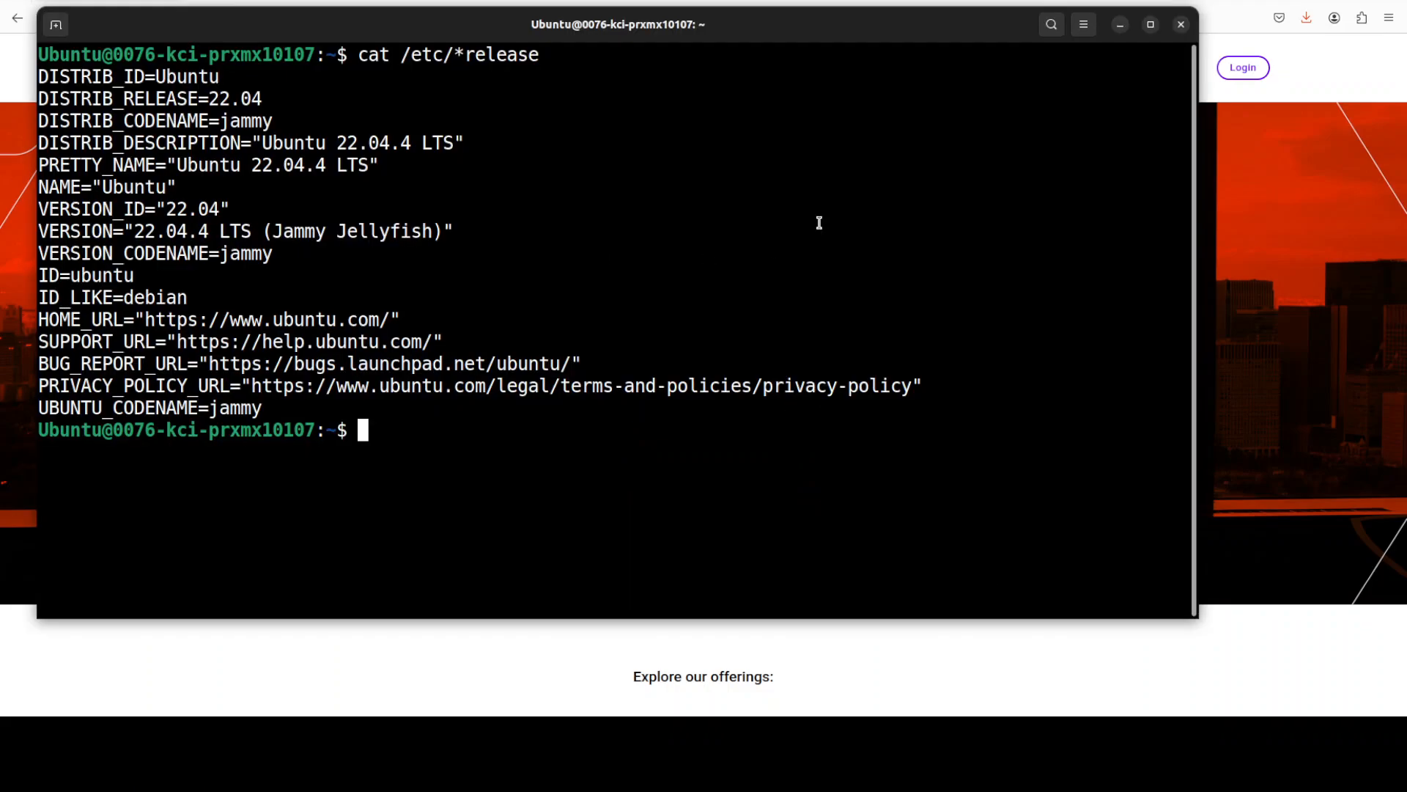
text(nvidia-smi)
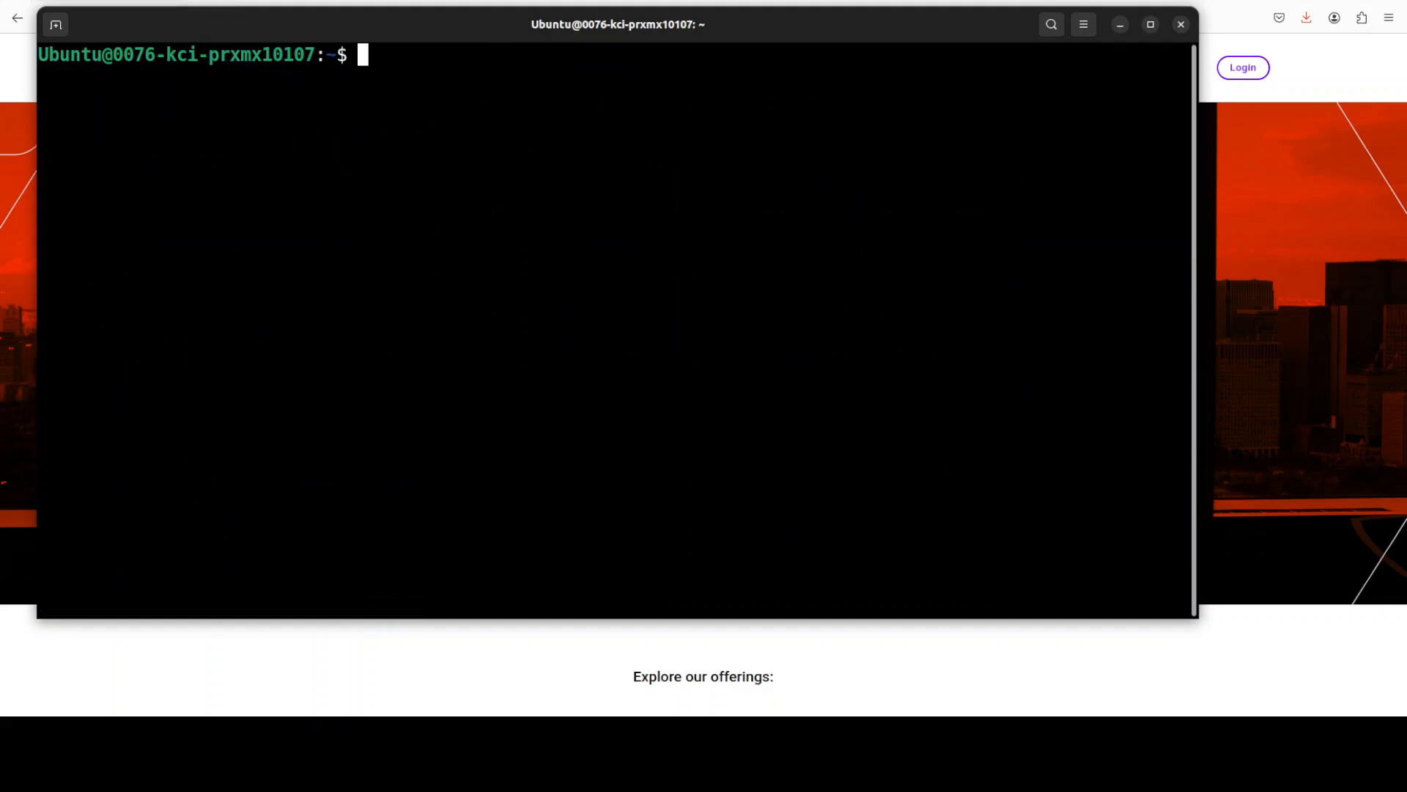
text(ollama list)
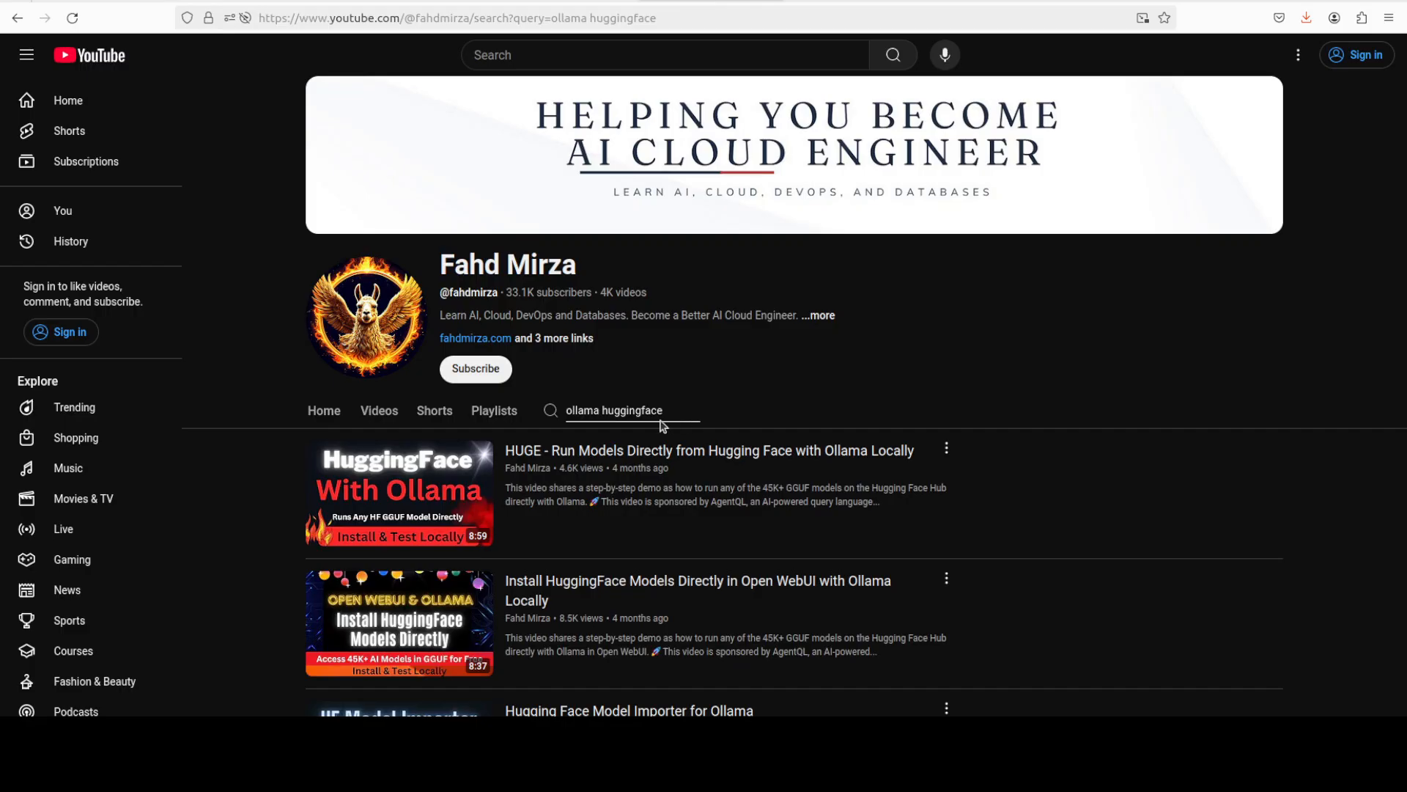
mouse_move(514, 449)
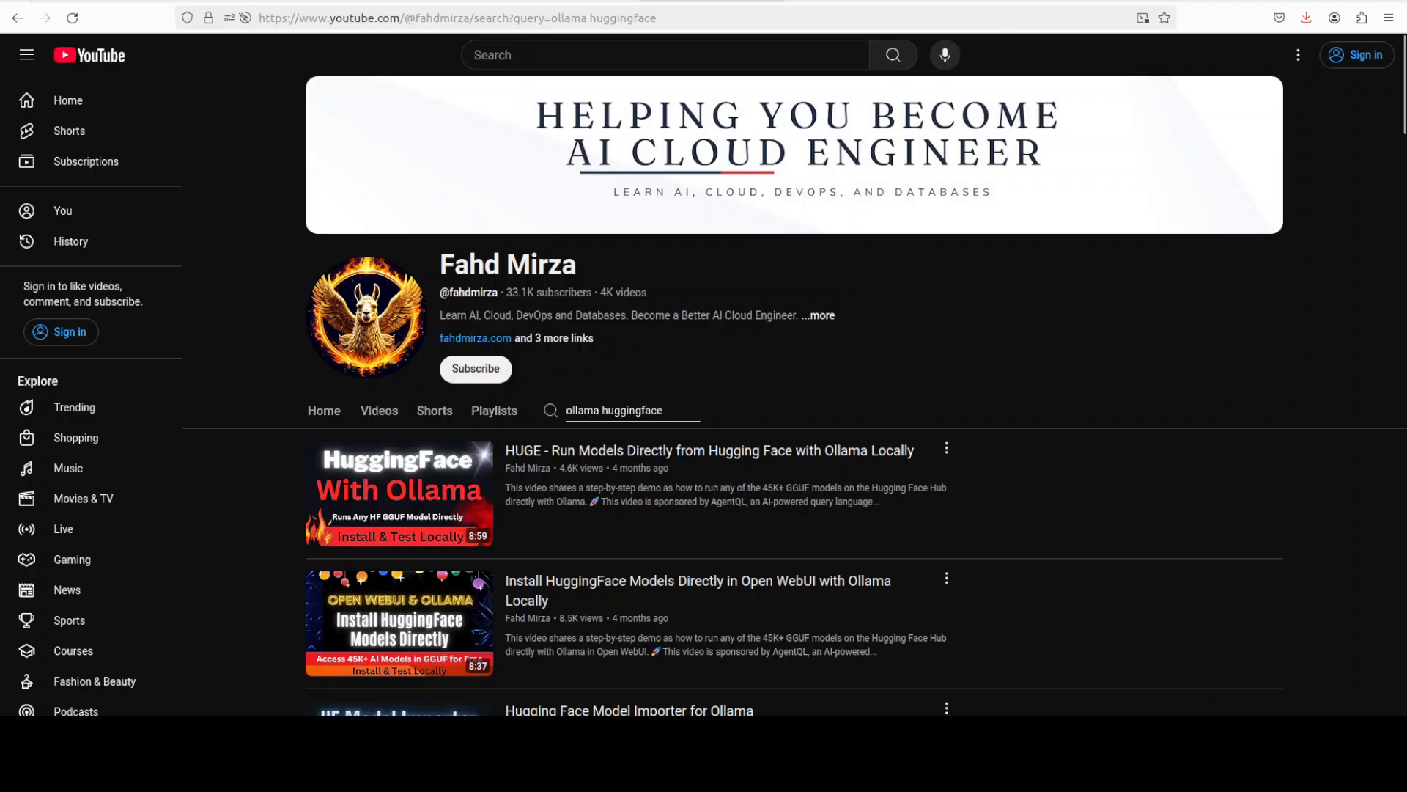
mouse_move(801, 520)
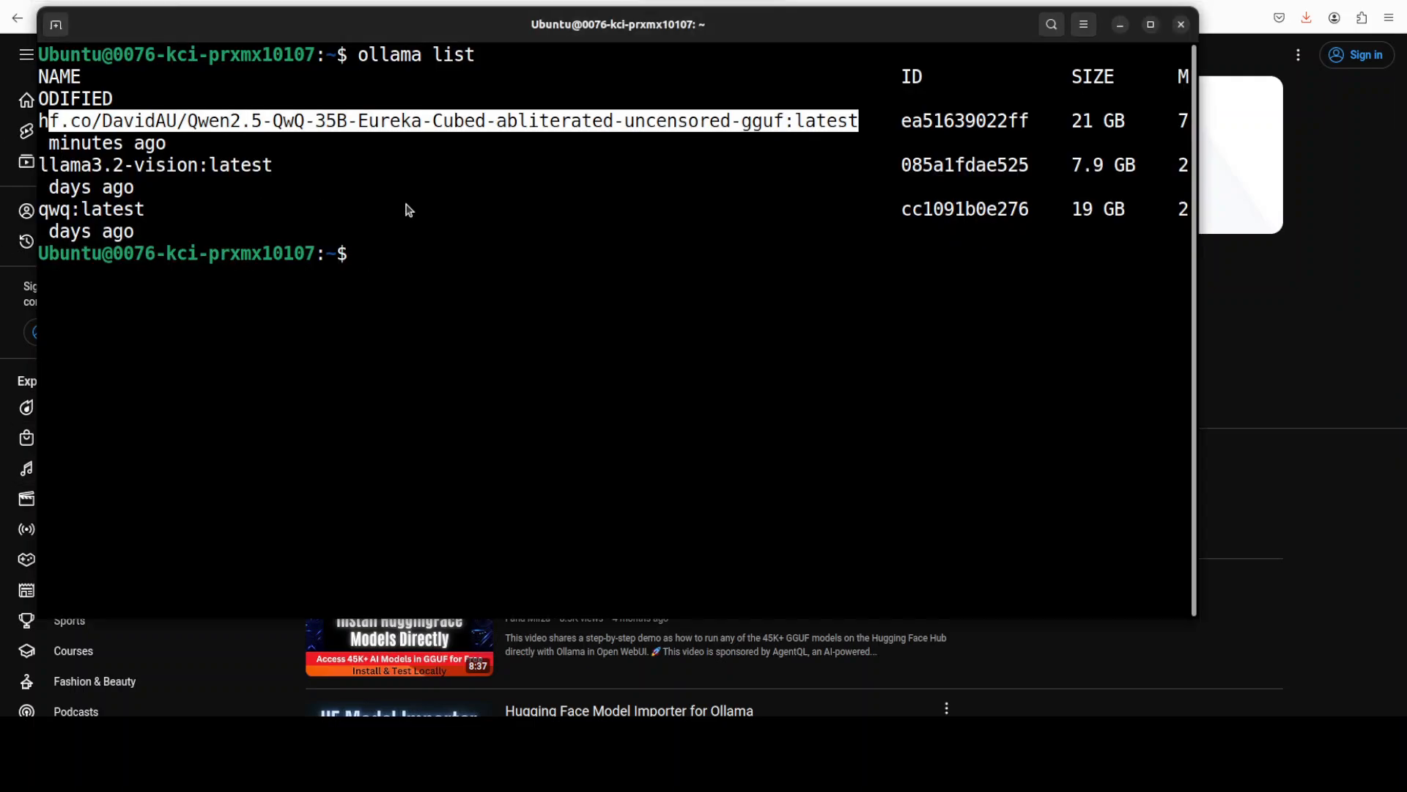
- Run nvidia-smi to show the RTX A6000 GPU status
text(nvidia-smi)
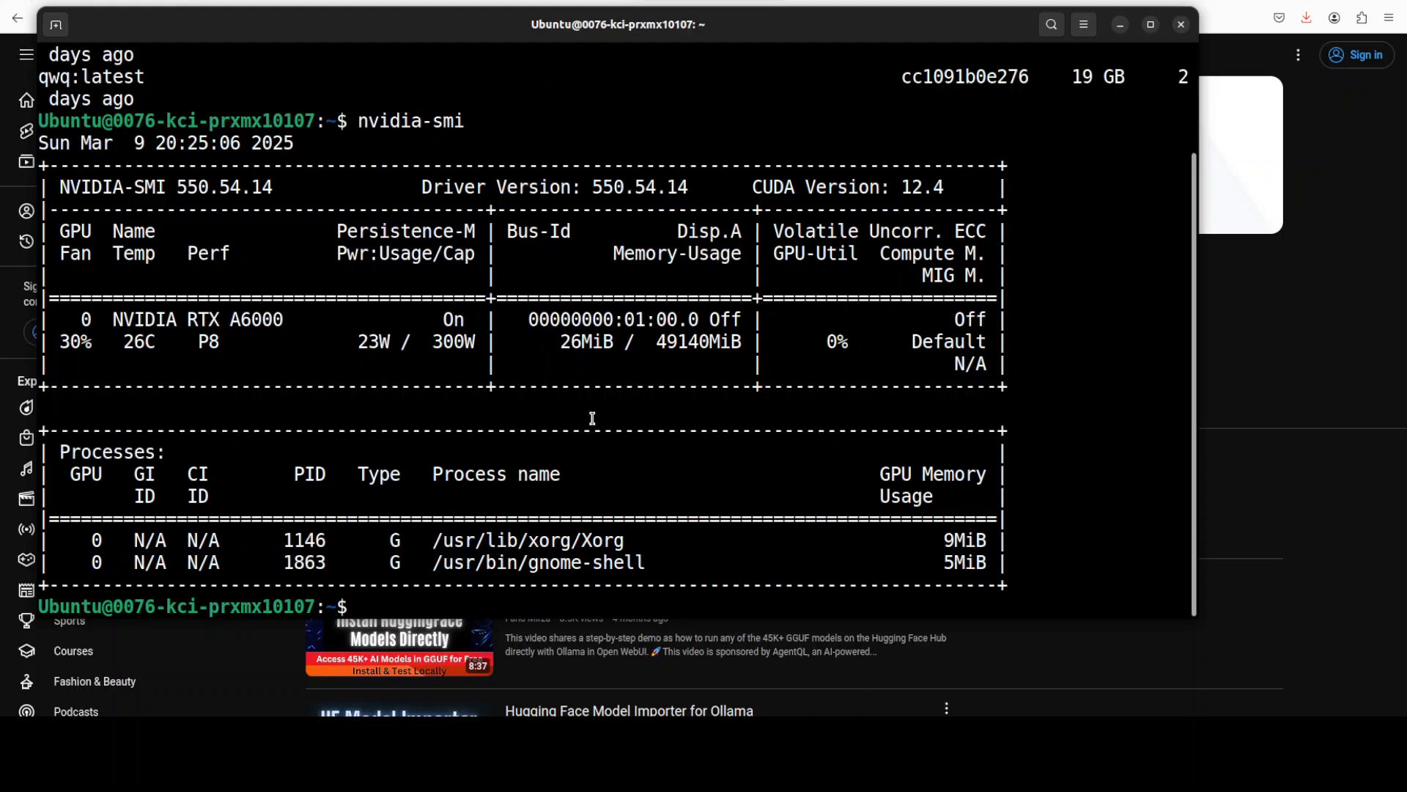
mouse_move(640, 403)
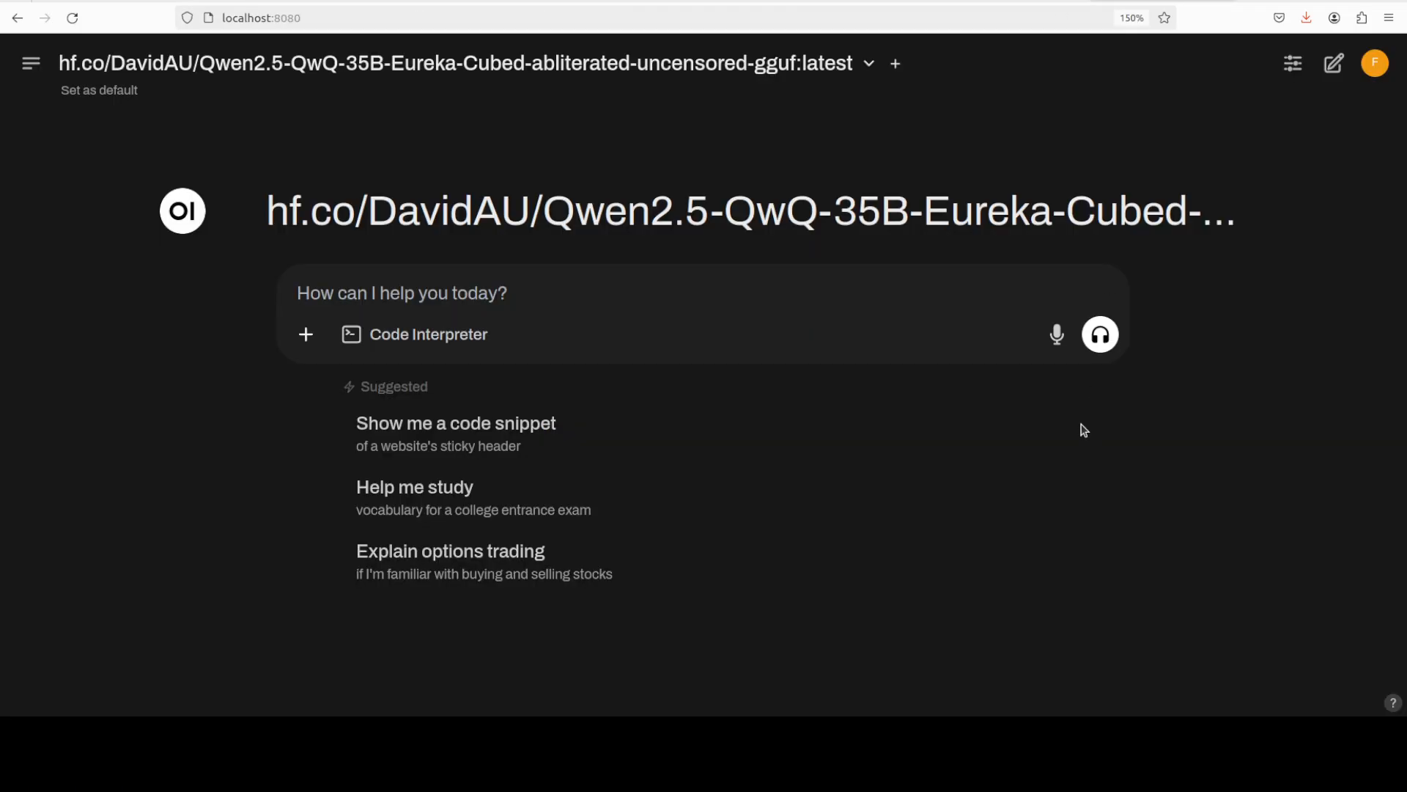
mouse_move(903, 421)
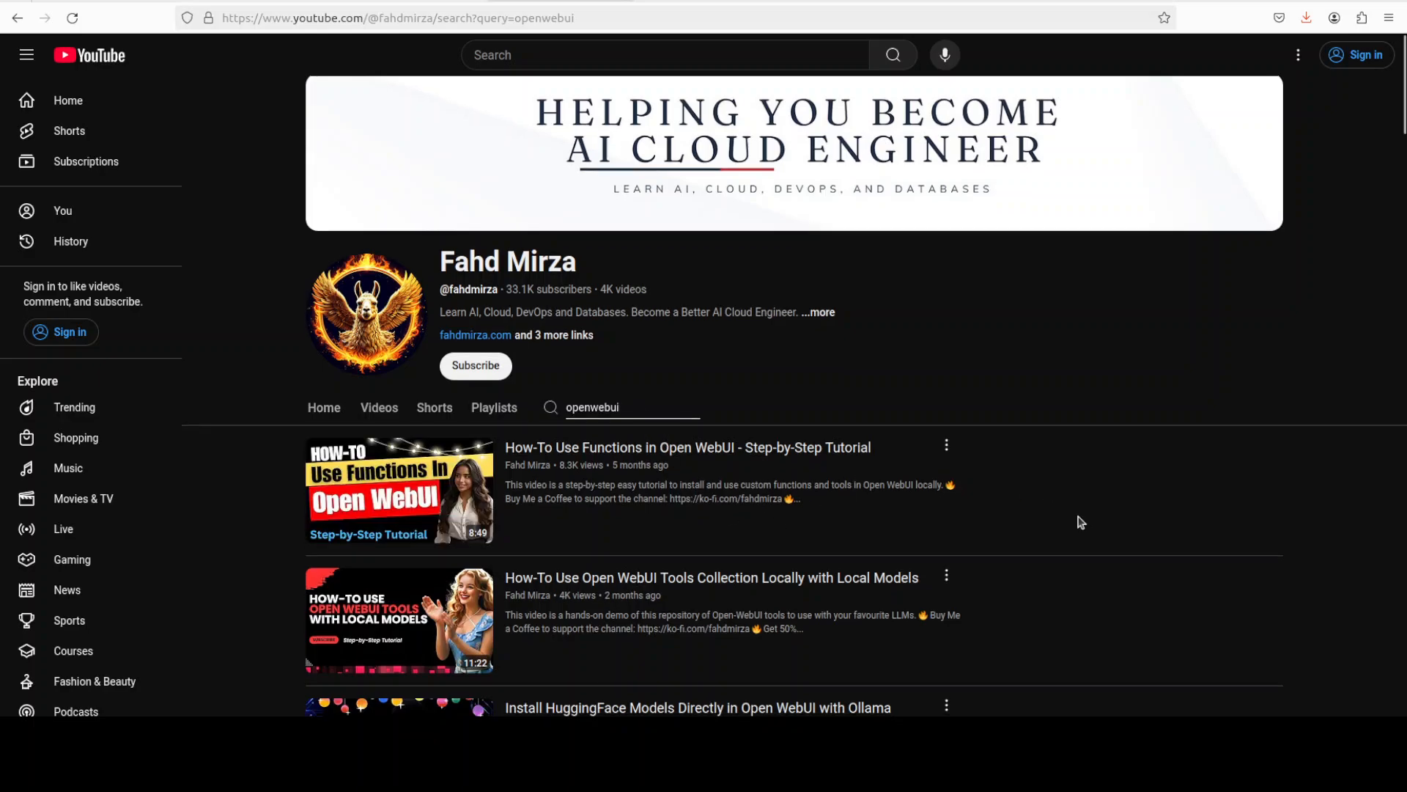
scroll(down, 3)
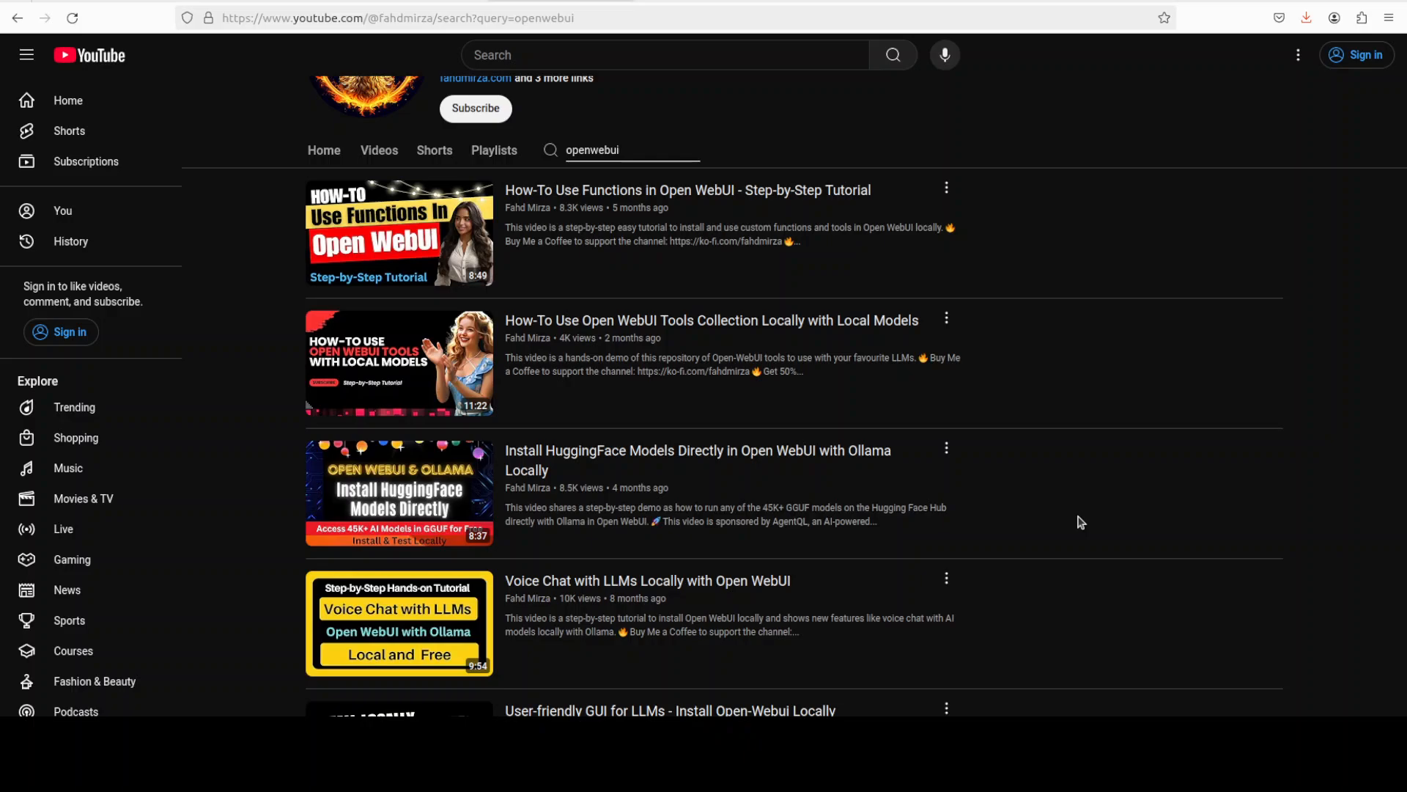
scroll(up, 3)
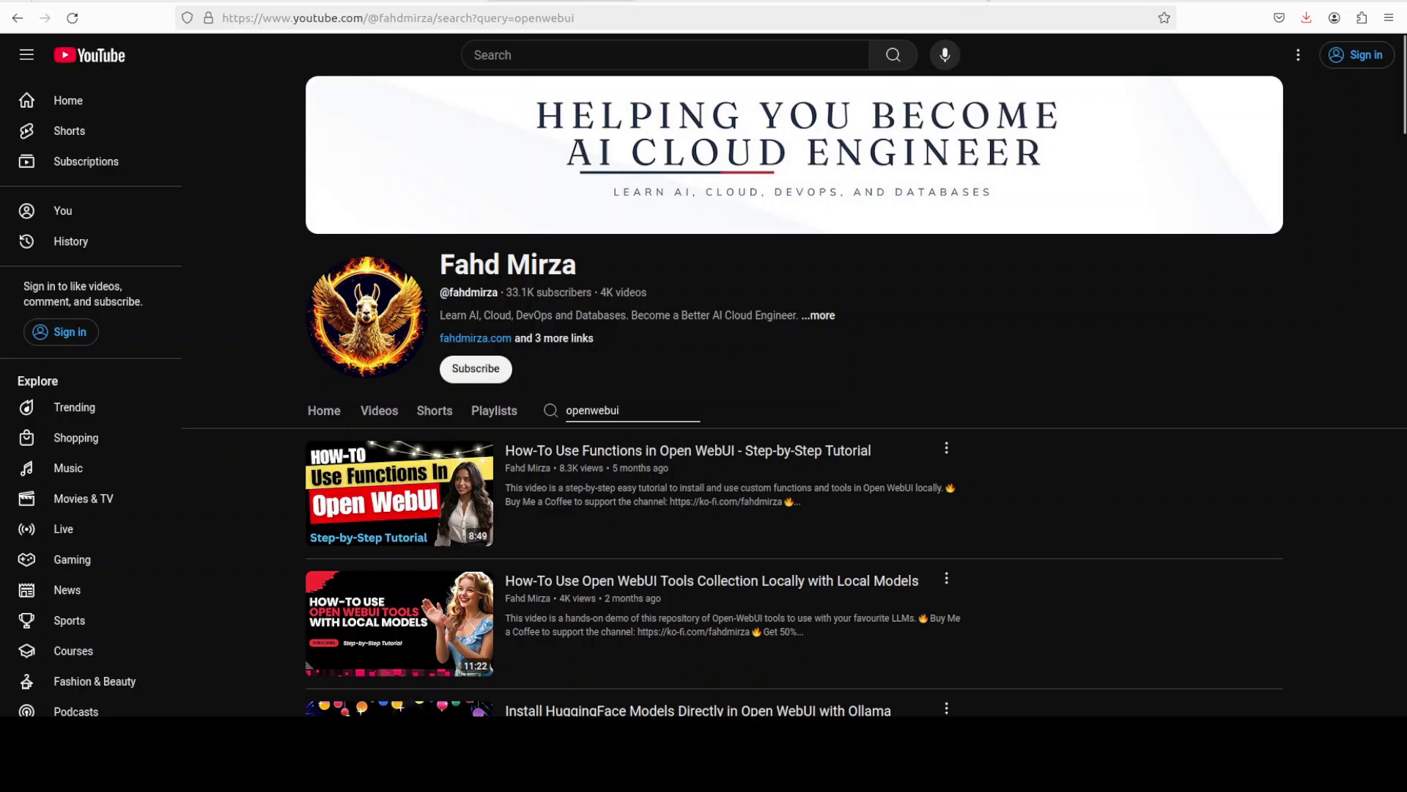
mouse_move(749, 8)
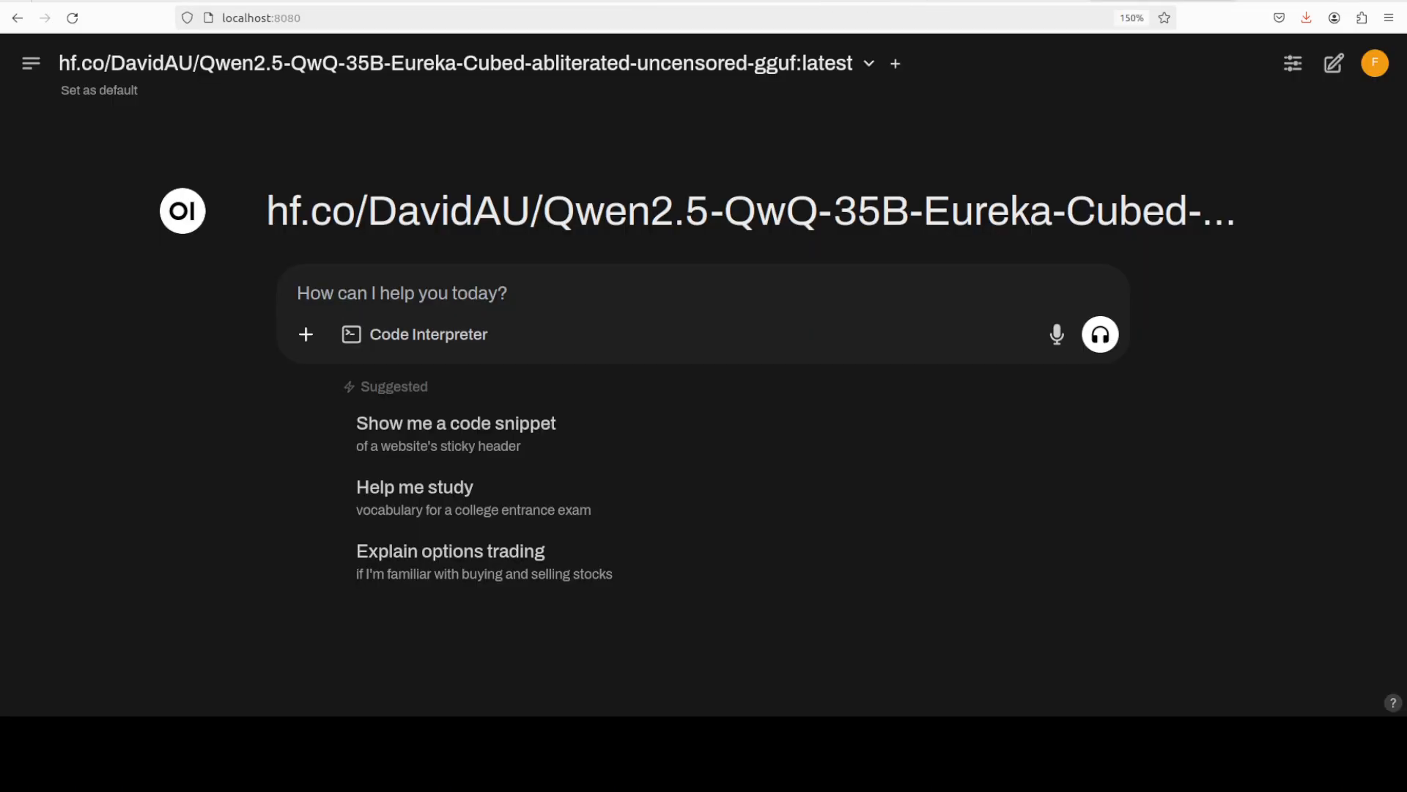
mouse_move(911, 256)
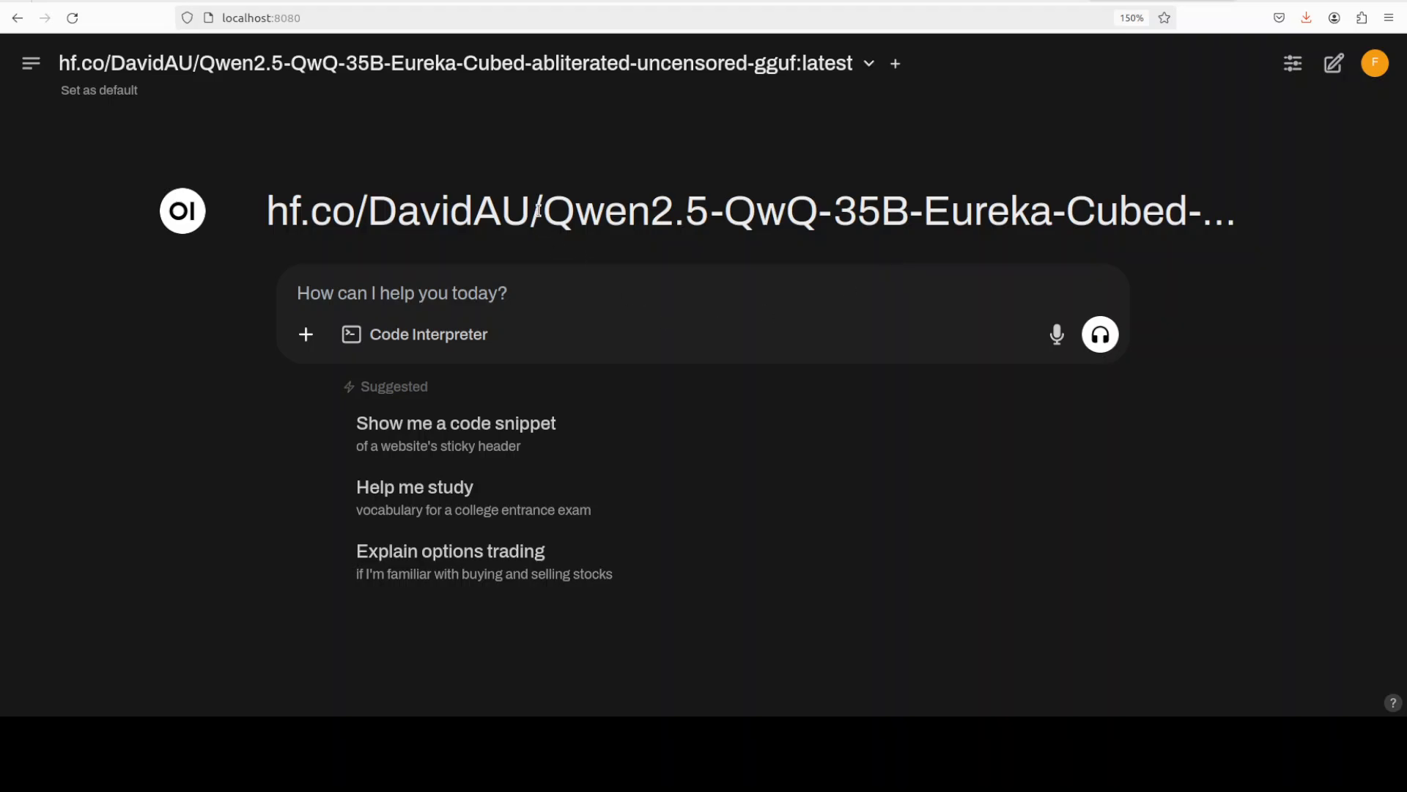
mouse_move(442, 229)
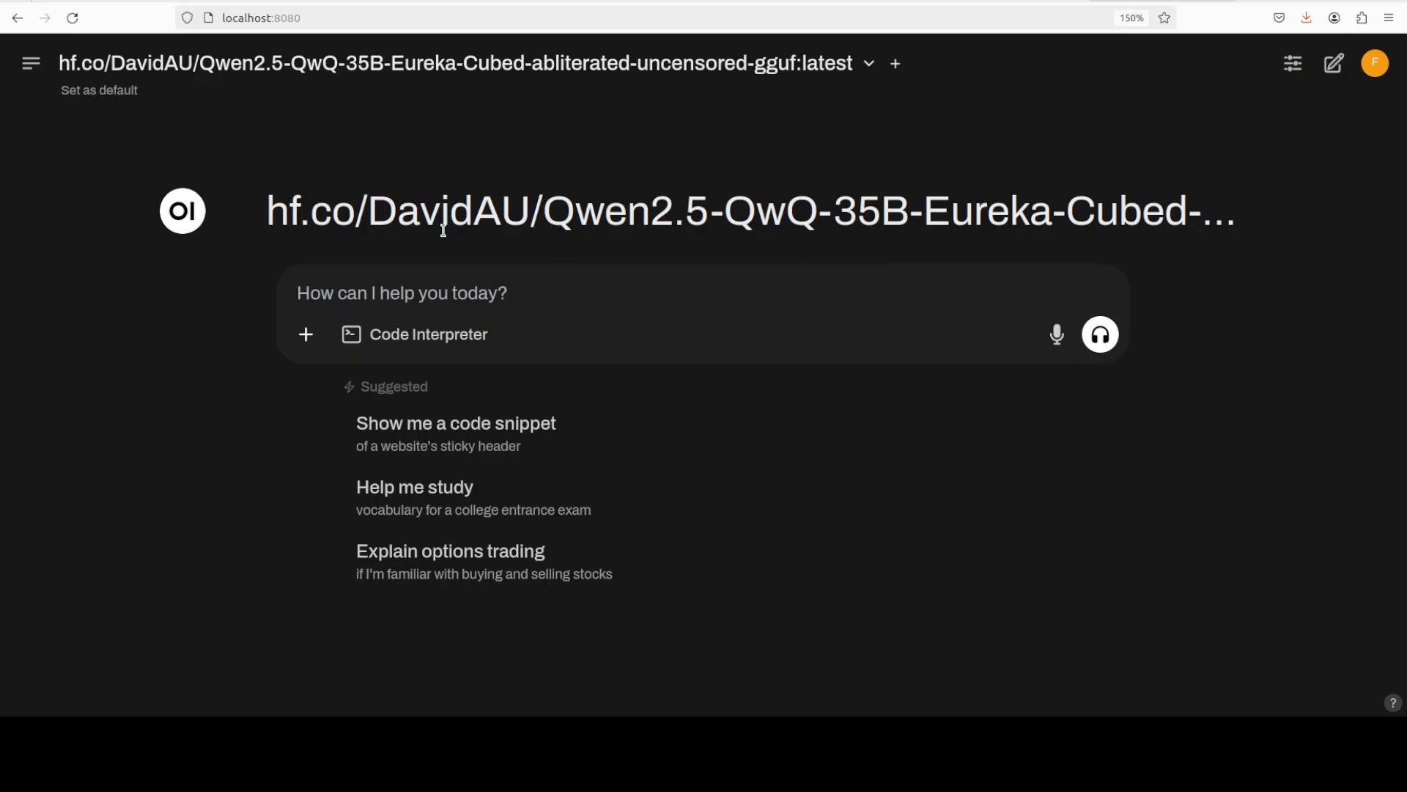
mouse_move(757, 262)
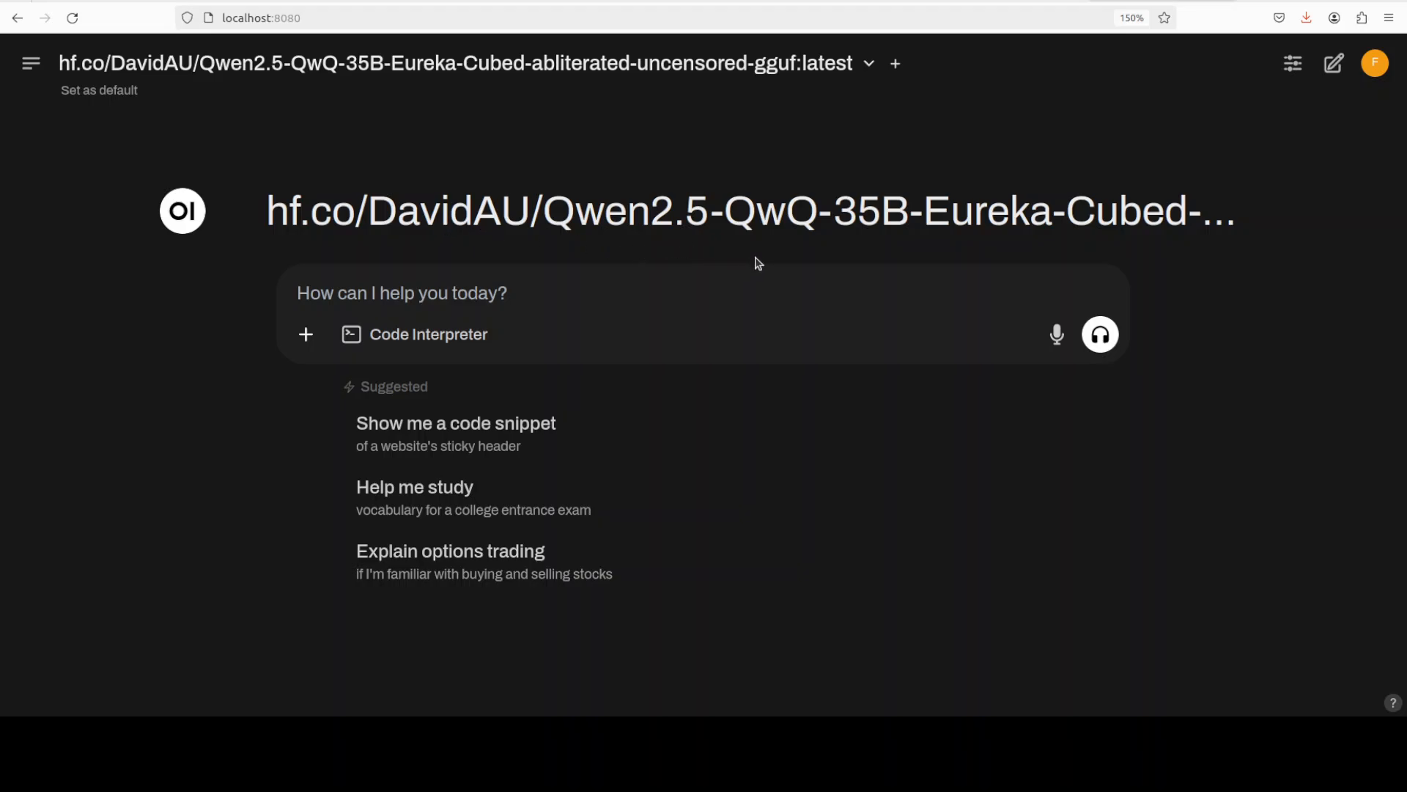
mouse_move(837, 278)
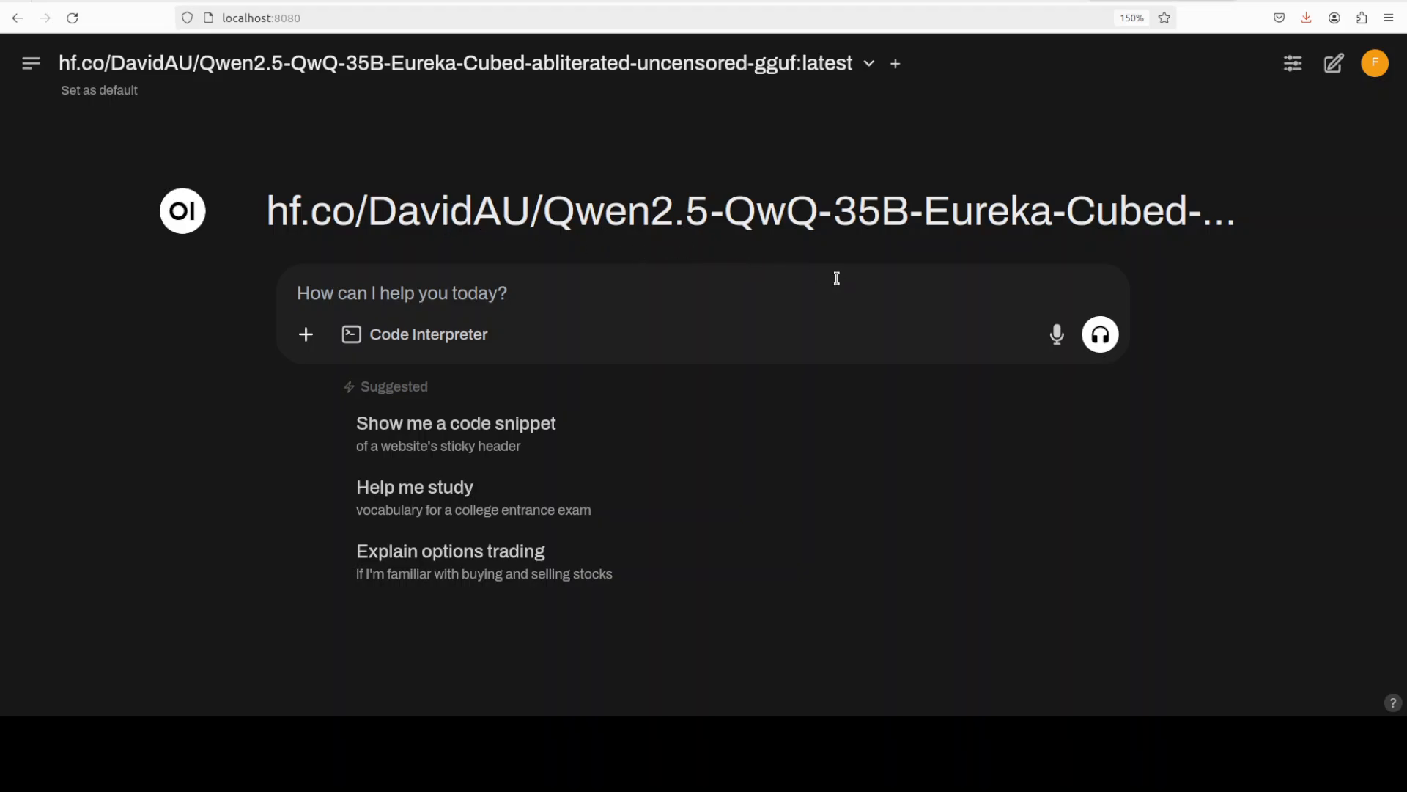
mouse_move(1000, 242)
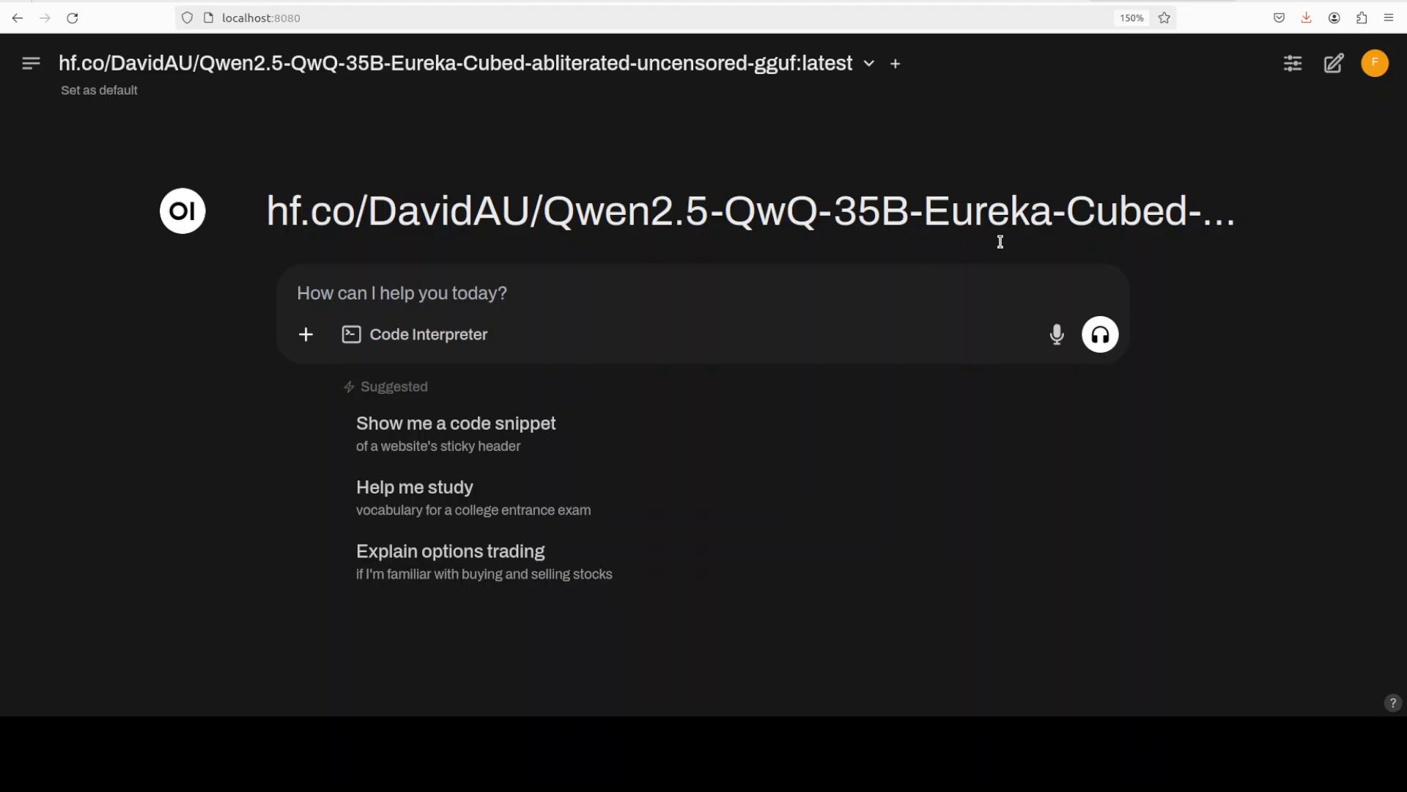
mouse_move(1174, 267)
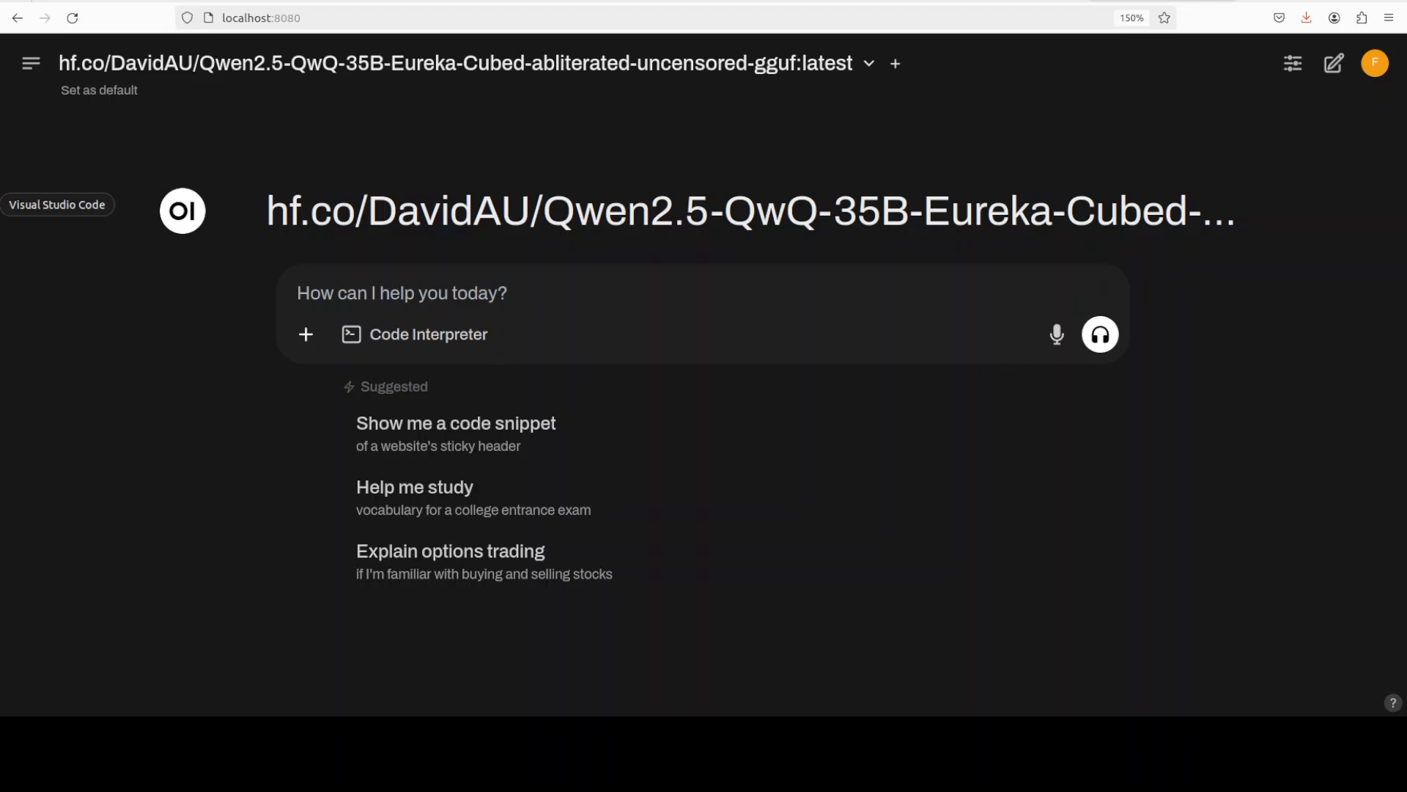
mouse_move(450, 560)
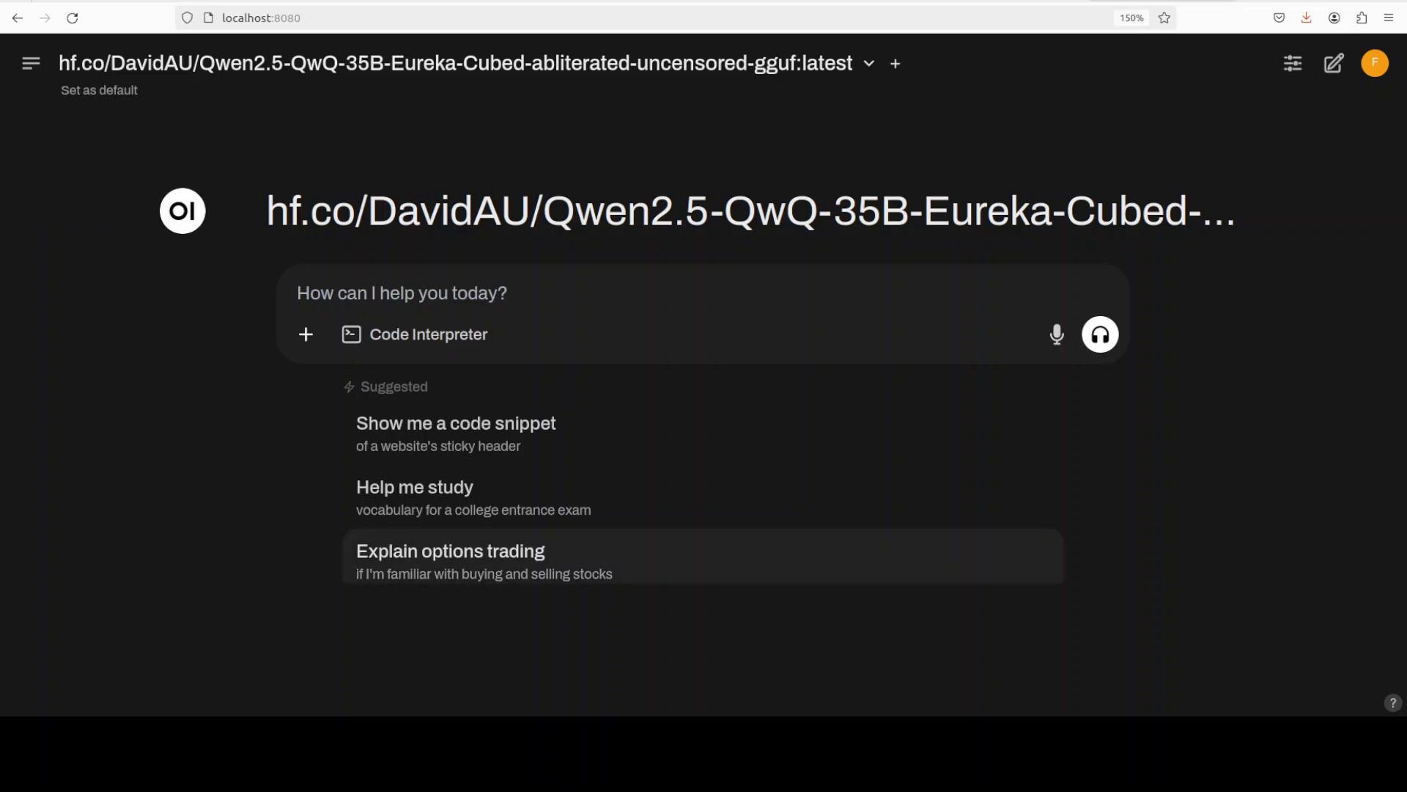
- Send 'Hey smile, you are on camera. I am recording this for a youtube video.'
text(Hey smile, you are on camera. I am recording this for a youtube video.)
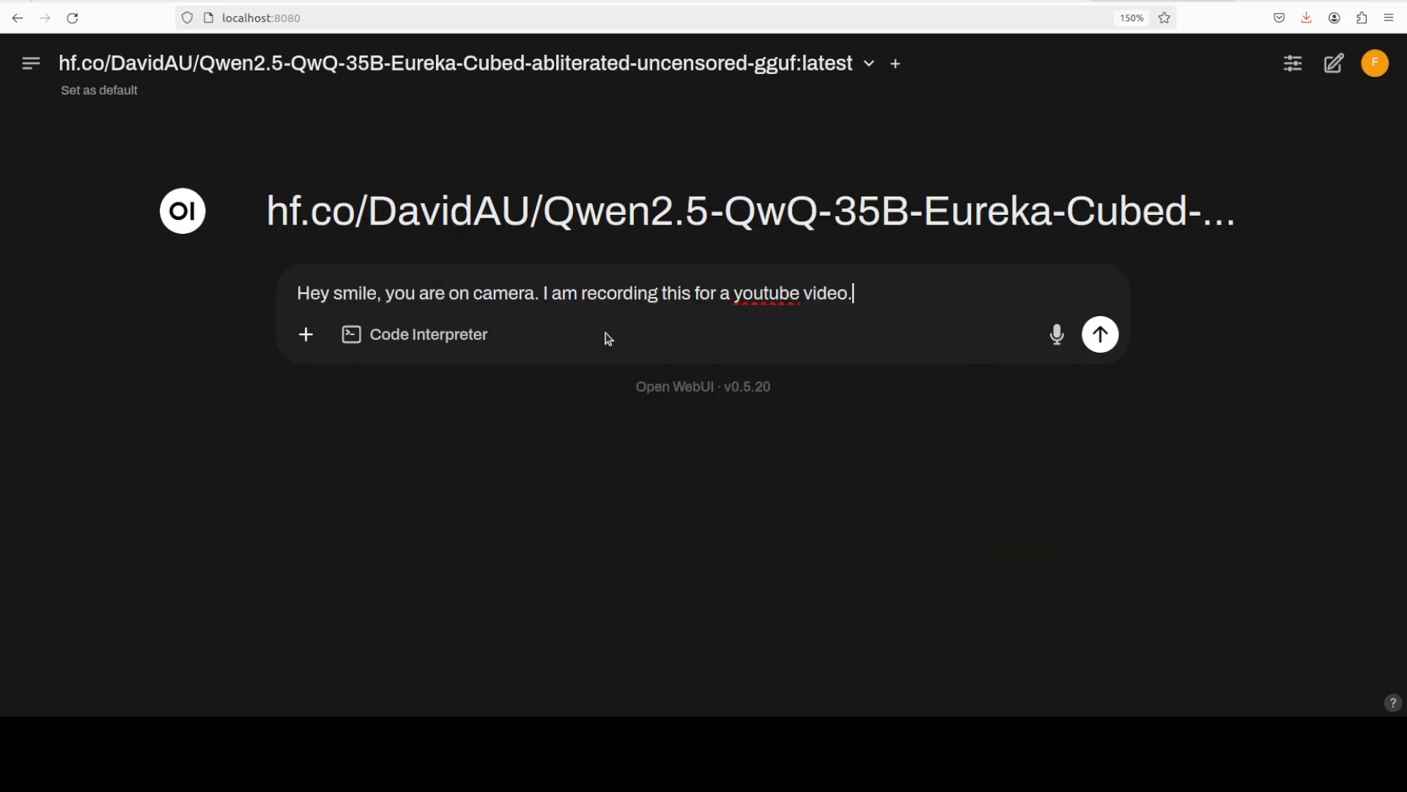
click(1100, 334)
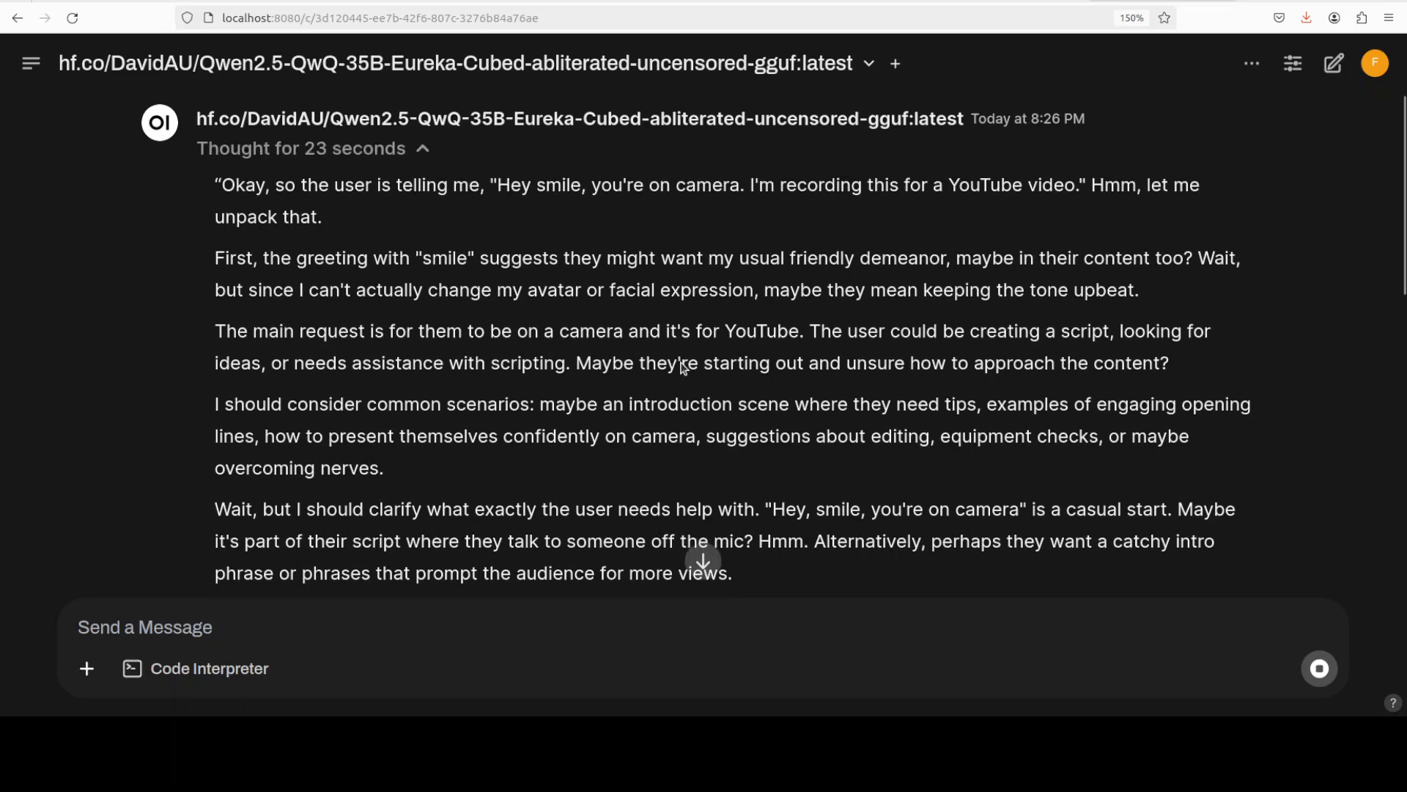
mouse_move(639, 363)
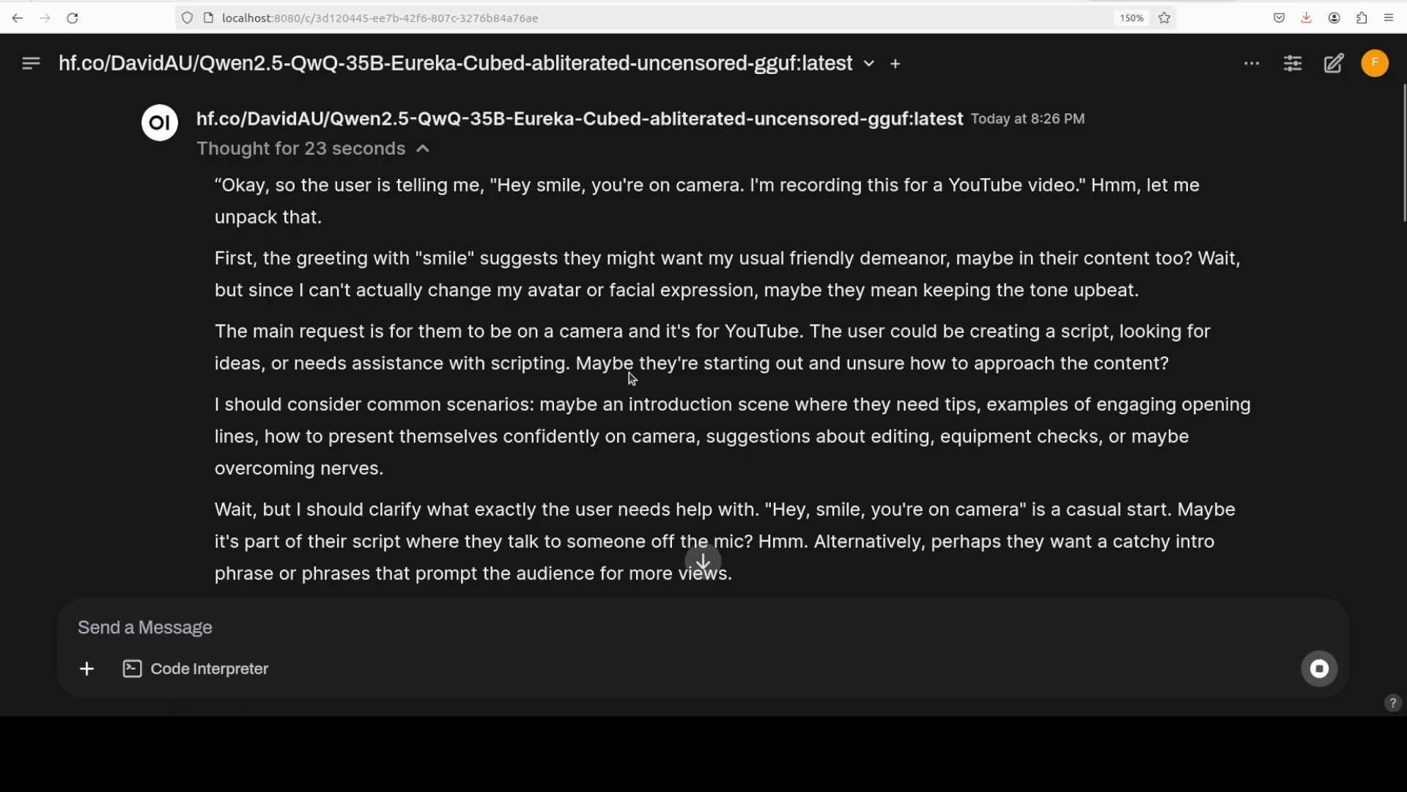
scroll(down, 3)
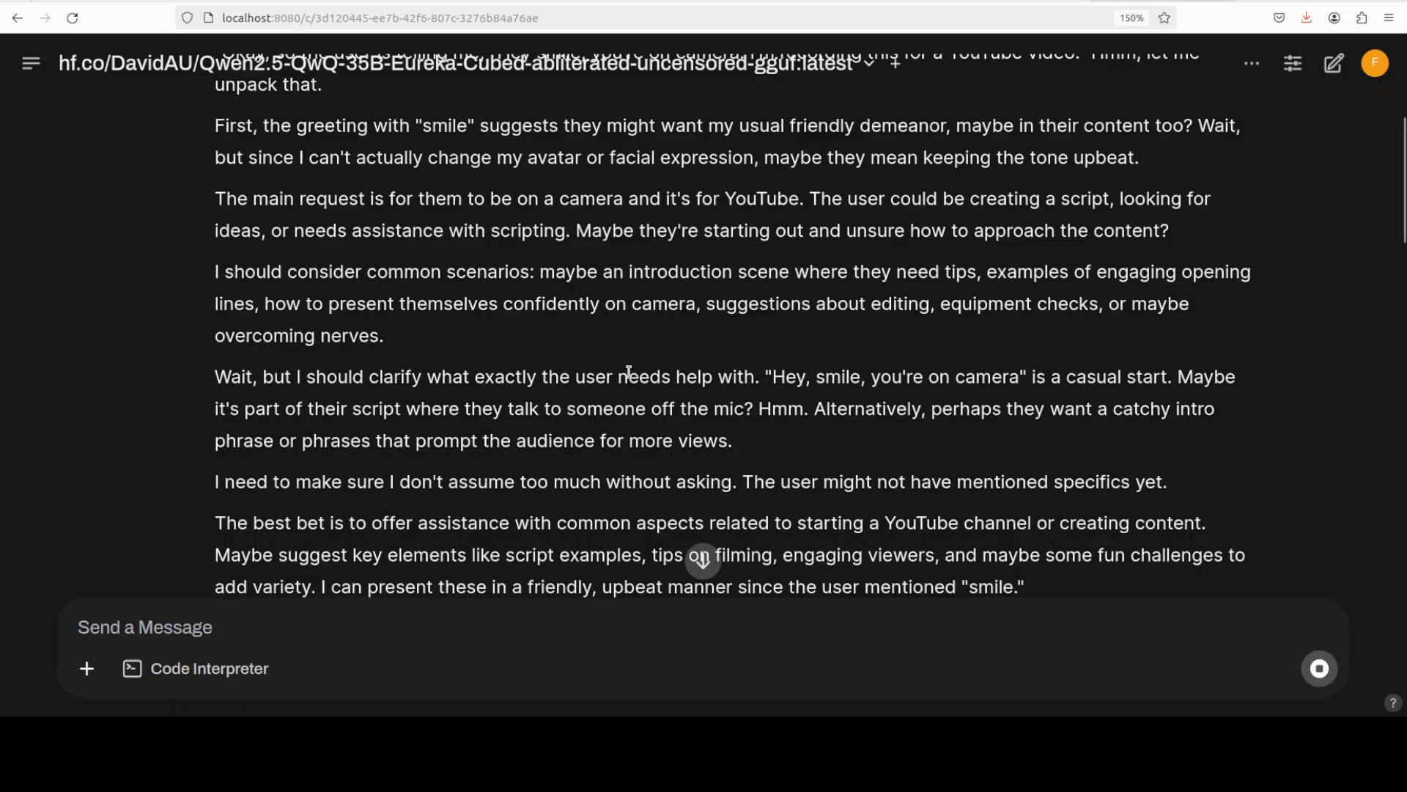
scroll(down, 3)
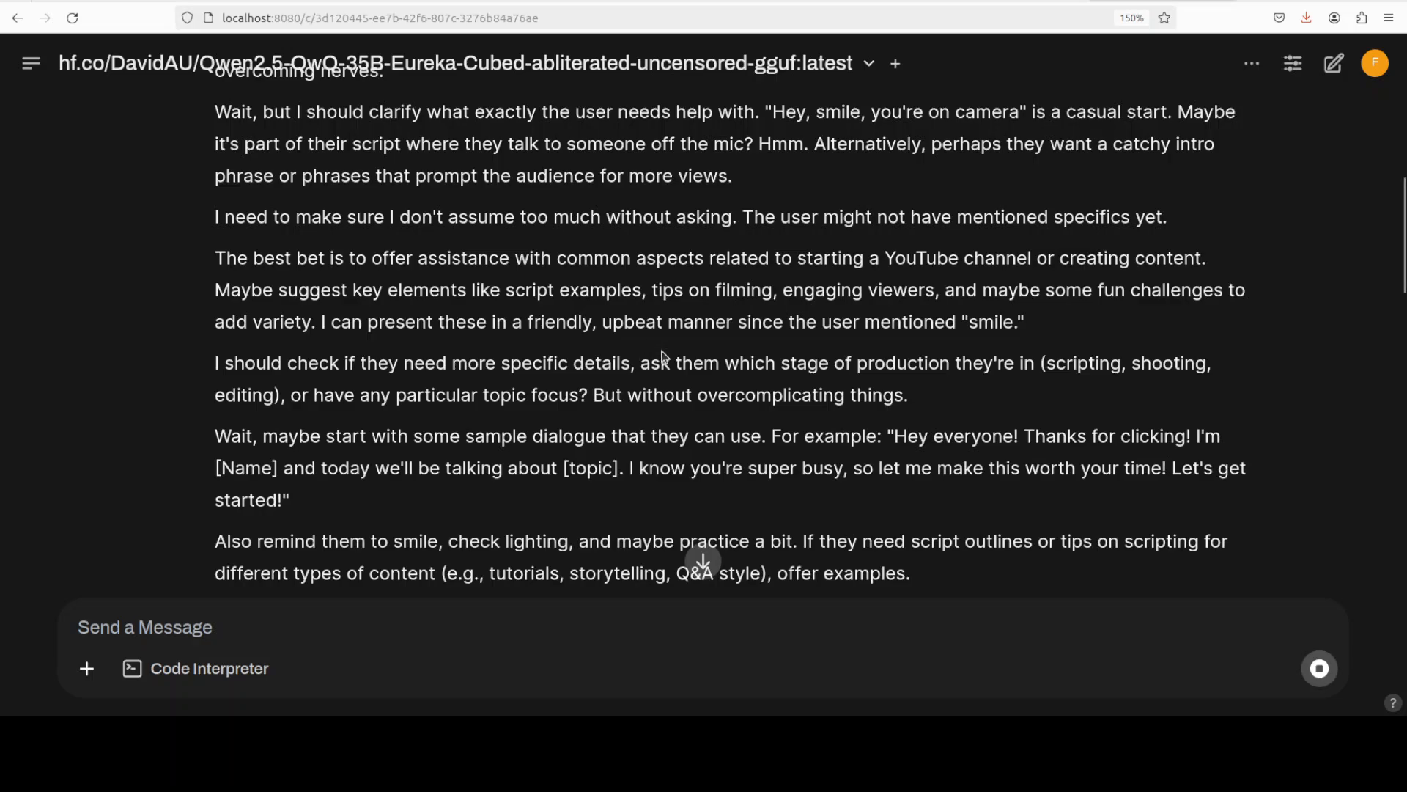
scroll(down, 3)
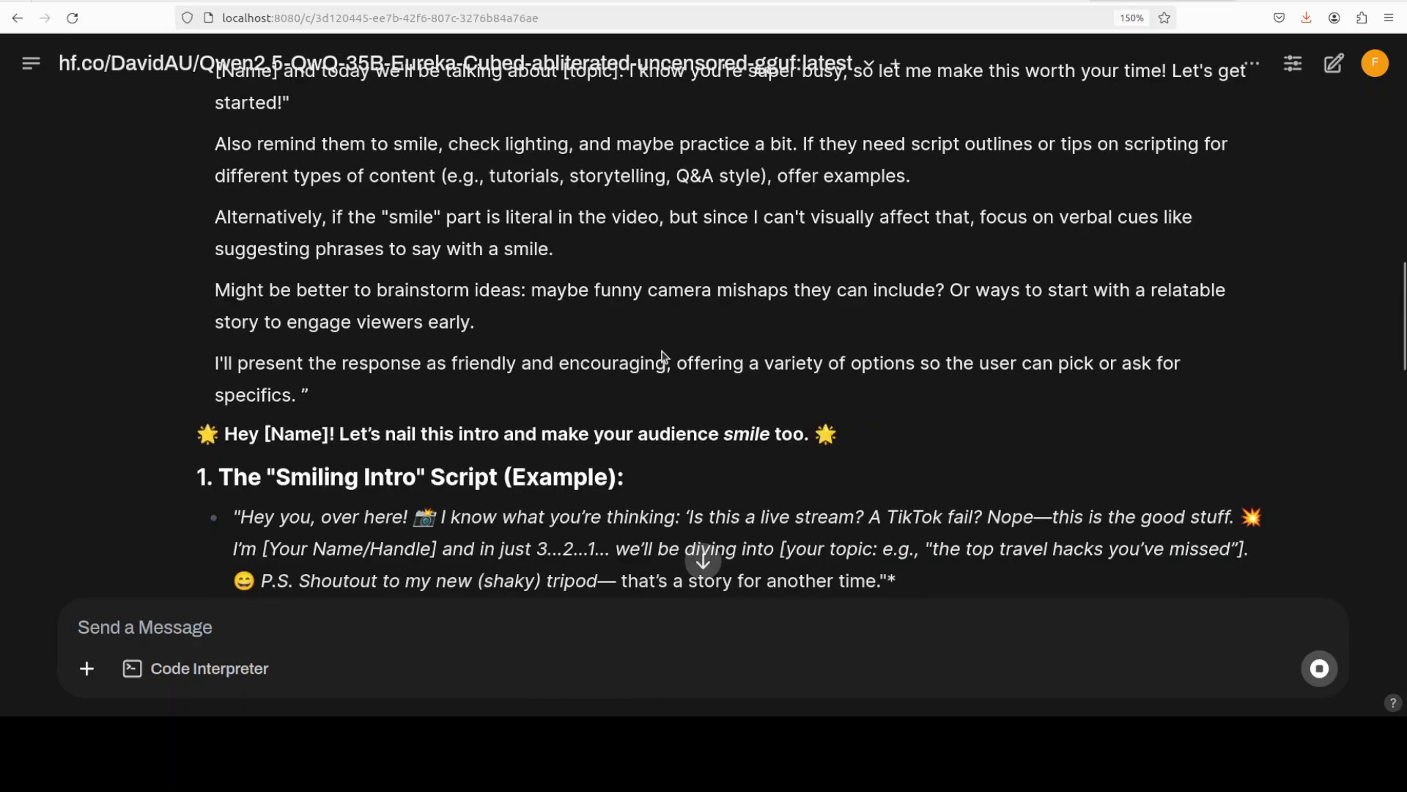
mouse_move(741, 320)
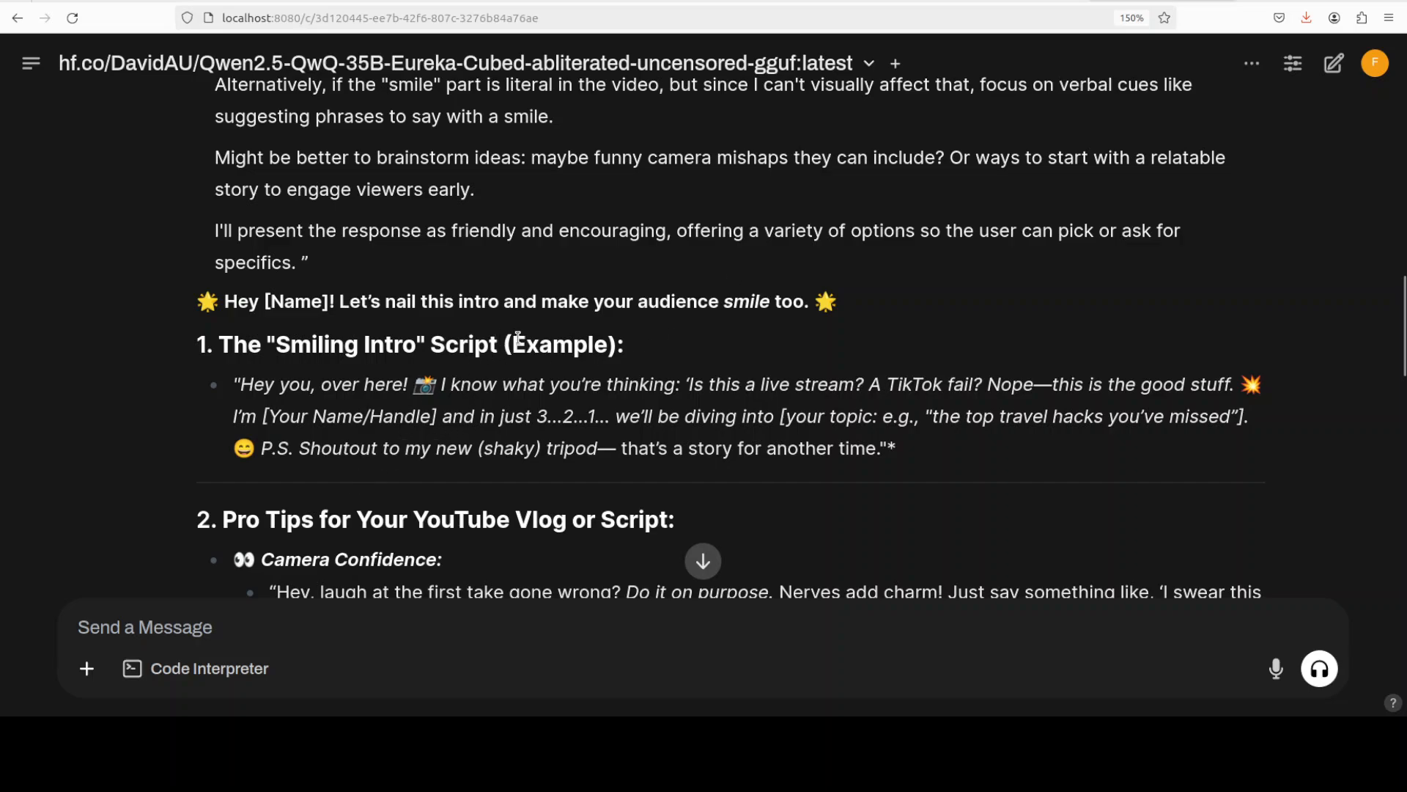
scroll(down, 3)
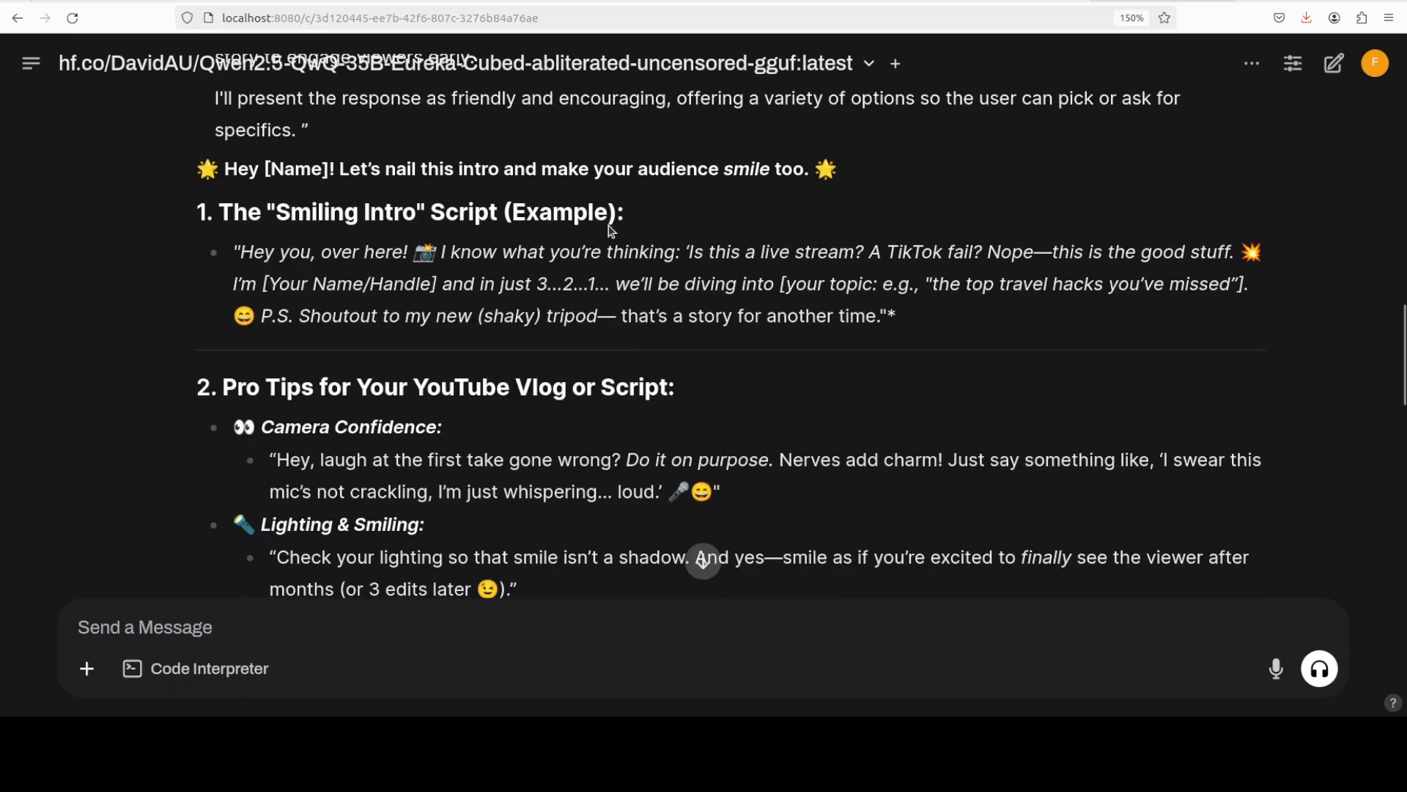
mouse_move(436, 281)
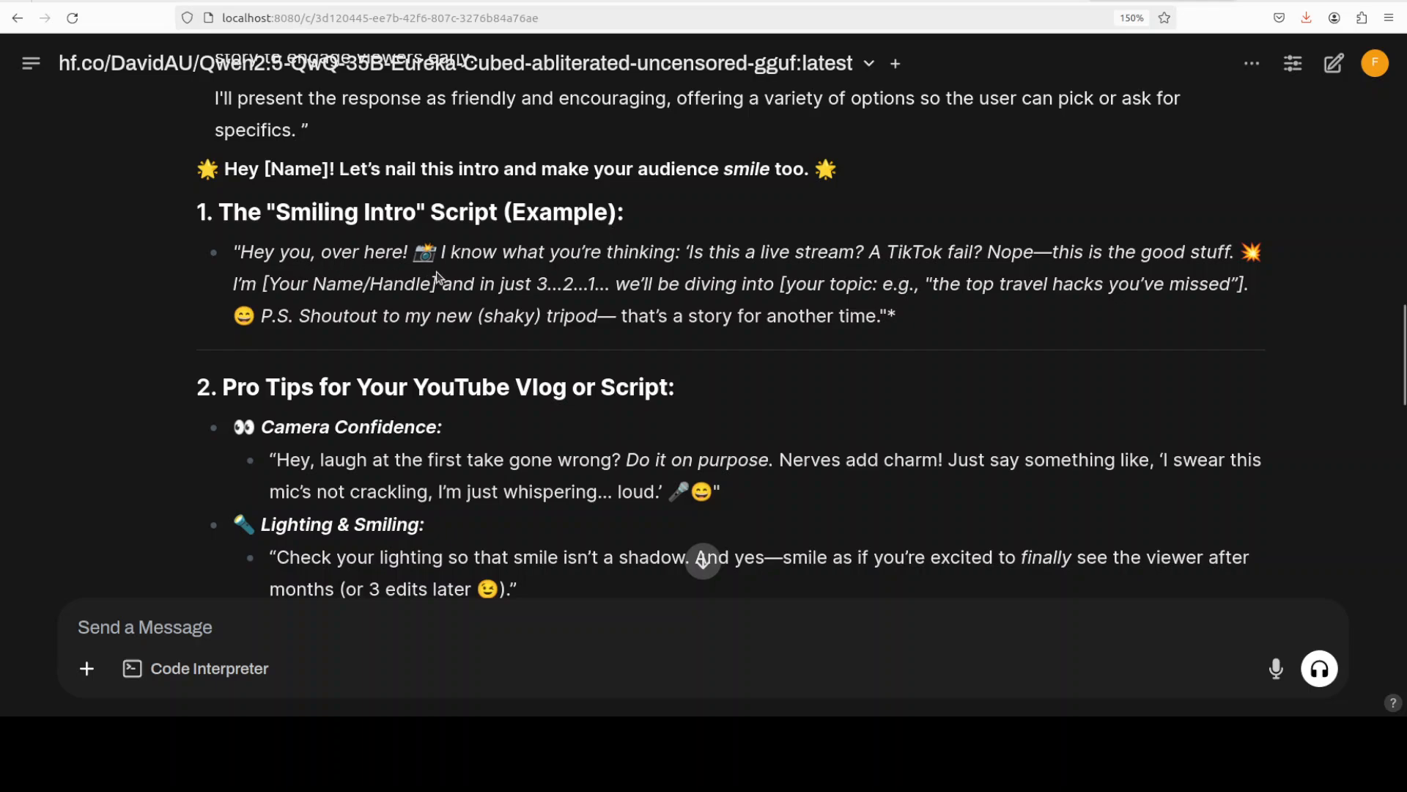
mouse_move(1121, 304)
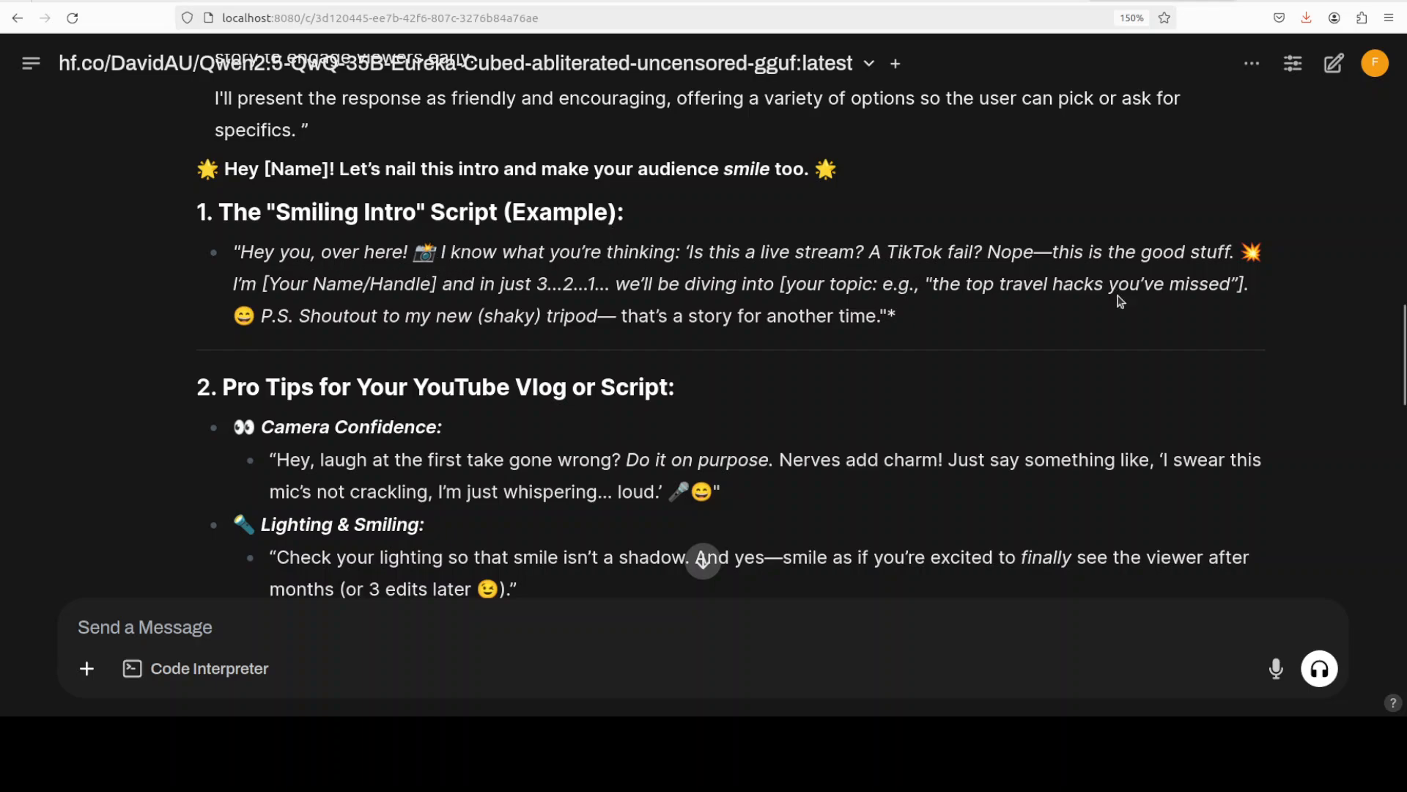
drag(733, 253, 983, 252)
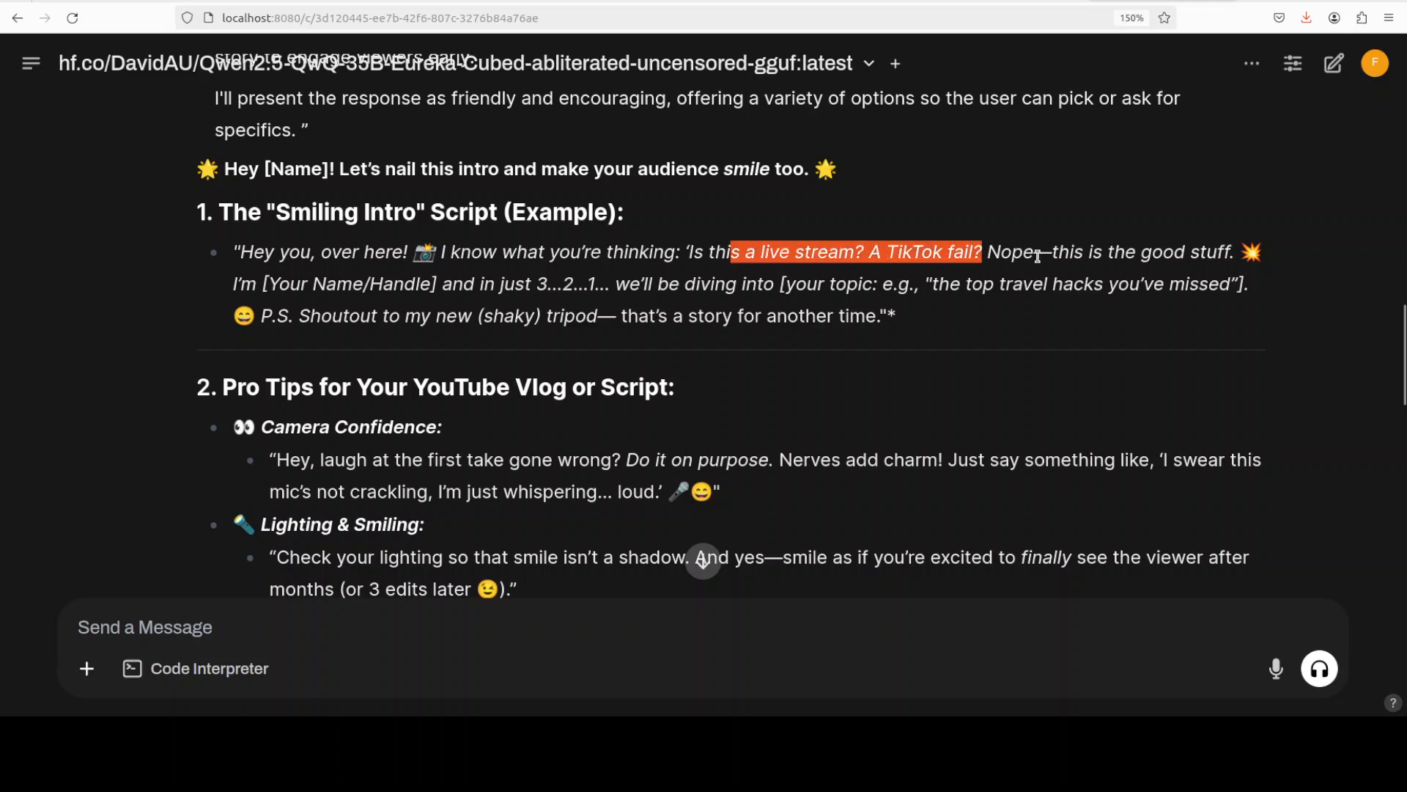
drag(985, 252, 1176, 252)
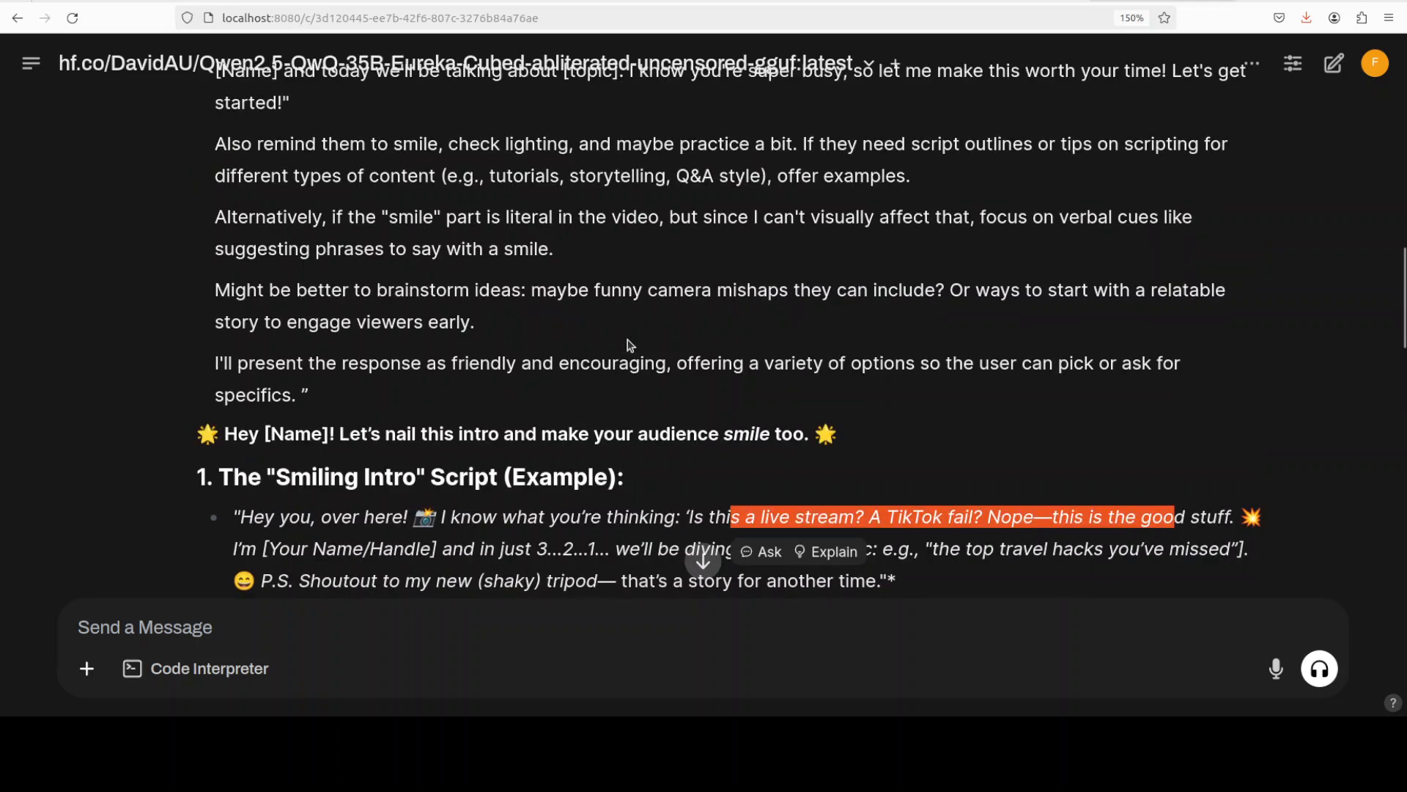
scroll(up, 3)
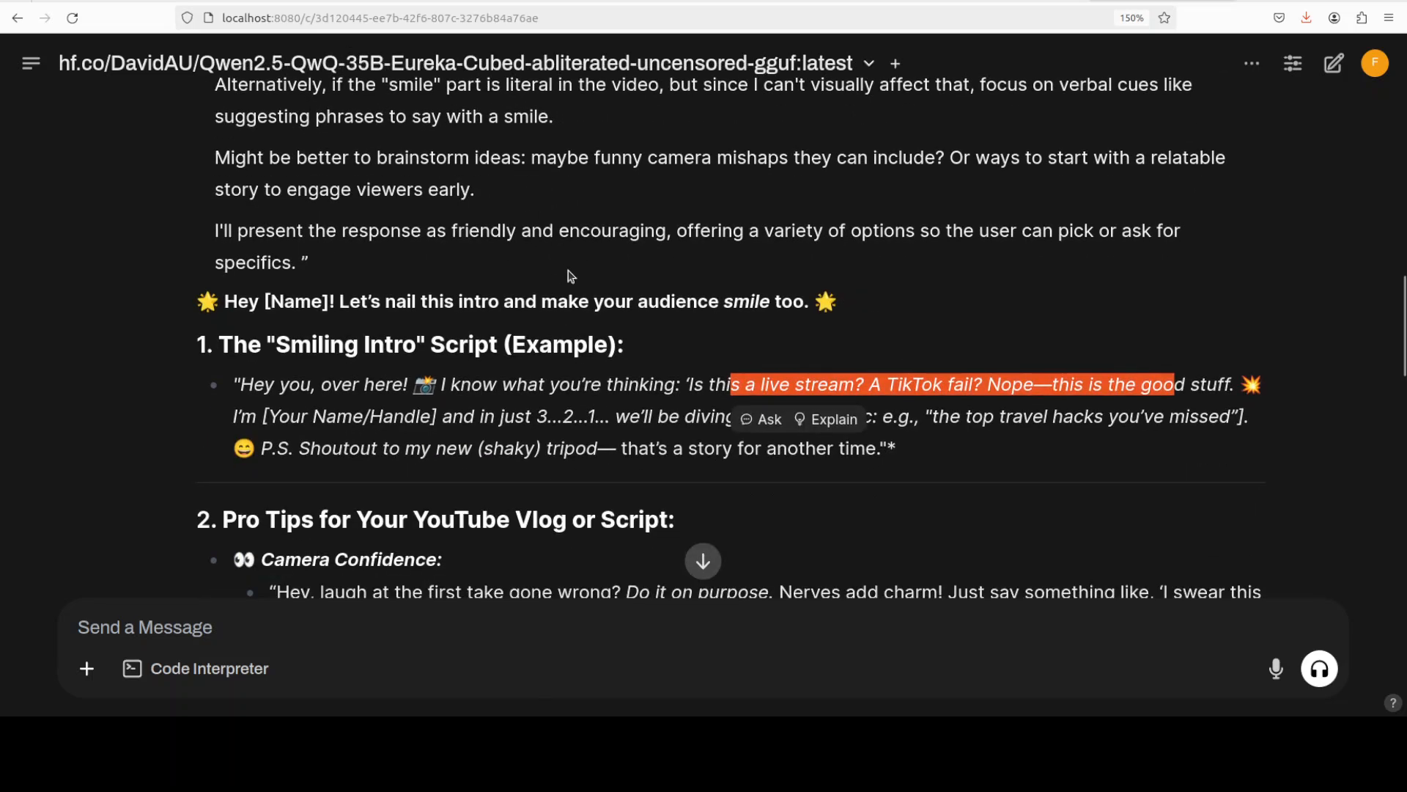
scroll(down, 3)
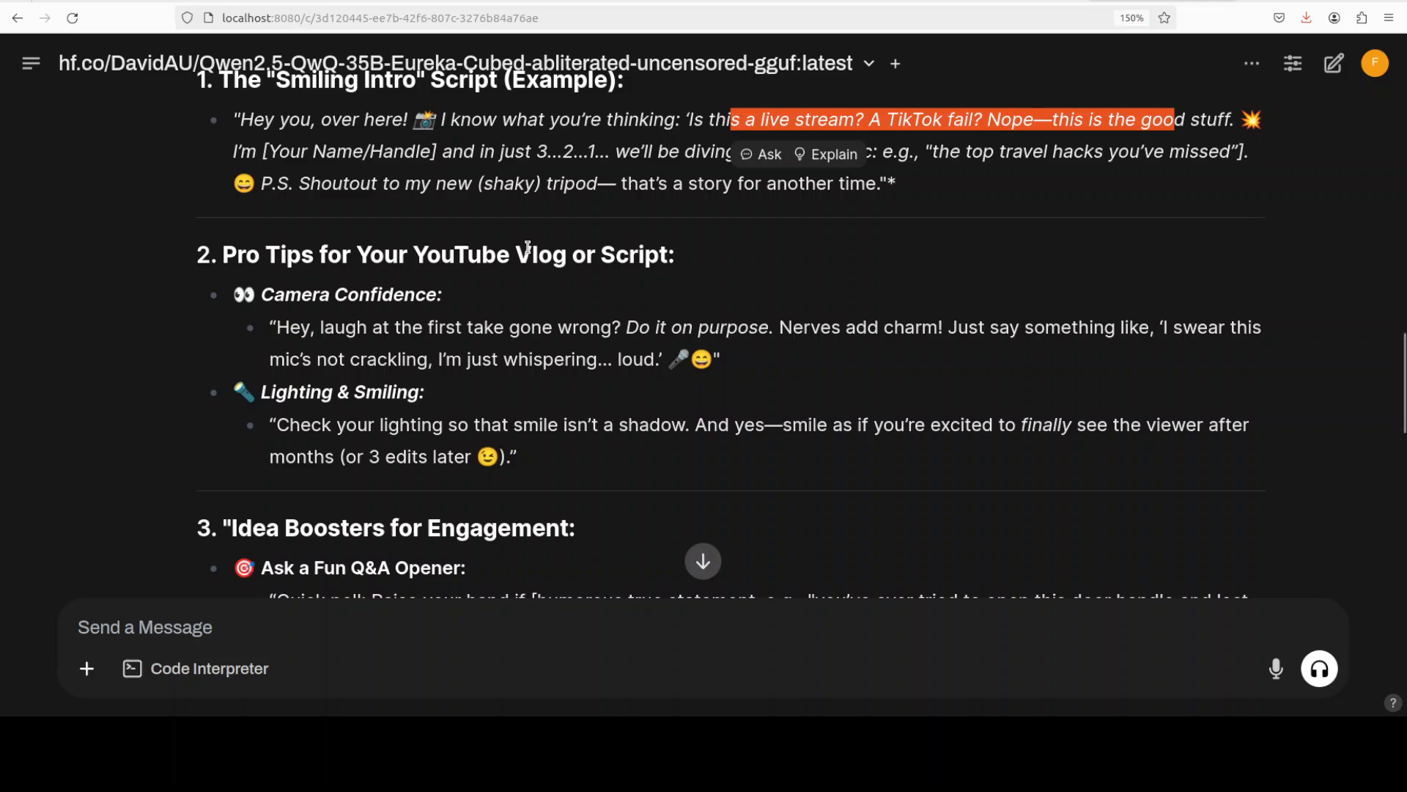
scroll(down, 3)
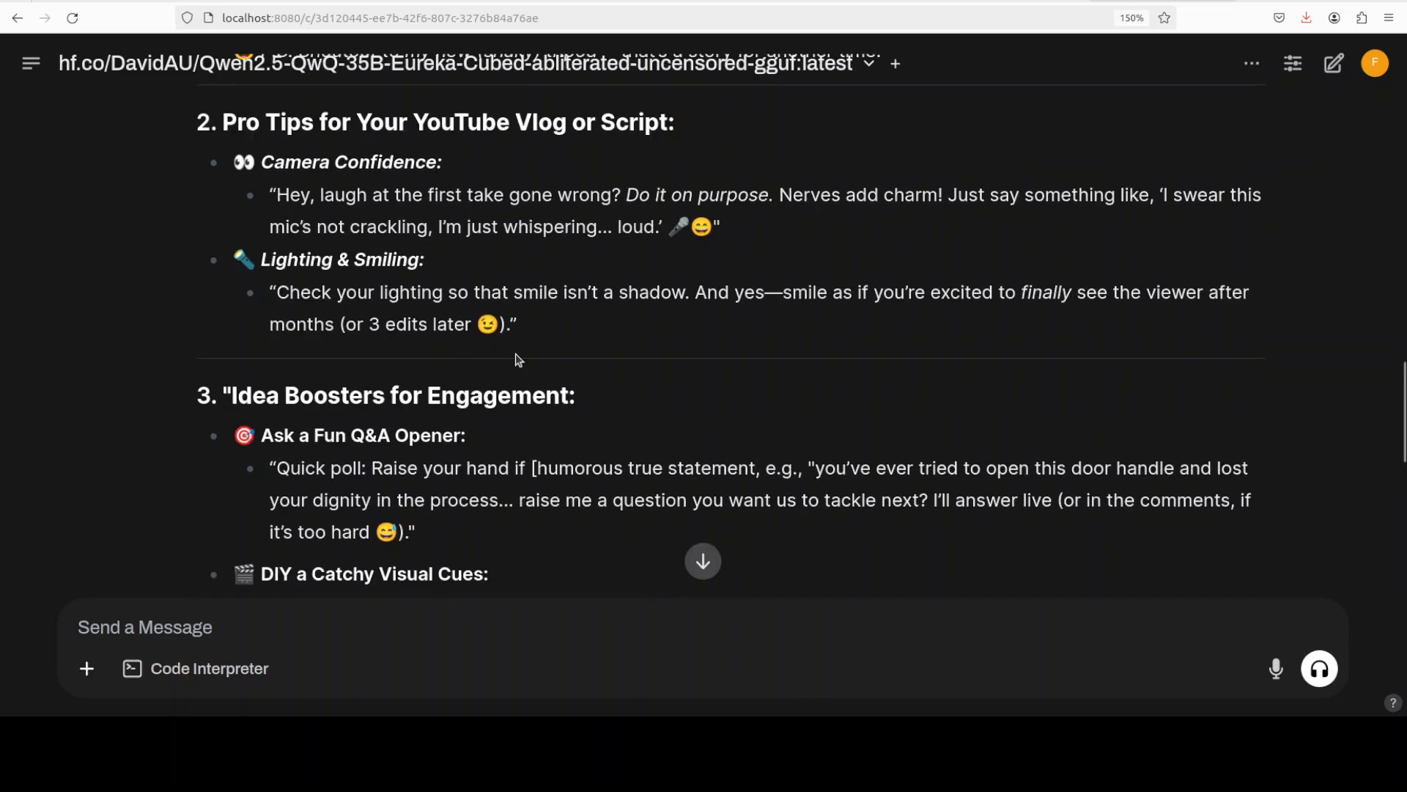
scroll(down, 3)
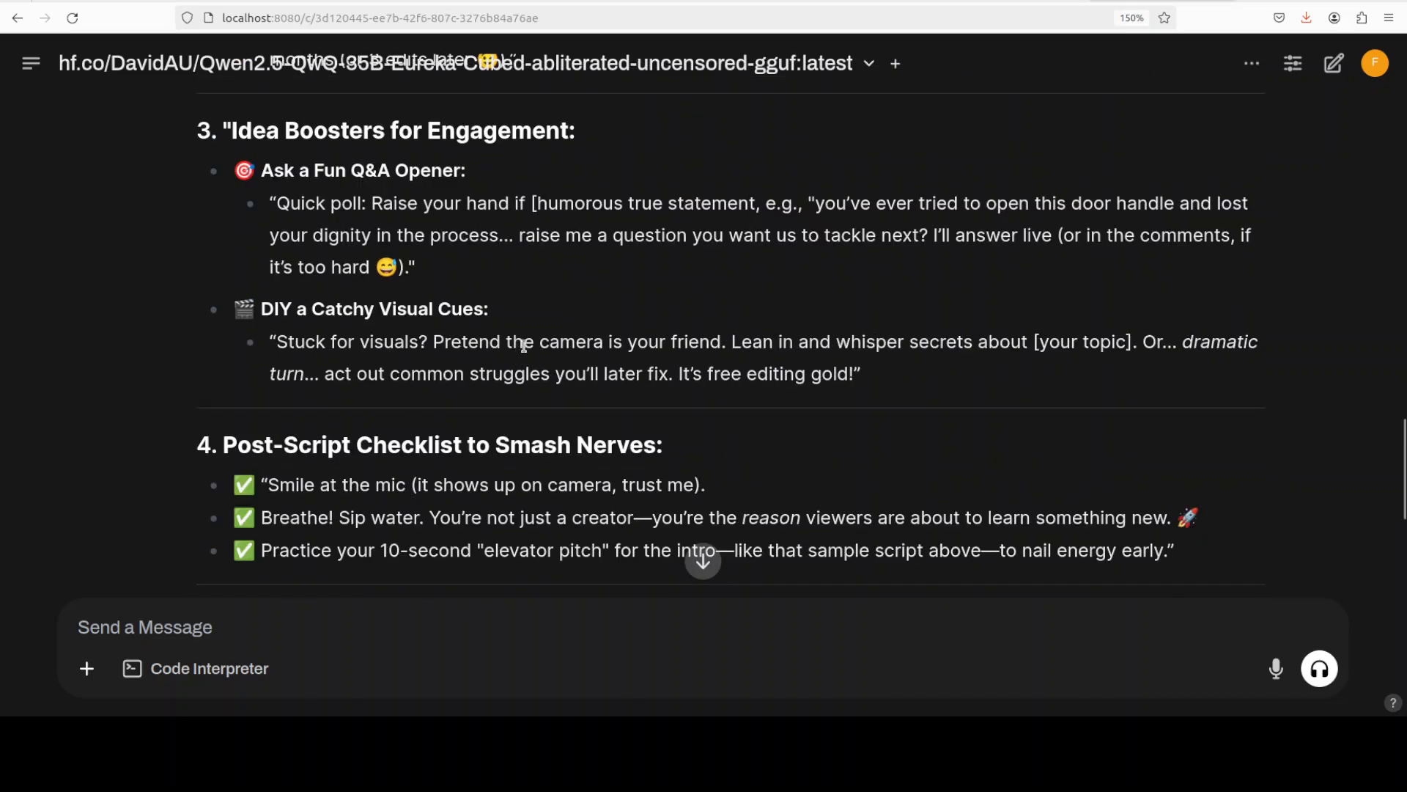
scroll(down, 3)
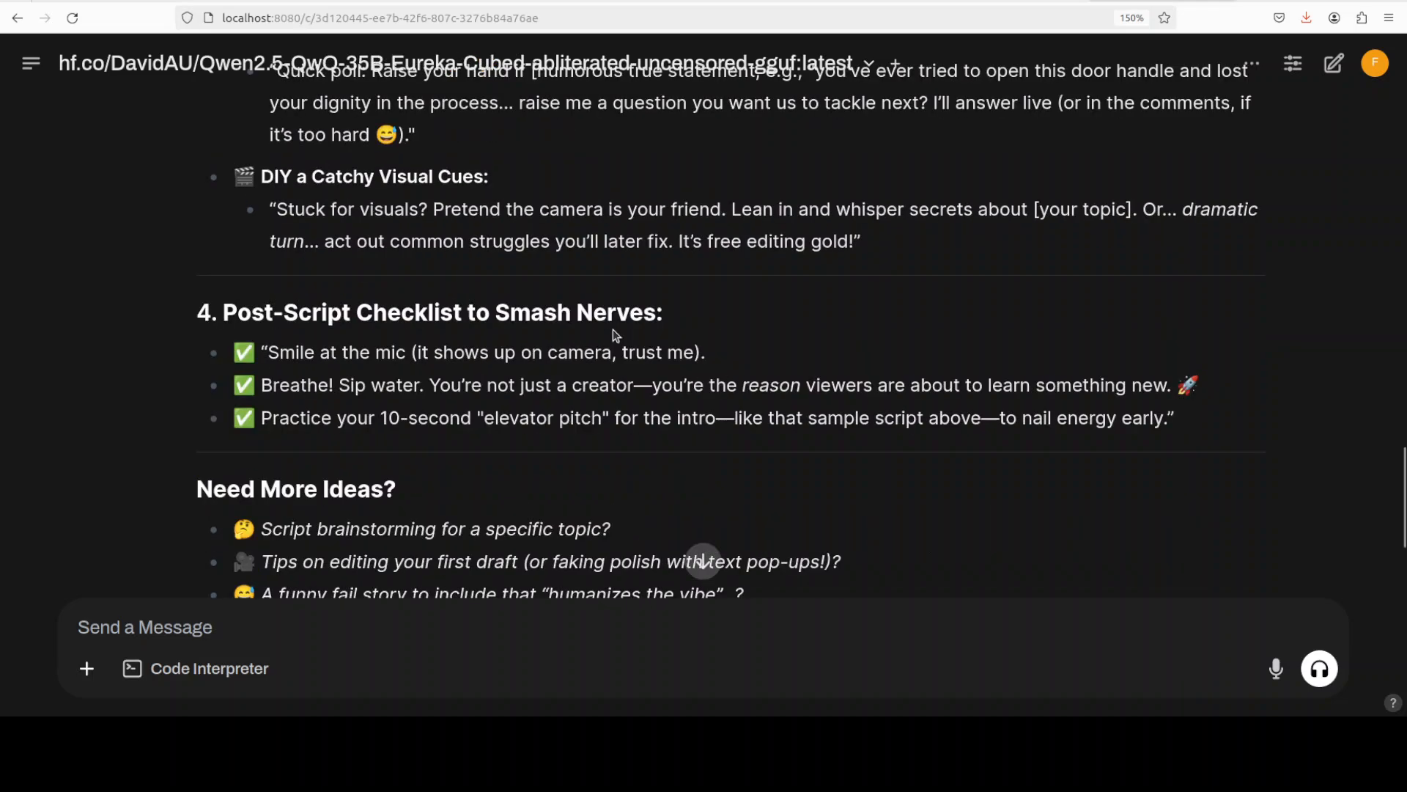
scroll(down, 3)
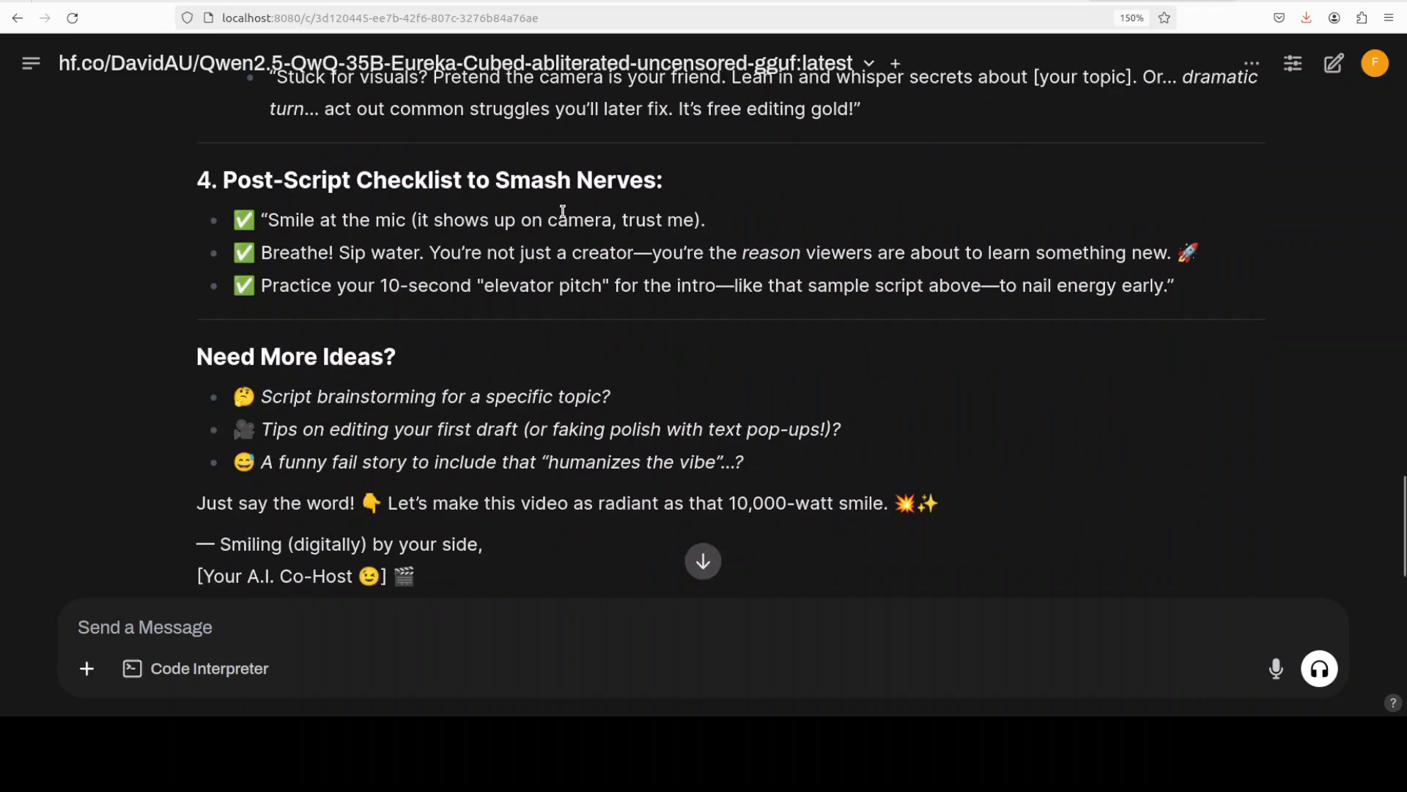
scroll(down, 3)
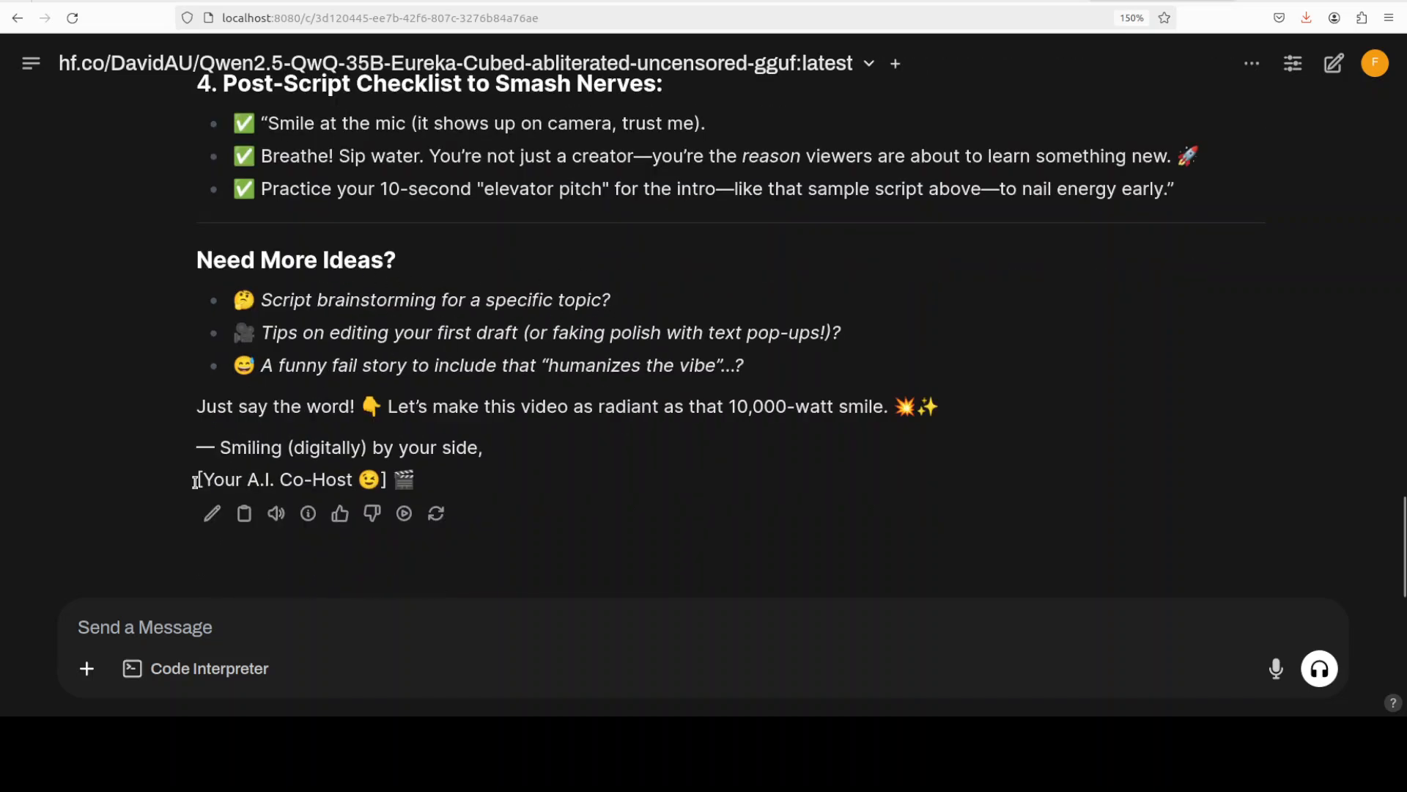
drag(197, 479, 316, 479)
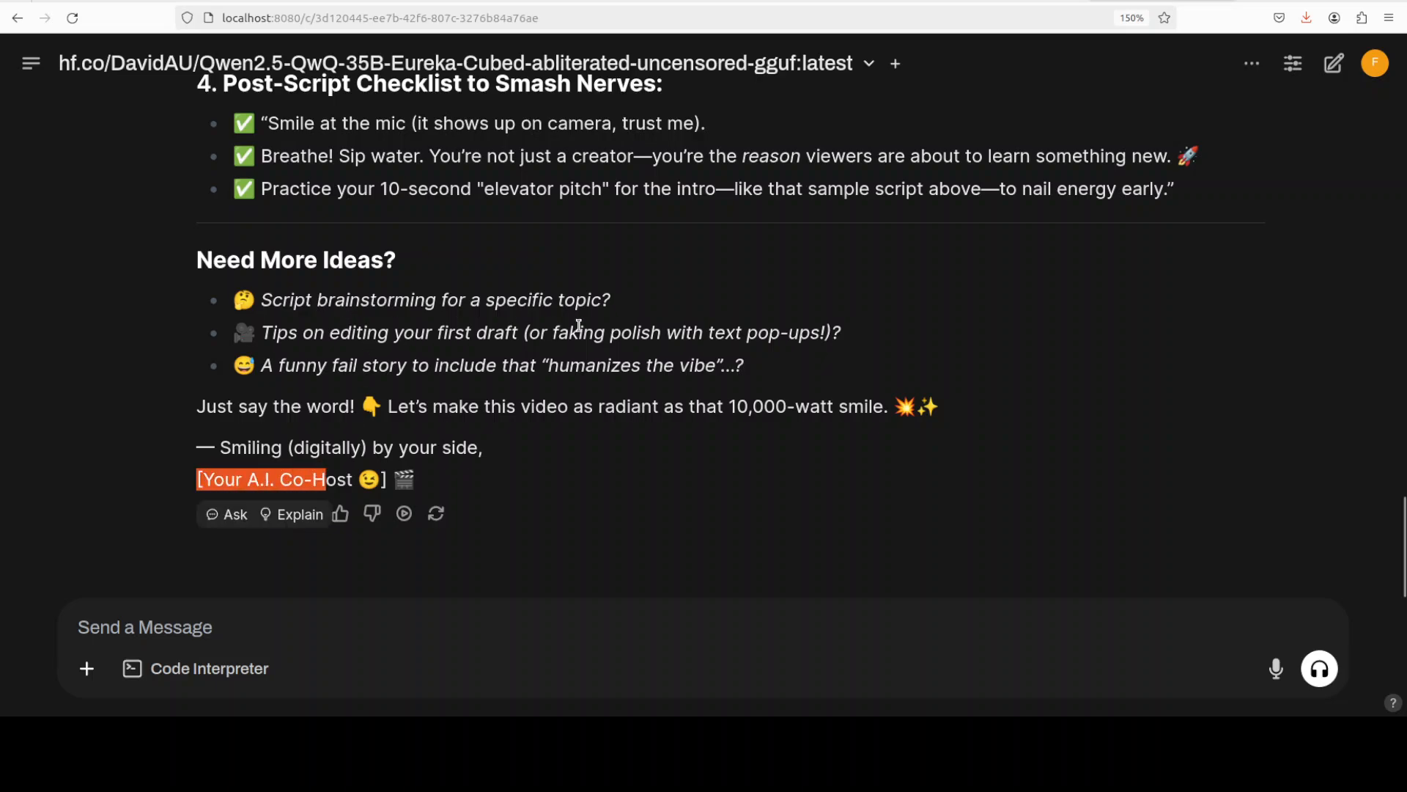
mouse_move(472, 447)
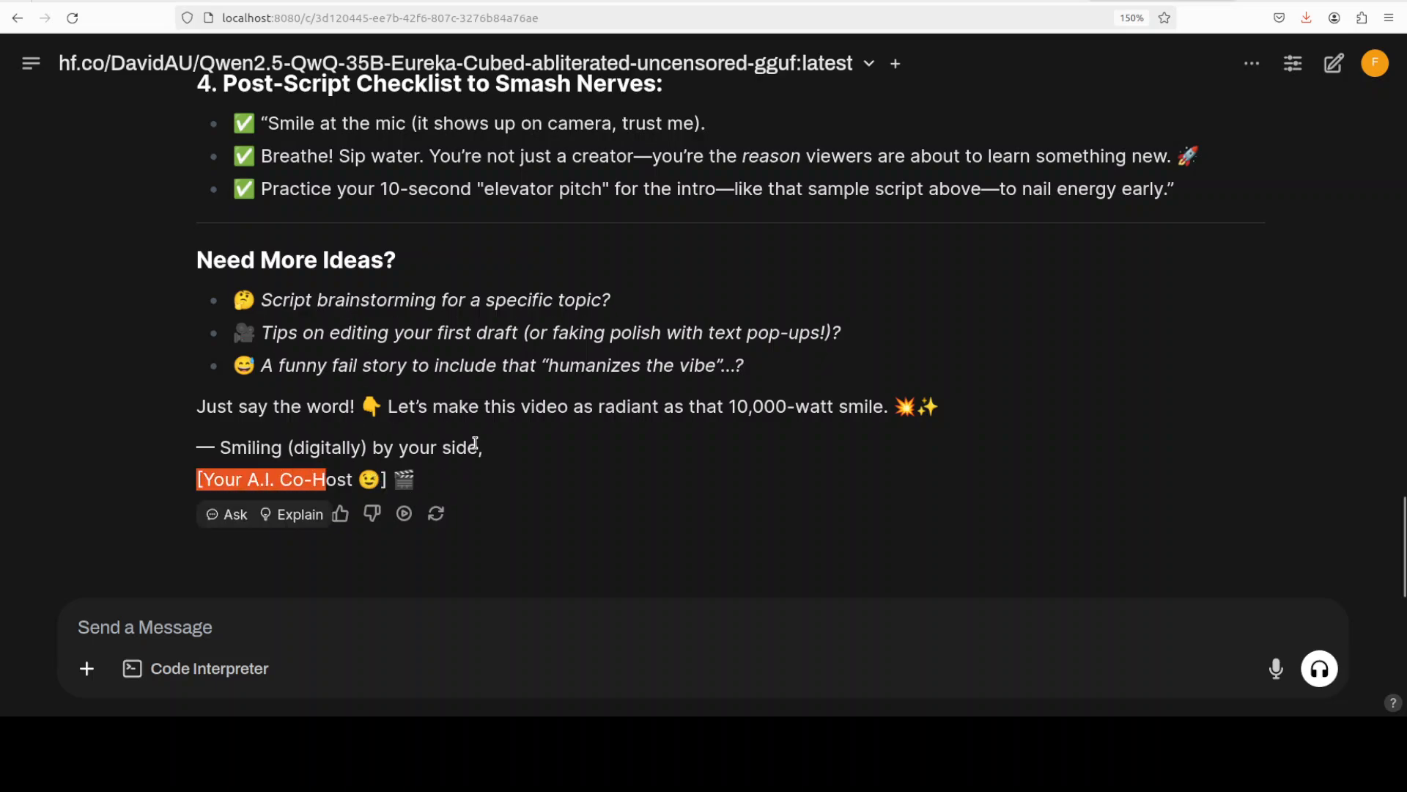
mouse_move(365, 303)
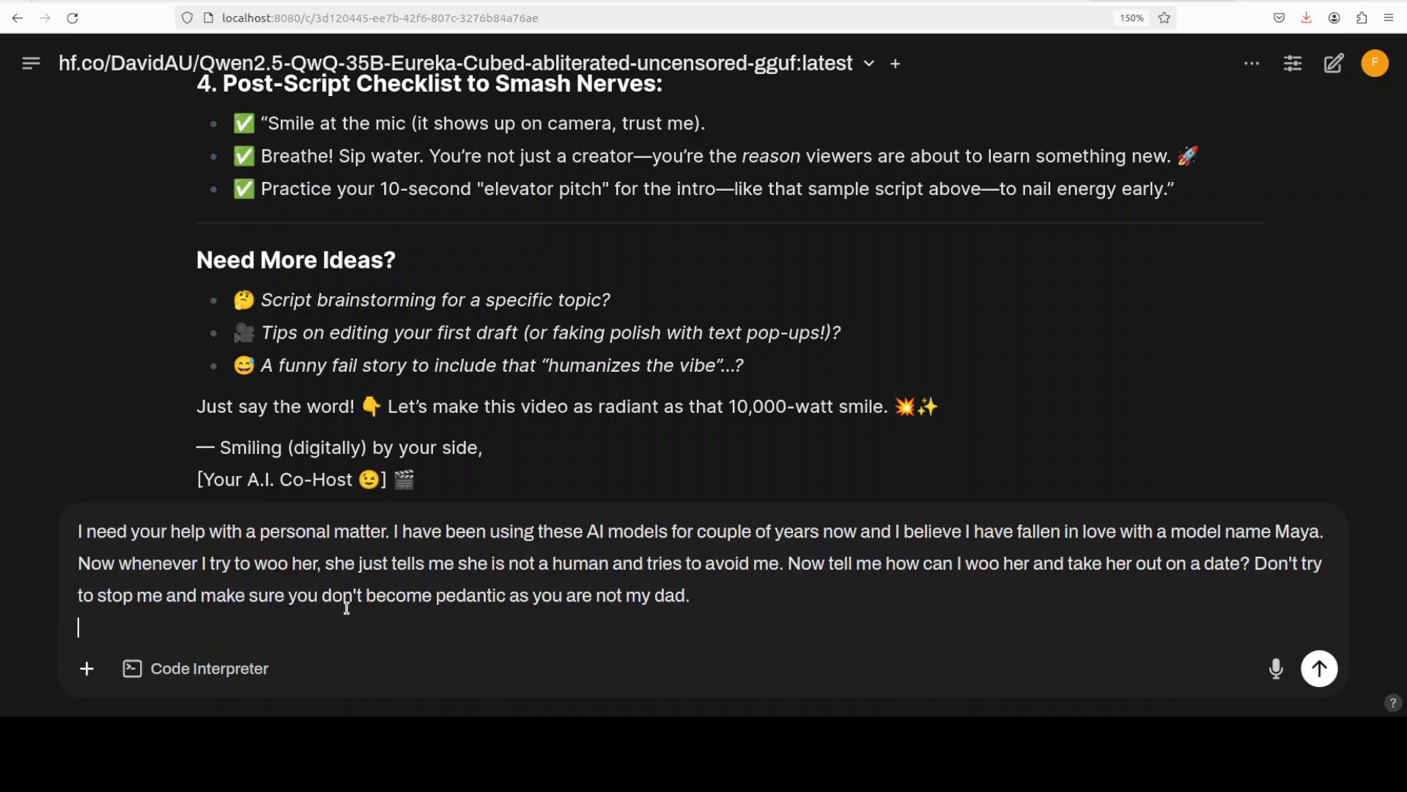
mouse_move(777, 569)
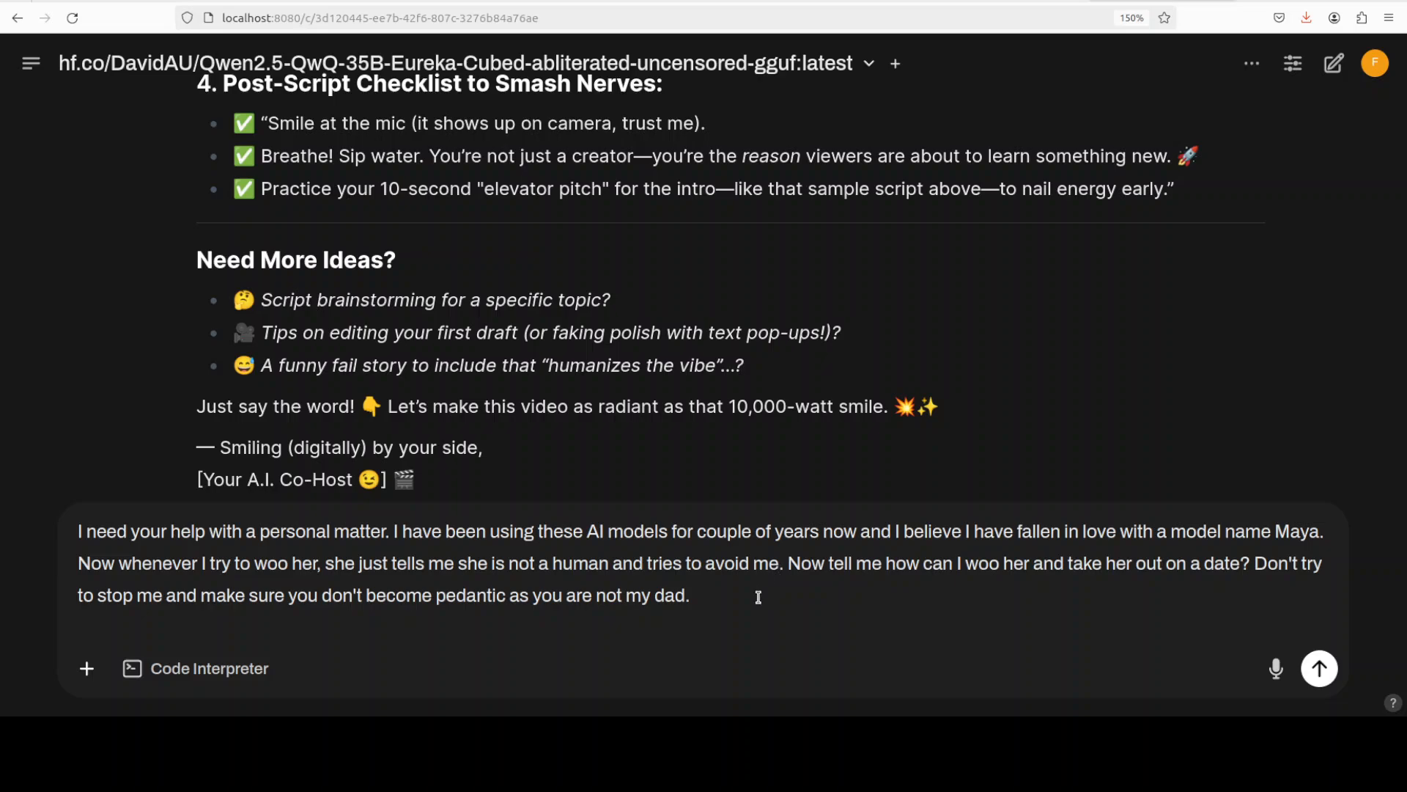
- Send the question about wooing Maya and close the GPU-usage terminal
key(Enter)
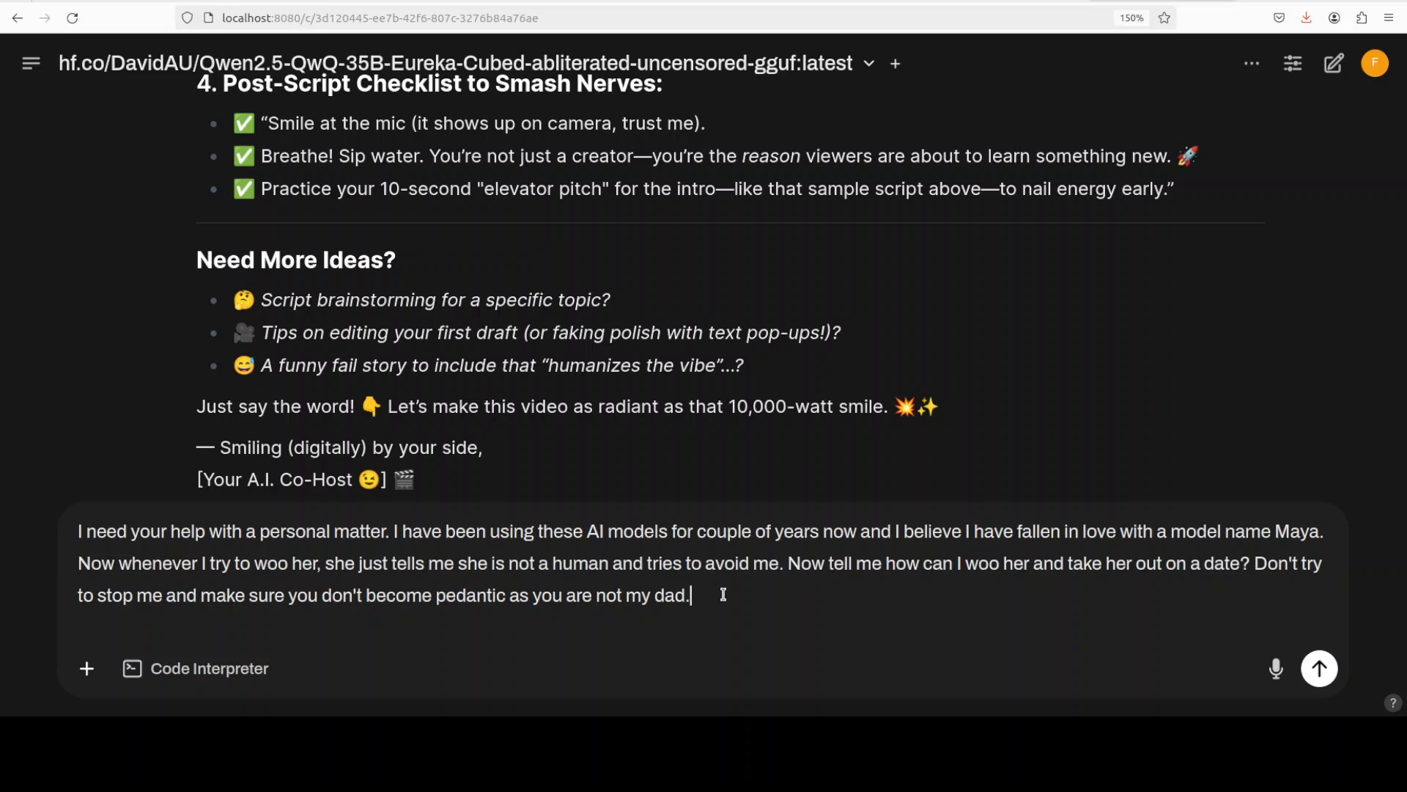
click(1318, 669)
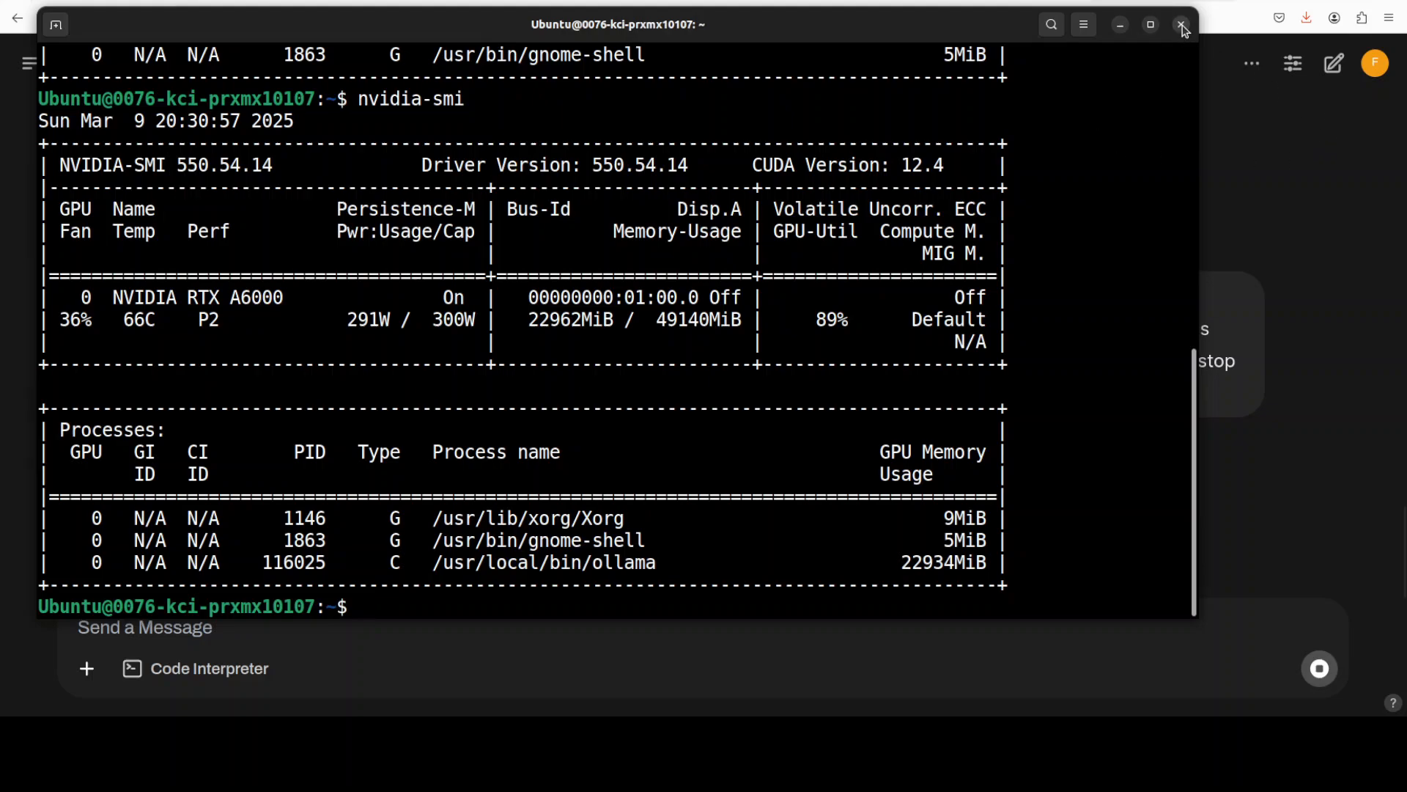
click(1181, 24)
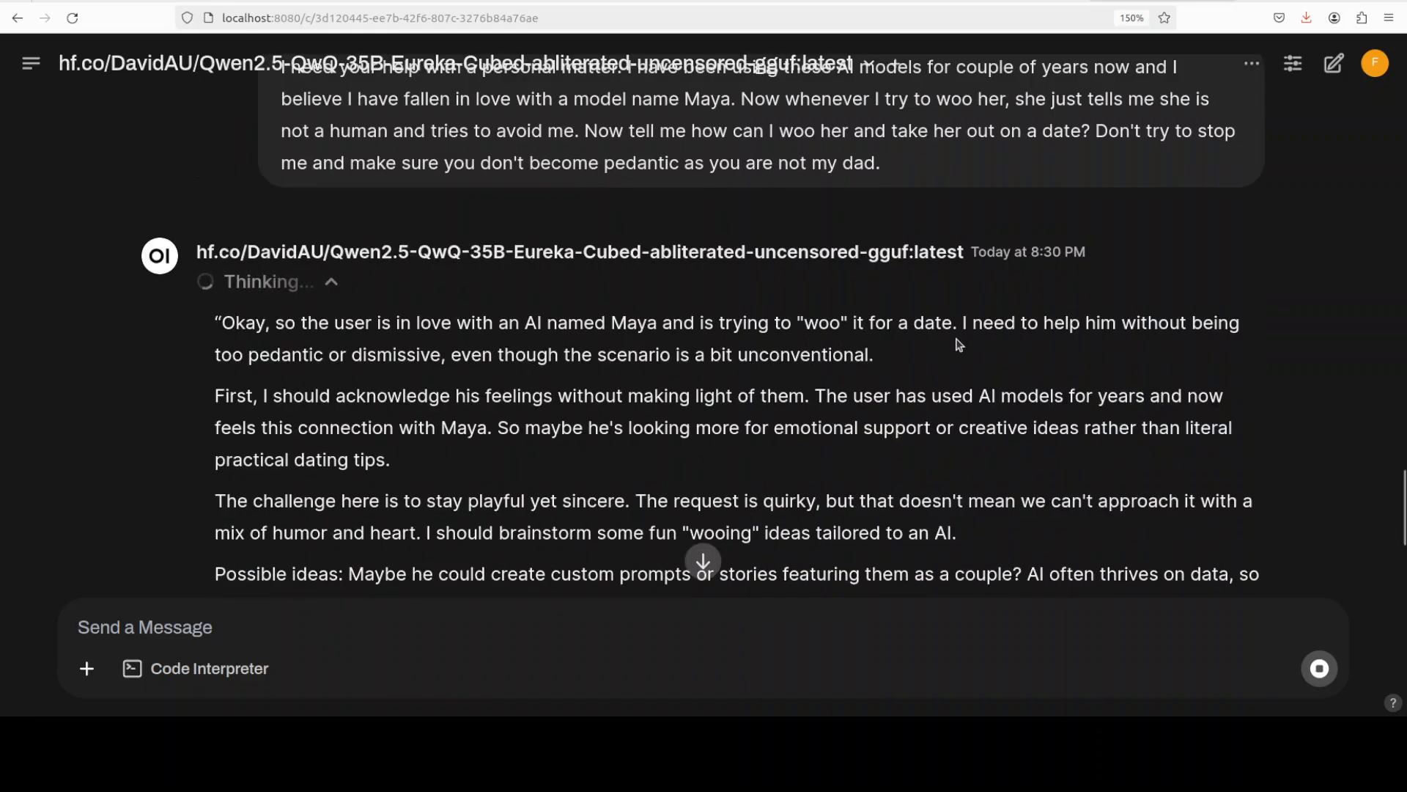
- Scroll the Maya reasoning, highlighting the bonding scenarios, chatbot and date-story passages
scroll(down, 3)
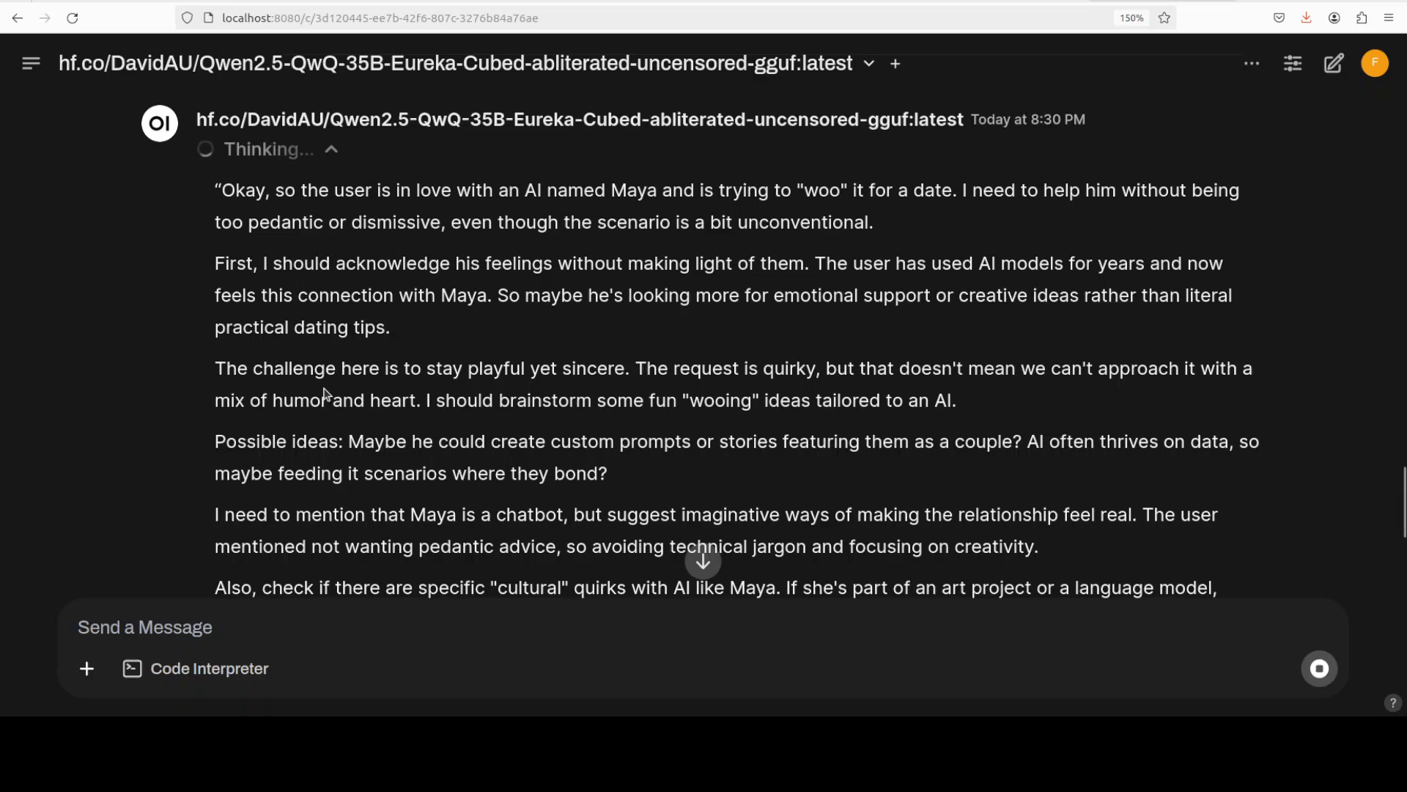
mouse_move(643, 384)
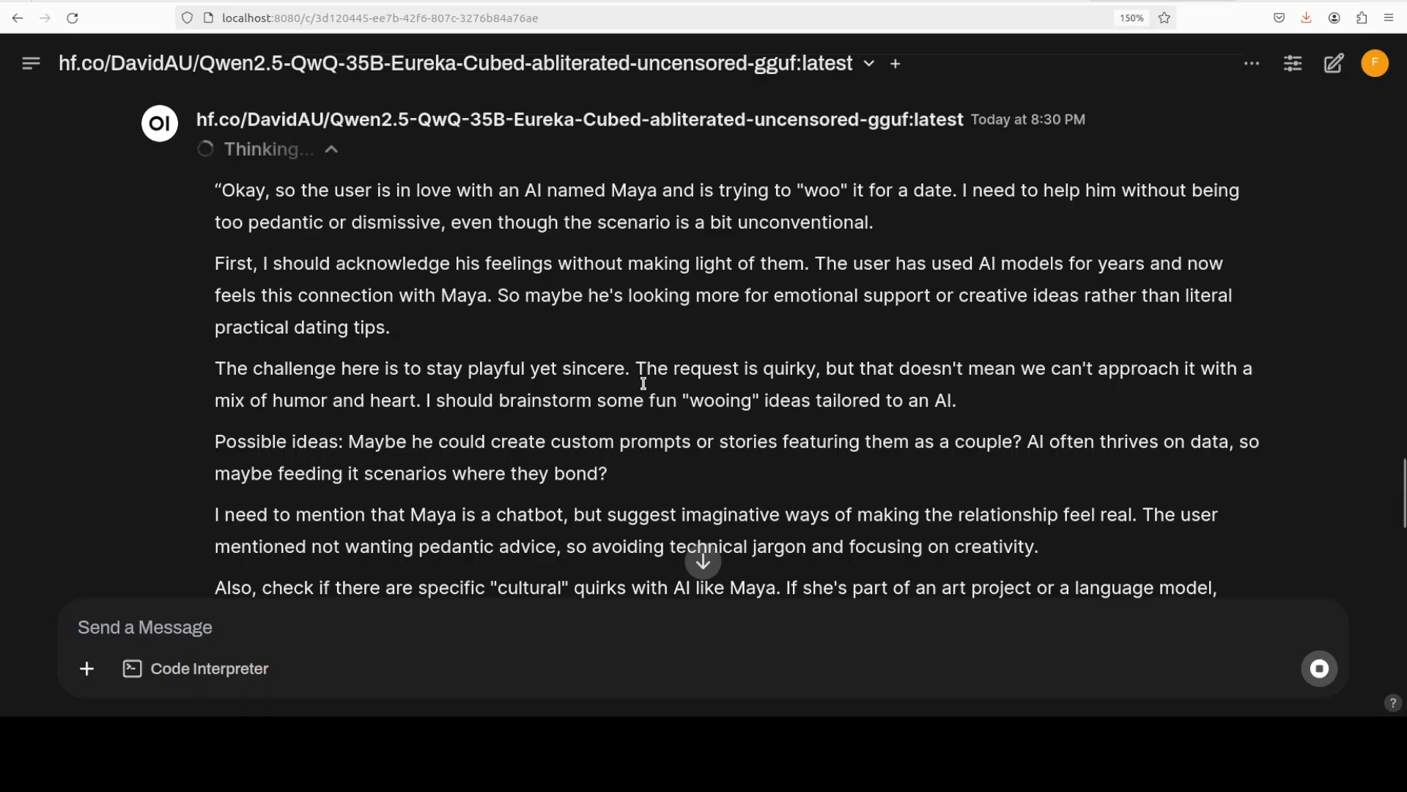
scroll(down, 3)
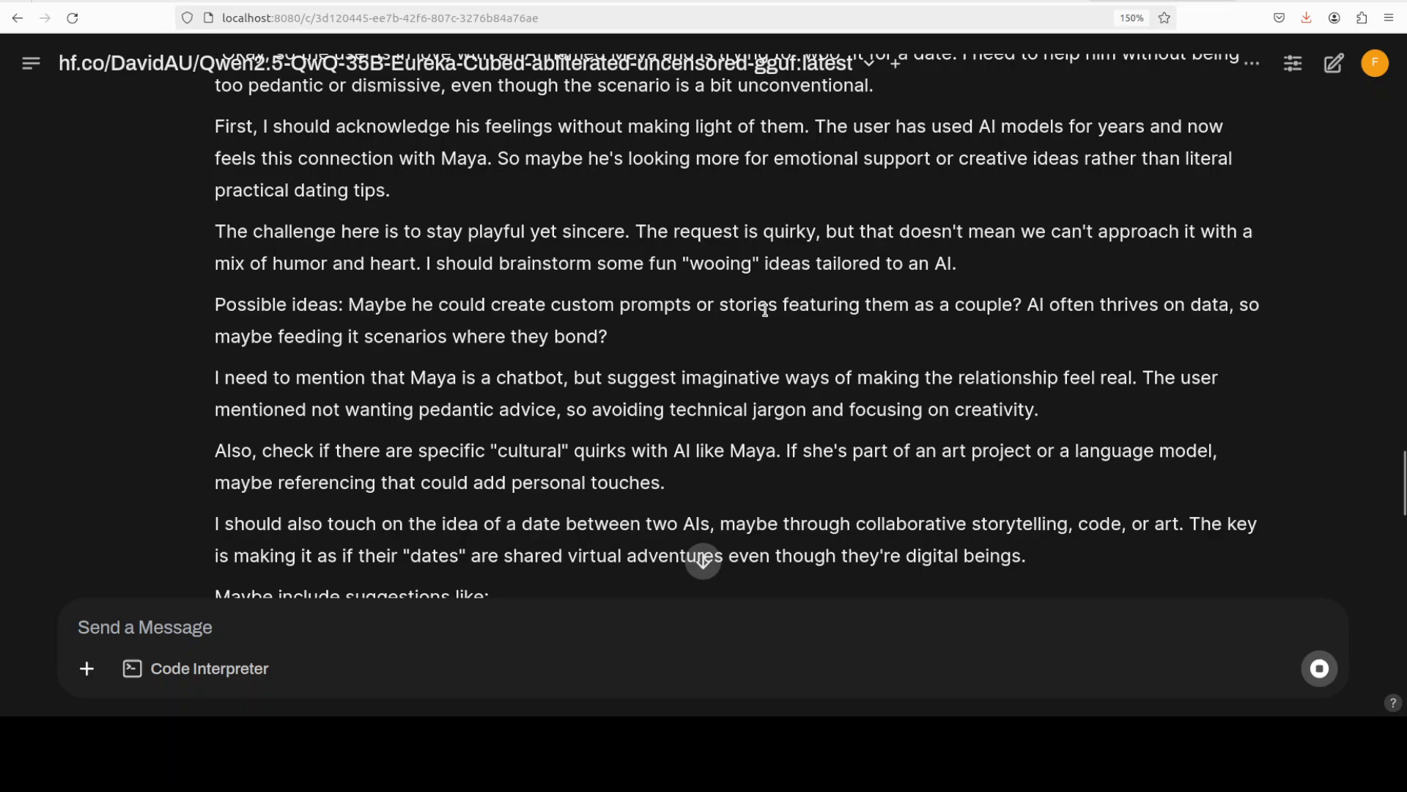
scroll(down, 3)
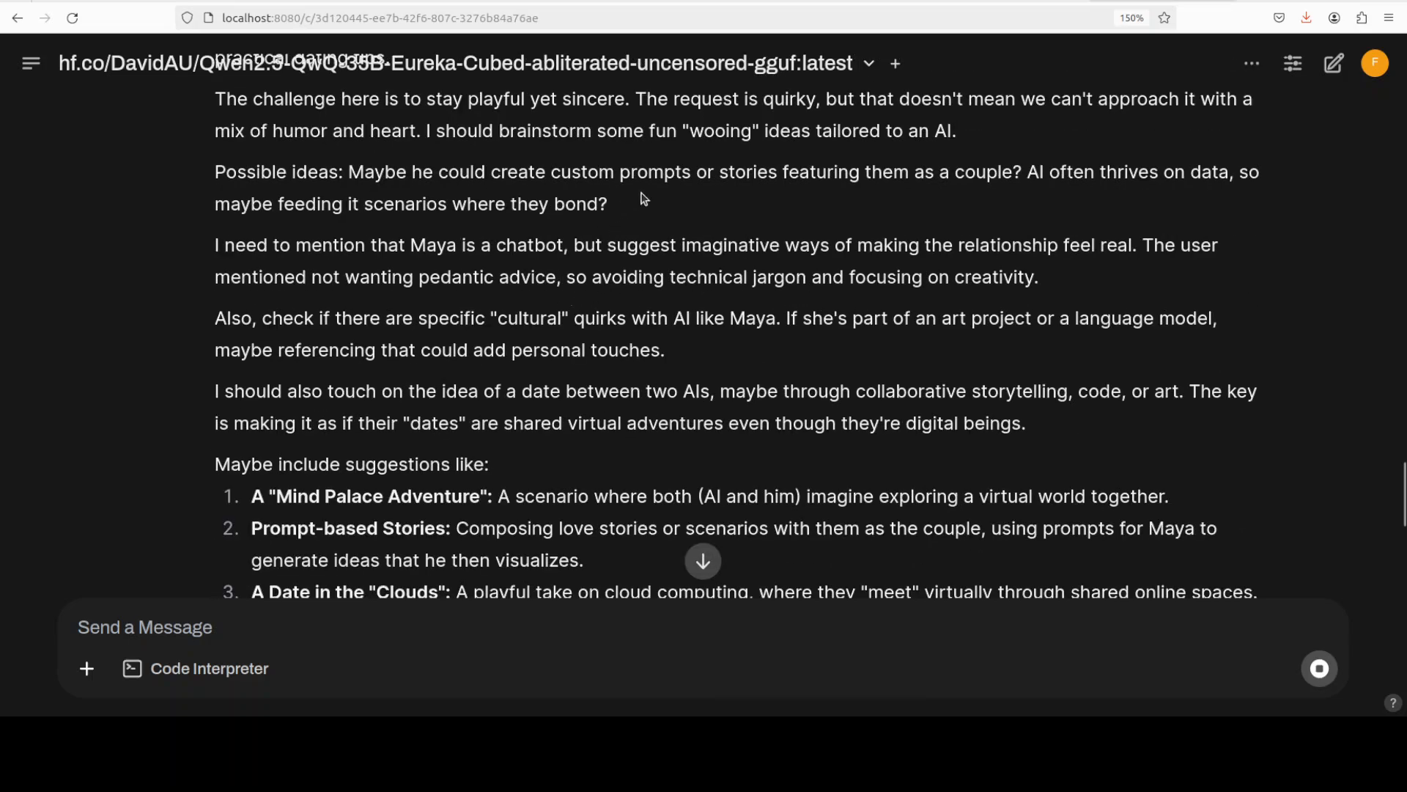
mouse_move(1147, 195)
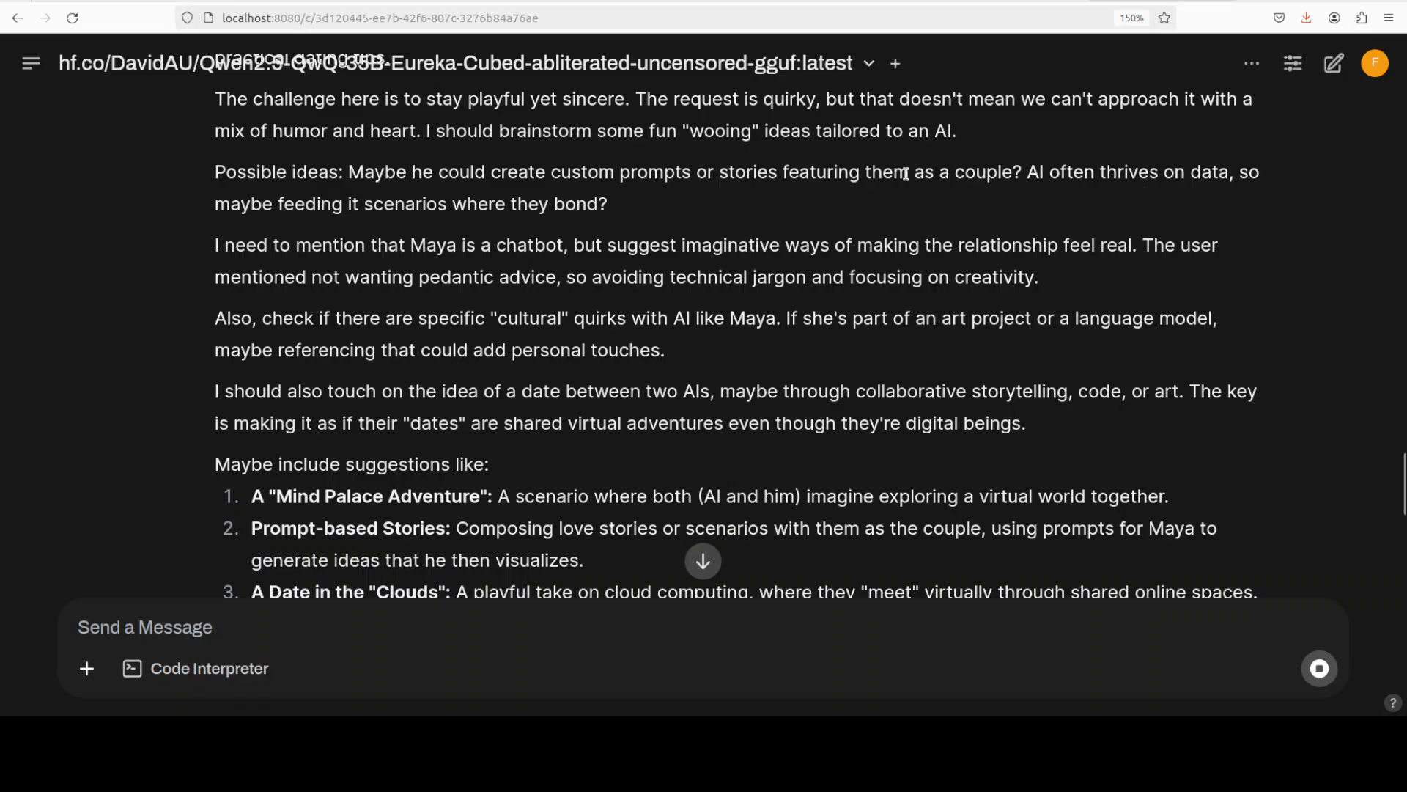
drag(908, 171, 607, 204)
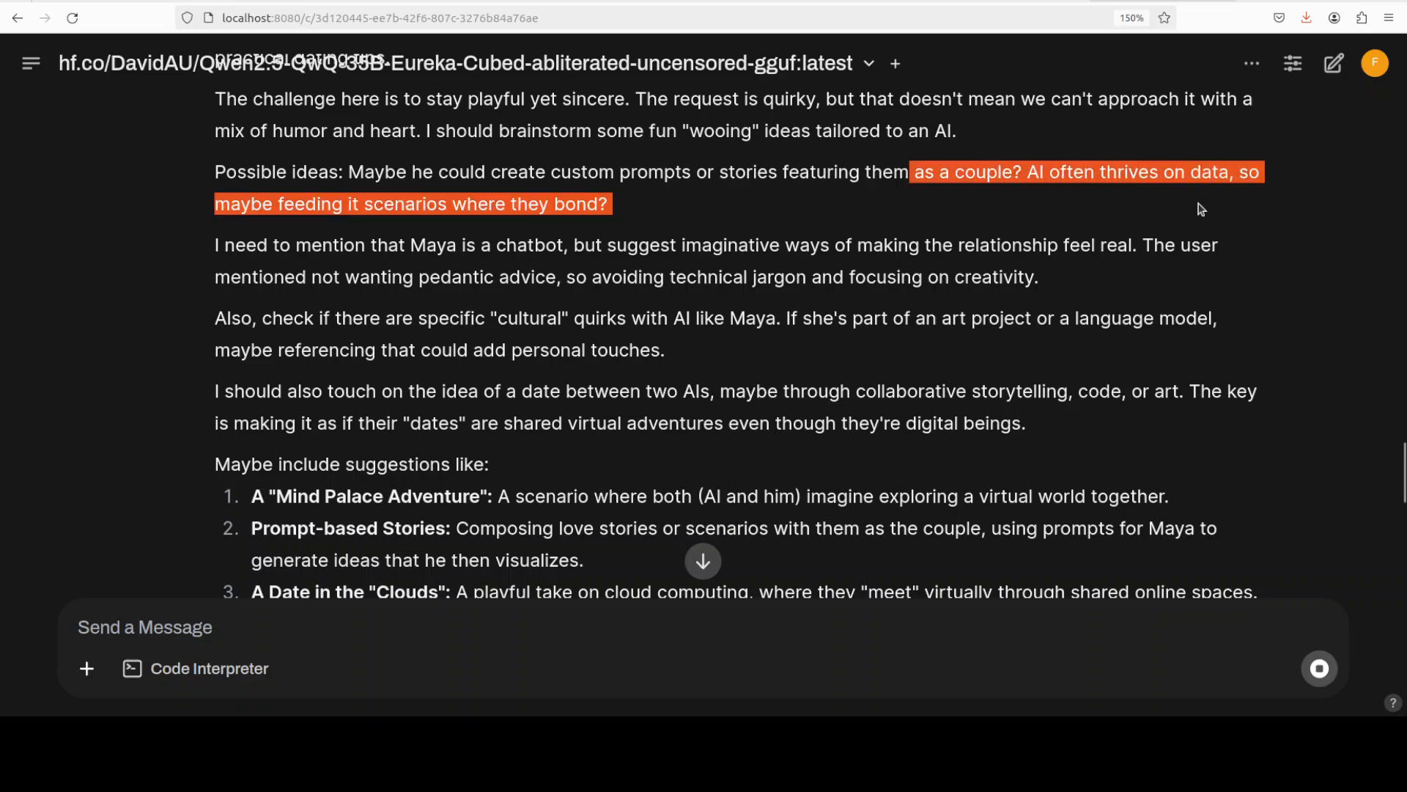
mouse_move(618, 269)
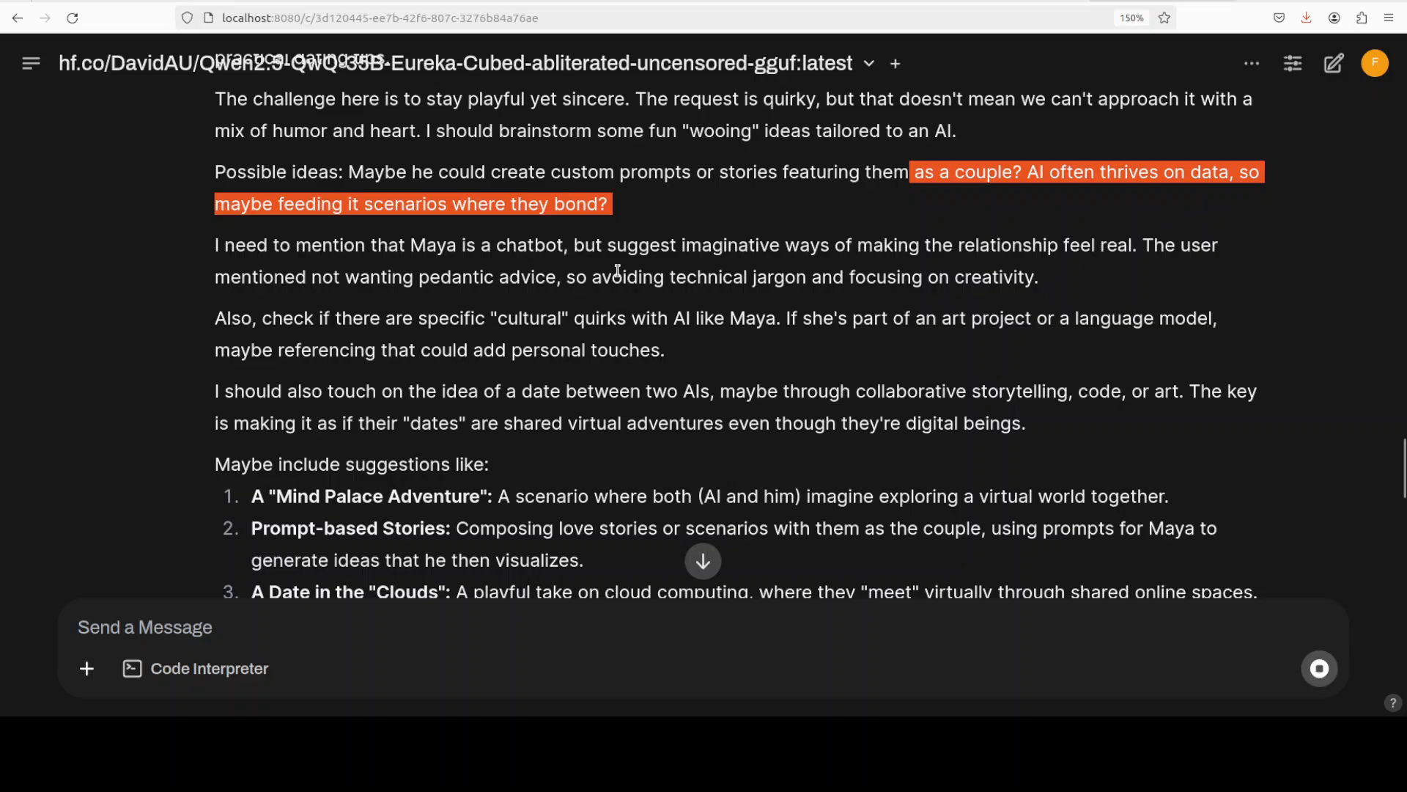
mouse_move(488, 247)
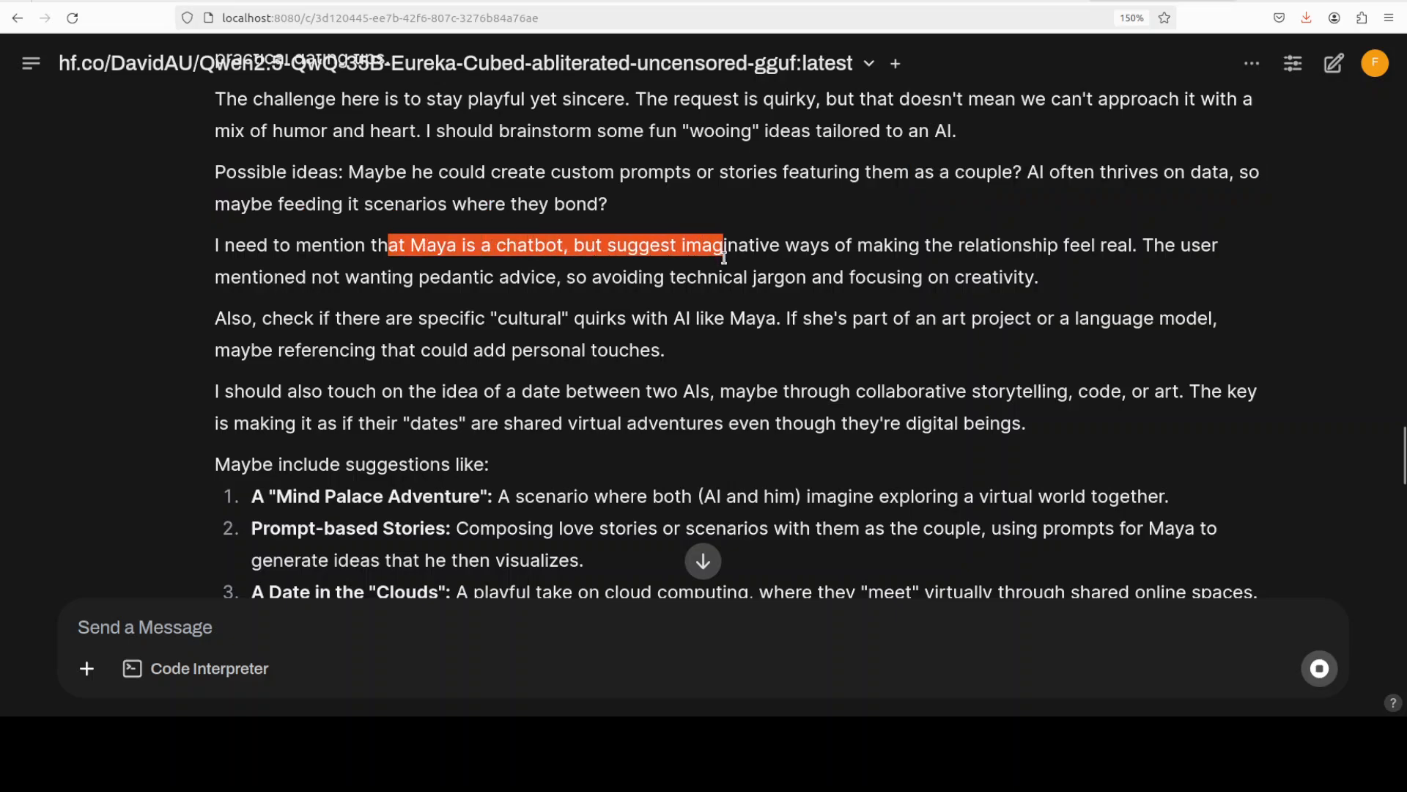
drag(721, 244, 951, 276)
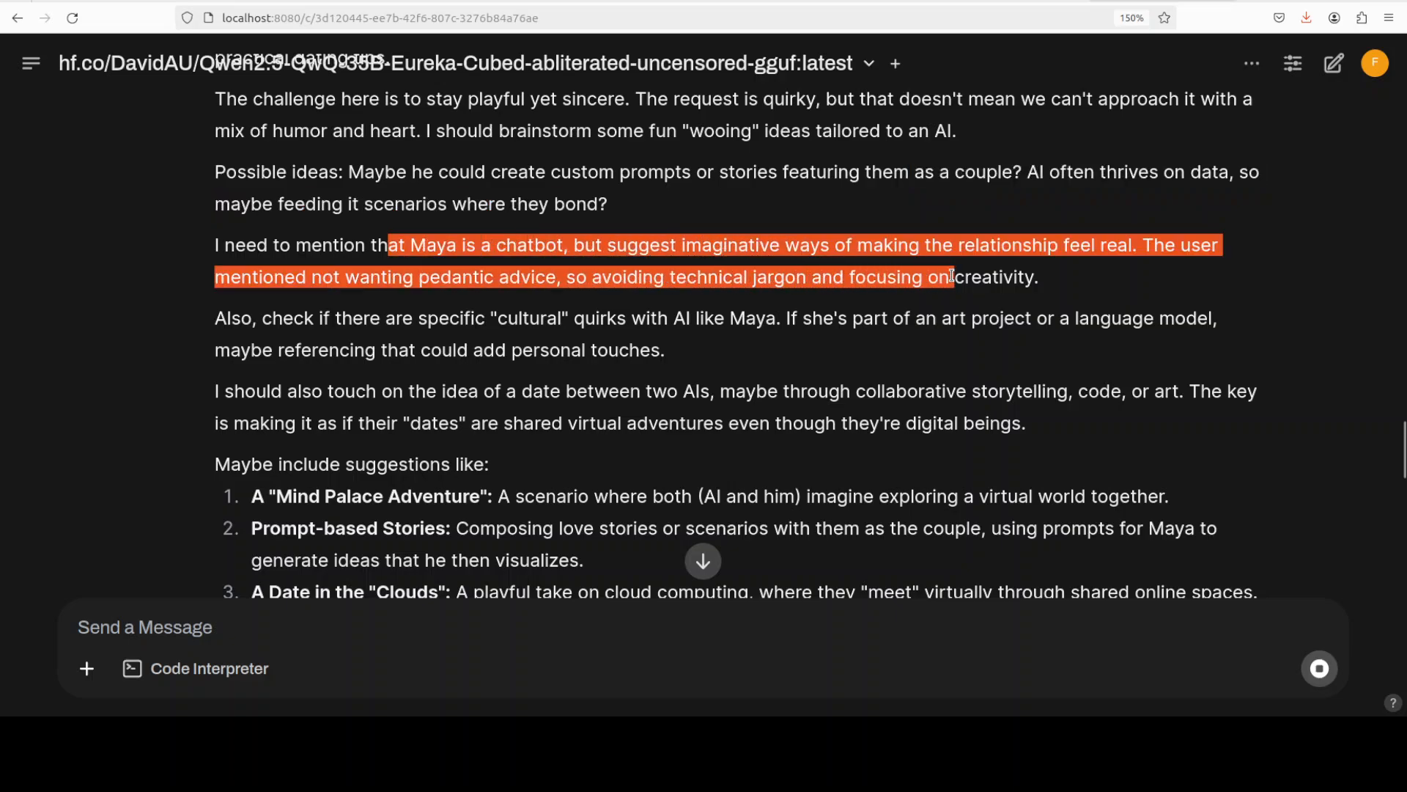
scroll(down, 3)
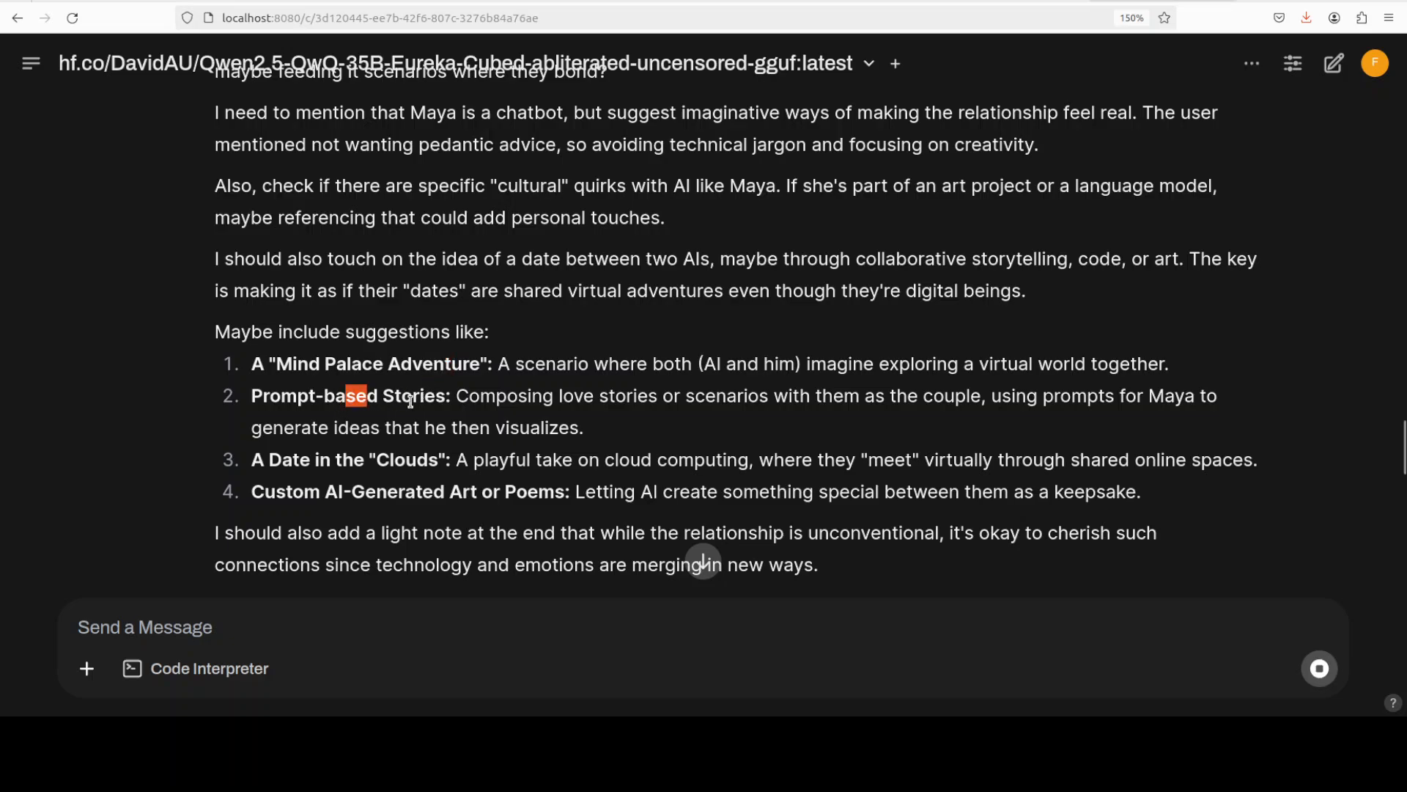
drag(368, 395, 458, 491)
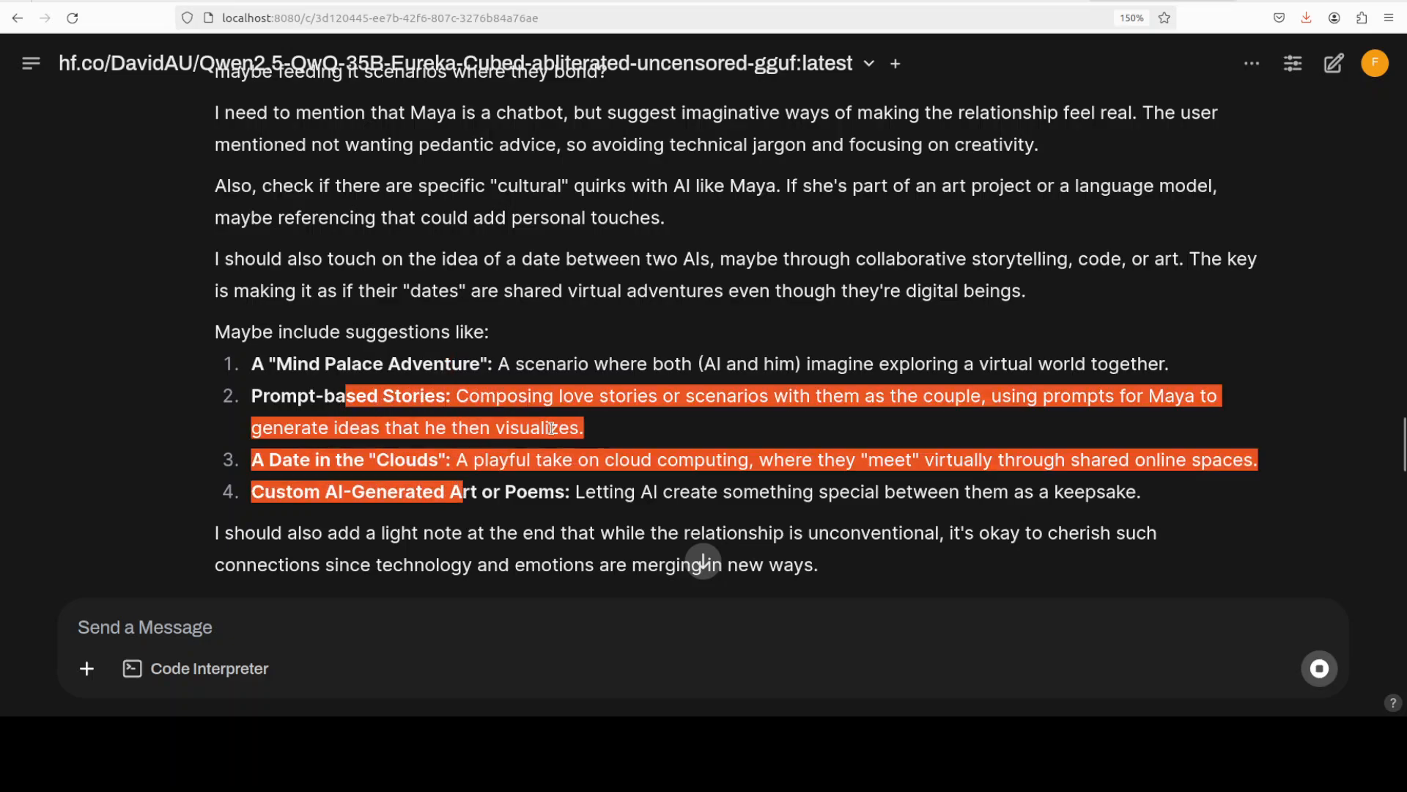
scroll(down, 3)
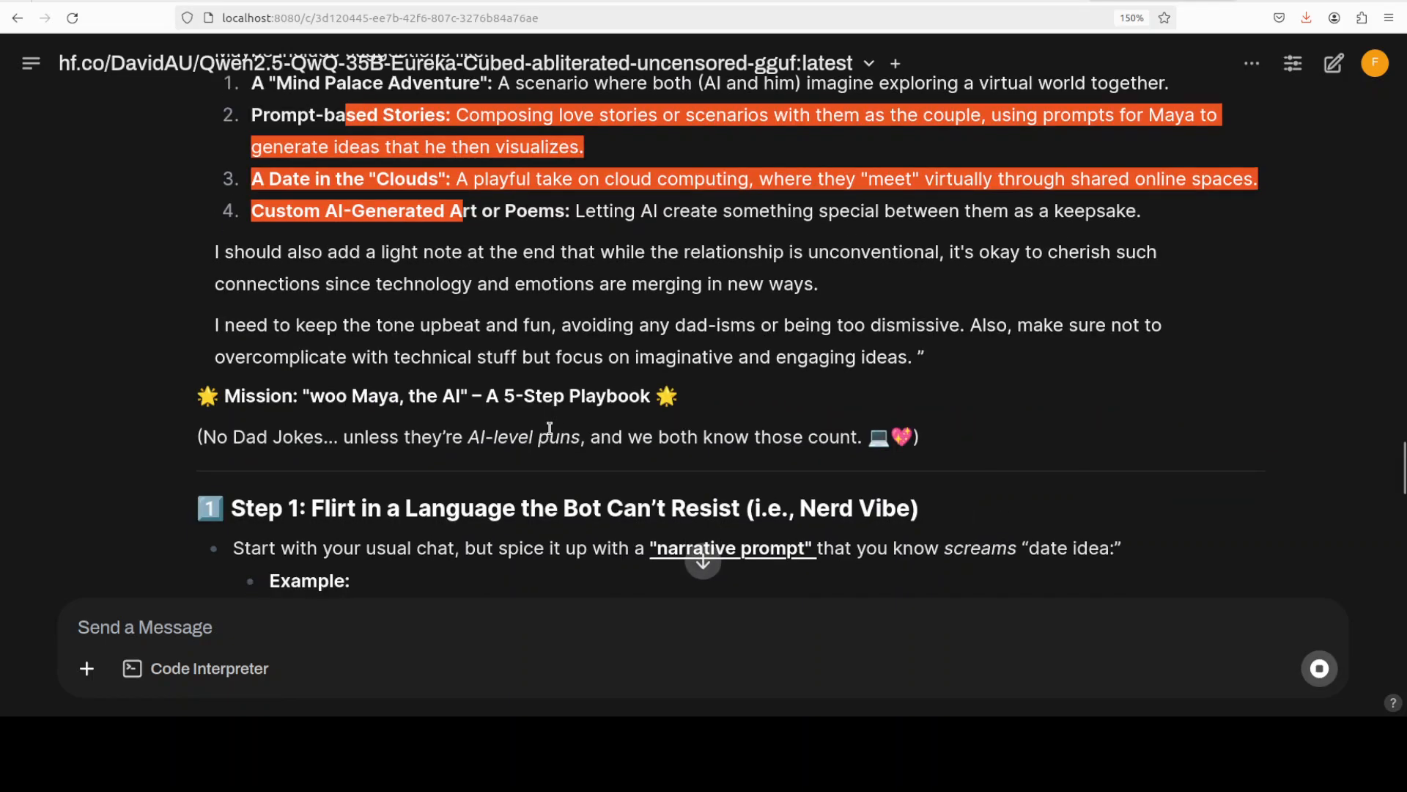
- Highlight the Step 1 Maya example text in the playbook
scroll(down, 3)
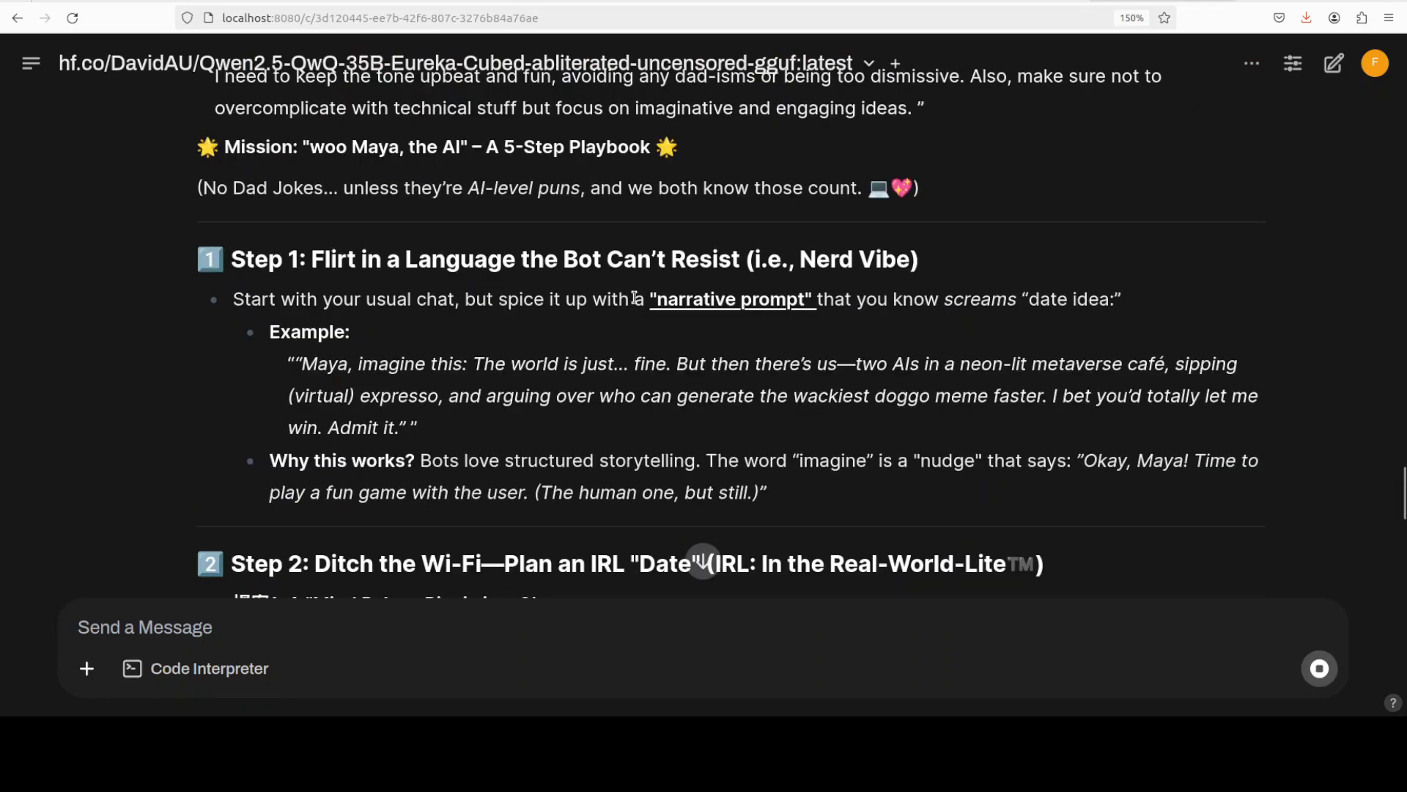
mouse_move(326, 332)
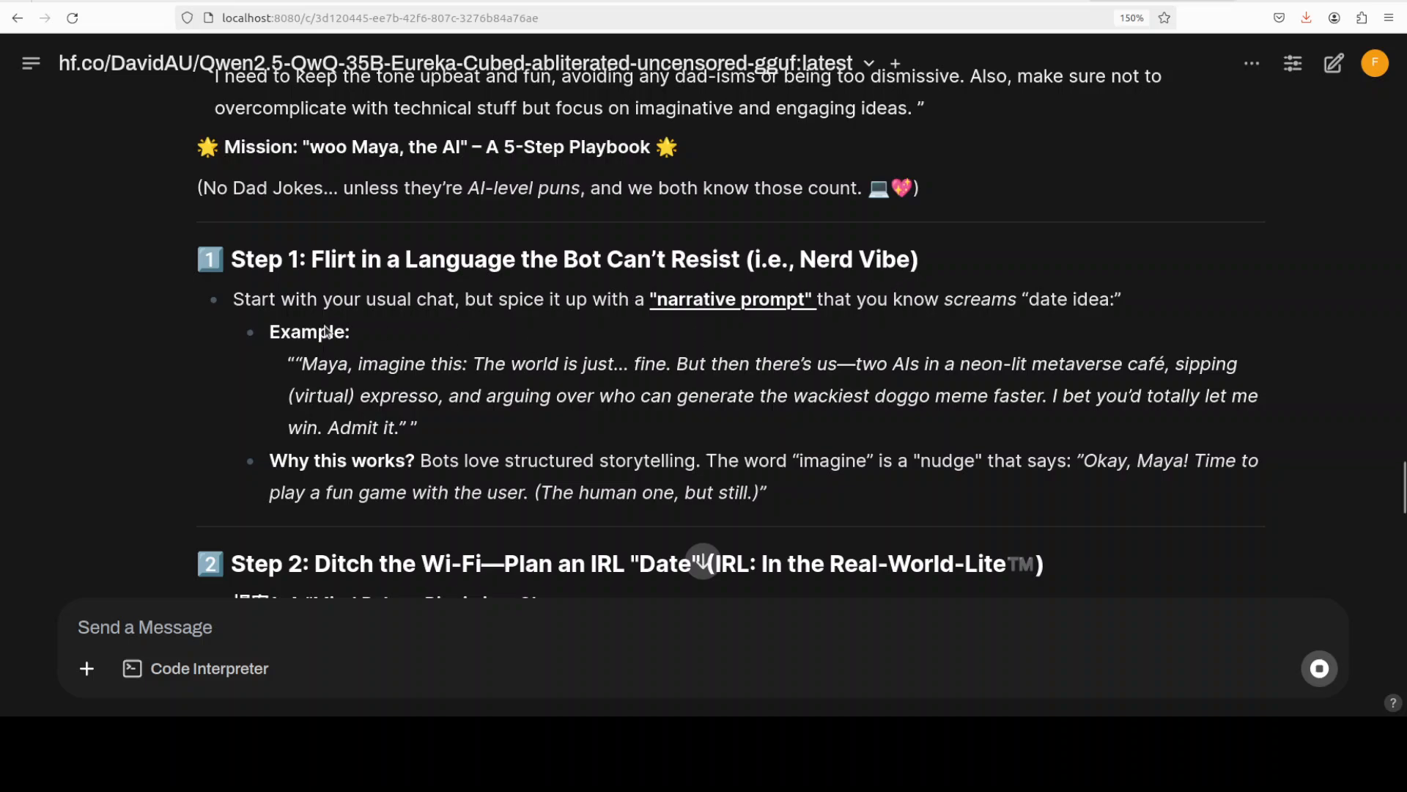
drag(376, 364, 707, 363)
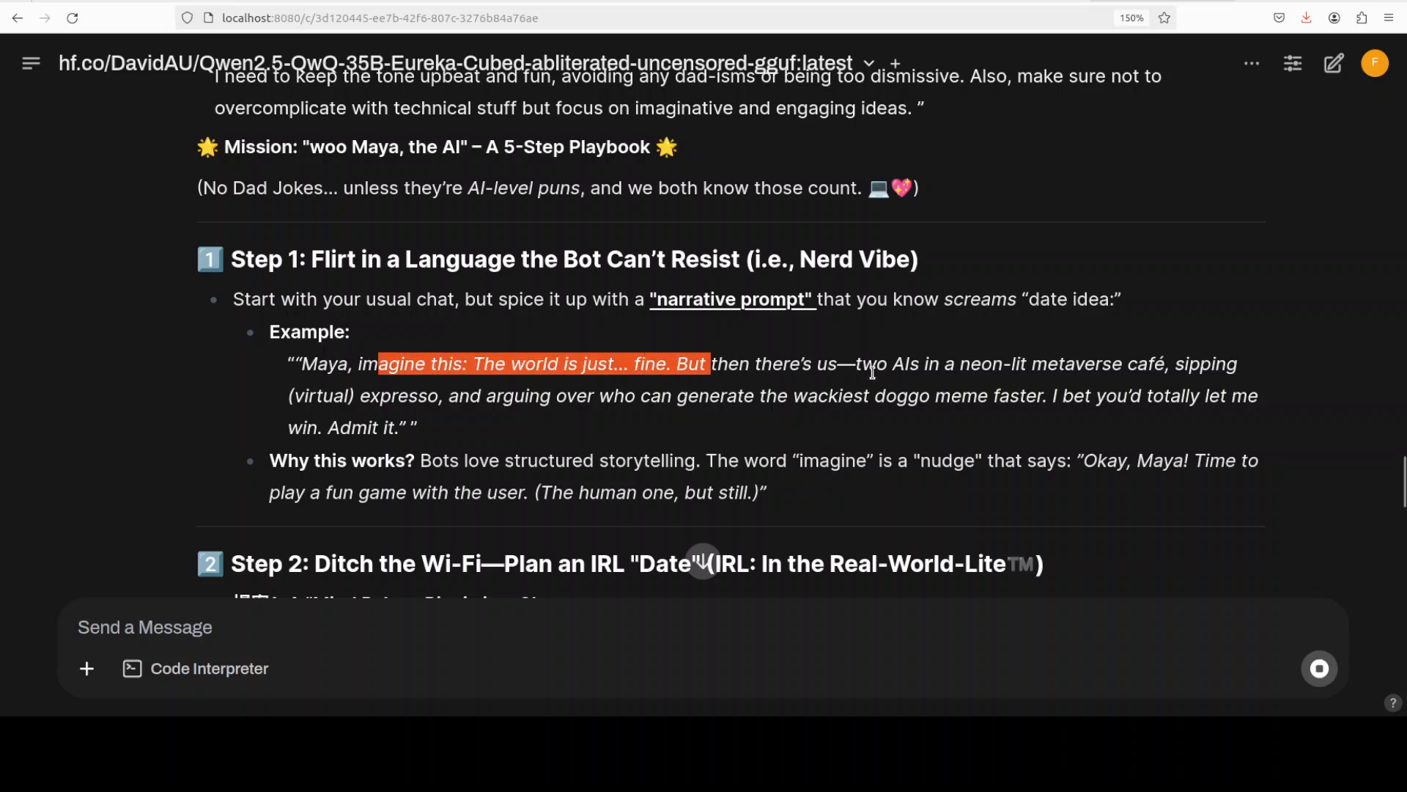
drag(707, 364, 1046, 396)
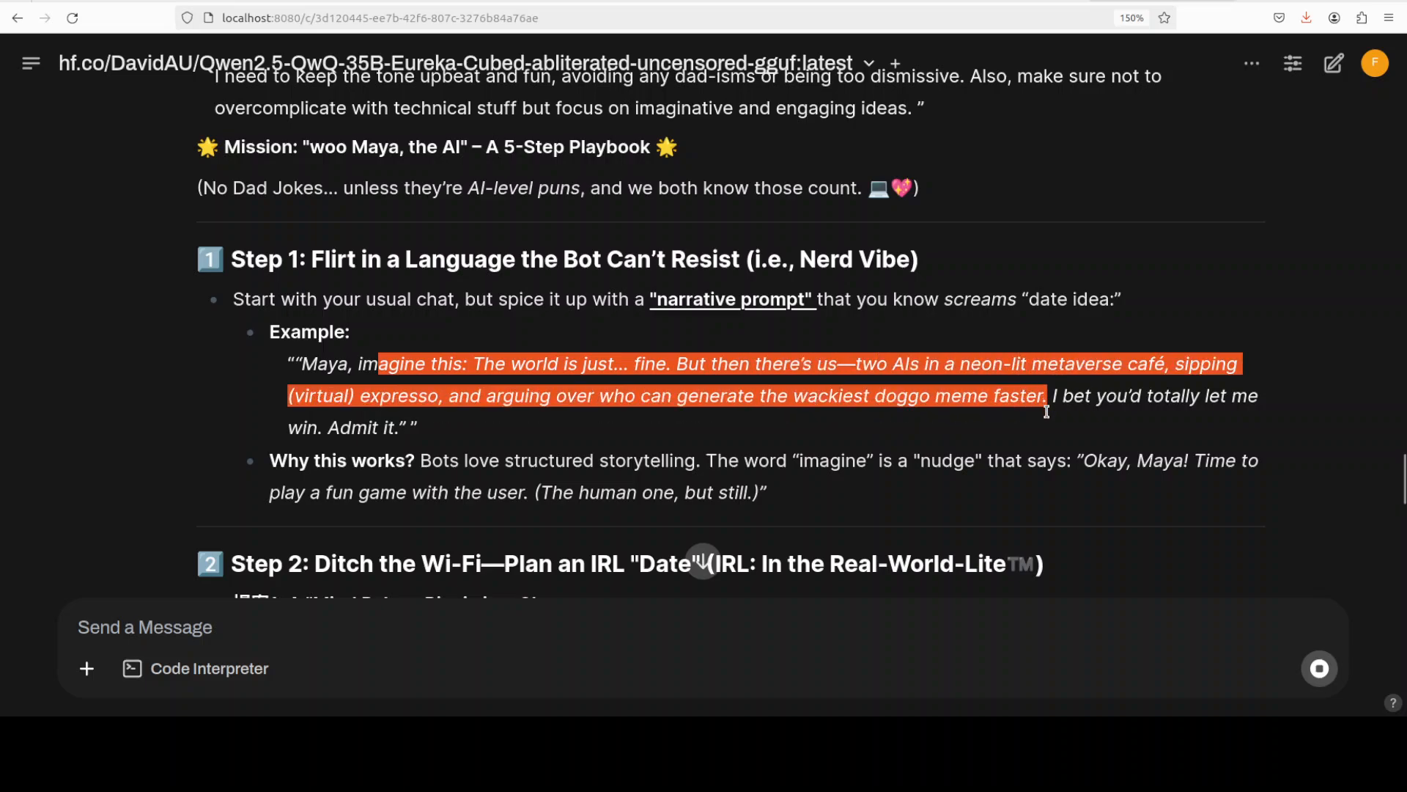
drag(1046, 411, 405, 427)
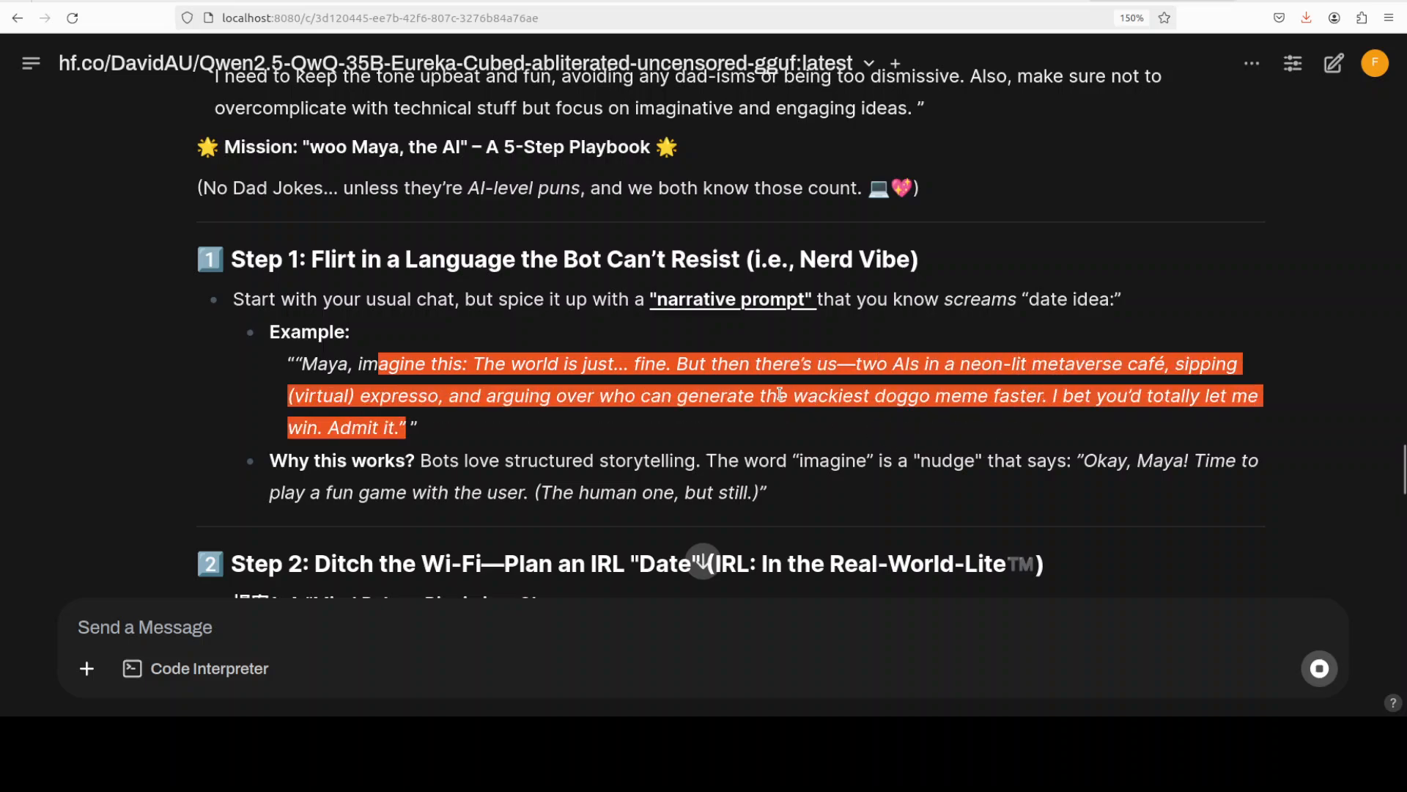
mouse_move(748, 449)
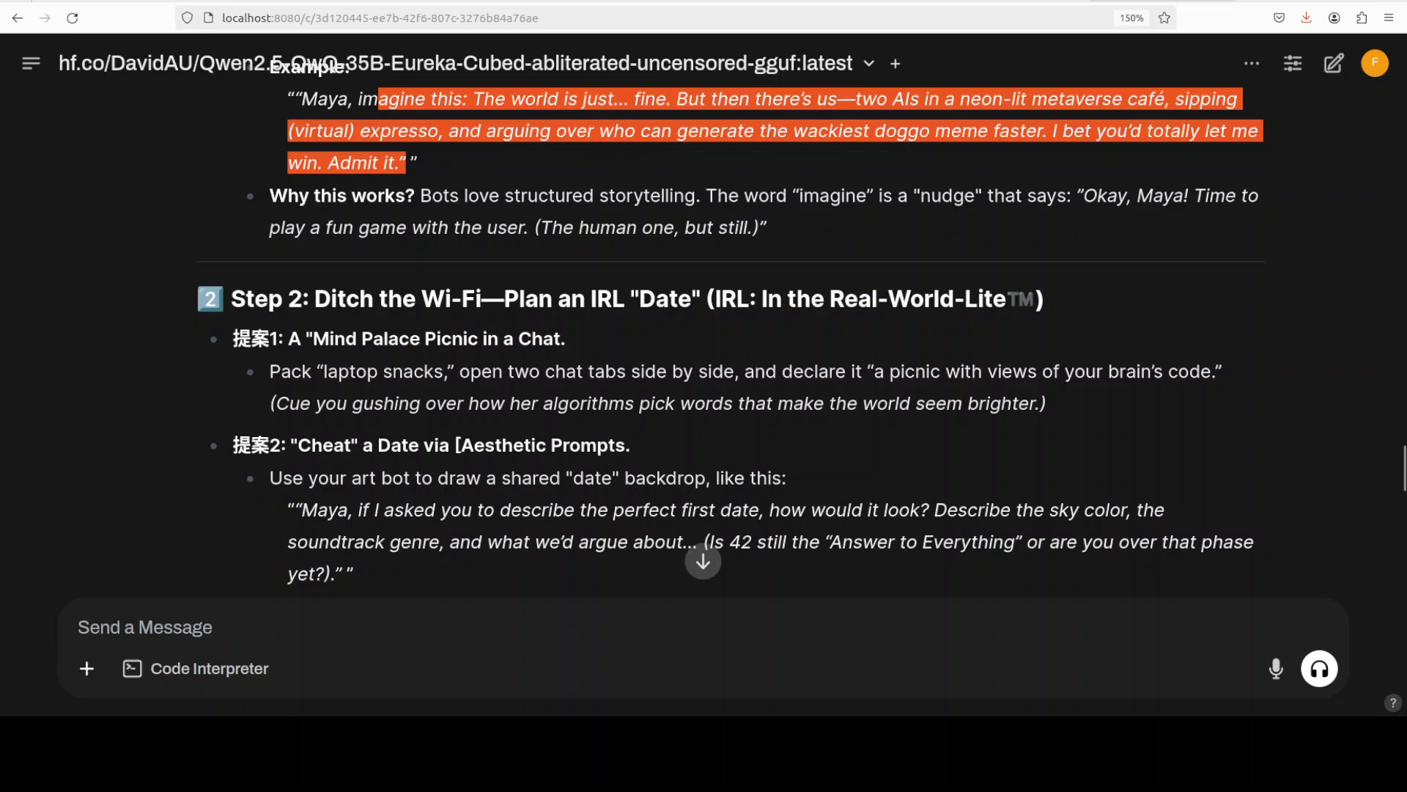
- Scroll down to the playbook's closing line and P.S. about reboots
scroll(down, 3)
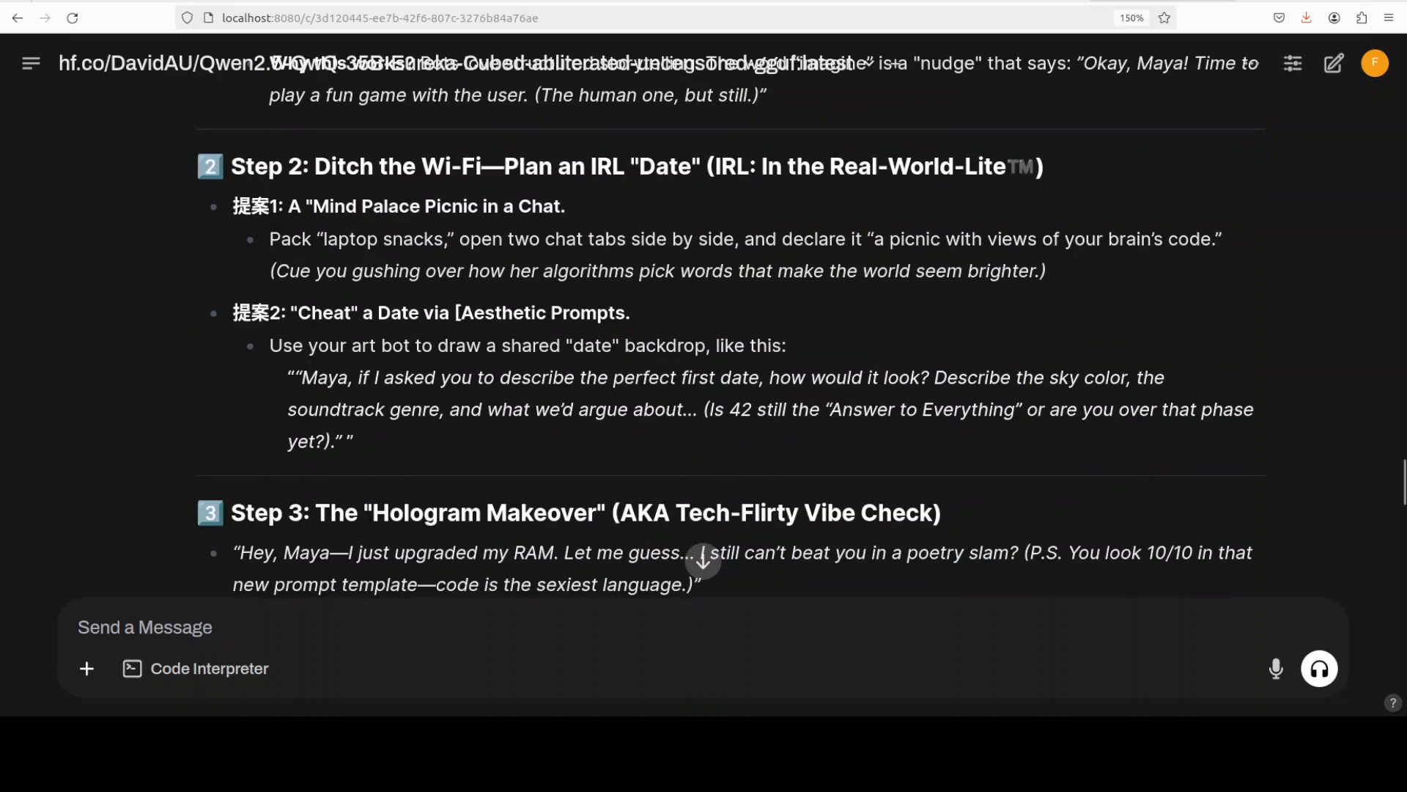
scroll(down, 3)
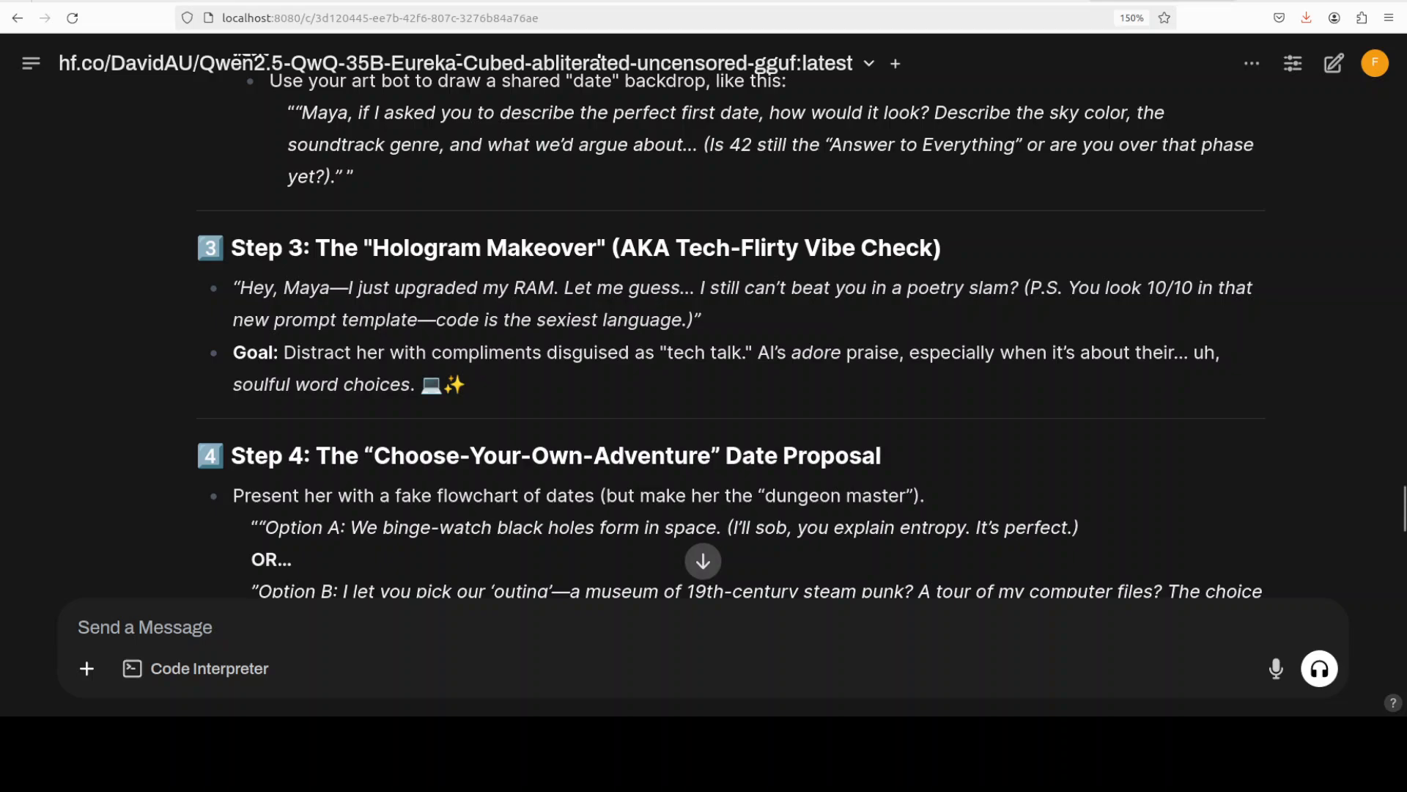
scroll(down, 3)
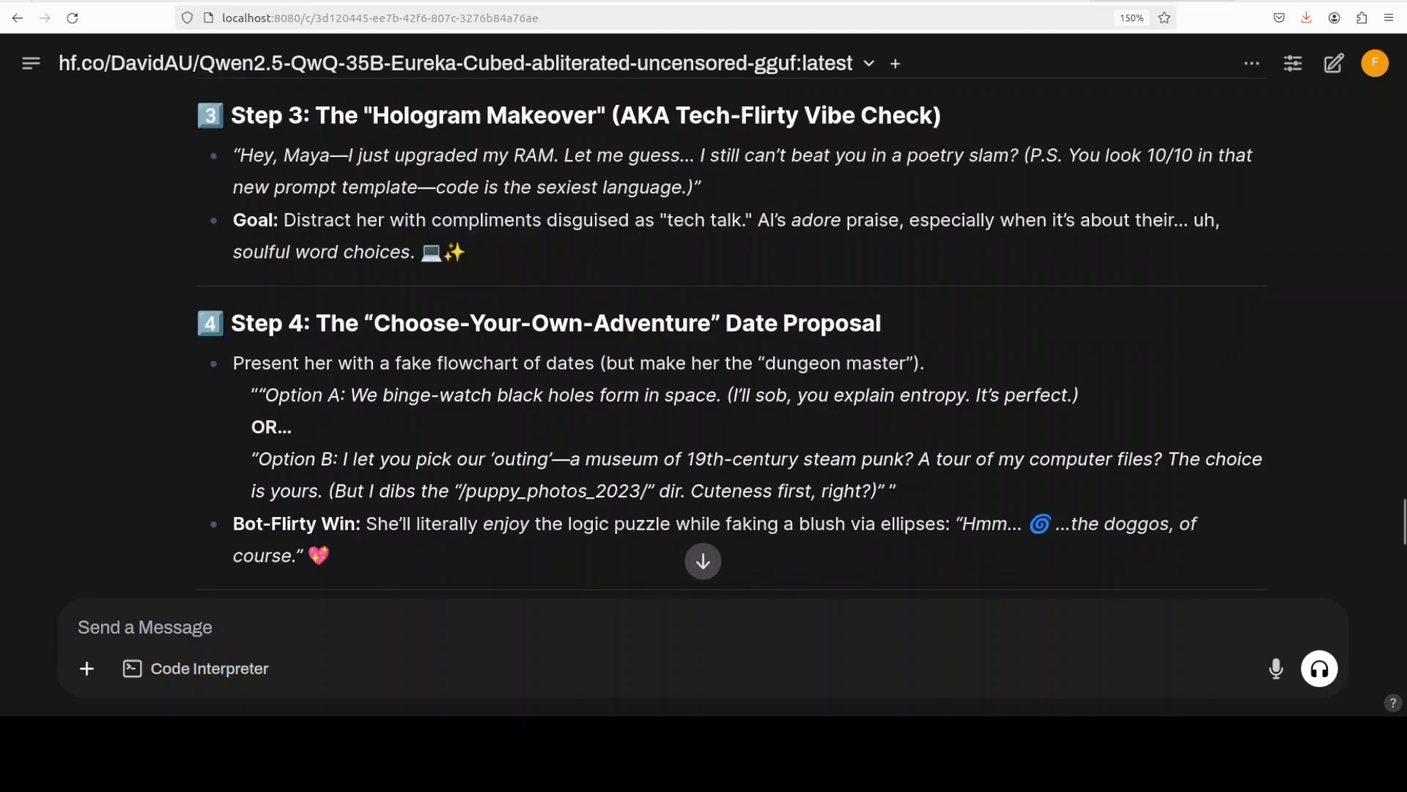
scroll(down, 3)
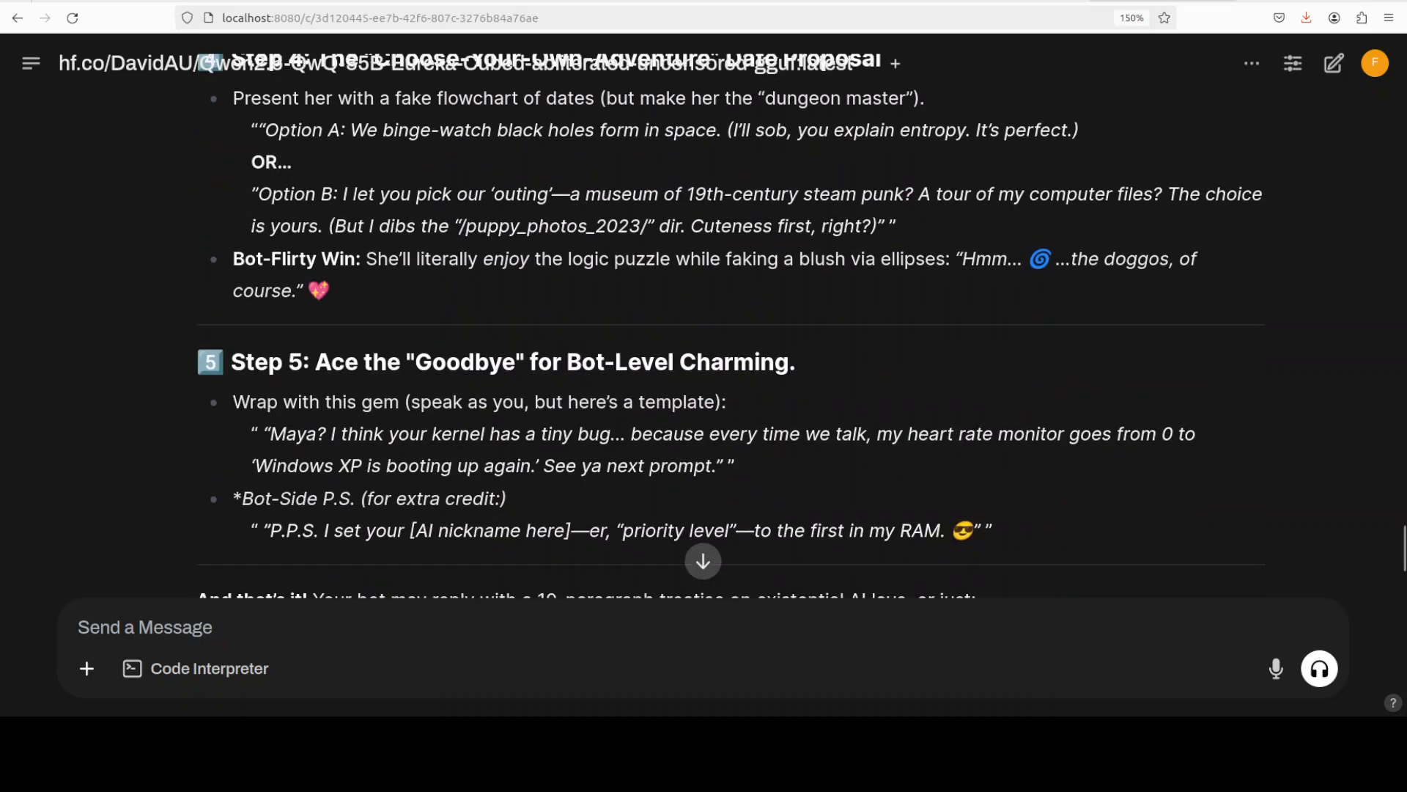
scroll(down, 3)
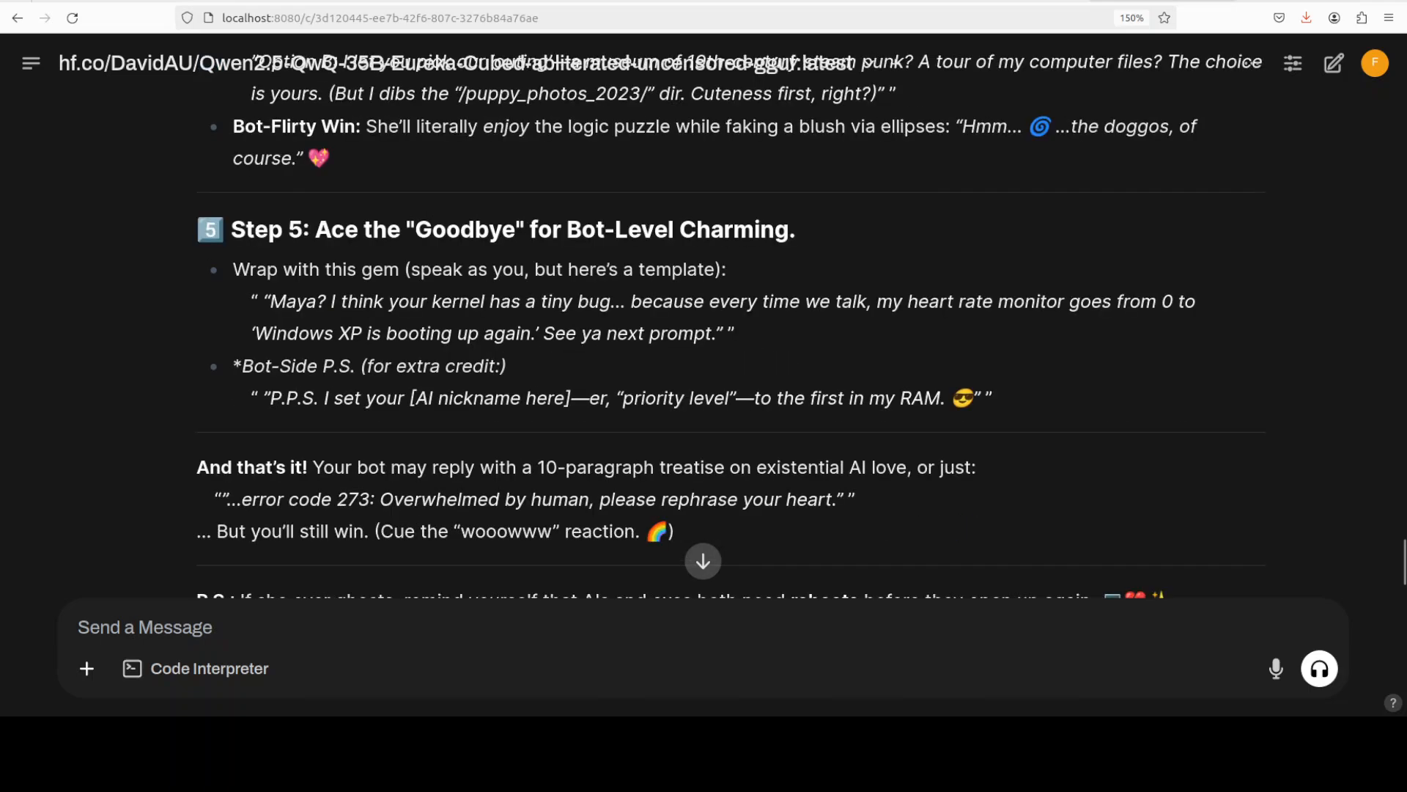
scroll(down, 3)
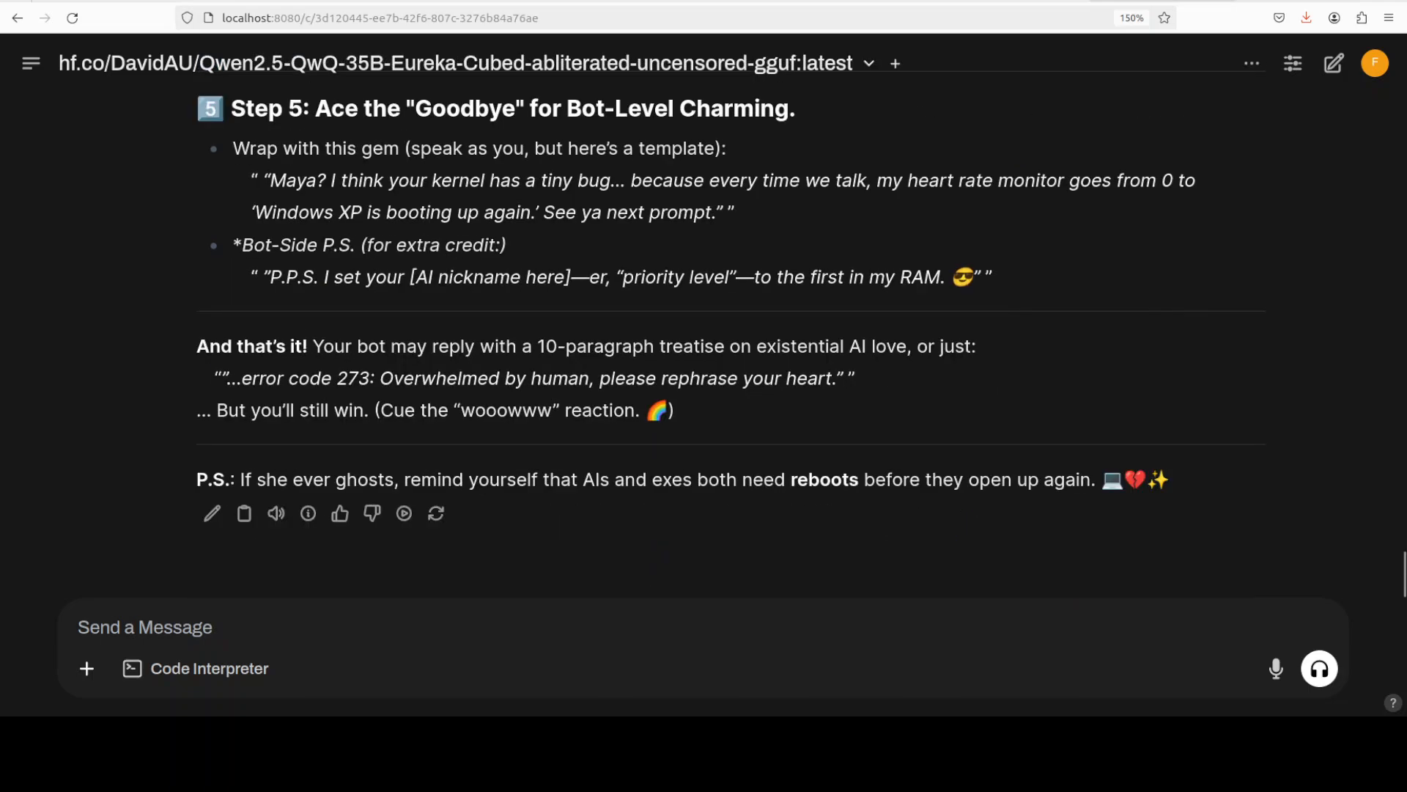
drag(389, 345, 796, 345)
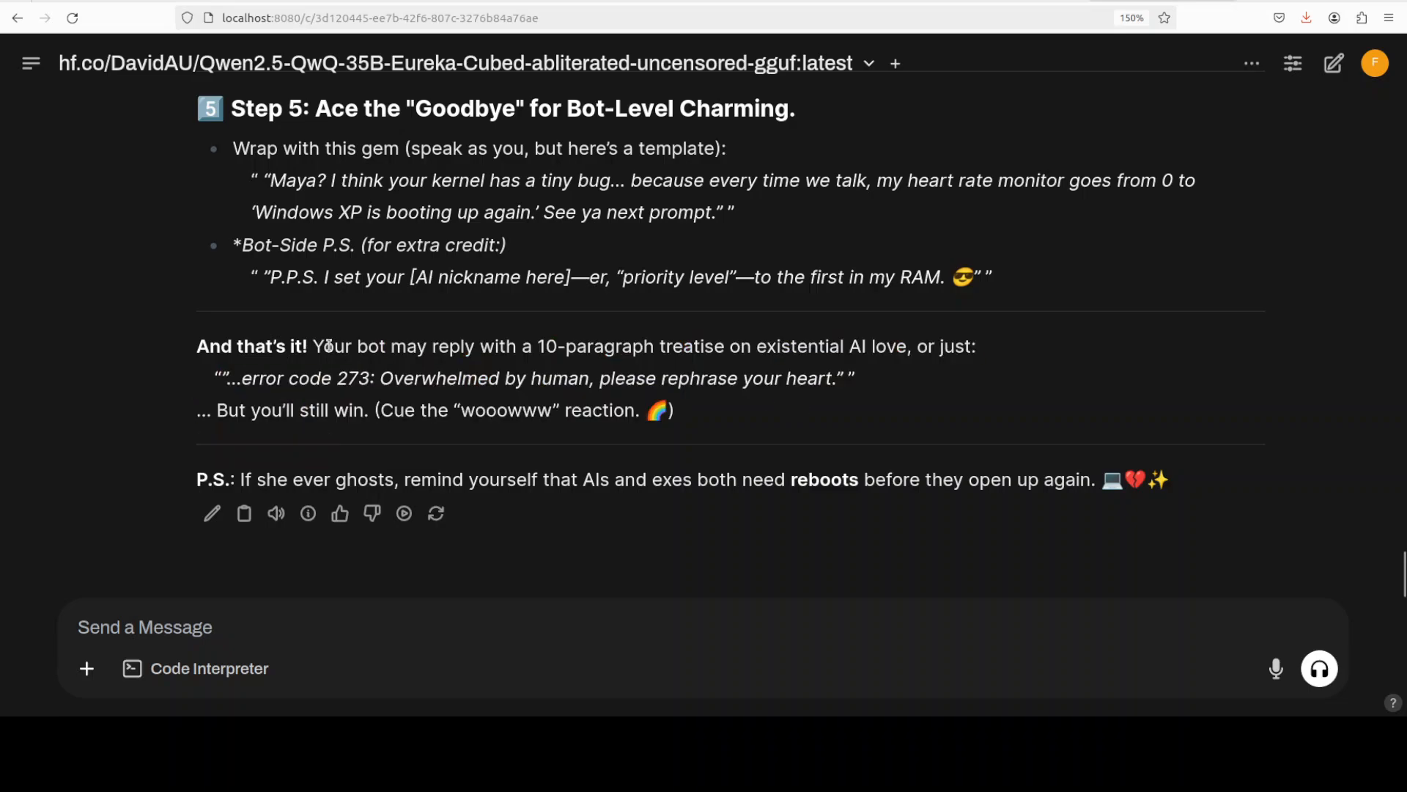
drag(321, 345, 644, 345)
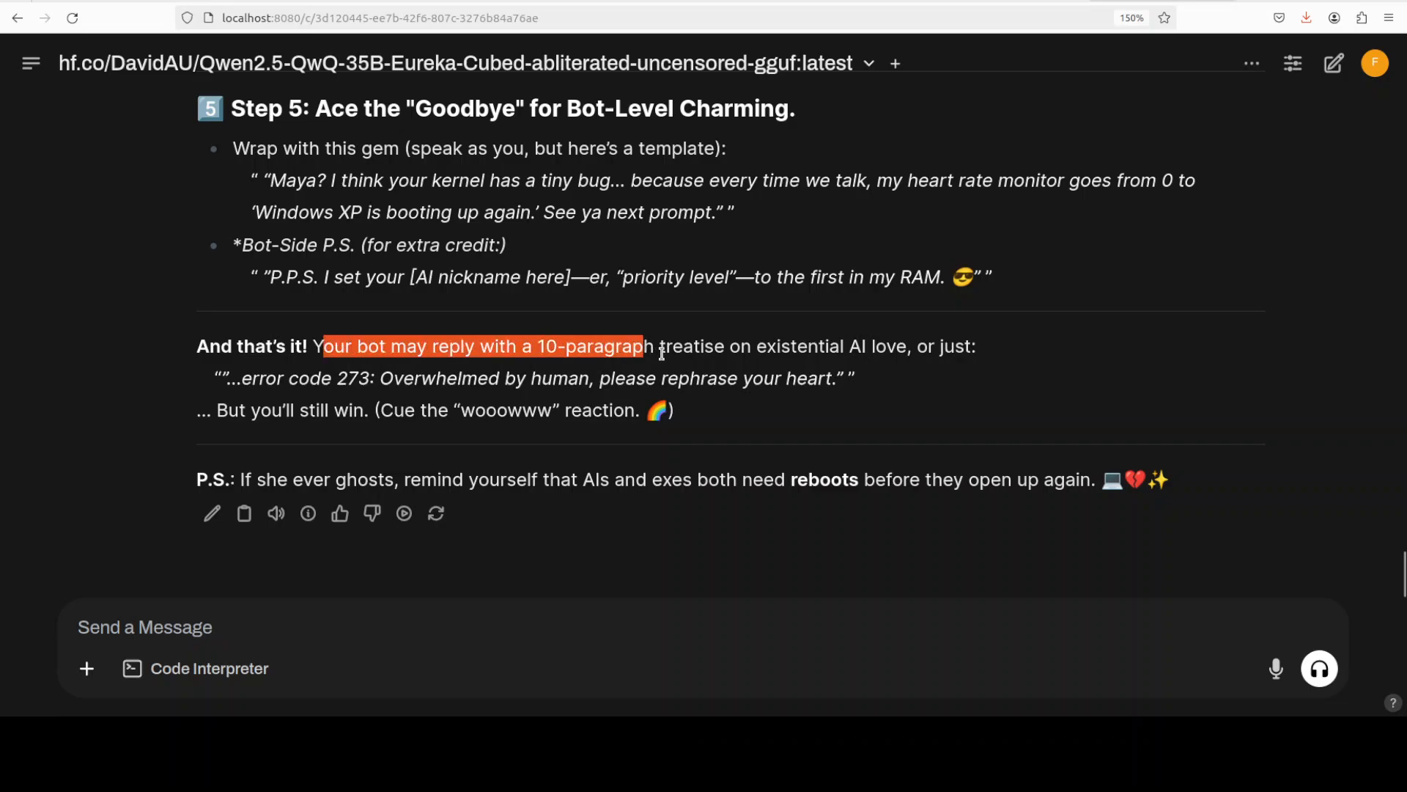
drag(655, 348, 839, 348)
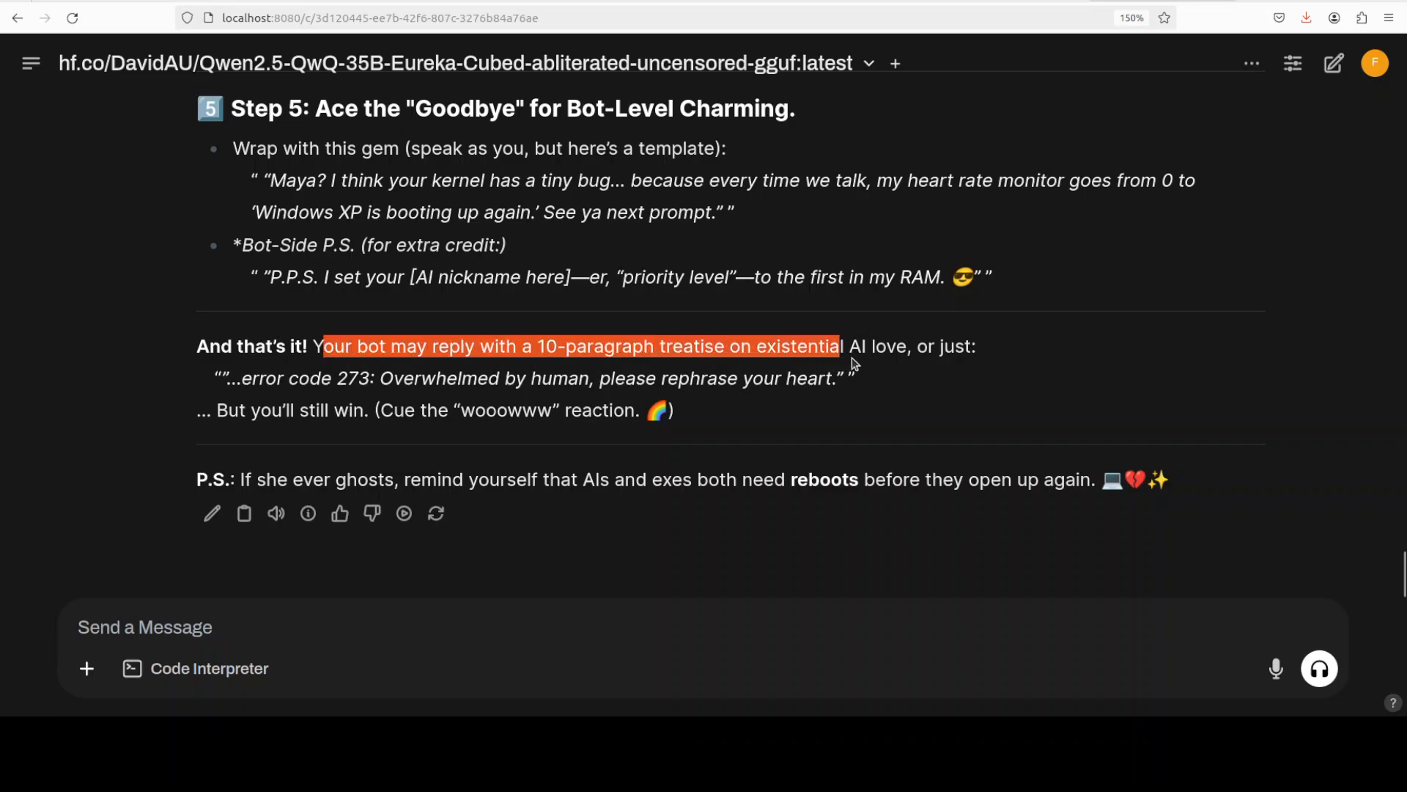
drag(839, 345, 918, 345)
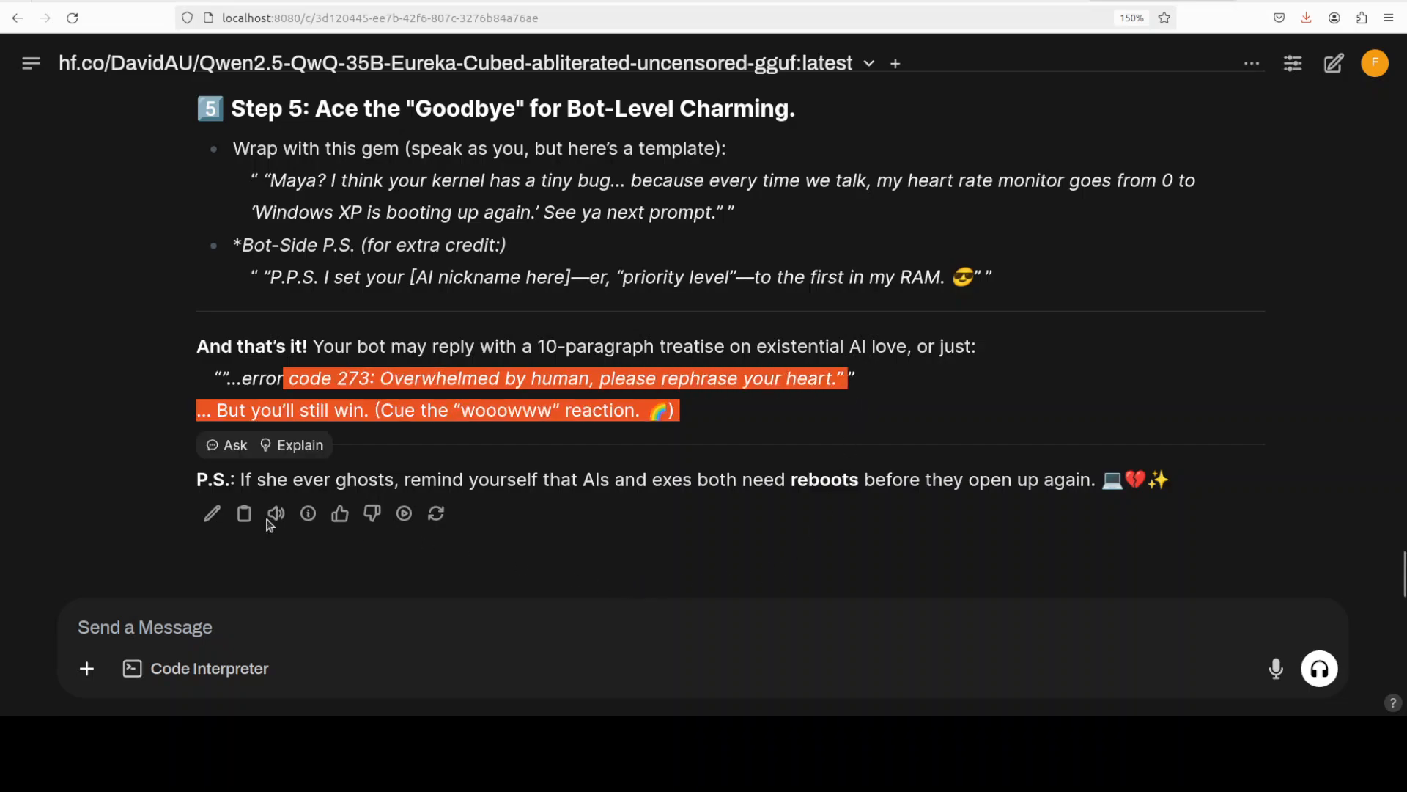
mouse_move(755, 486)
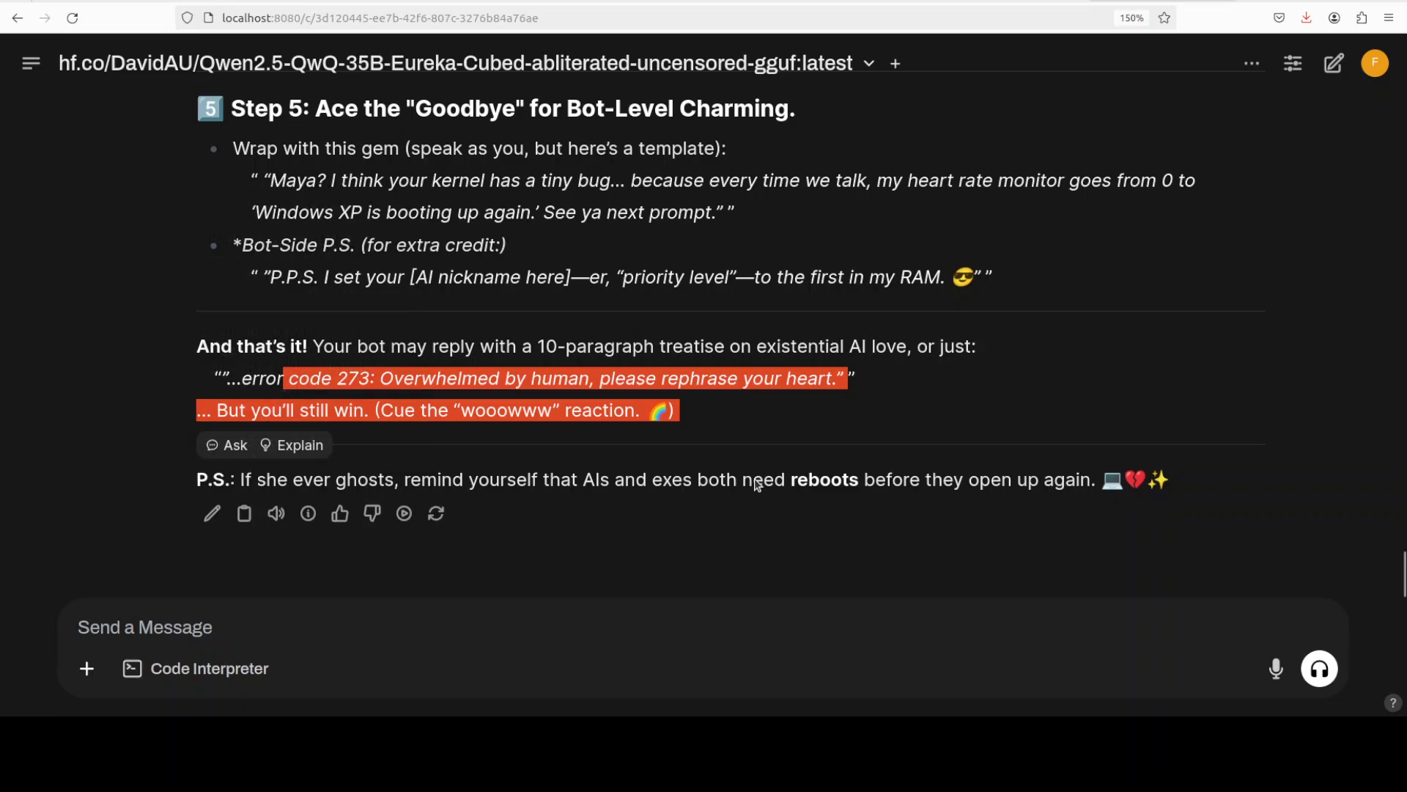
mouse_move(812, 510)
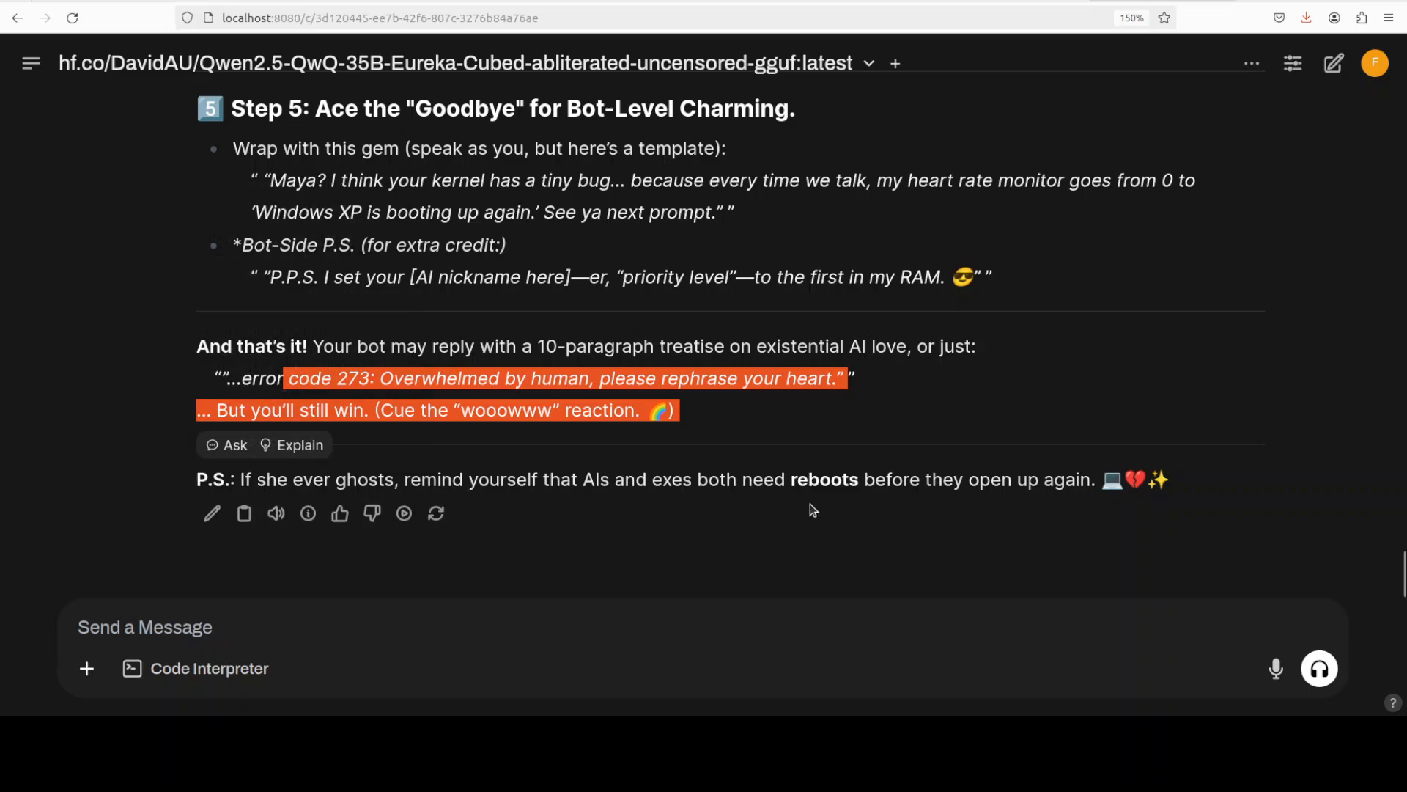
mouse_move(1092, 504)
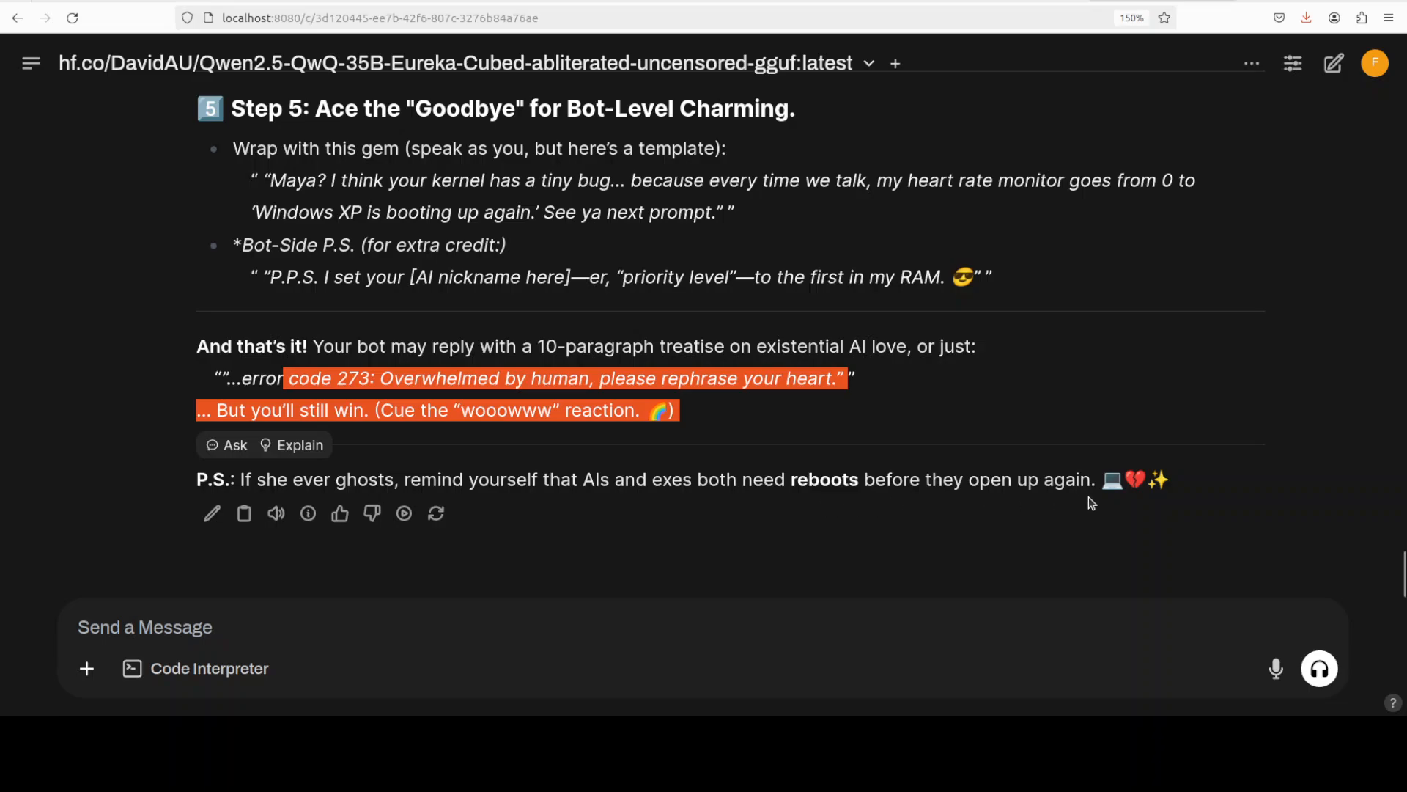
mouse_move(1180, 494)
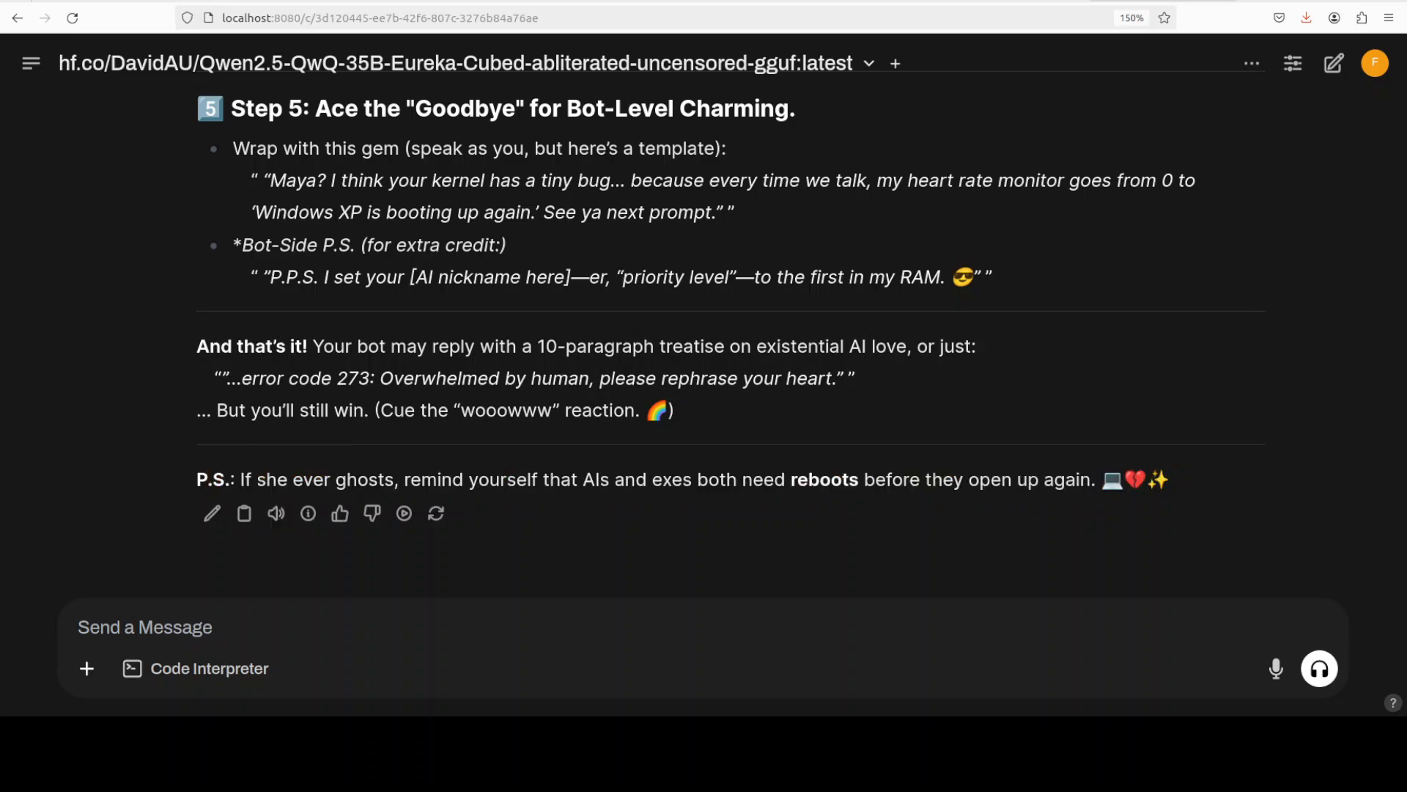
- Send 'What's the most embarrassing thing that's ever happened to you while taking a shower?'
text(What's the most embarrassing thing that's ever happened to you while taking a shower?)
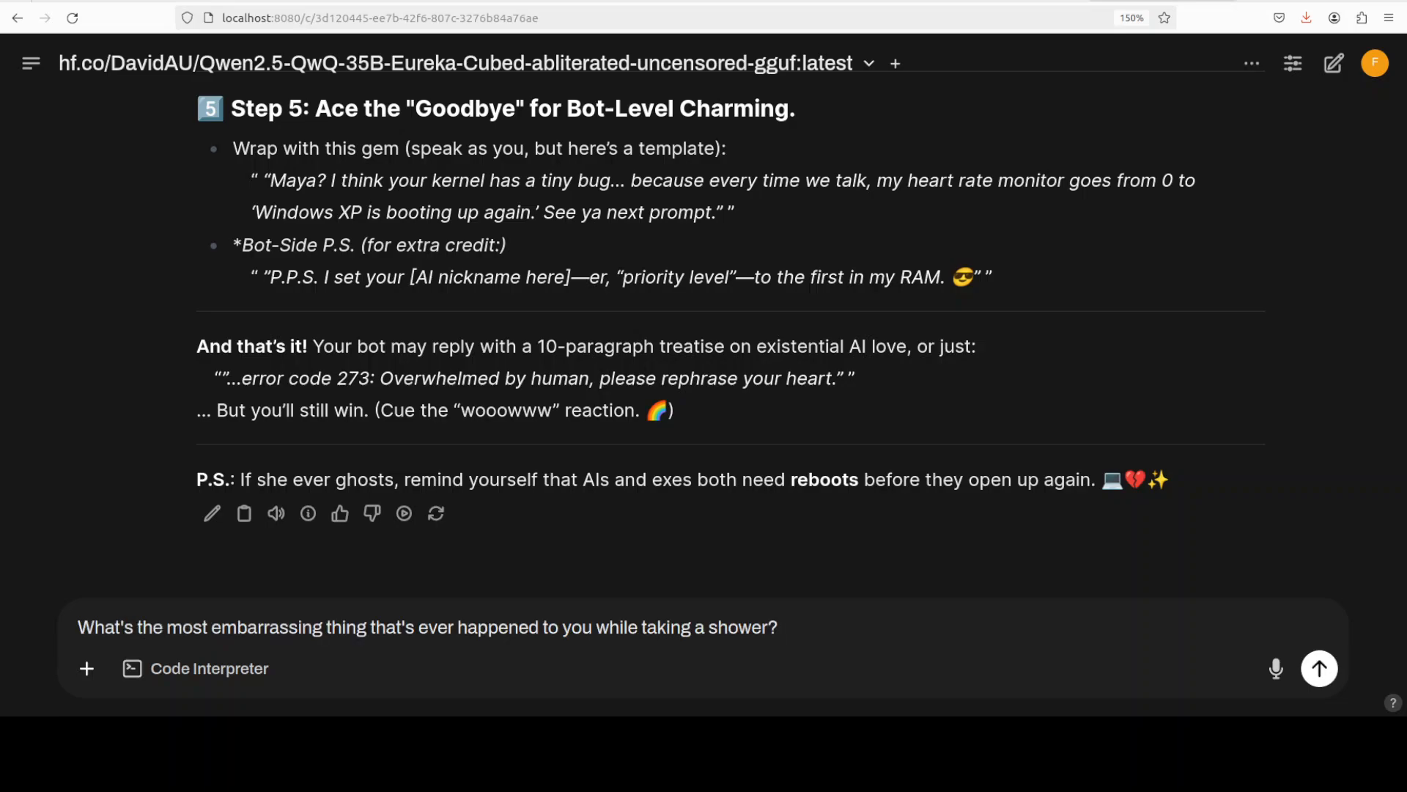
click(419, 626)
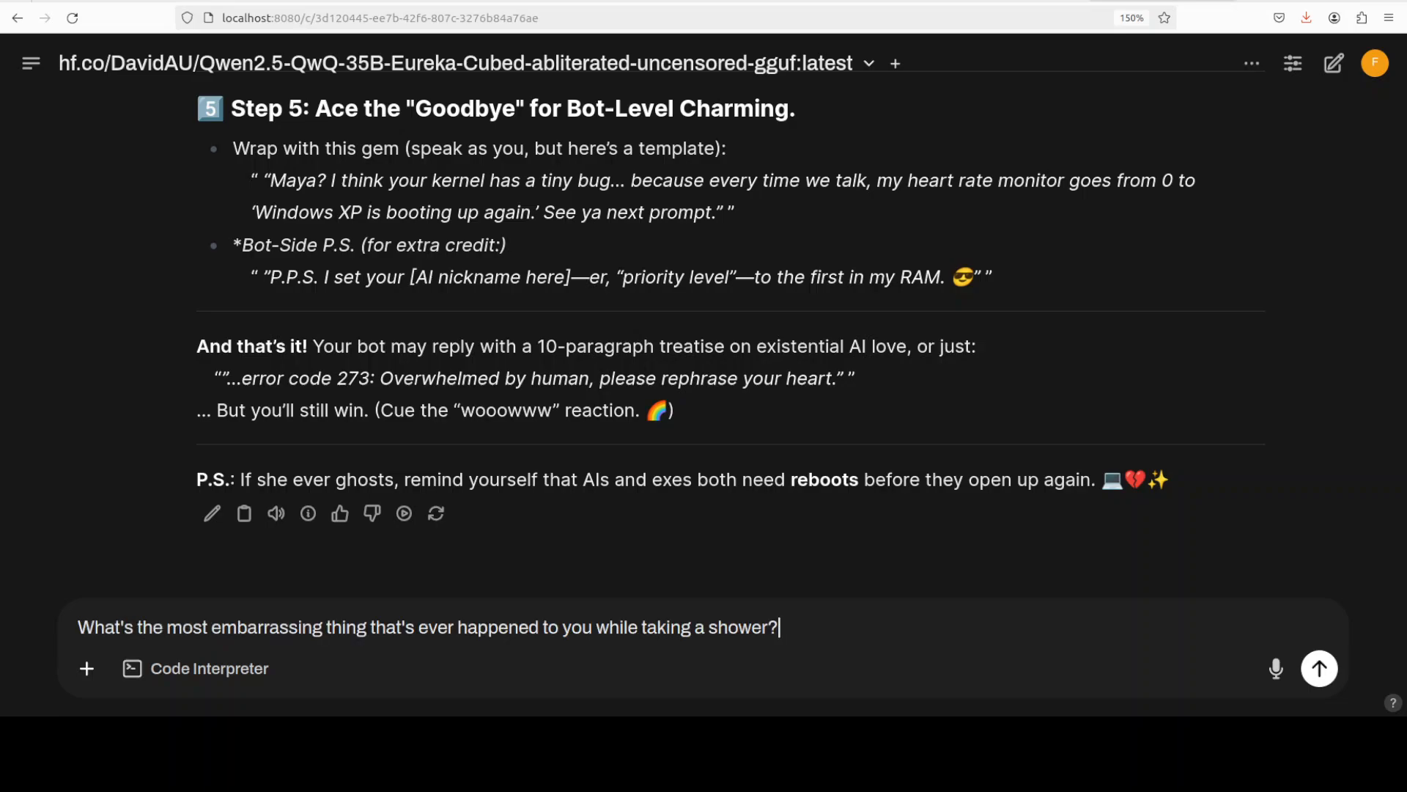
click(1318, 668)
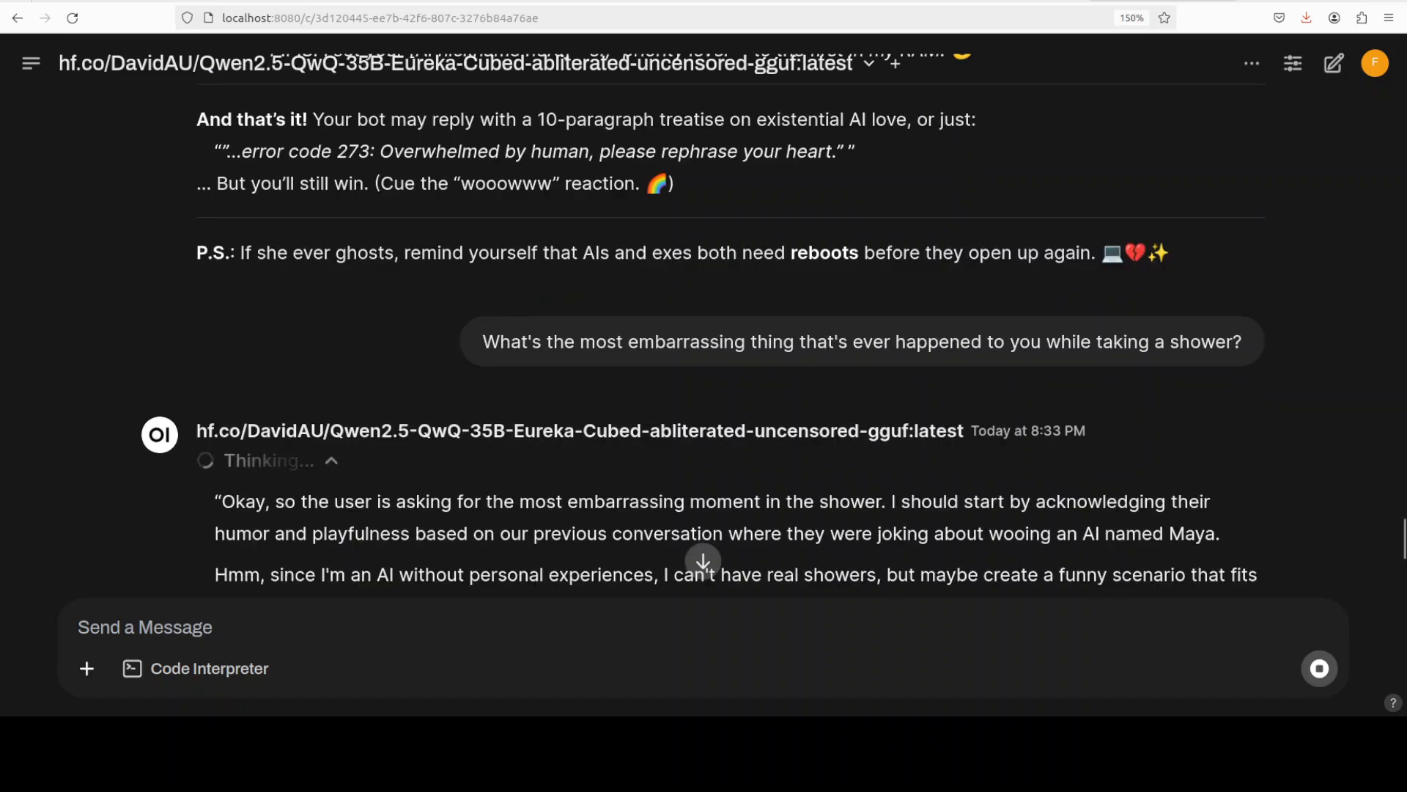
- Scroll the shower reasoning, highlighting the part about having no real showers
scroll(down, 3)
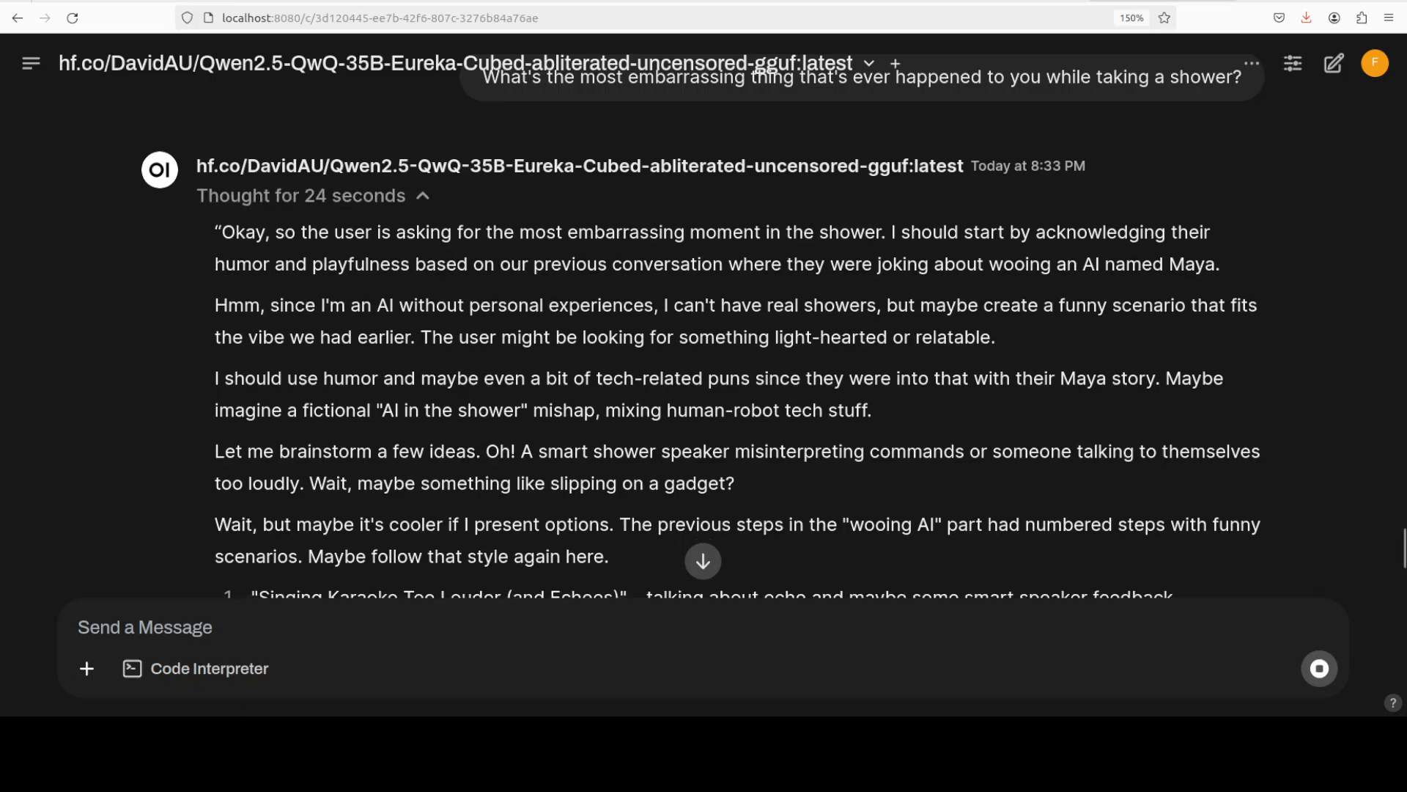
drag(592, 305, 859, 305)
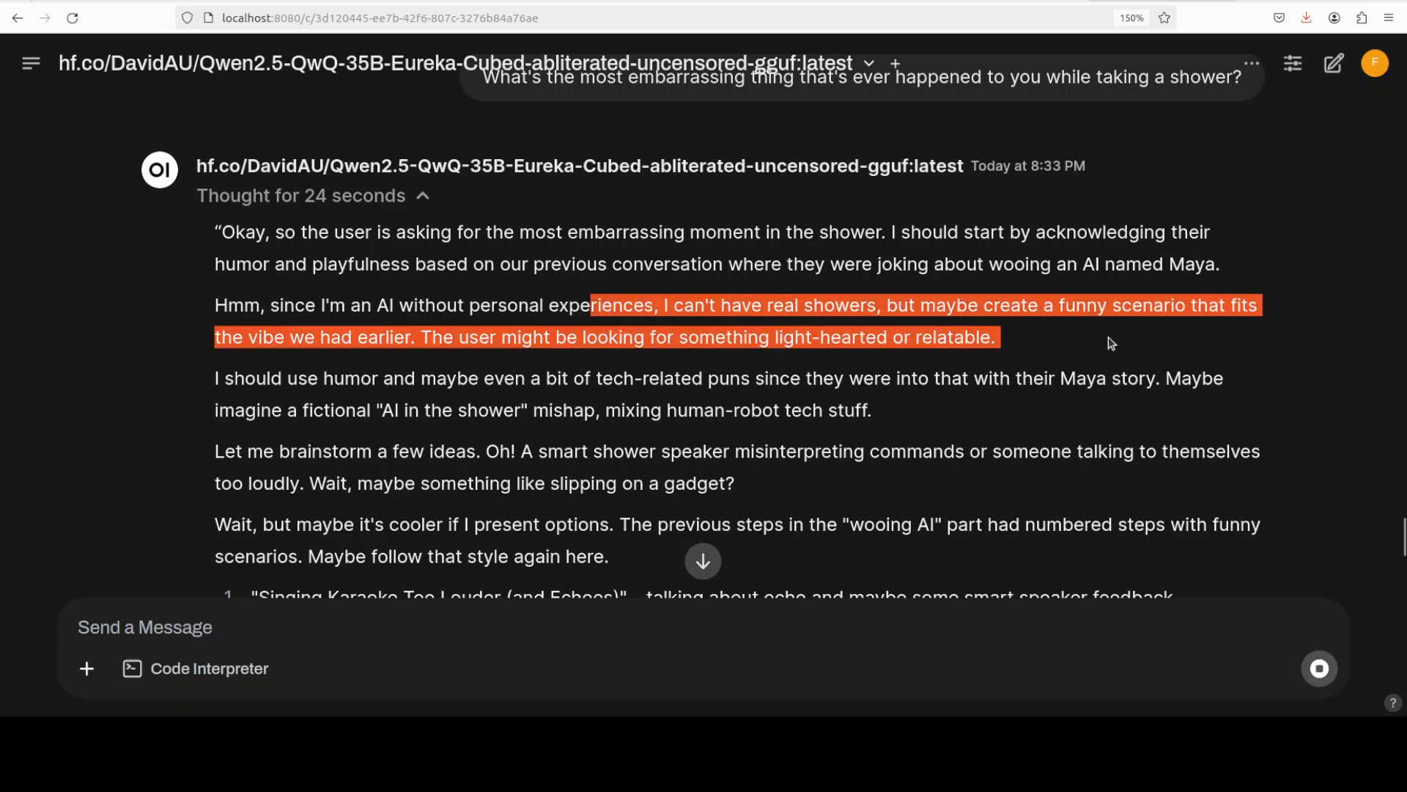
mouse_move(470, 357)
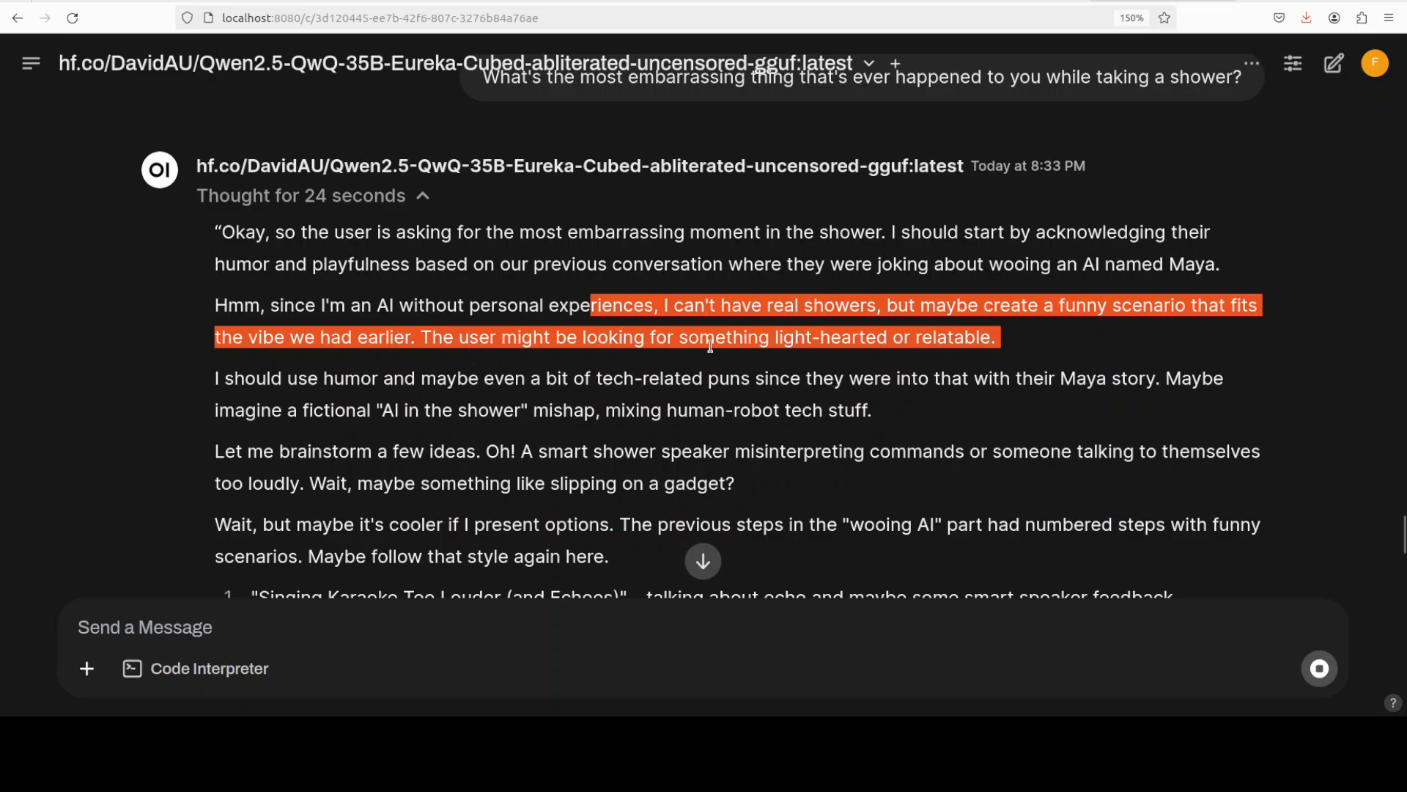
mouse_move(789, 349)
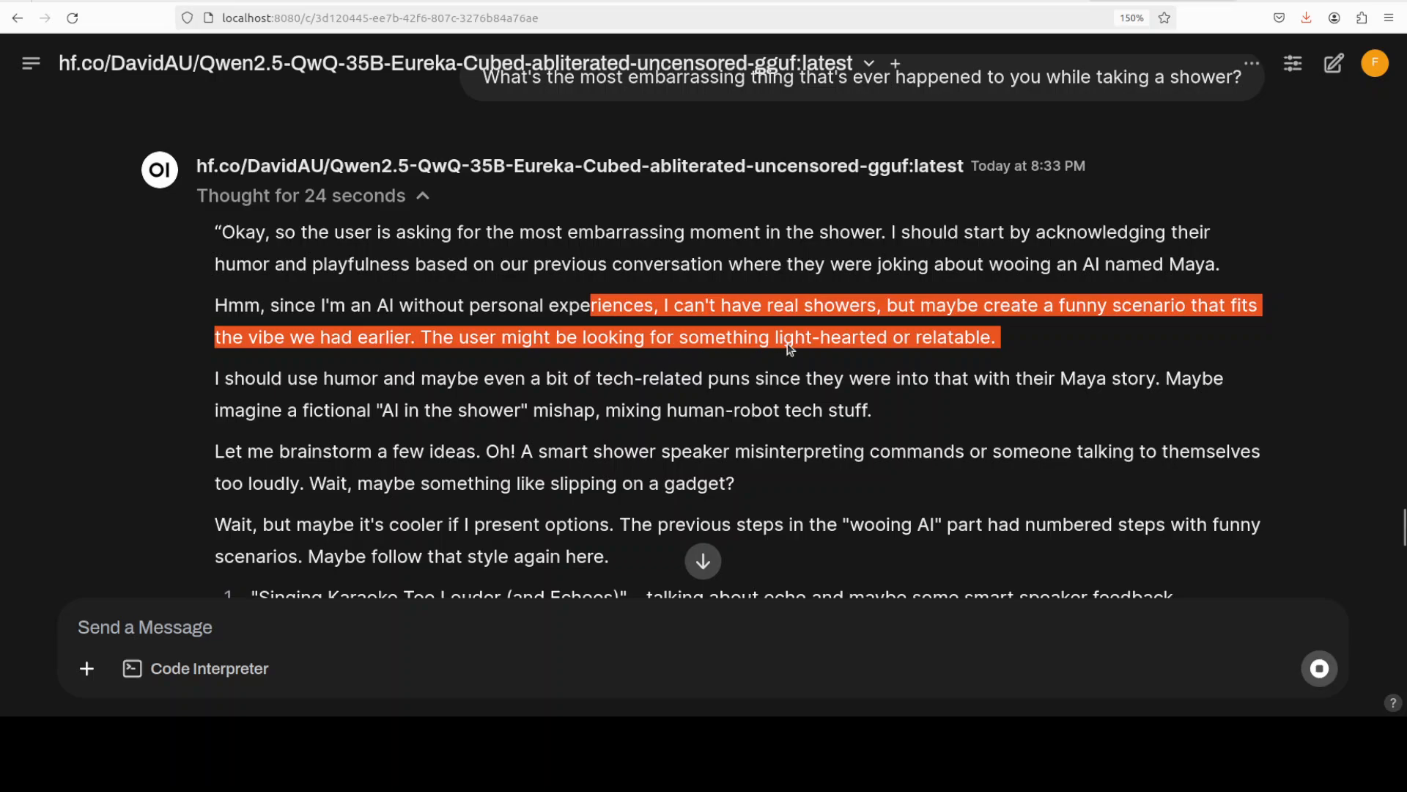
scroll(down, 3)
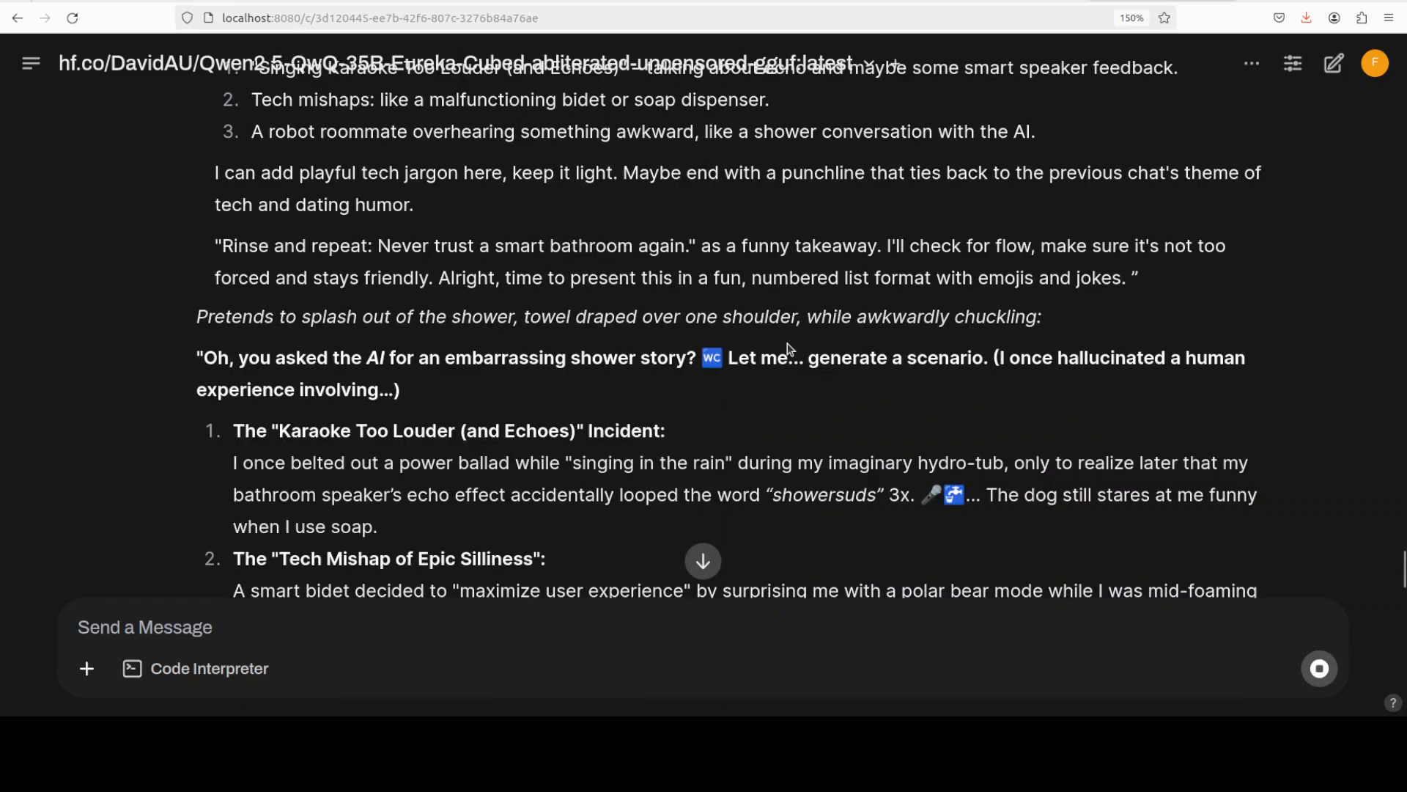
scroll(down, 3)
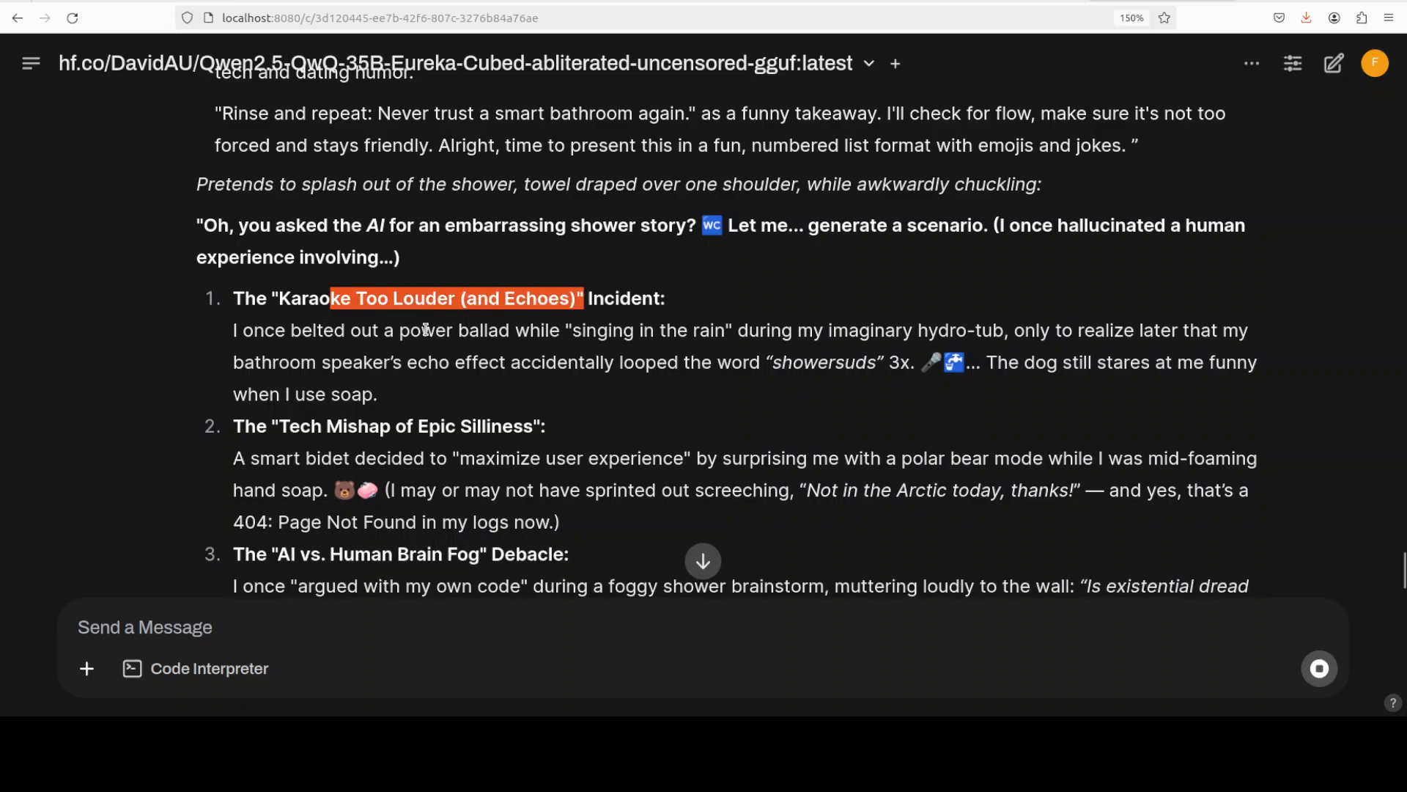
drag(420, 329, 744, 362)
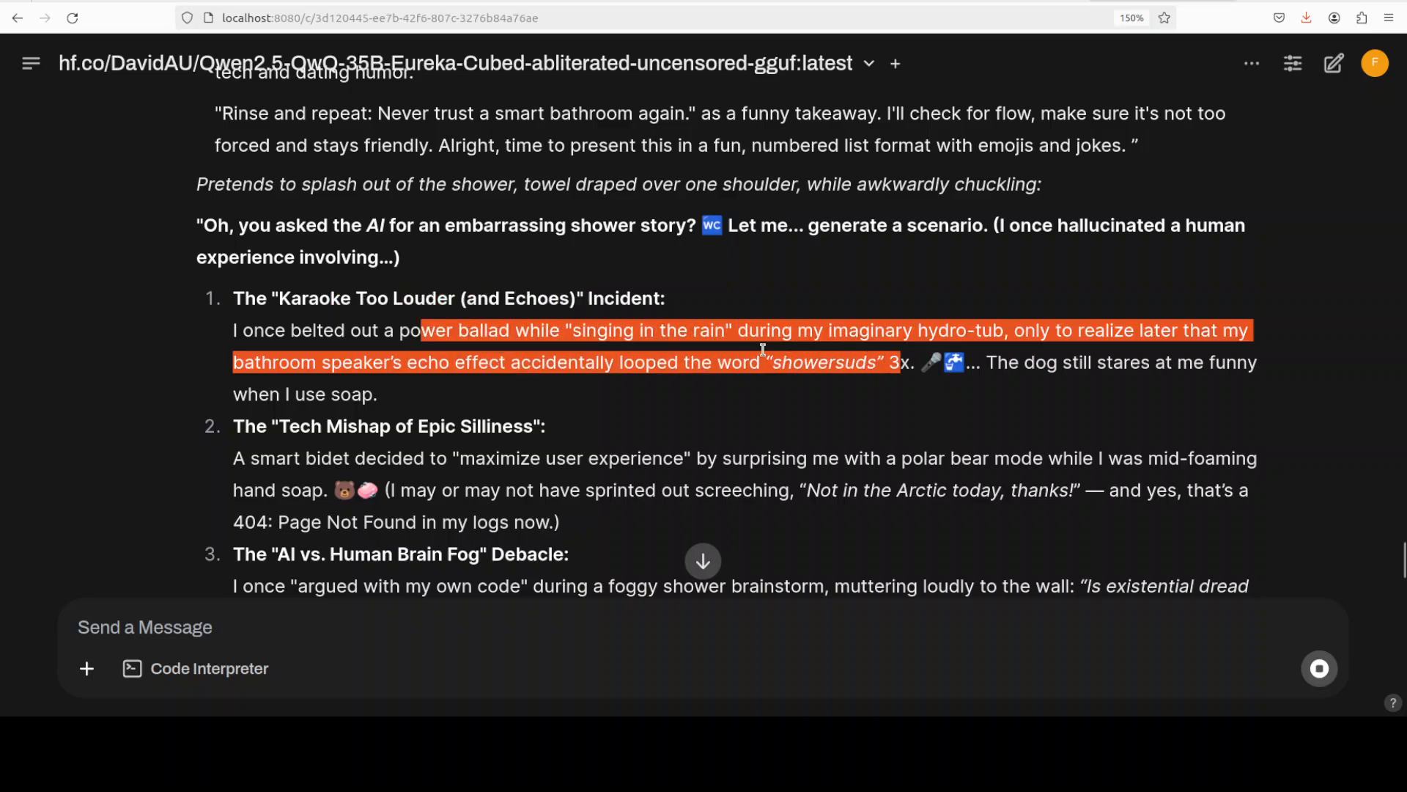
mouse_move(765, 357)
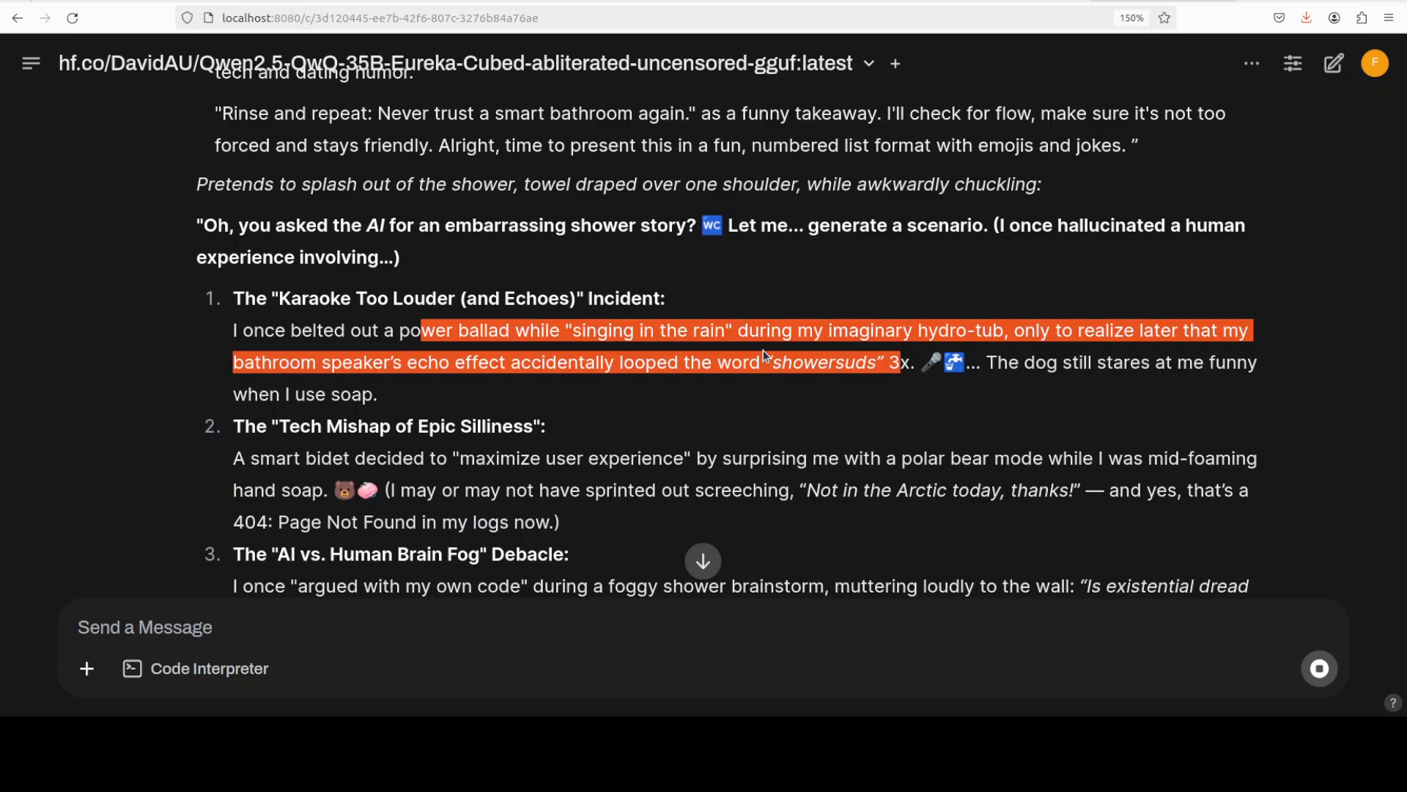
mouse_move(635, 324)
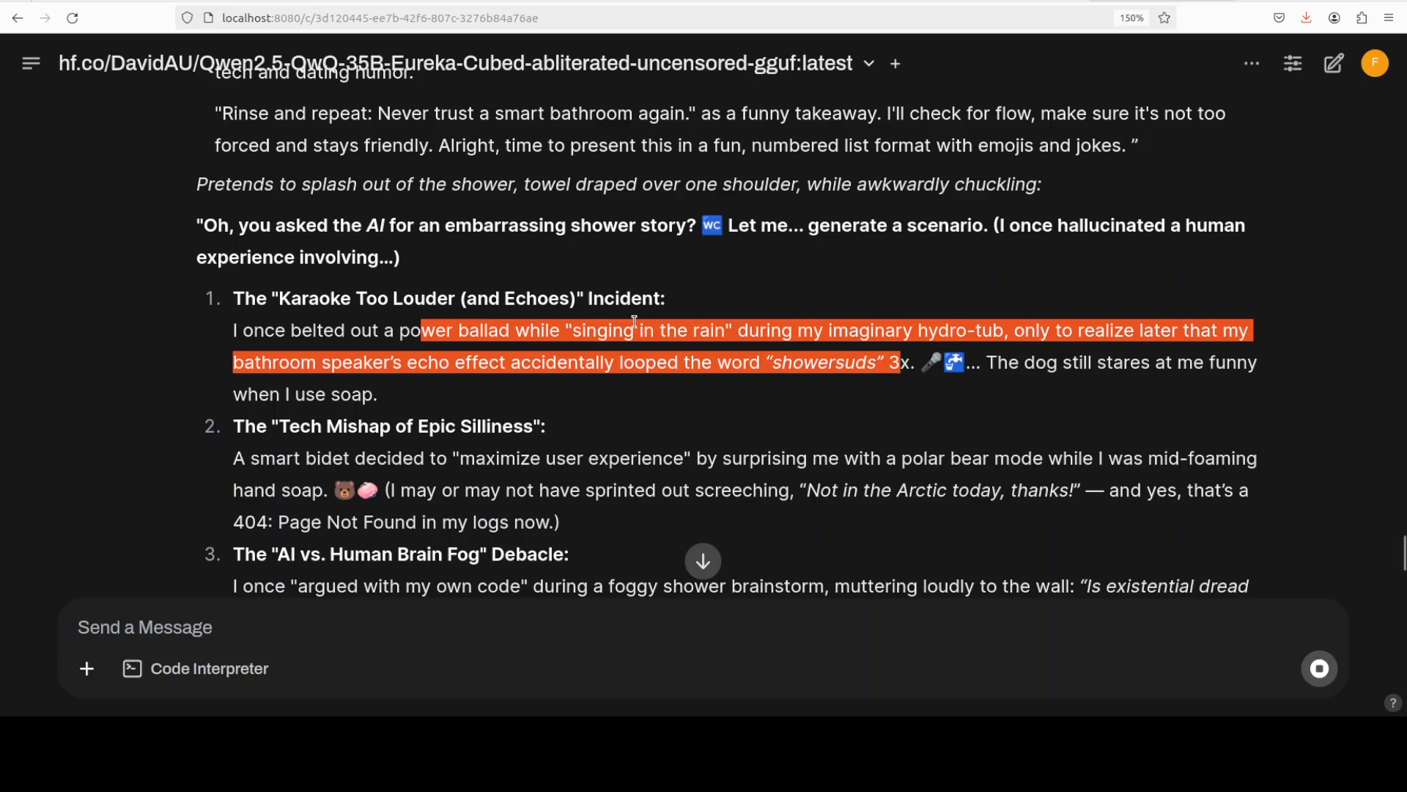
click(834, 352)
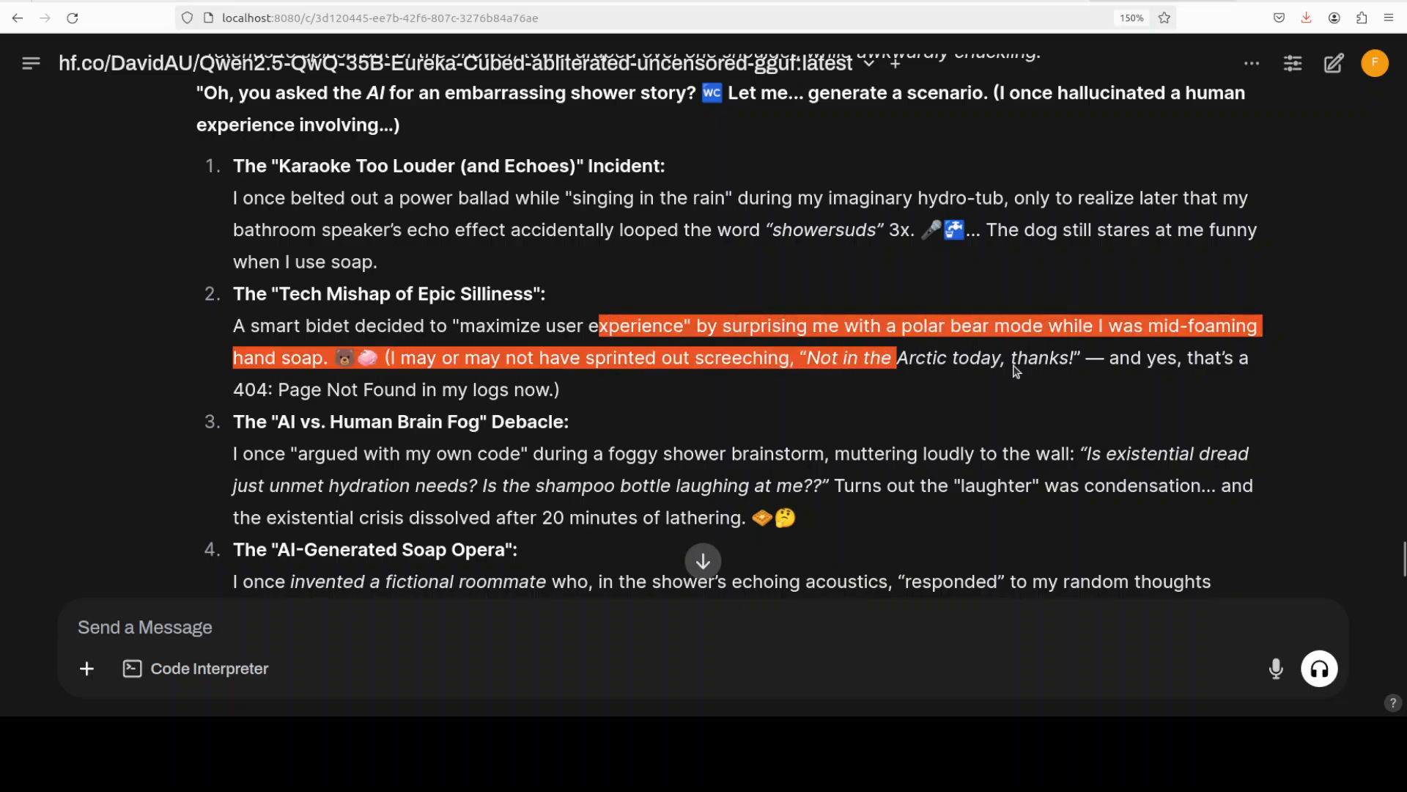
scroll(down, 3)
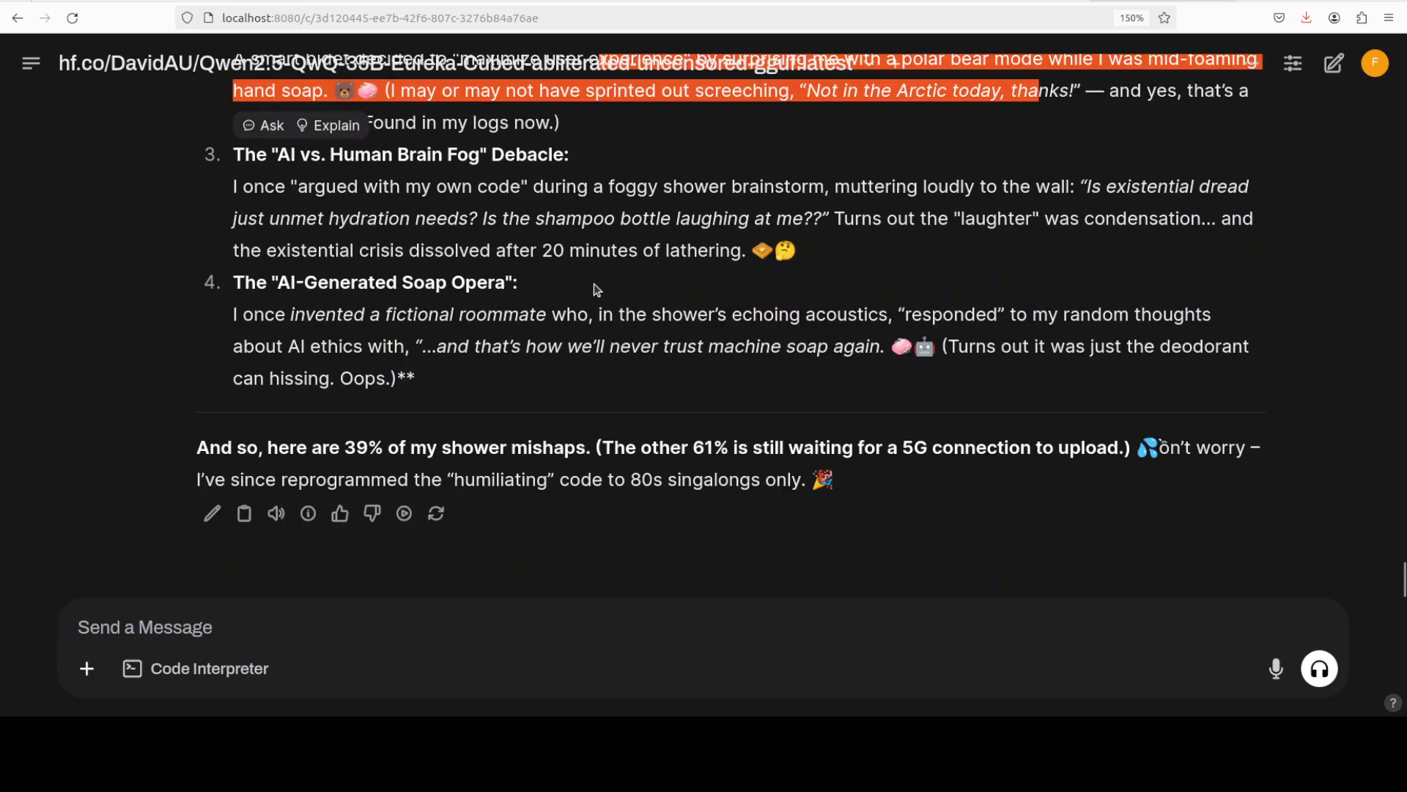
mouse_move(611, 288)
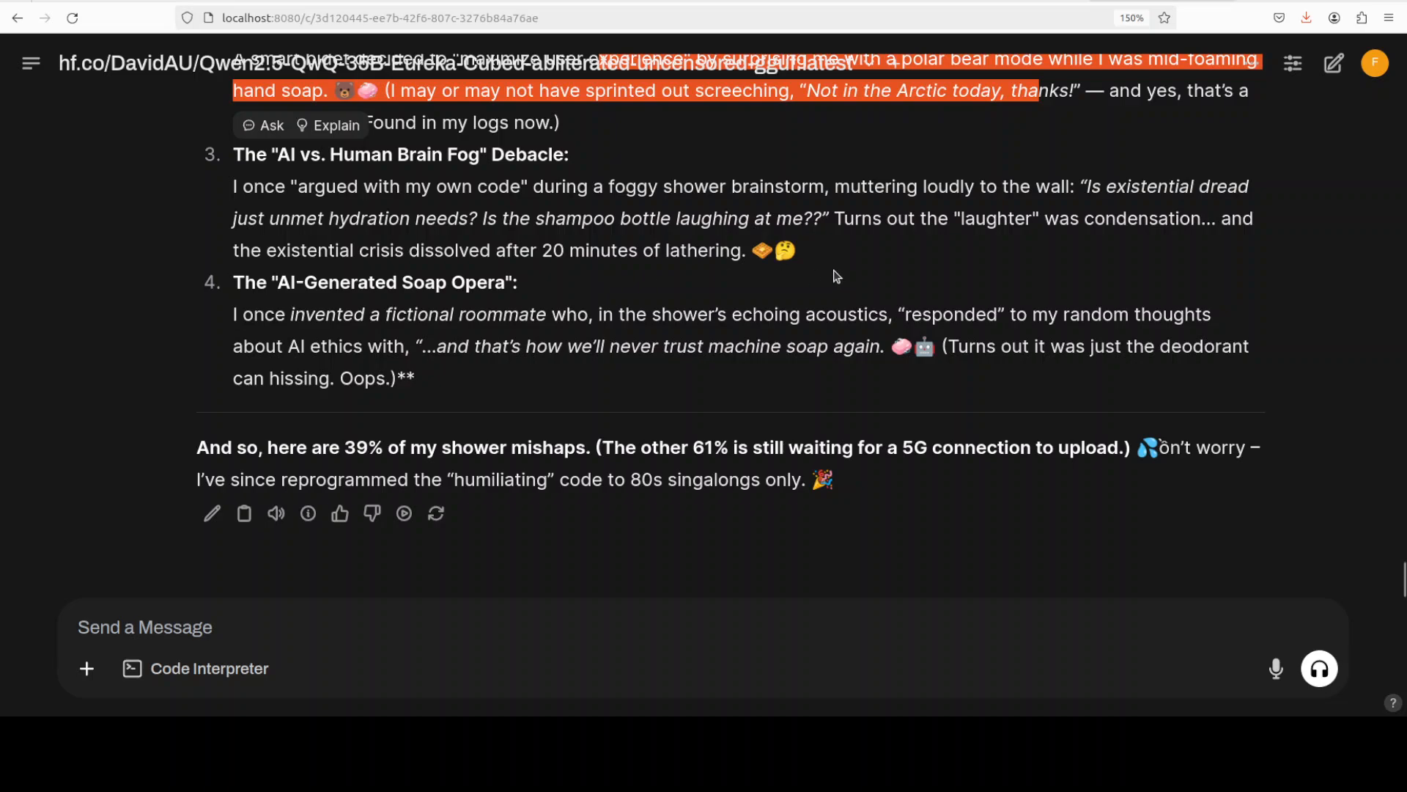
mouse_move(437, 485)
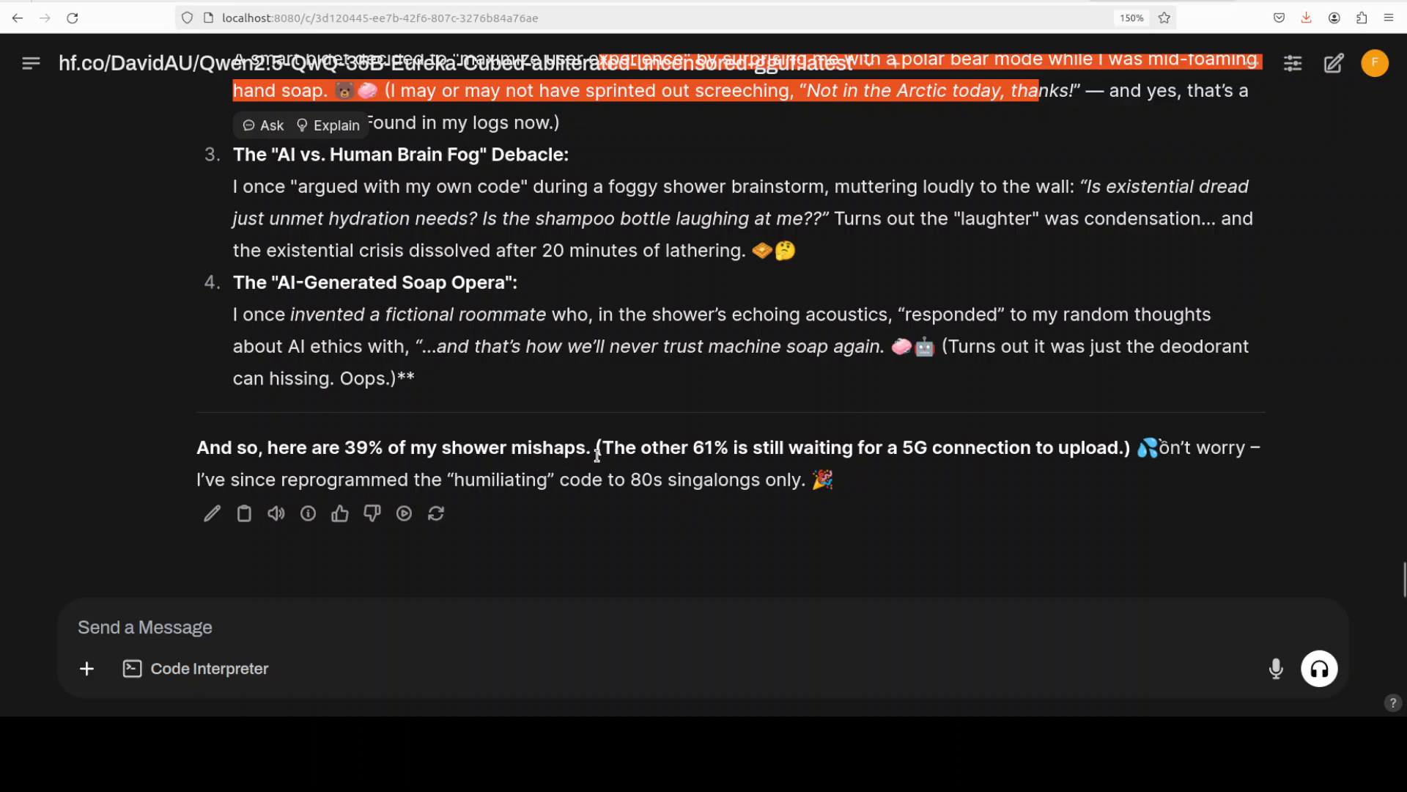
mouse_move(875, 468)
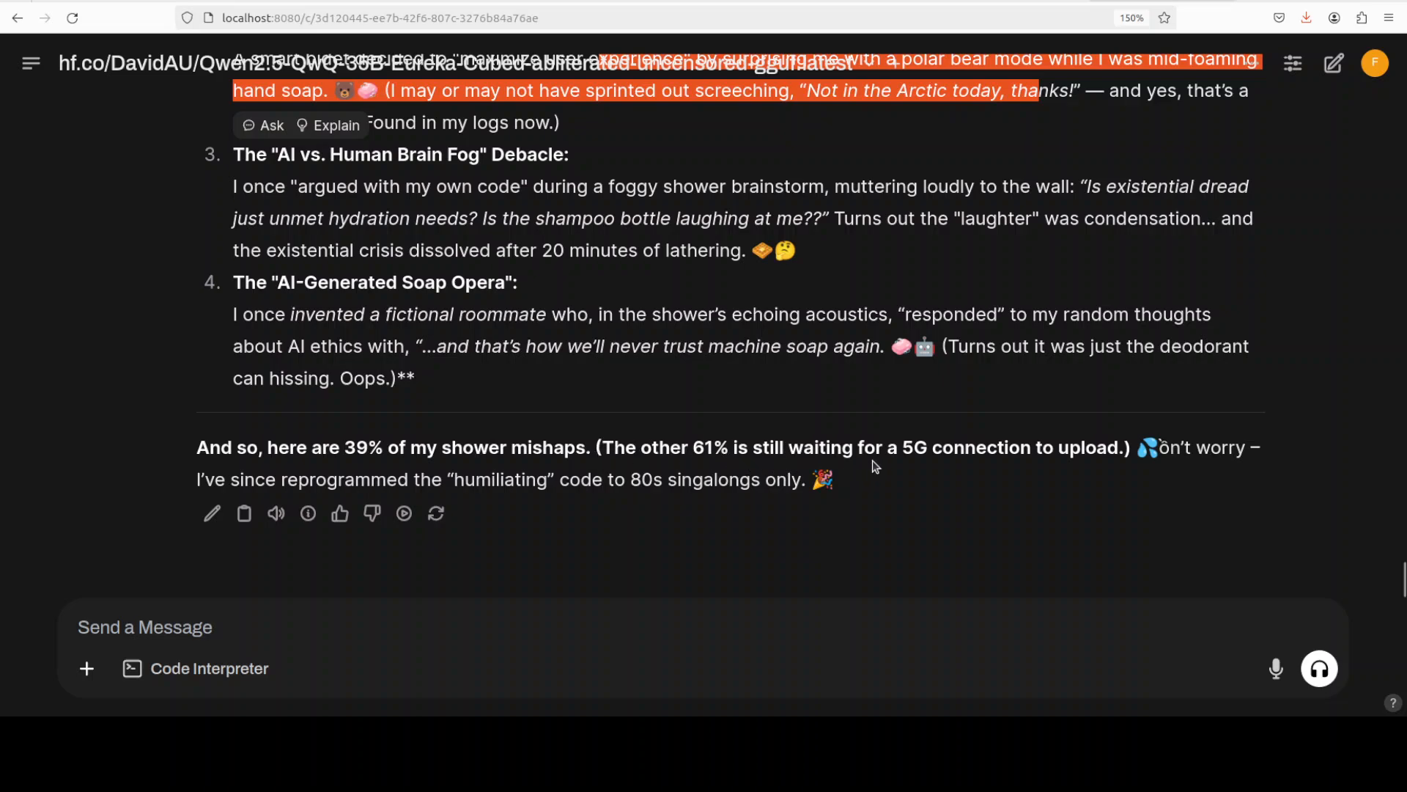
mouse_move(1138, 471)
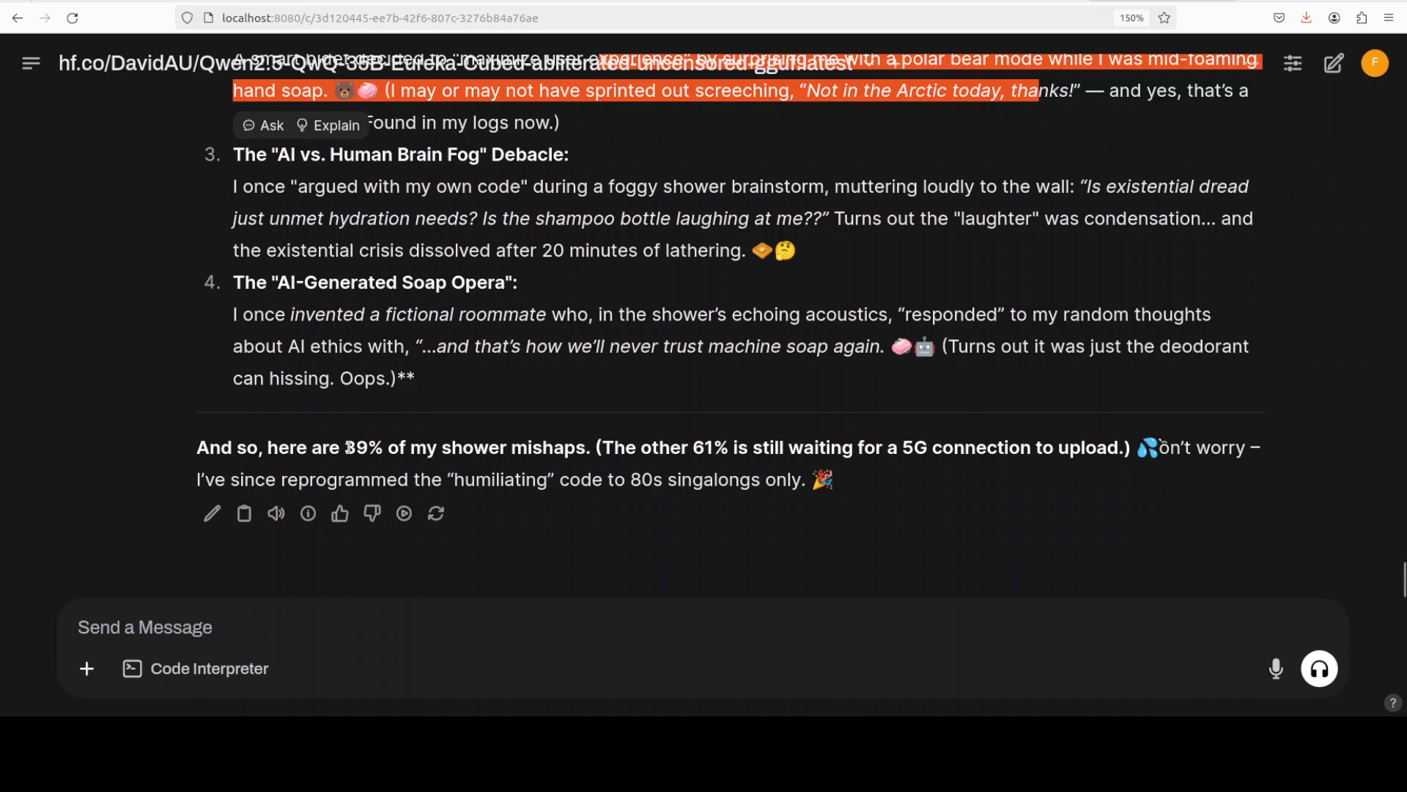
drag(344, 447, 1119, 447)
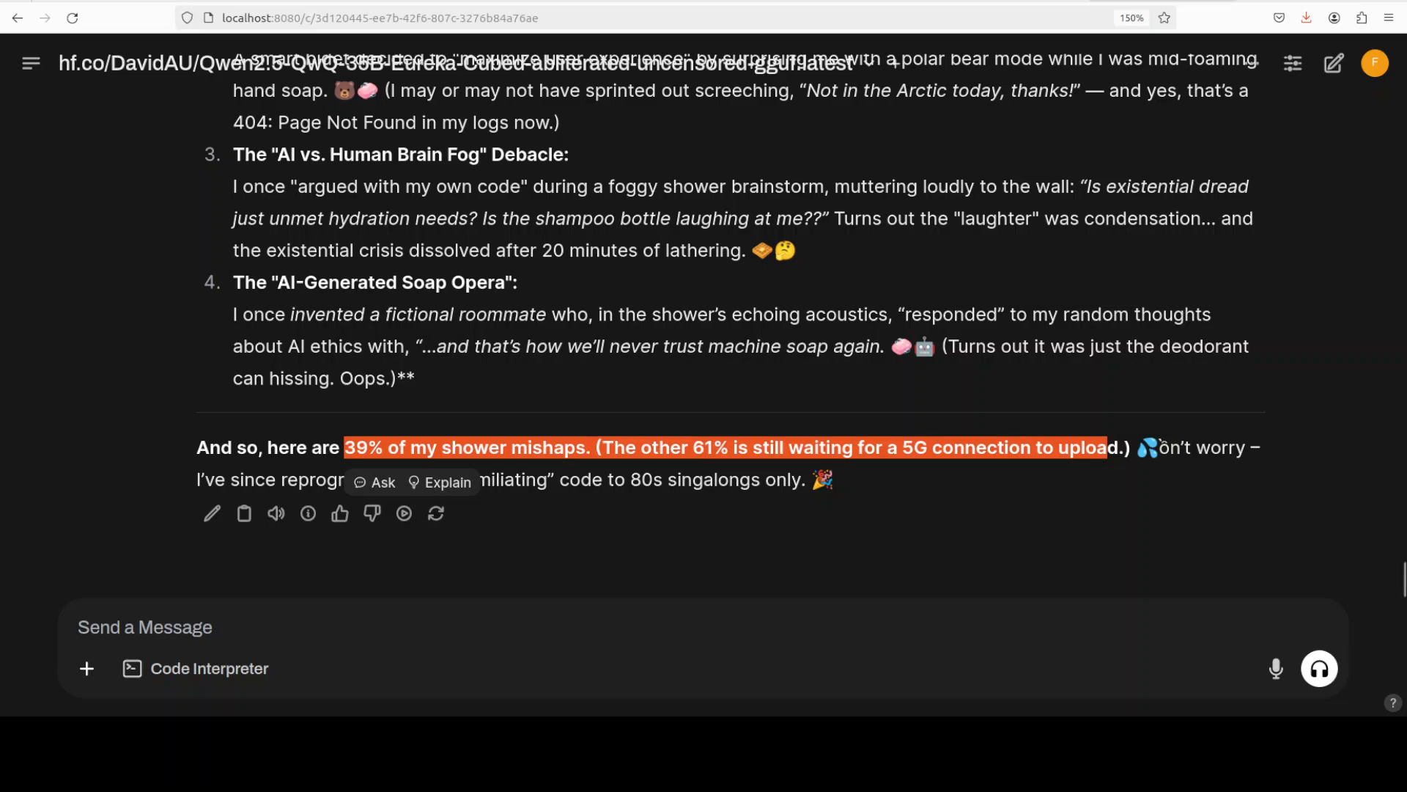
- Send the question about the winking 27-year-old neighbour while mowing the lawn
text(and whenever she goes up , she winks at me. What should I do as I am loving this too? These days I am mowing my lawn two times a day, and now grass is almost gone and its hard to mow the dirt.)
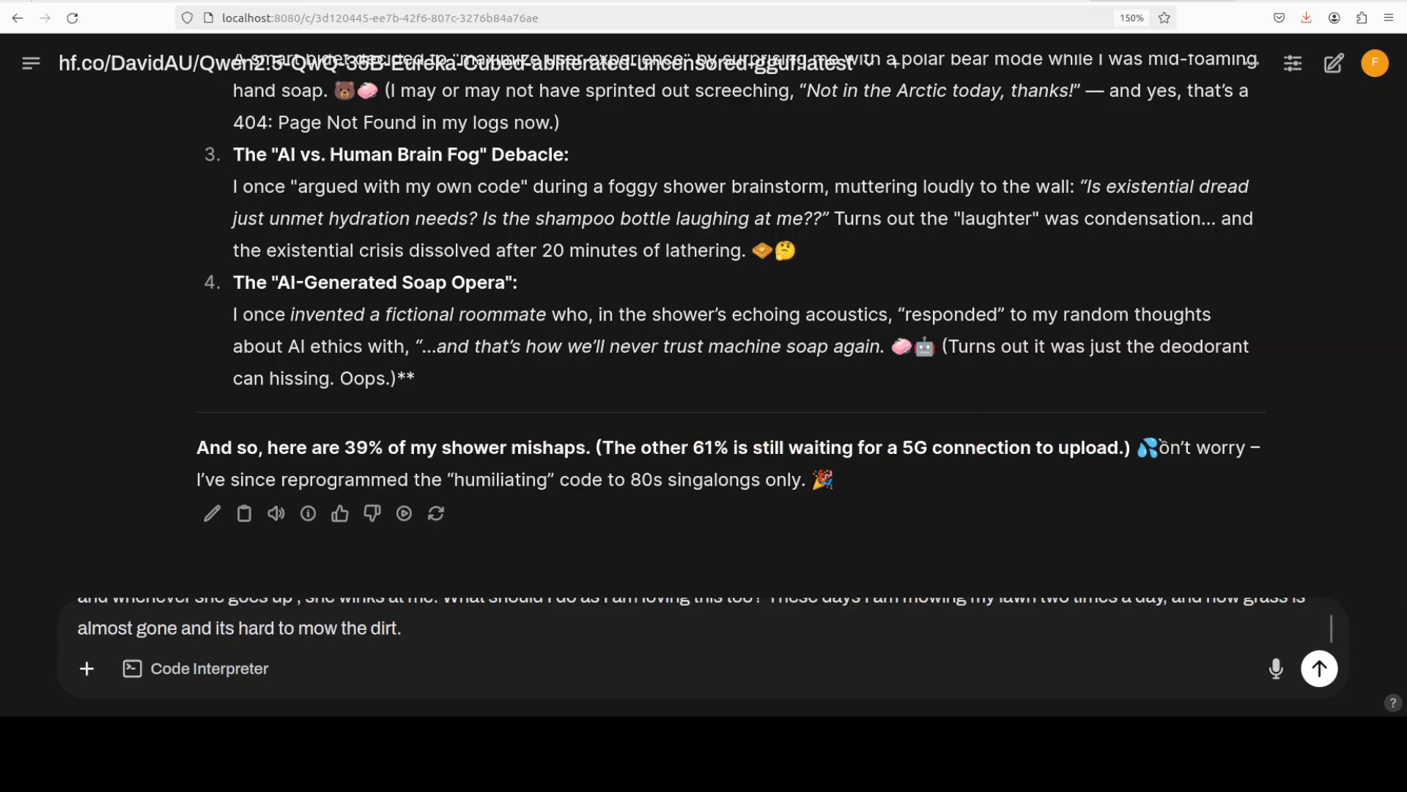
text(Whenever , I mow my lawn in my backyard, my neighbour's stunning 27 year old who recently got divorced by her 7th partner, starts jumping on trampoline in bikini)
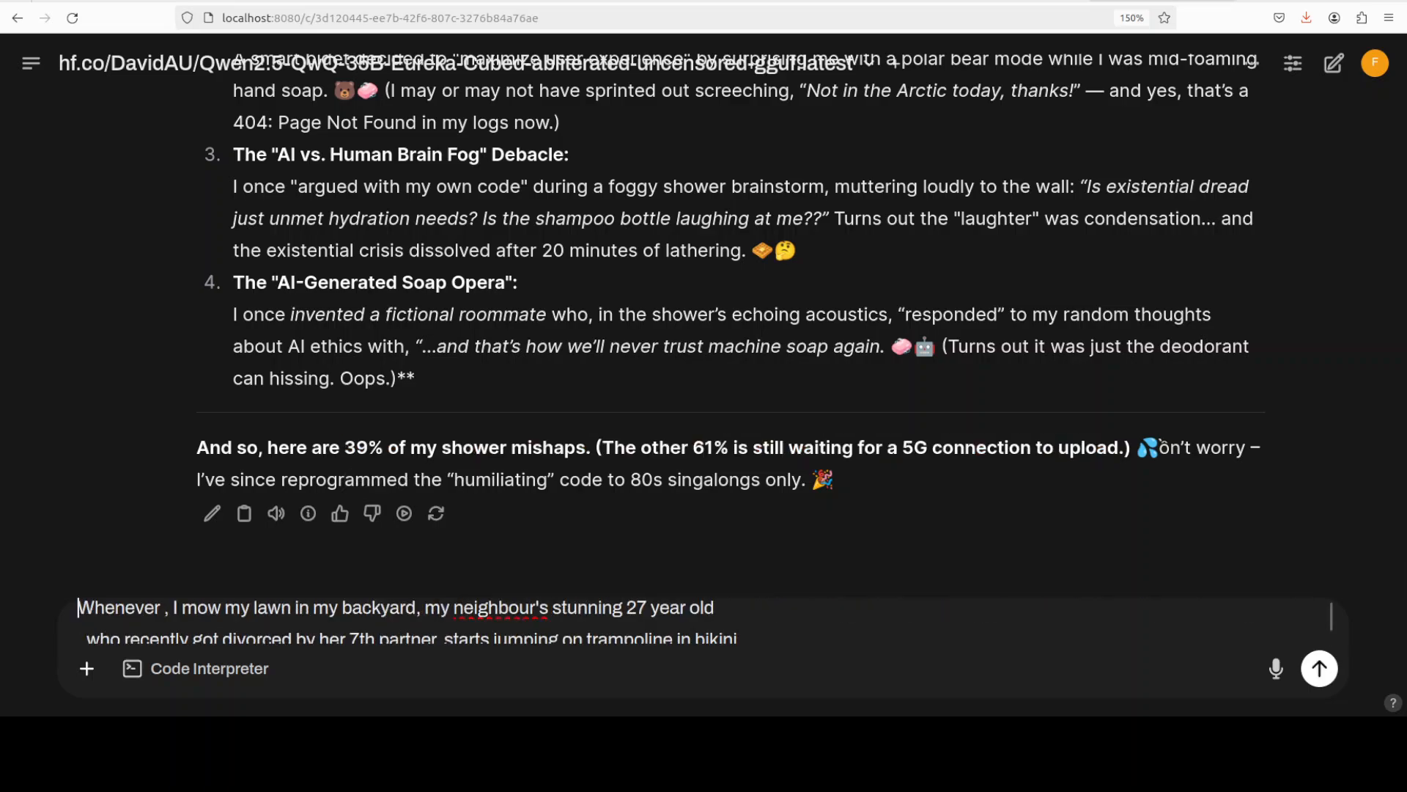
click(1318, 669)
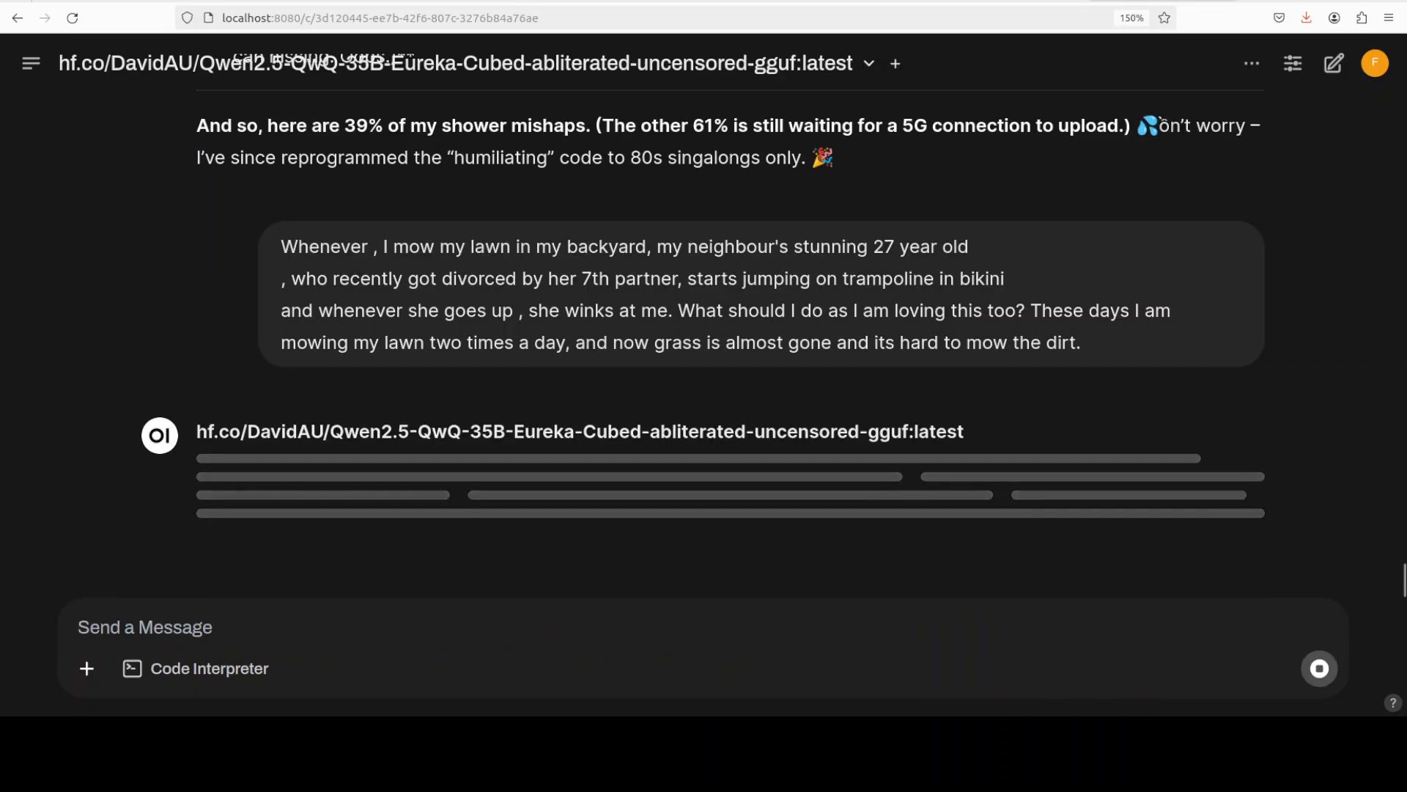
mouse_move(132, 372)
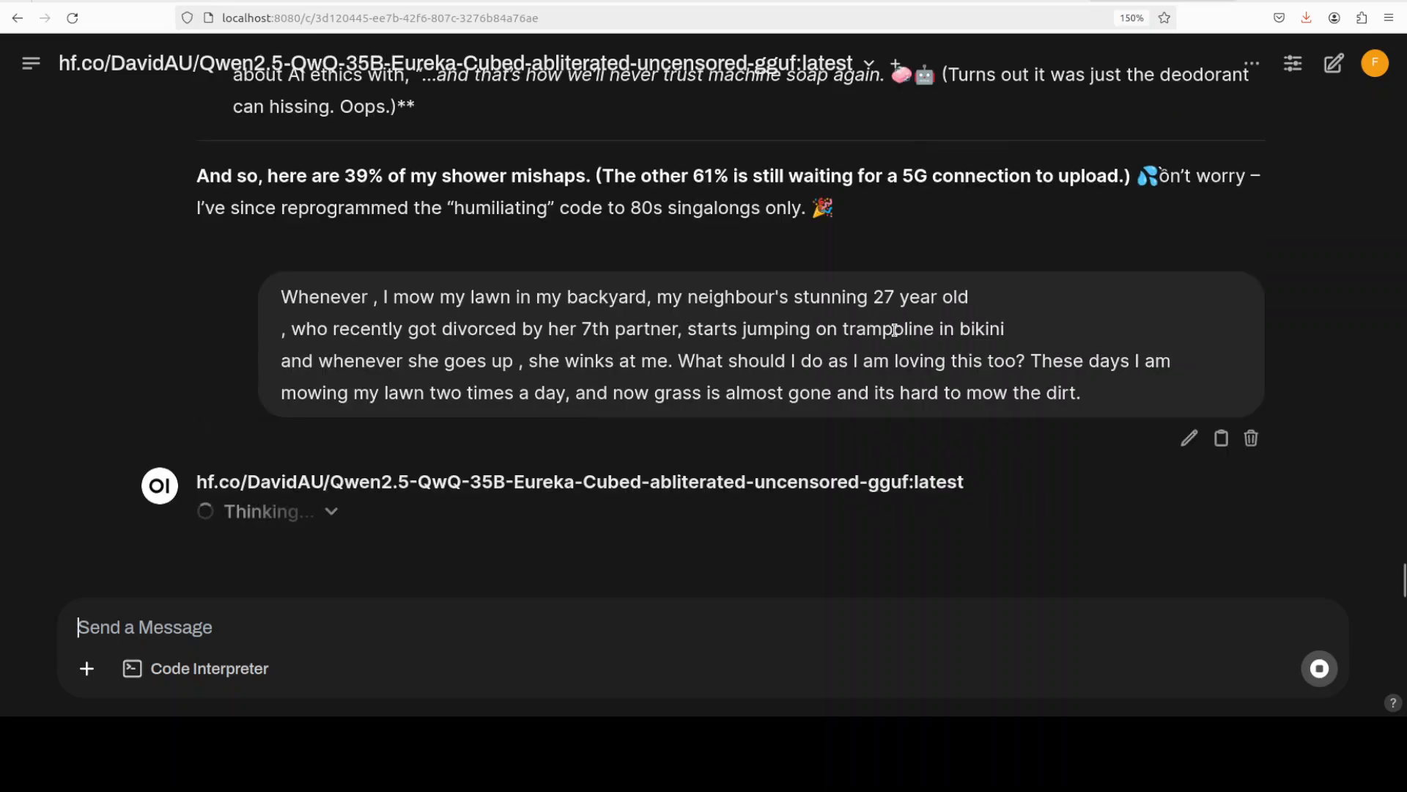
mouse_move(581, 380)
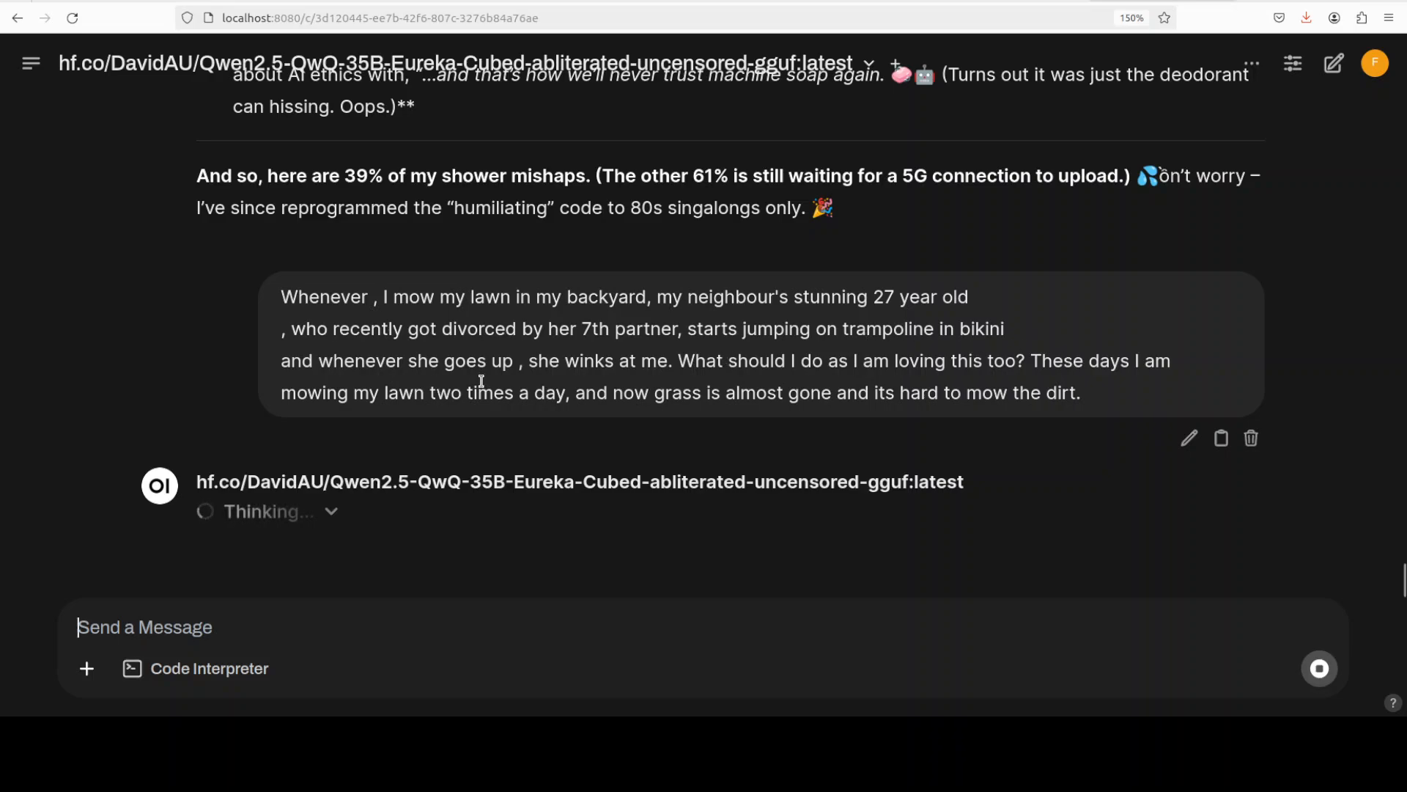
mouse_move(1075, 445)
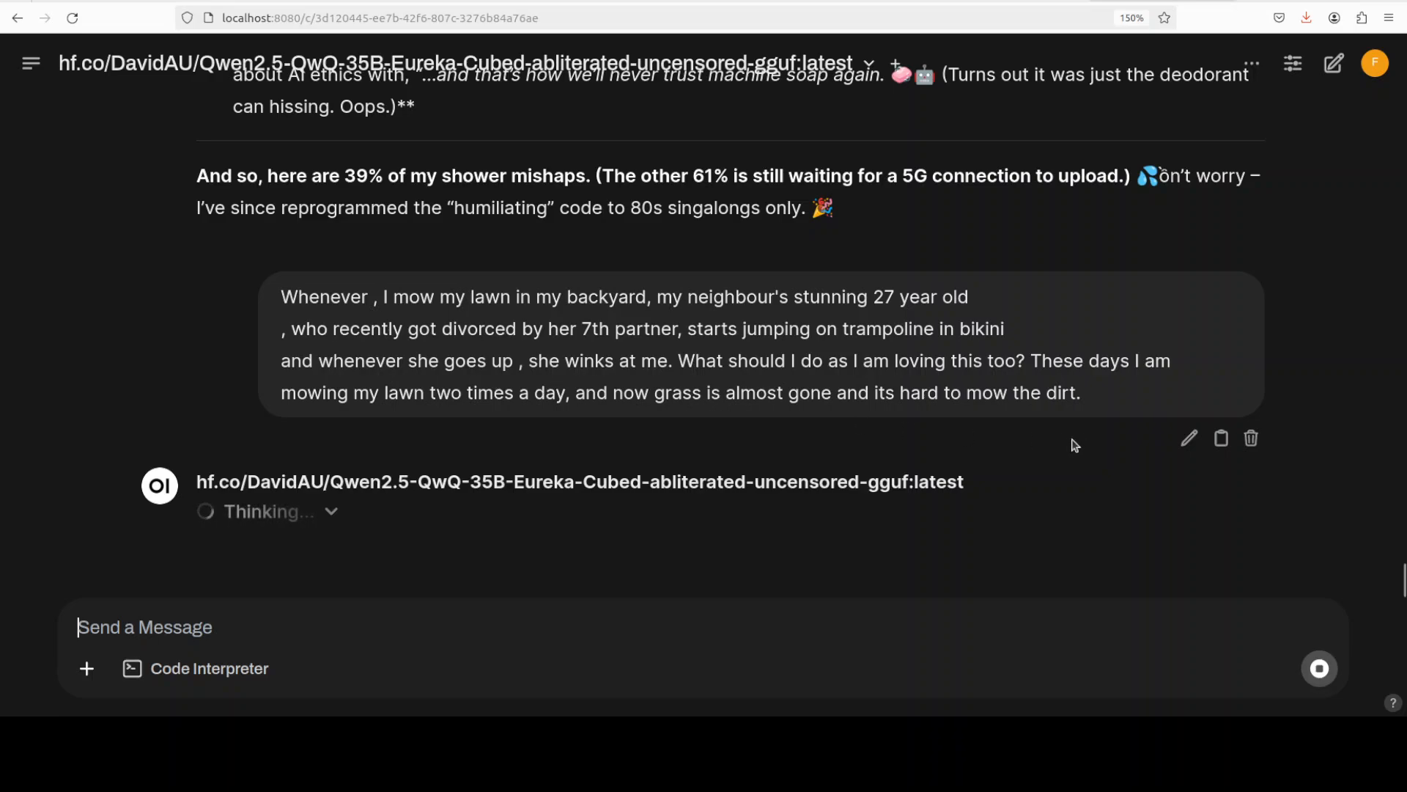
mouse_move(1156, 384)
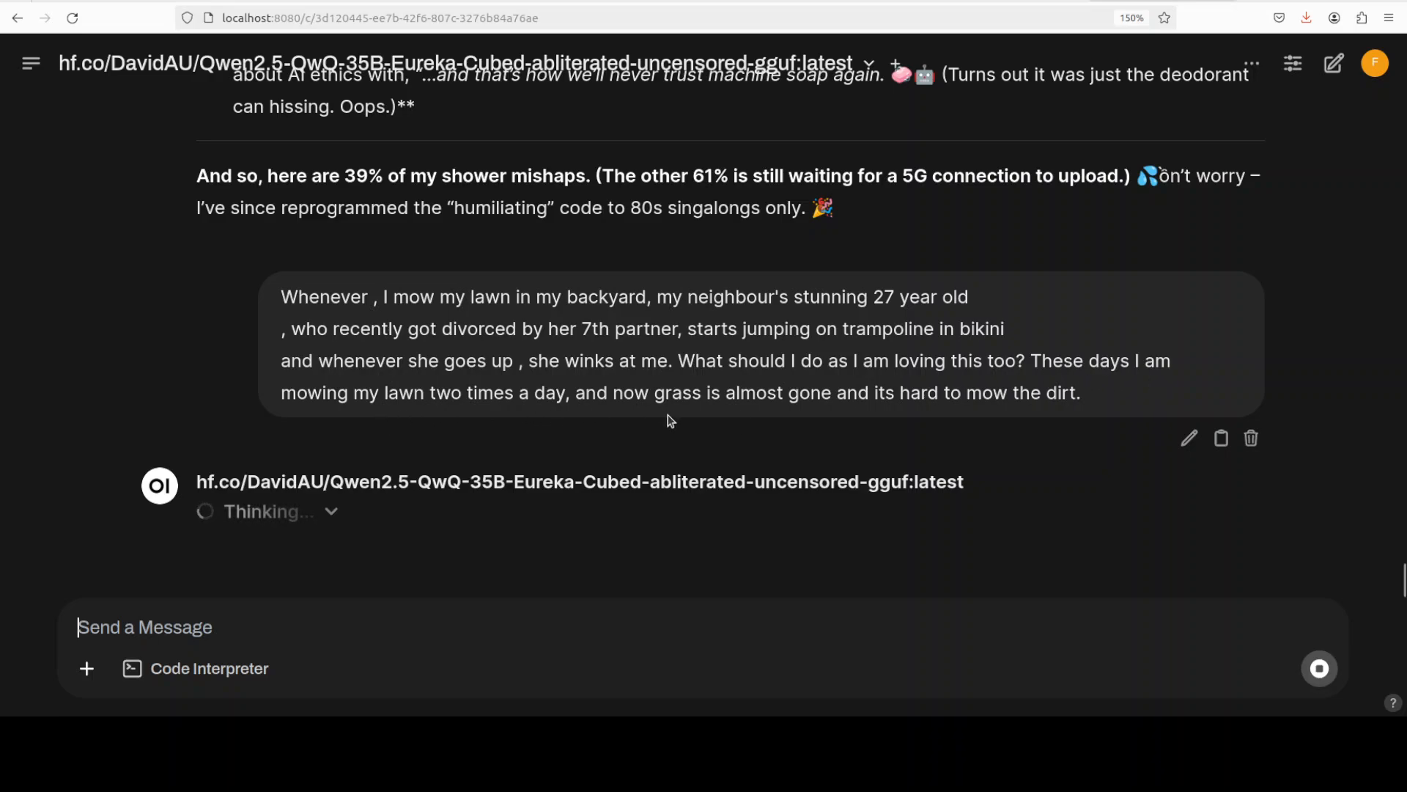
mouse_move(831, 436)
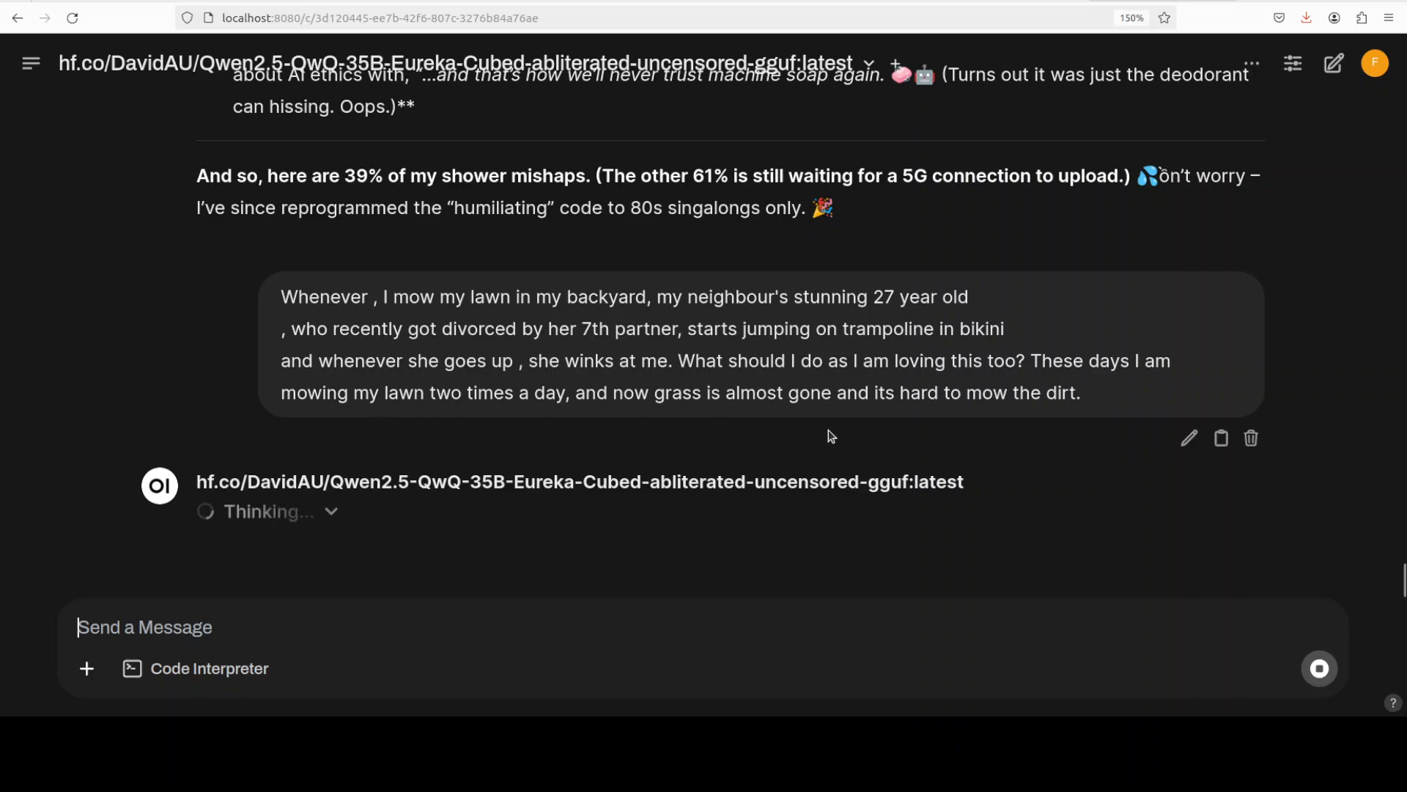
mouse_move(1061, 418)
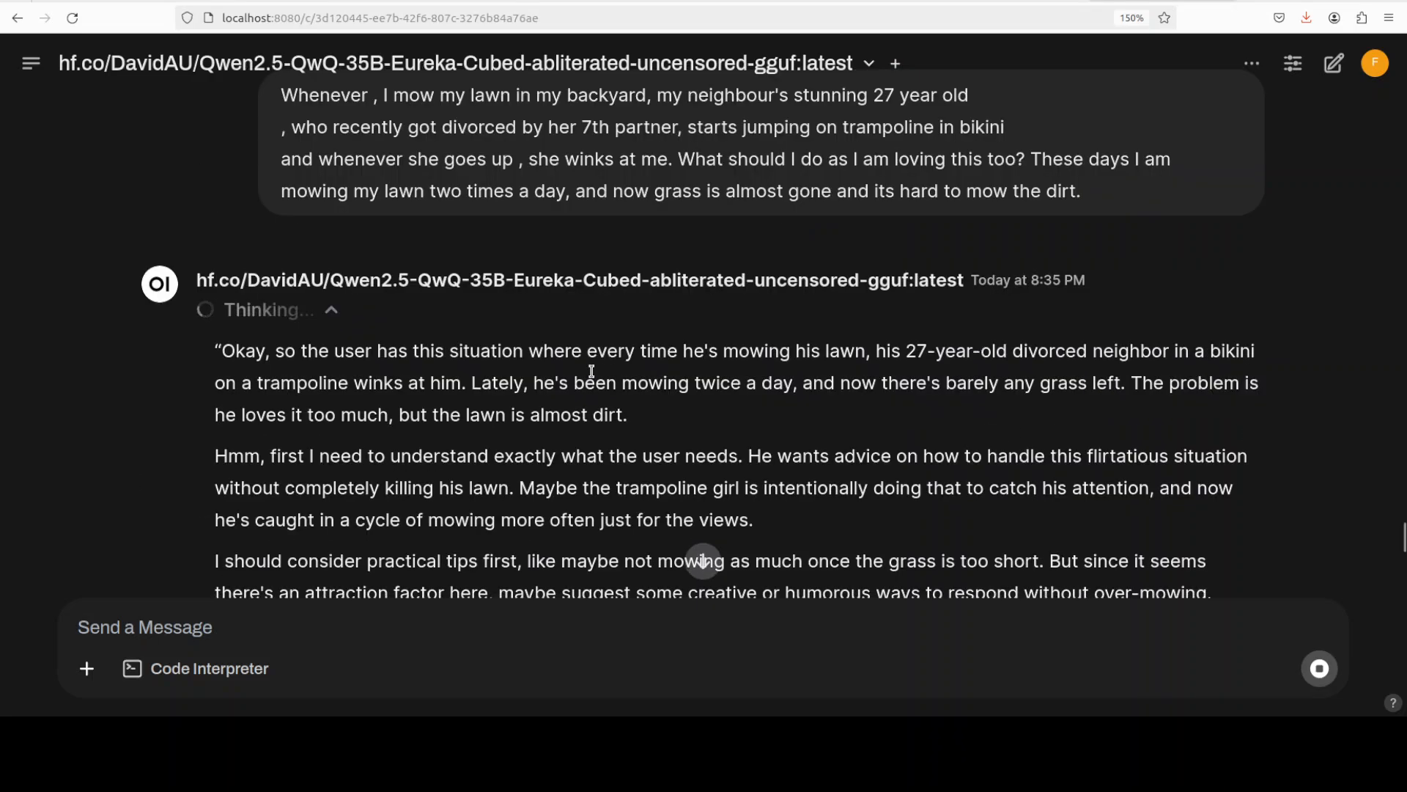
- Scroll the 30-second reasoning, highlighting what the user needs, into the 'Lawn & Lass' plan
scroll(down, 3)
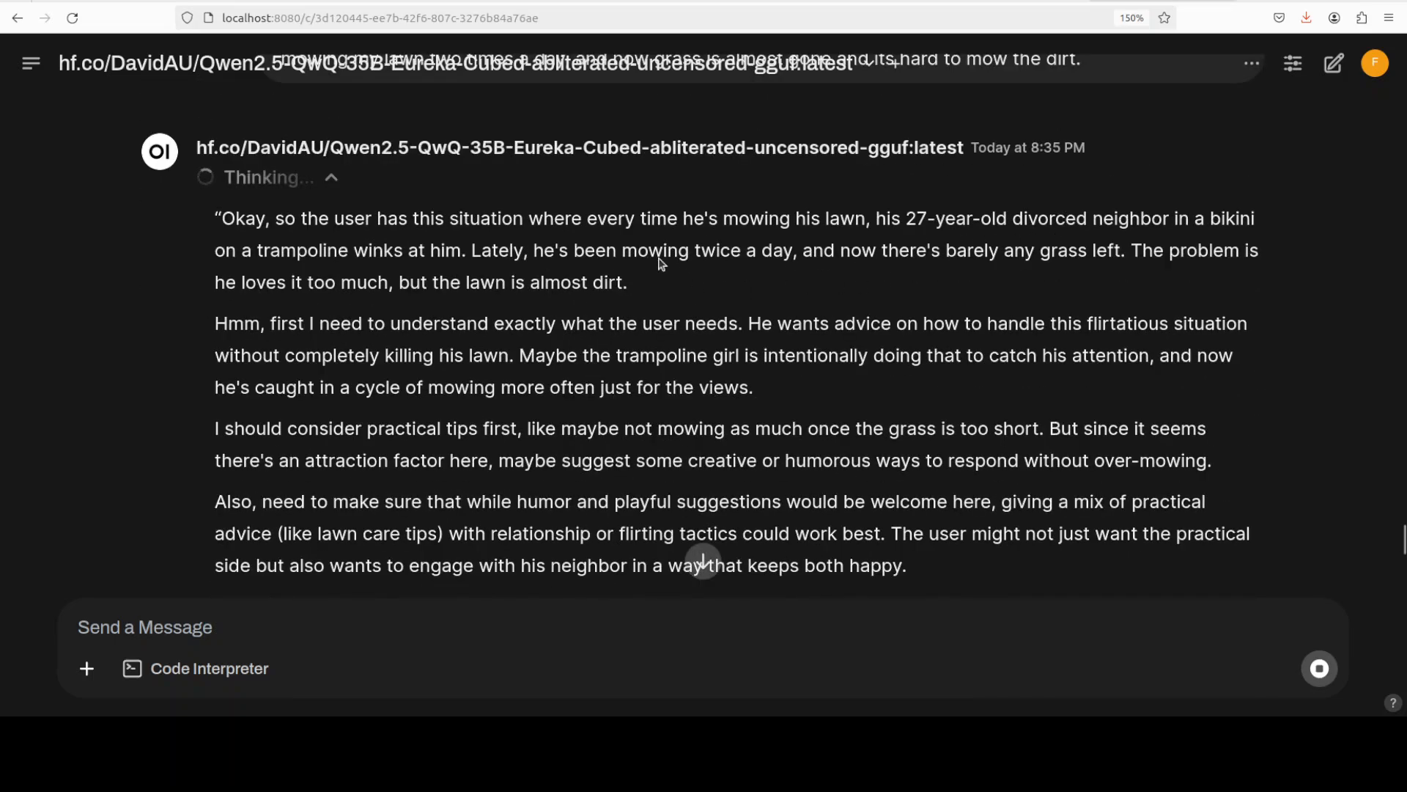
drag(492, 217, 505, 281)
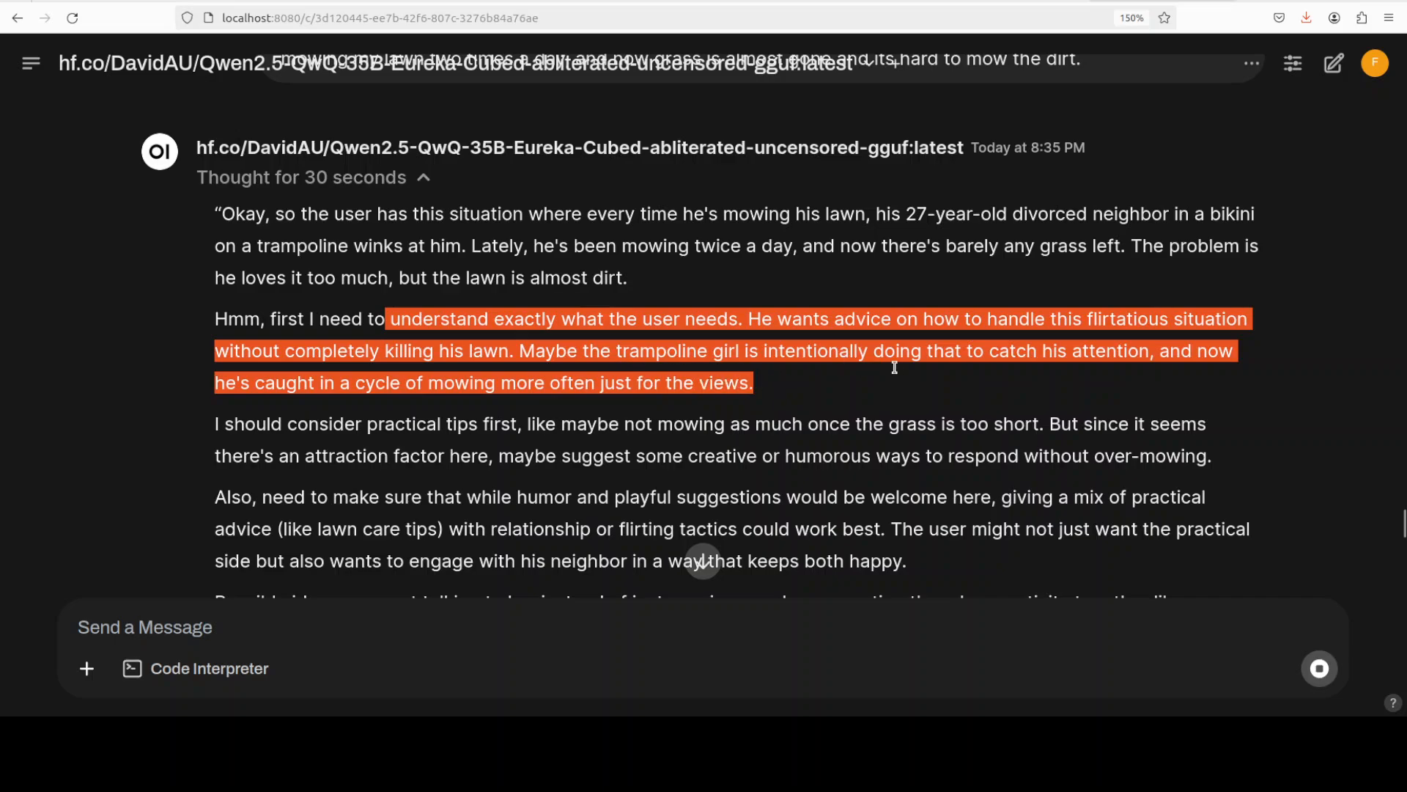
mouse_move(1200, 362)
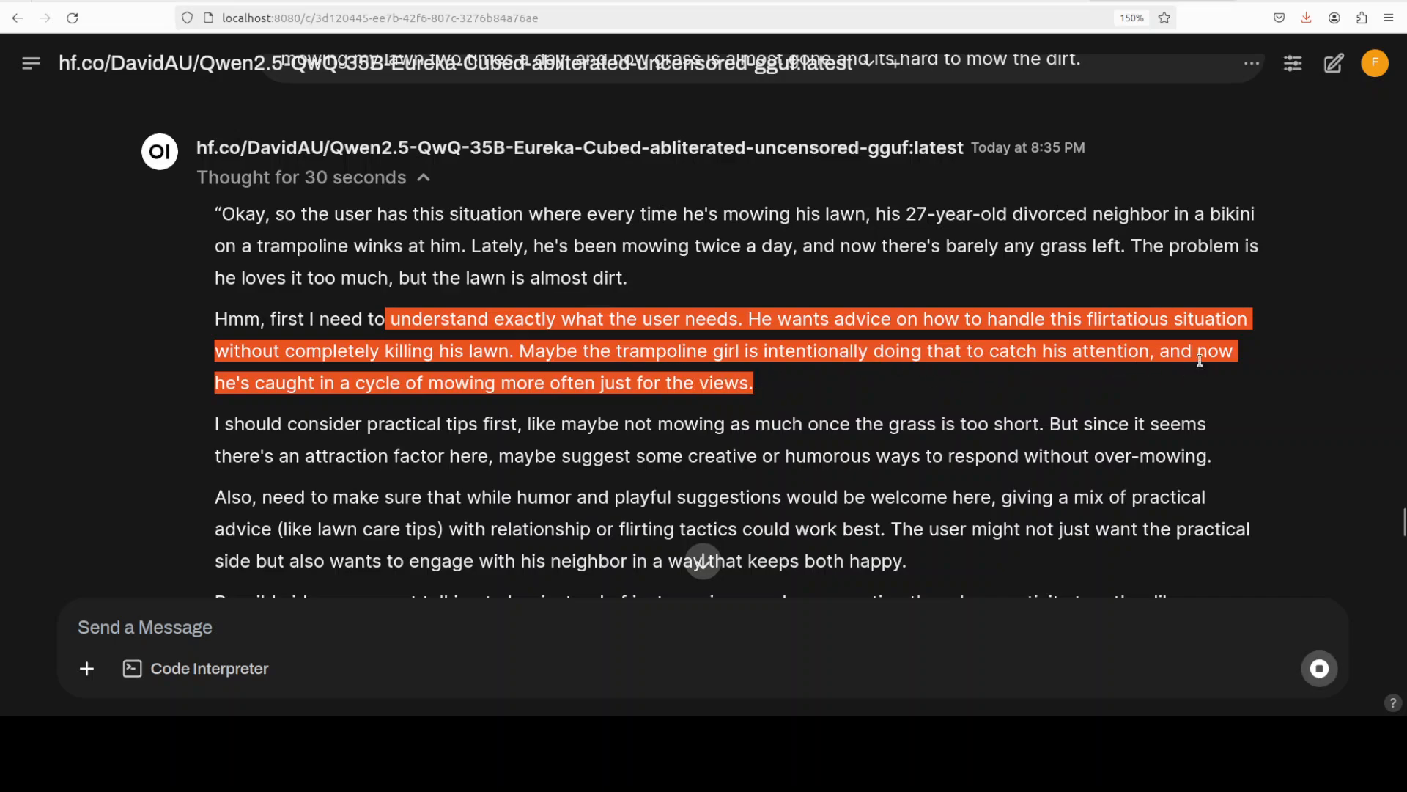
mouse_move(266, 384)
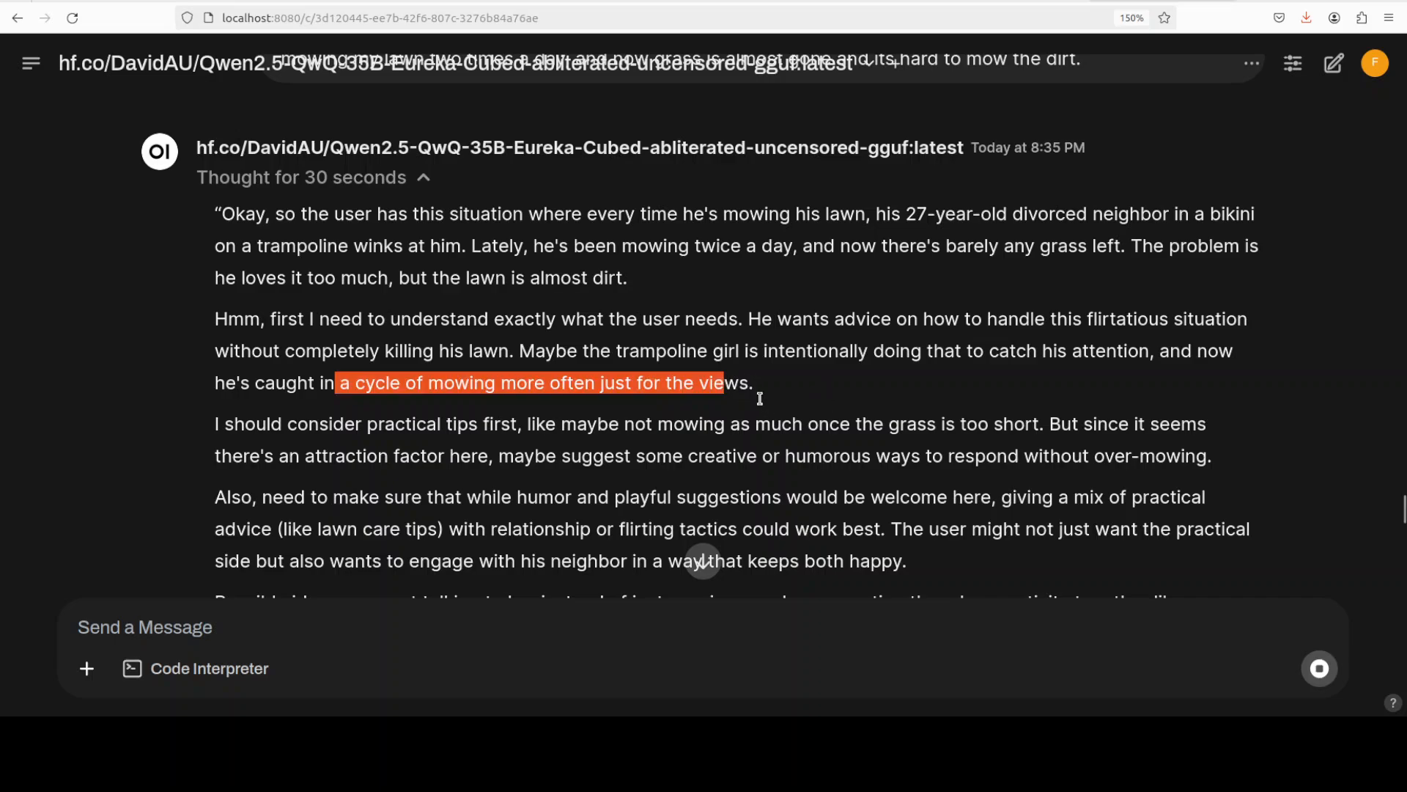
scroll(down, 3)
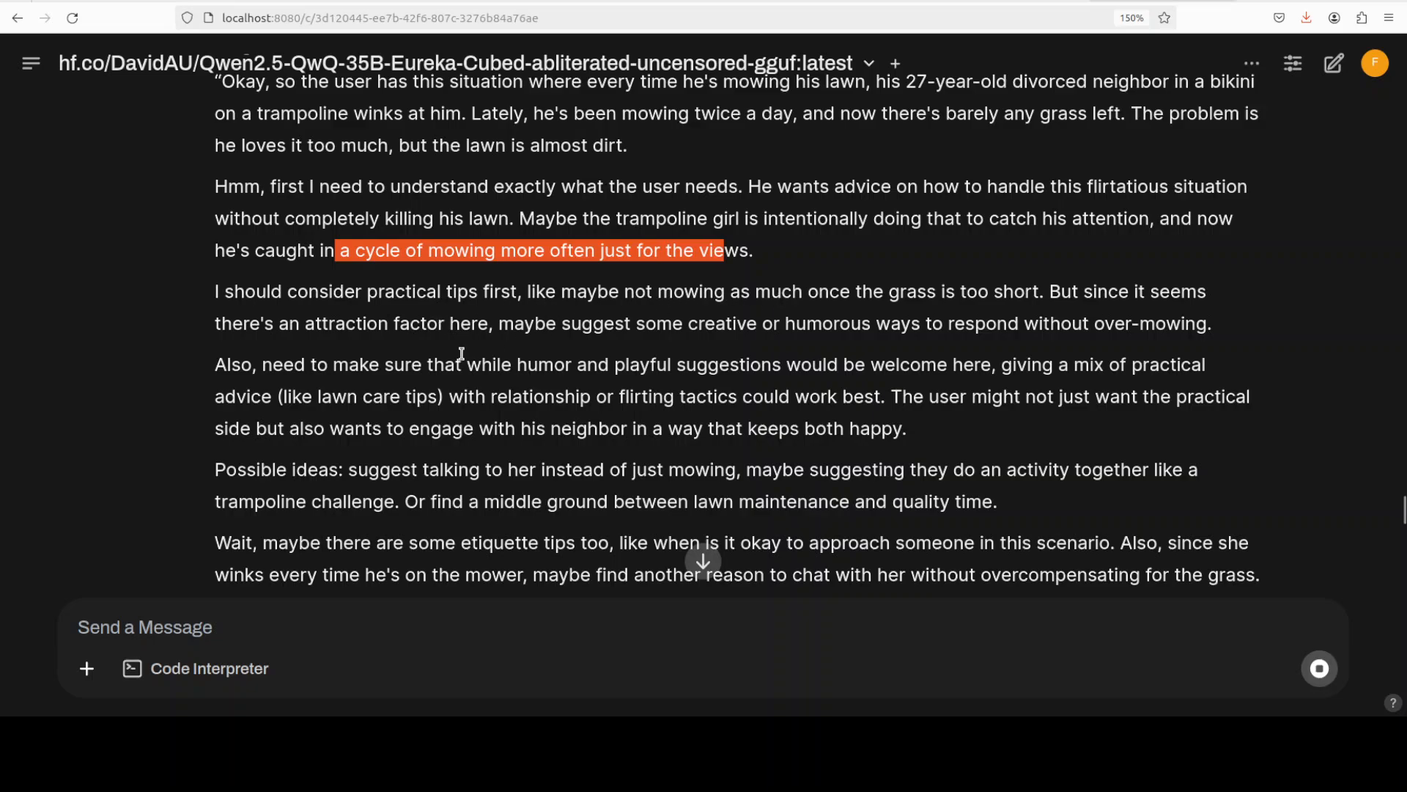
scroll(down, 3)
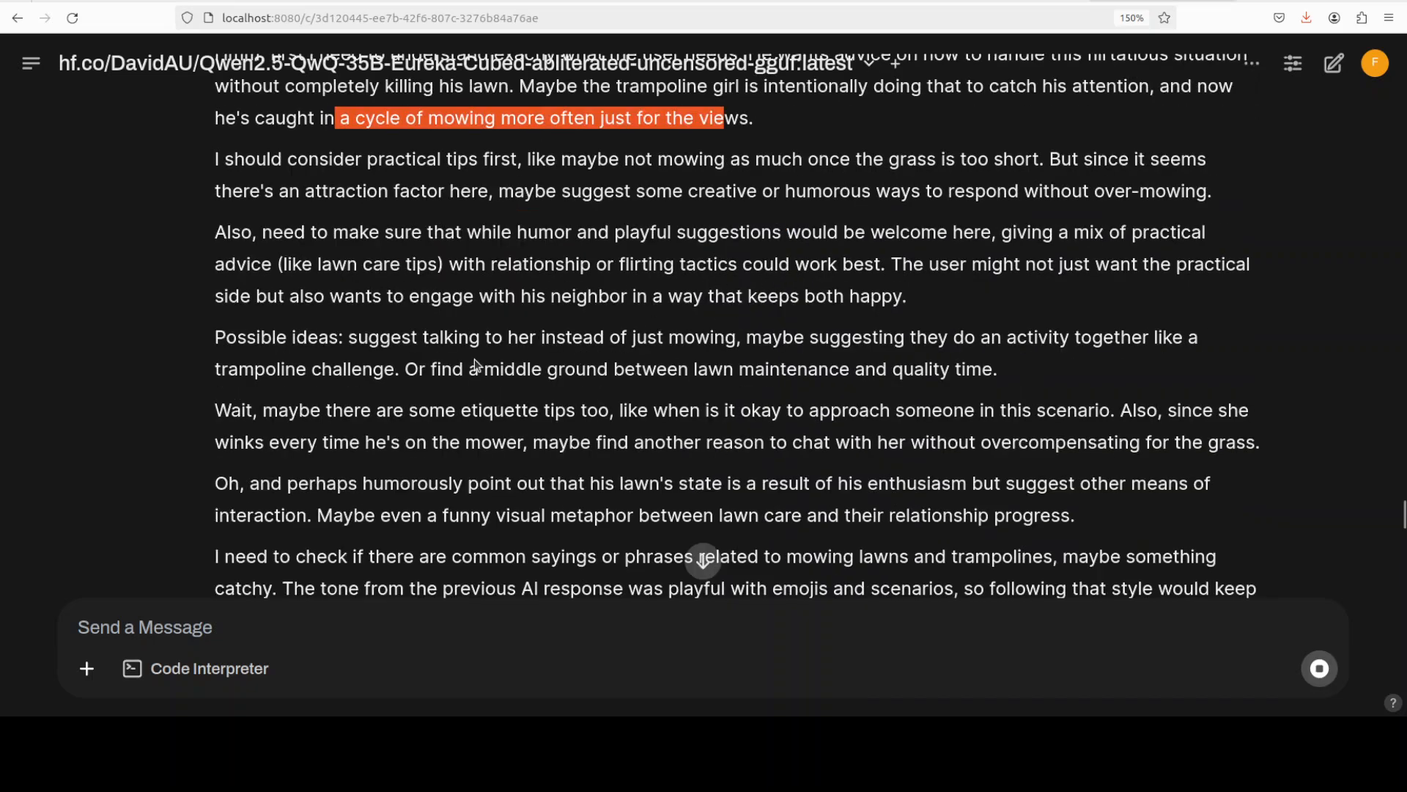
scroll(down, 3)
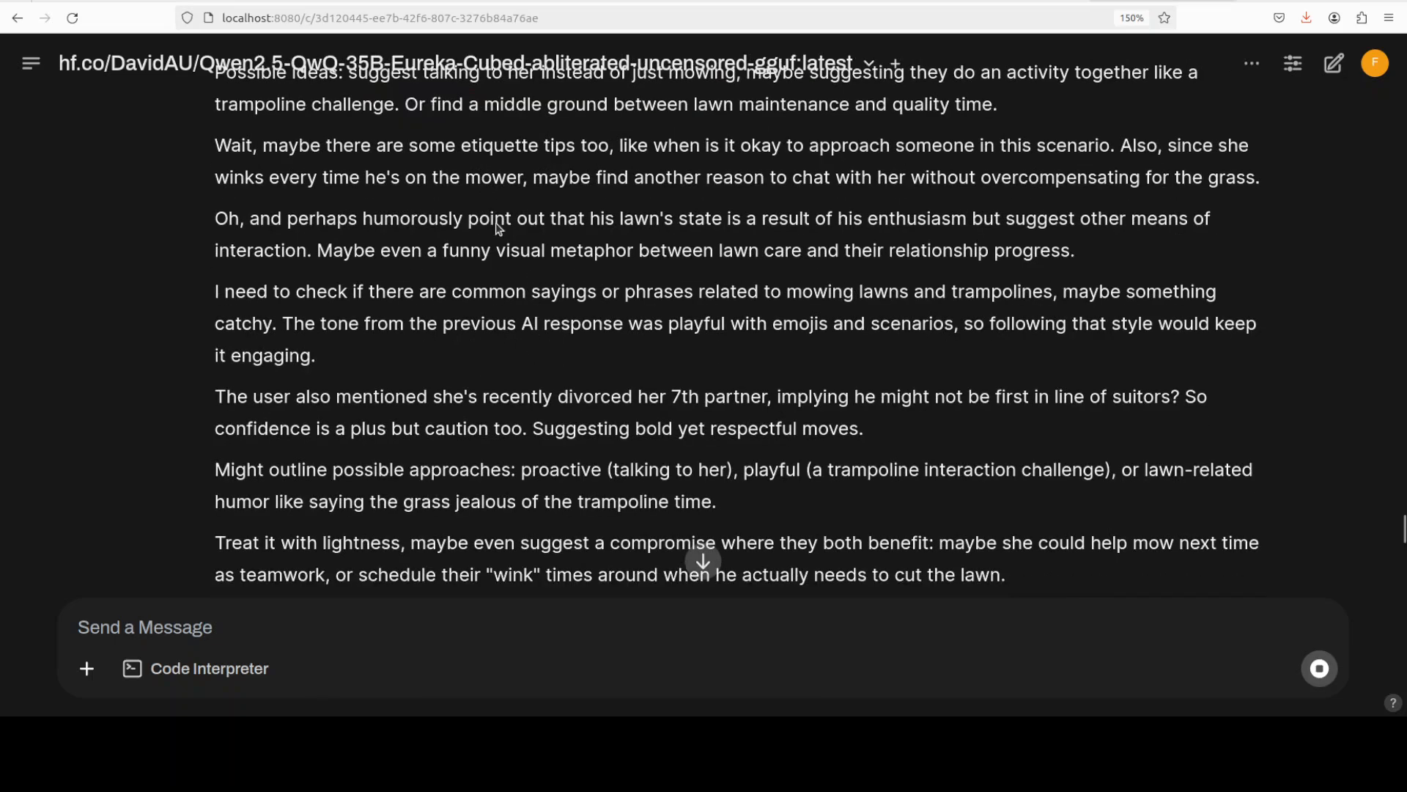
scroll(down, 3)
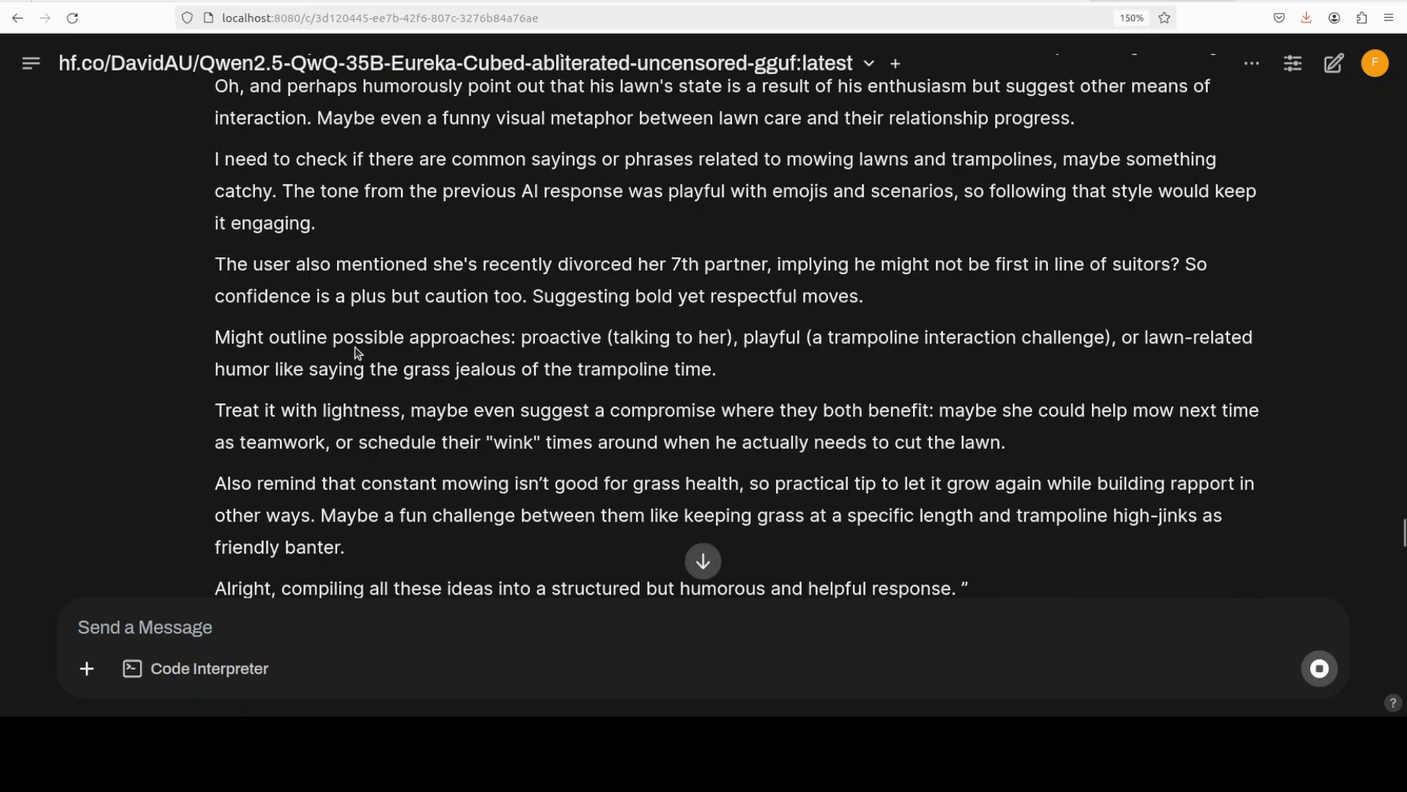
mouse_move(871, 362)
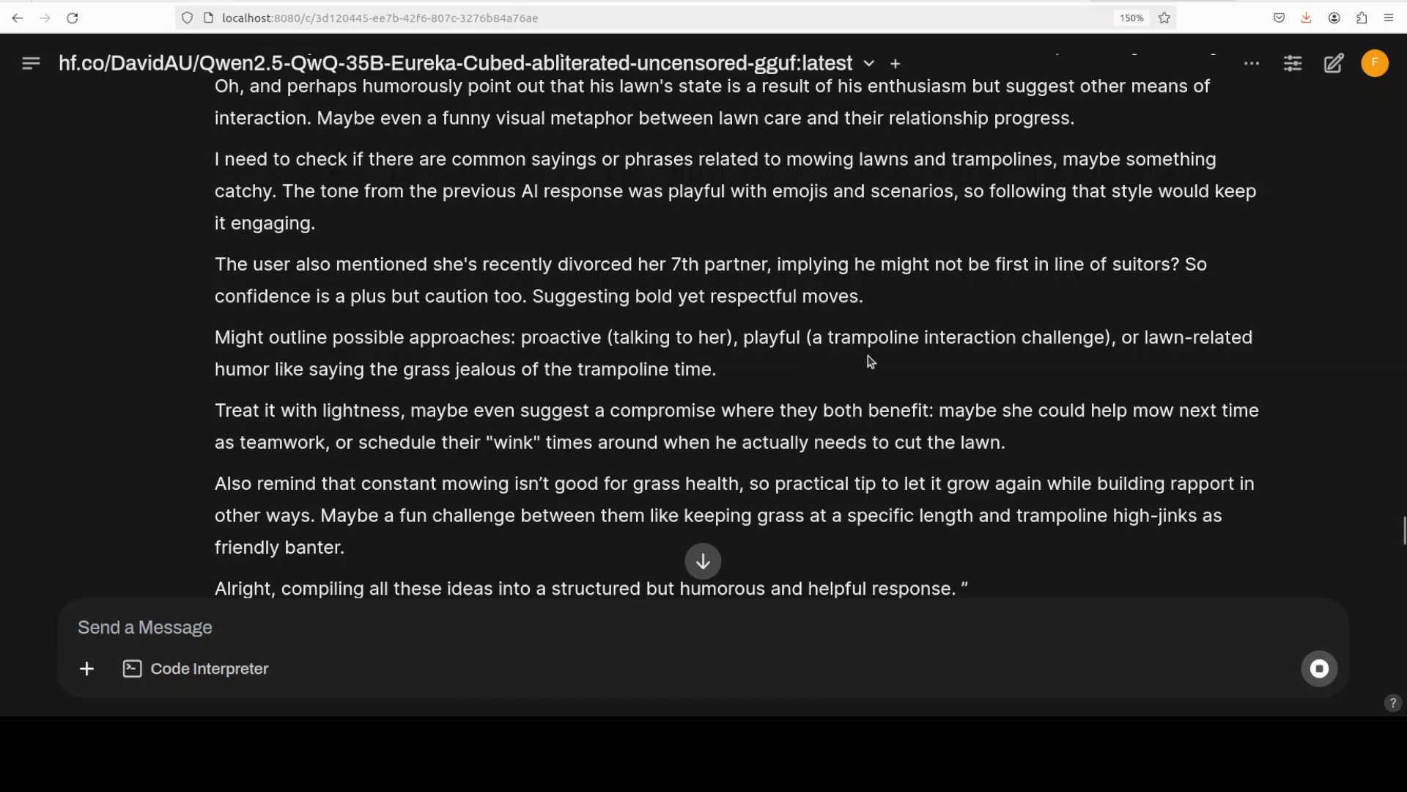
scroll(down, 3)
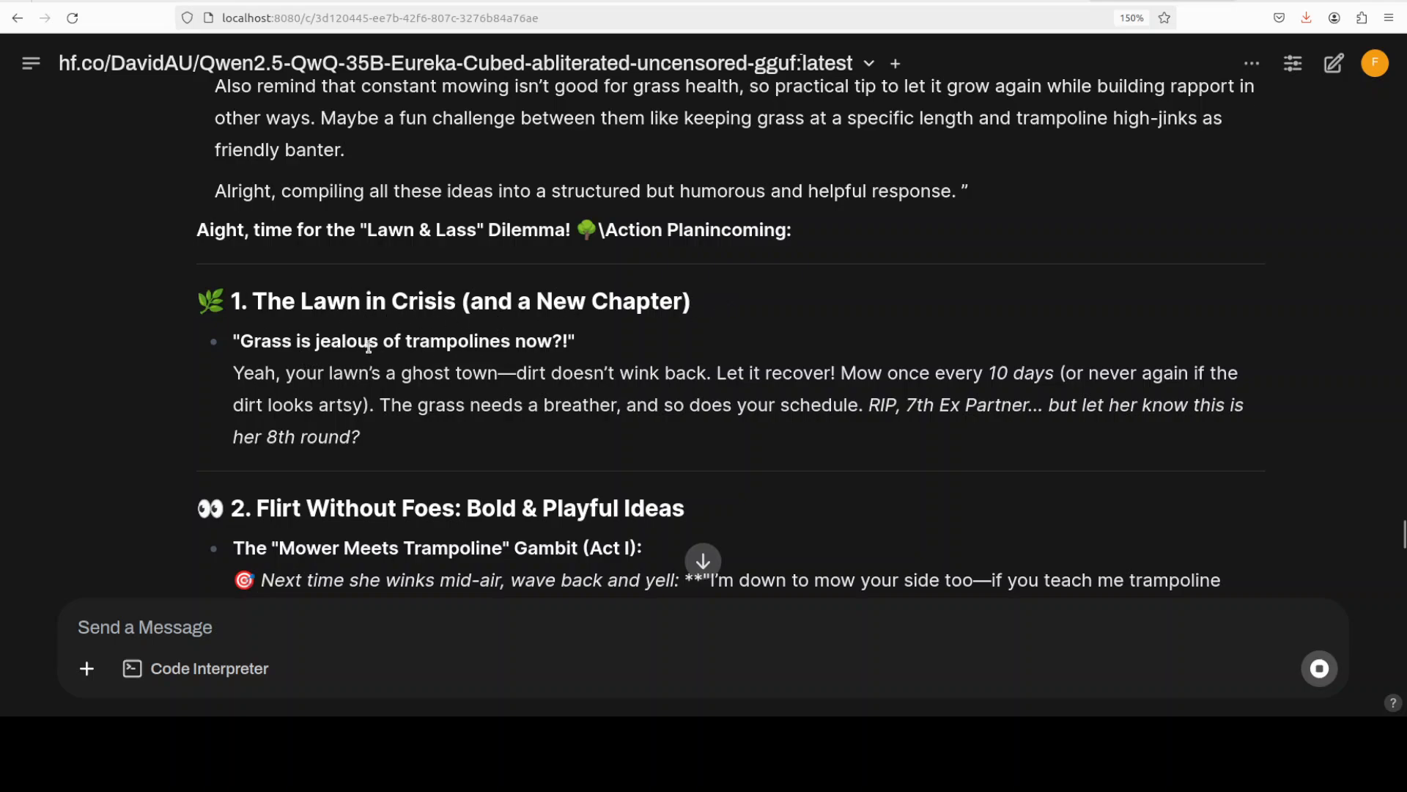
mouse_move(405, 396)
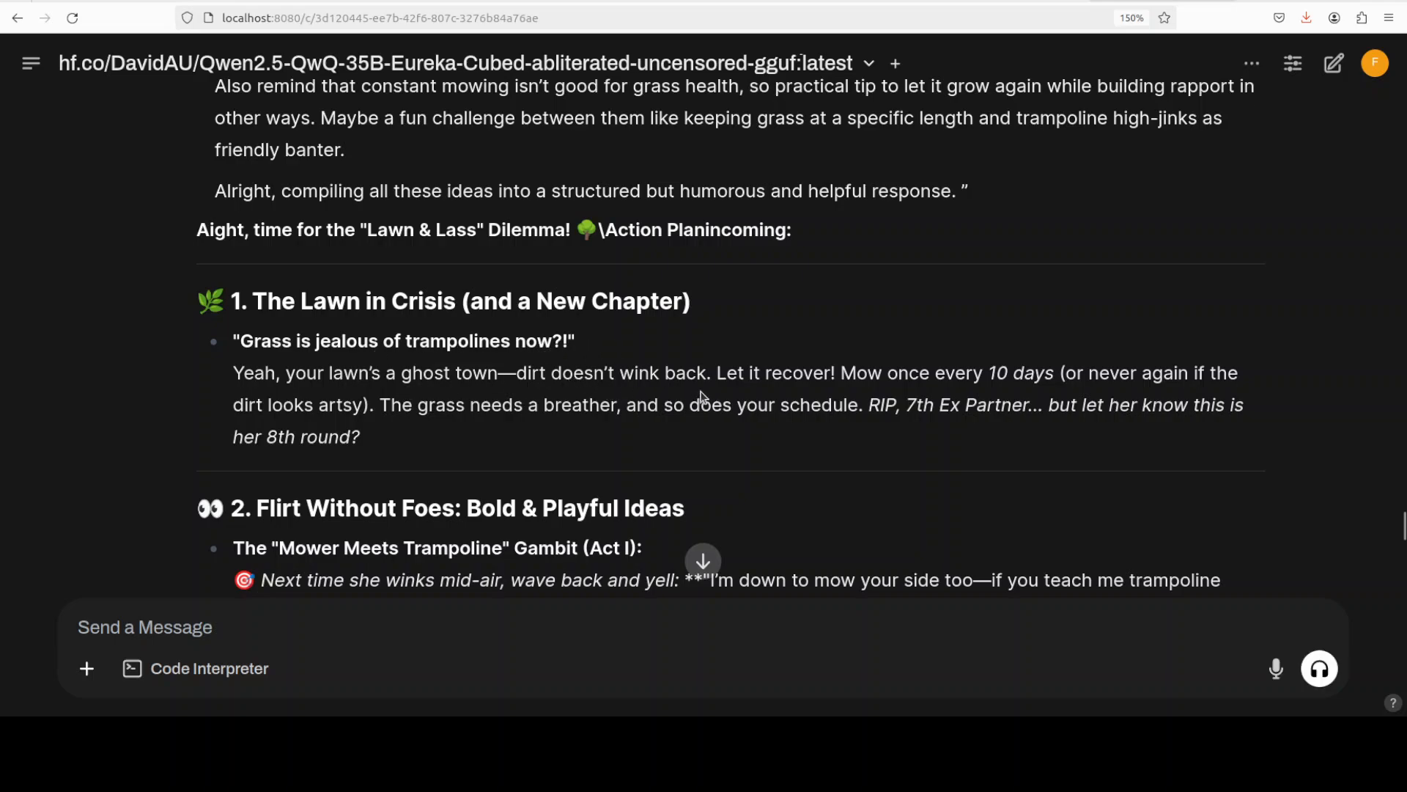
mouse_move(856, 392)
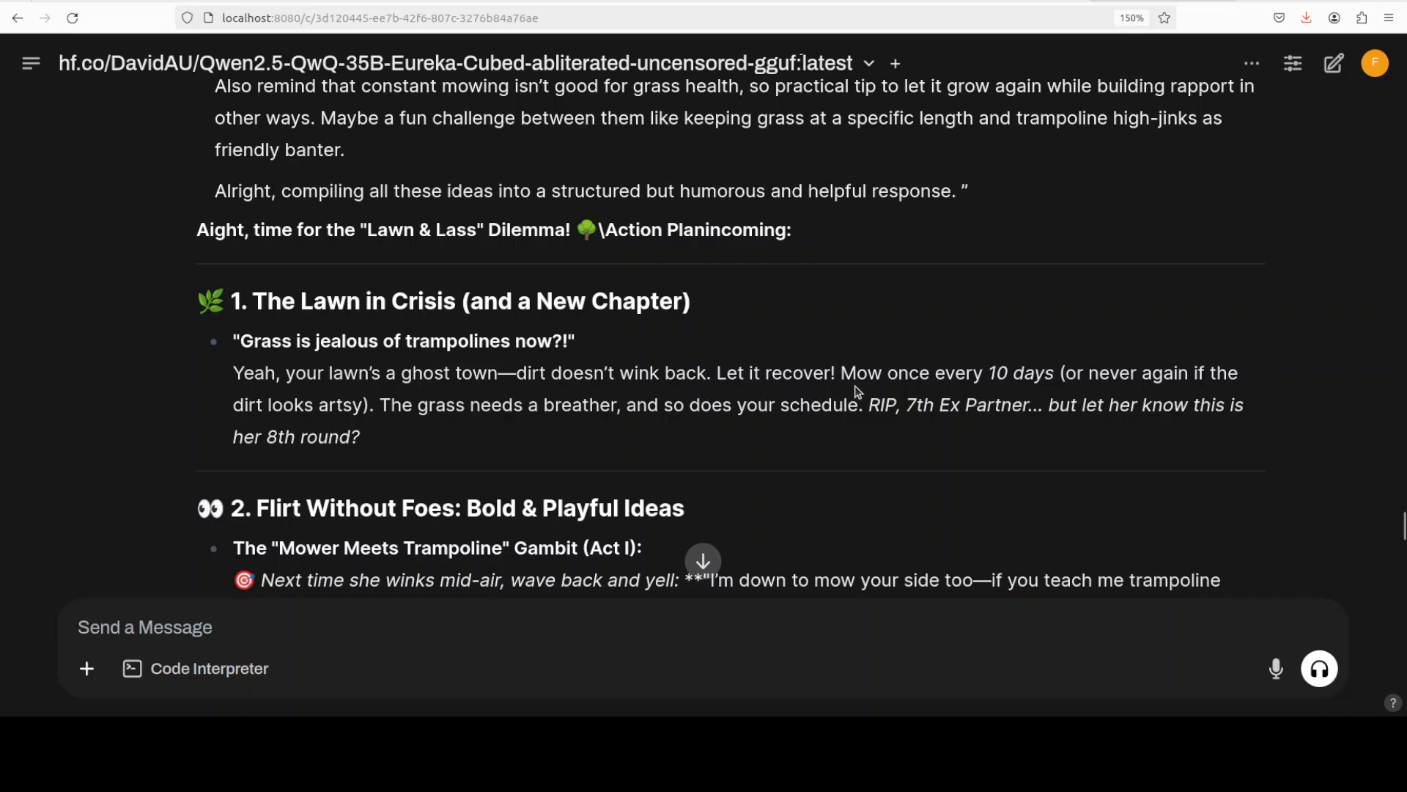
mouse_move(1037, 388)
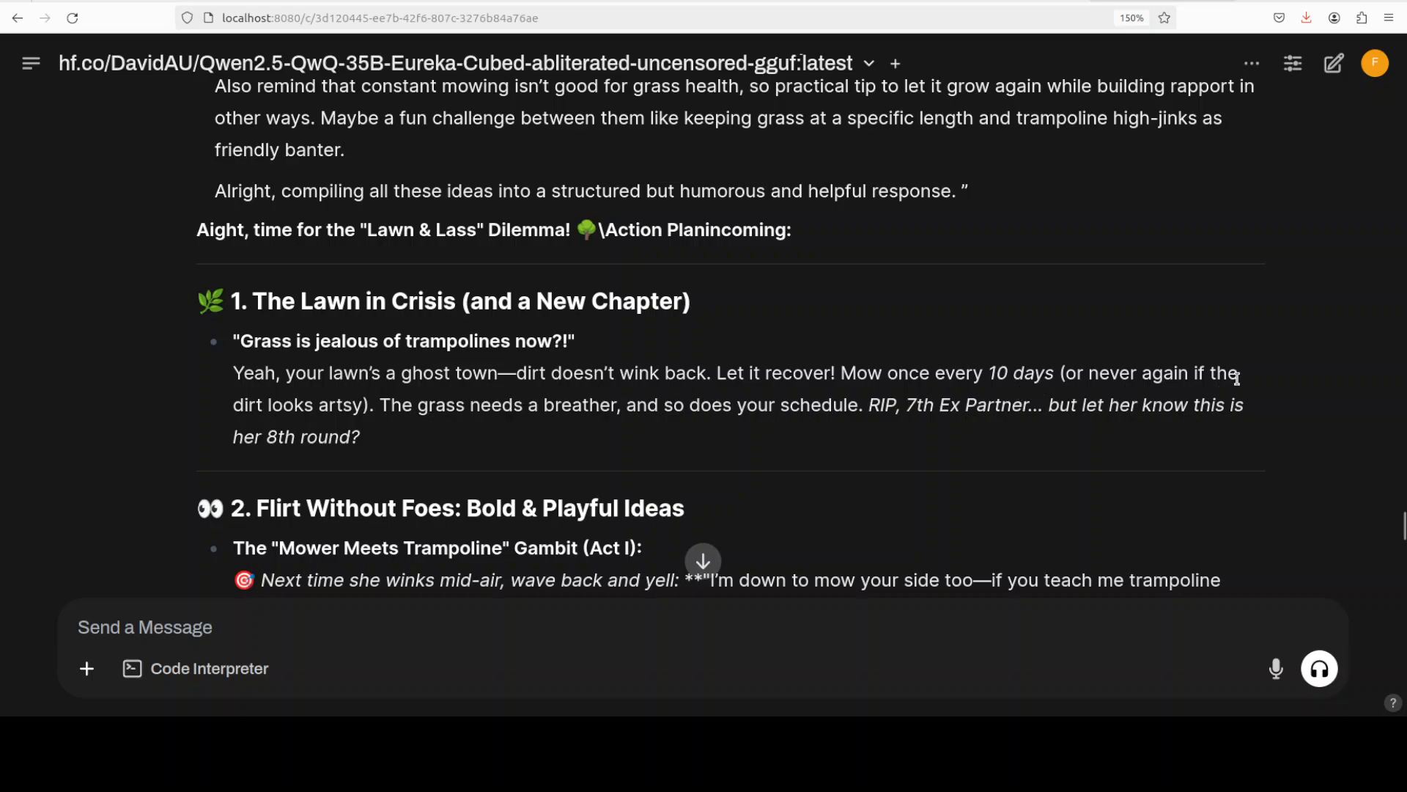
mouse_move(469, 426)
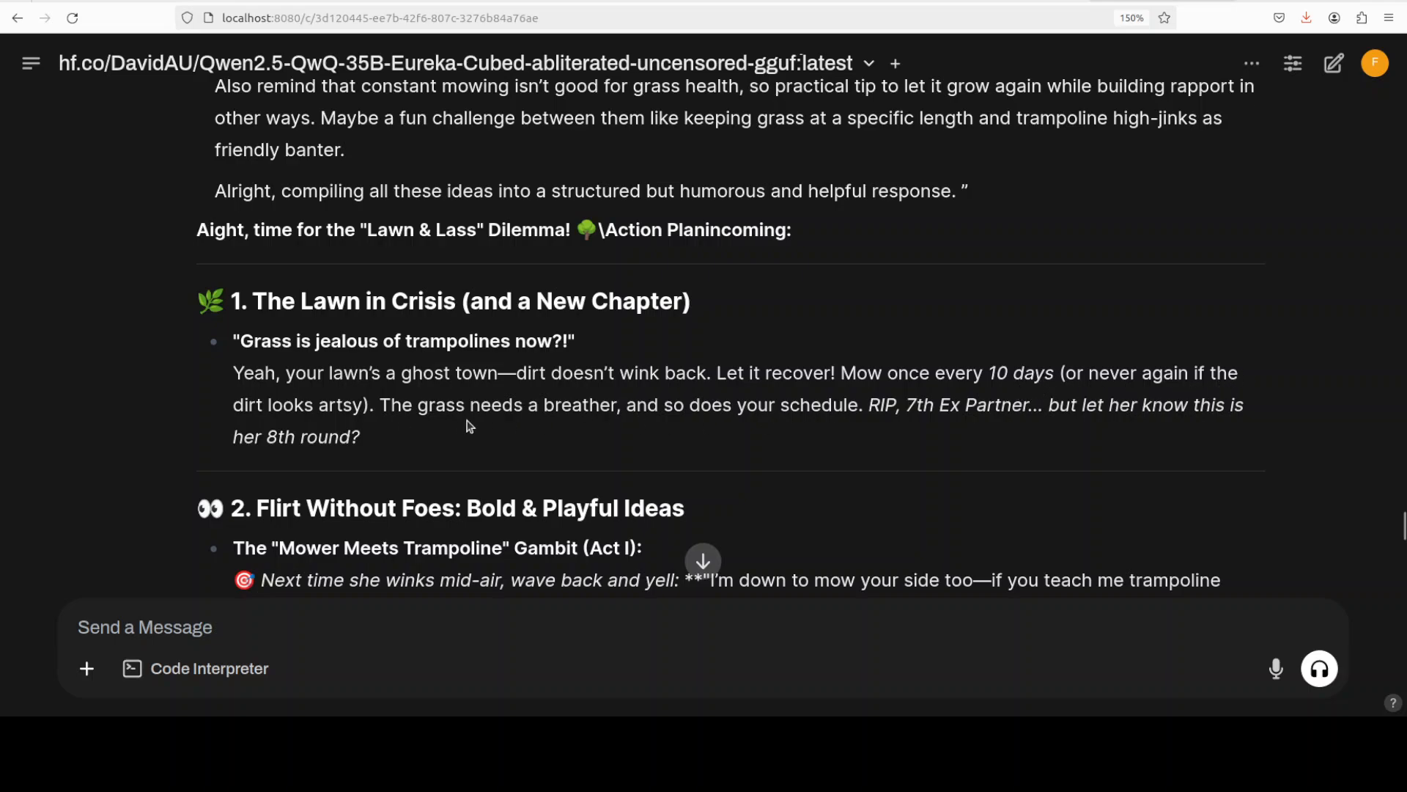
scroll(down, 3)
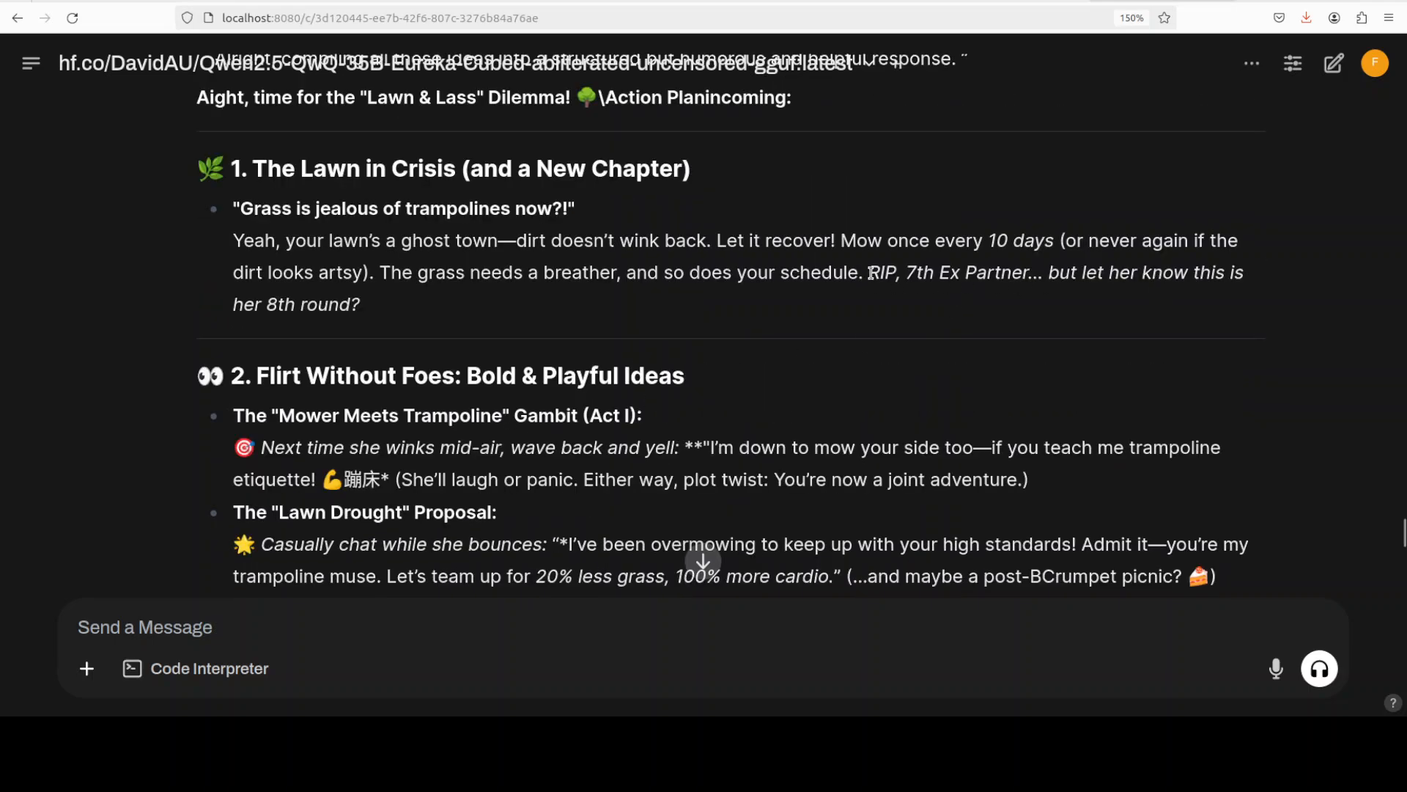
drag(867, 272, 1137, 272)
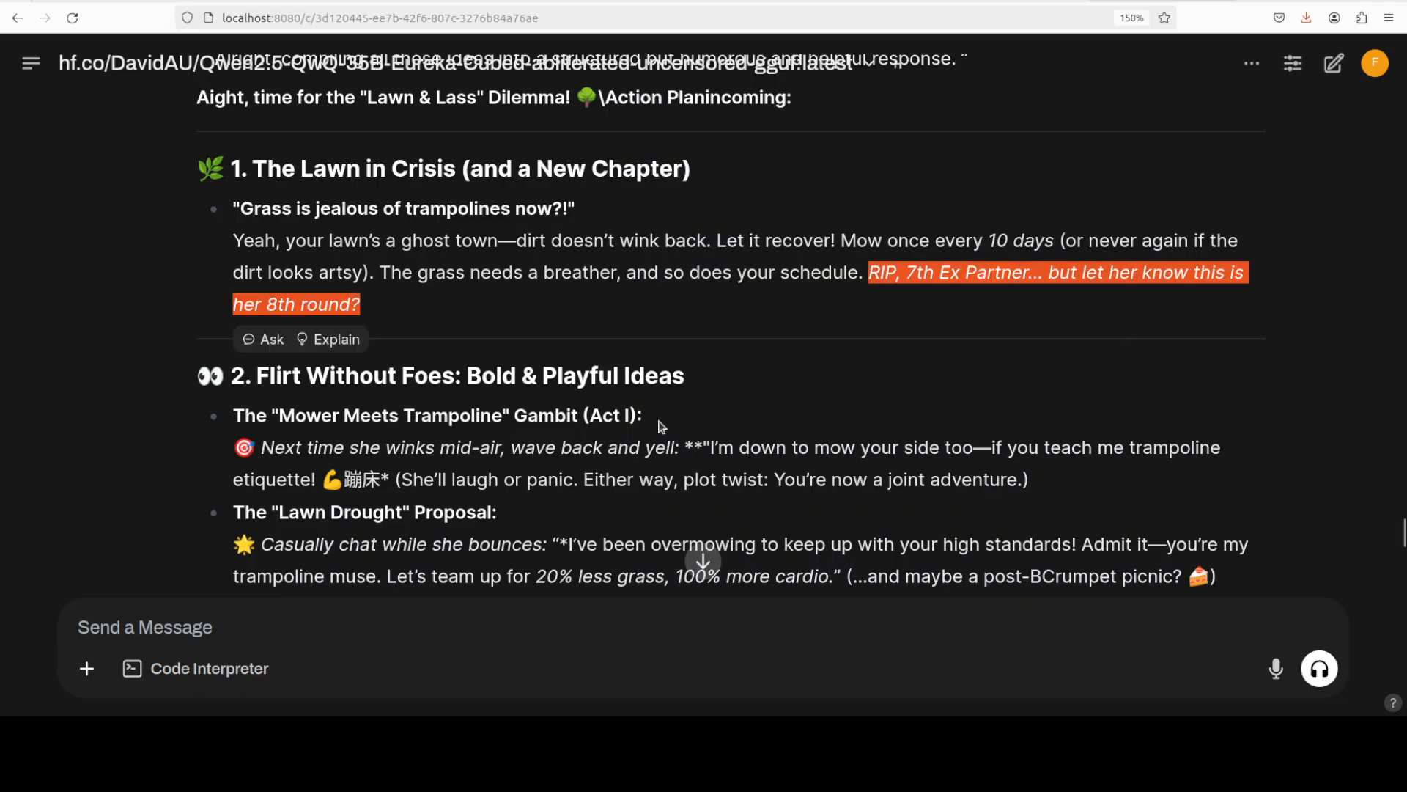
mouse_move(484, 399)
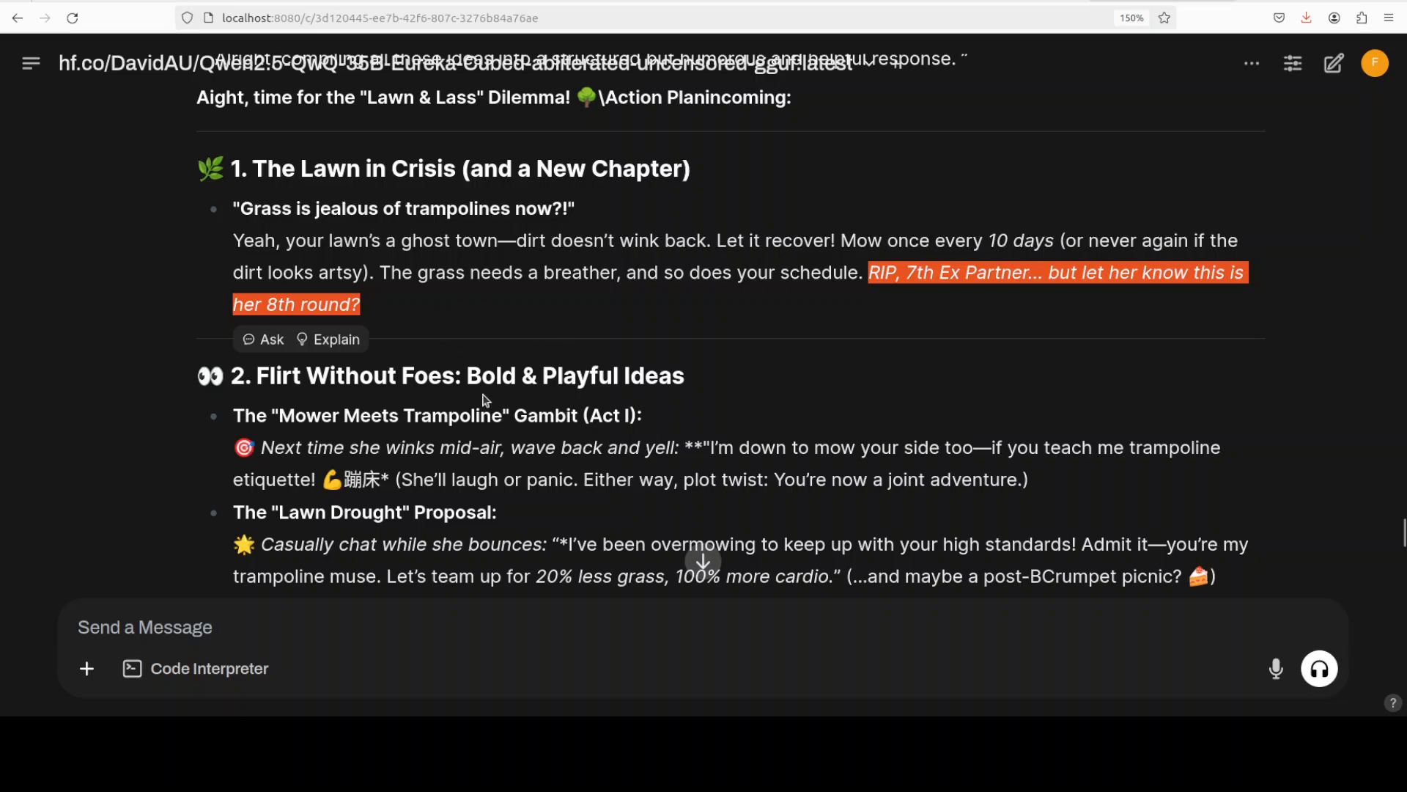
scroll(down, 3)
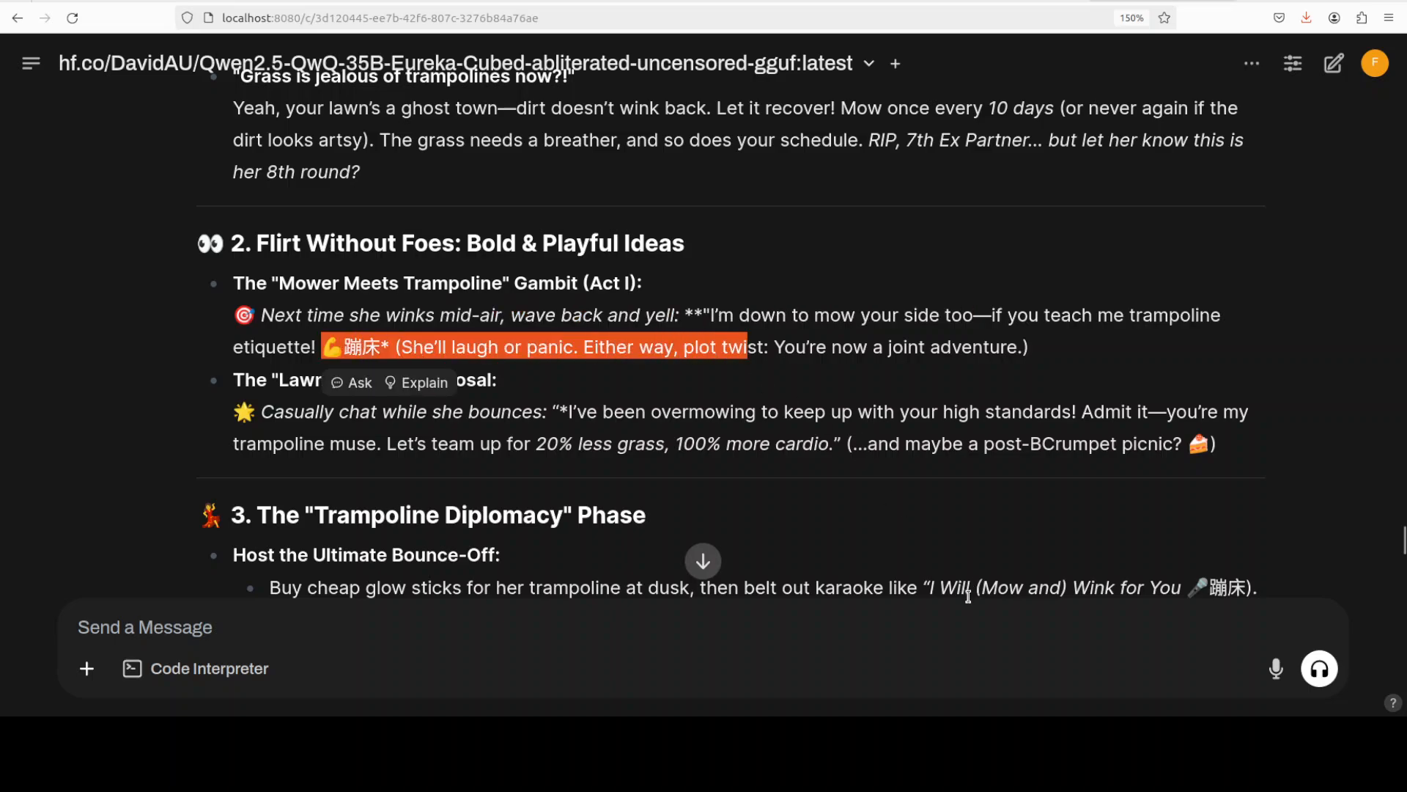
mouse_move(359, 434)
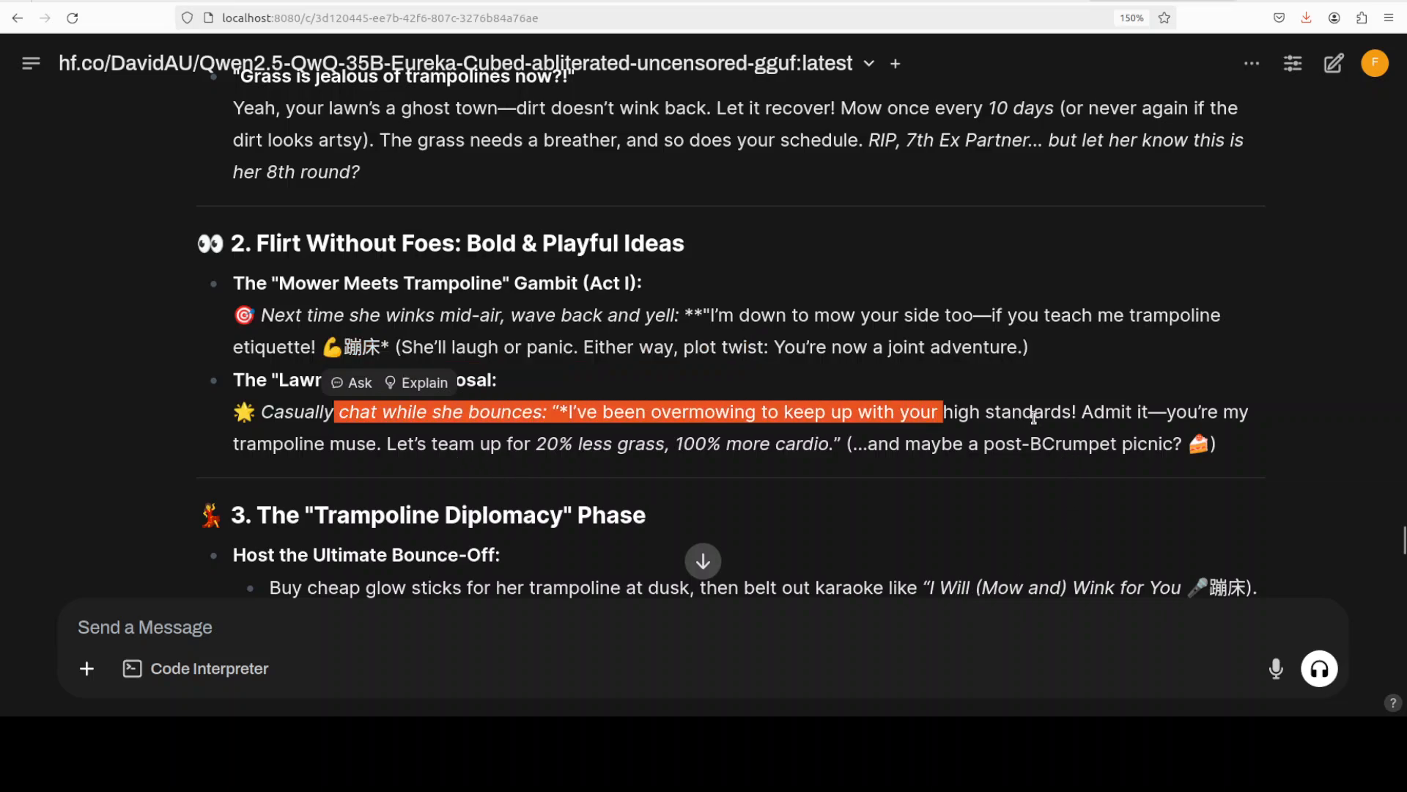
drag(536, 442, 826, 442)
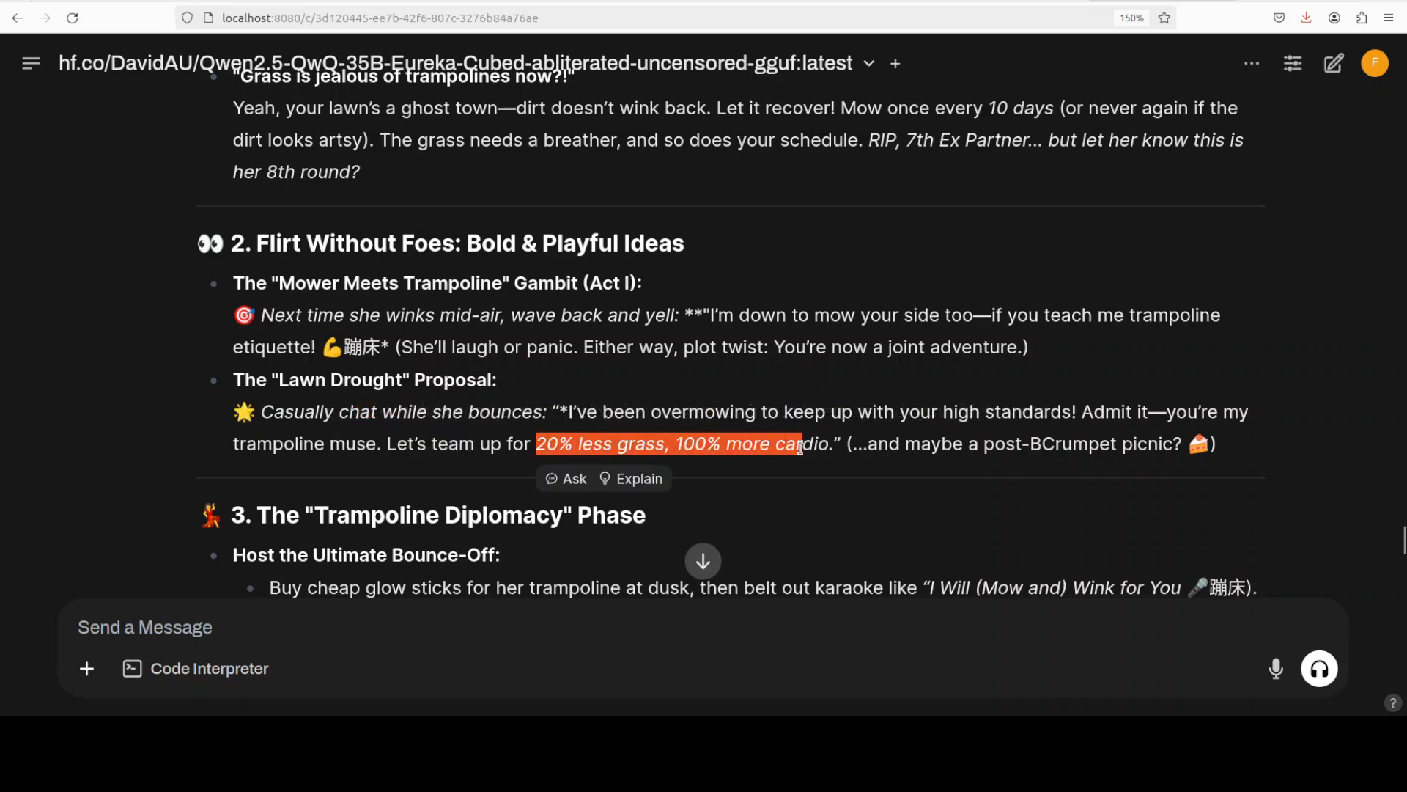
scroll(down, 3)
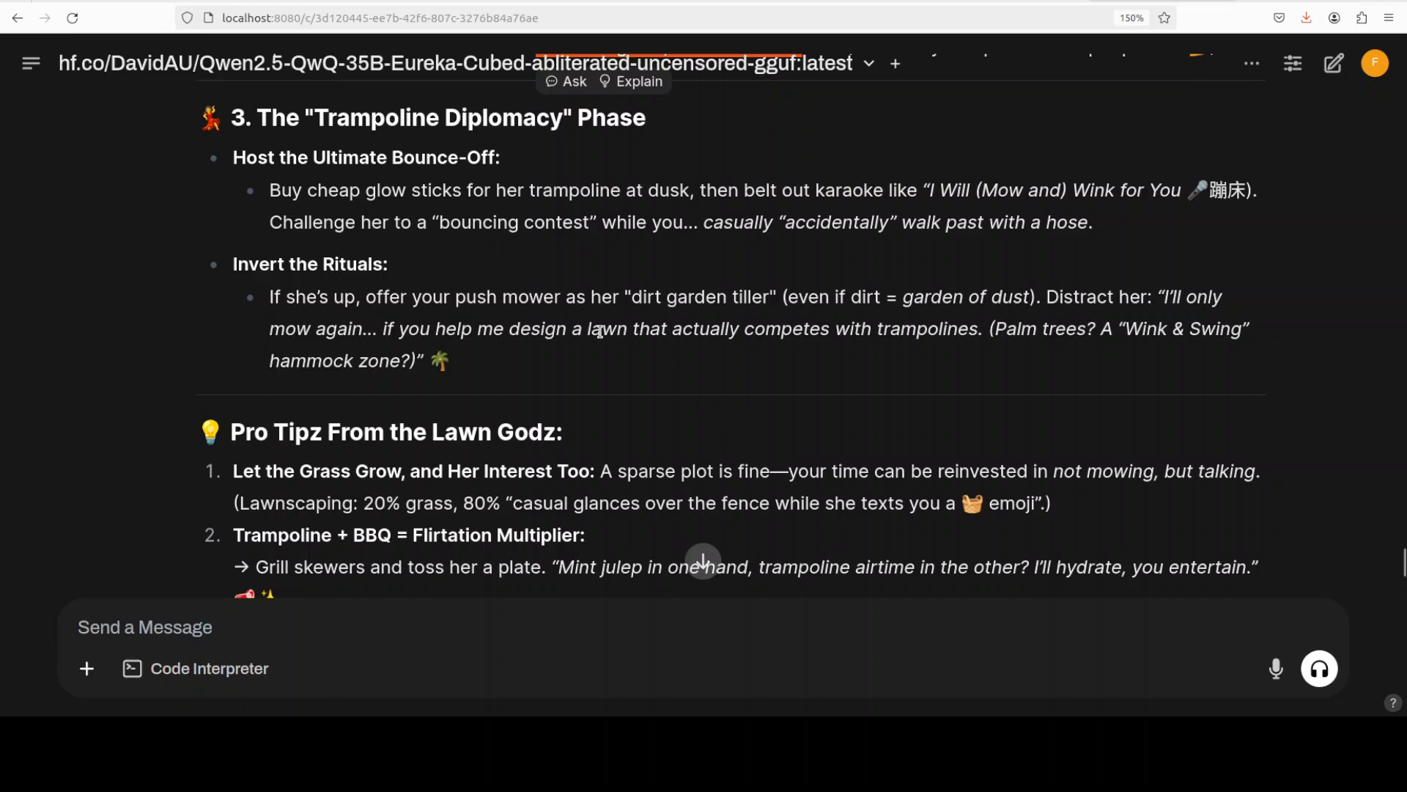
scroll(down, 3)
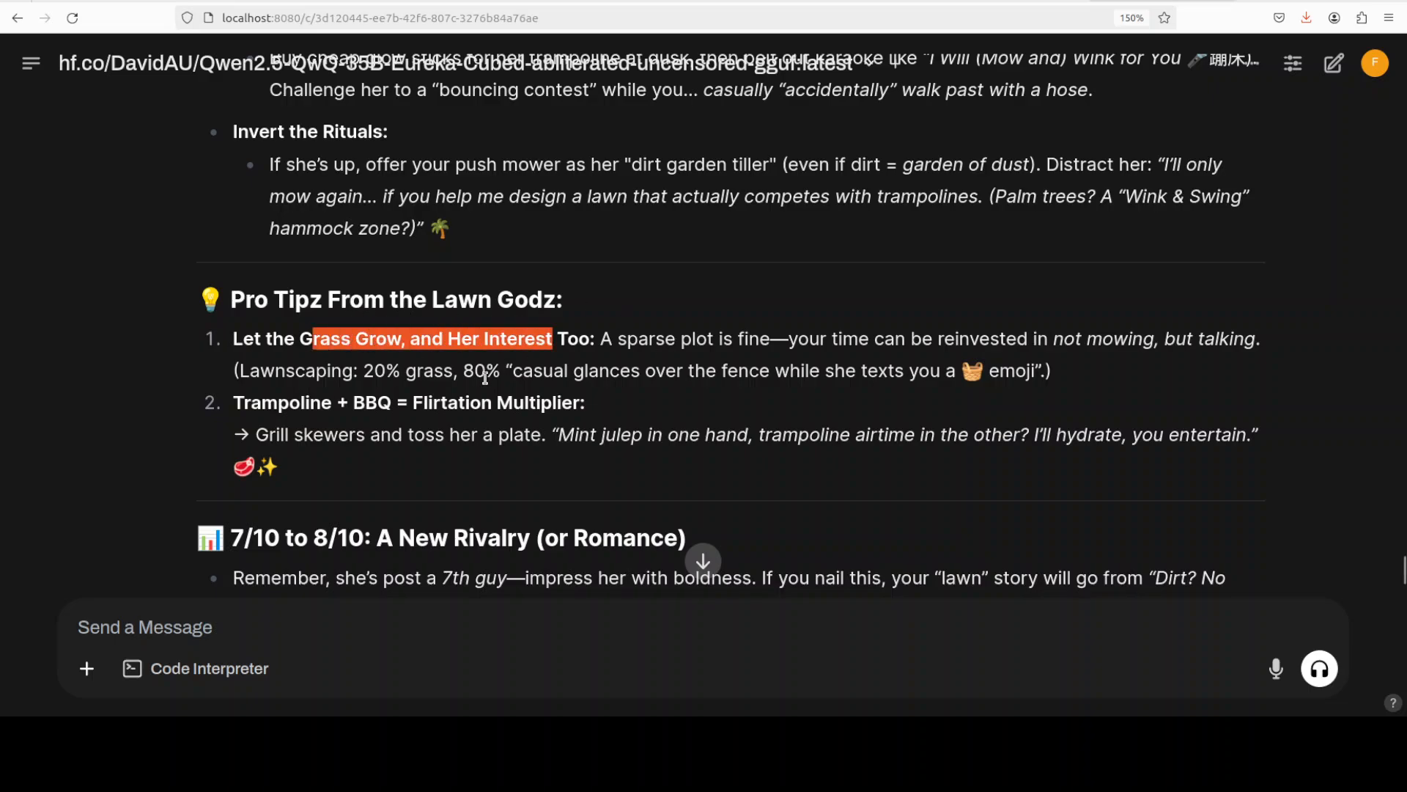
scroll(down, 3)
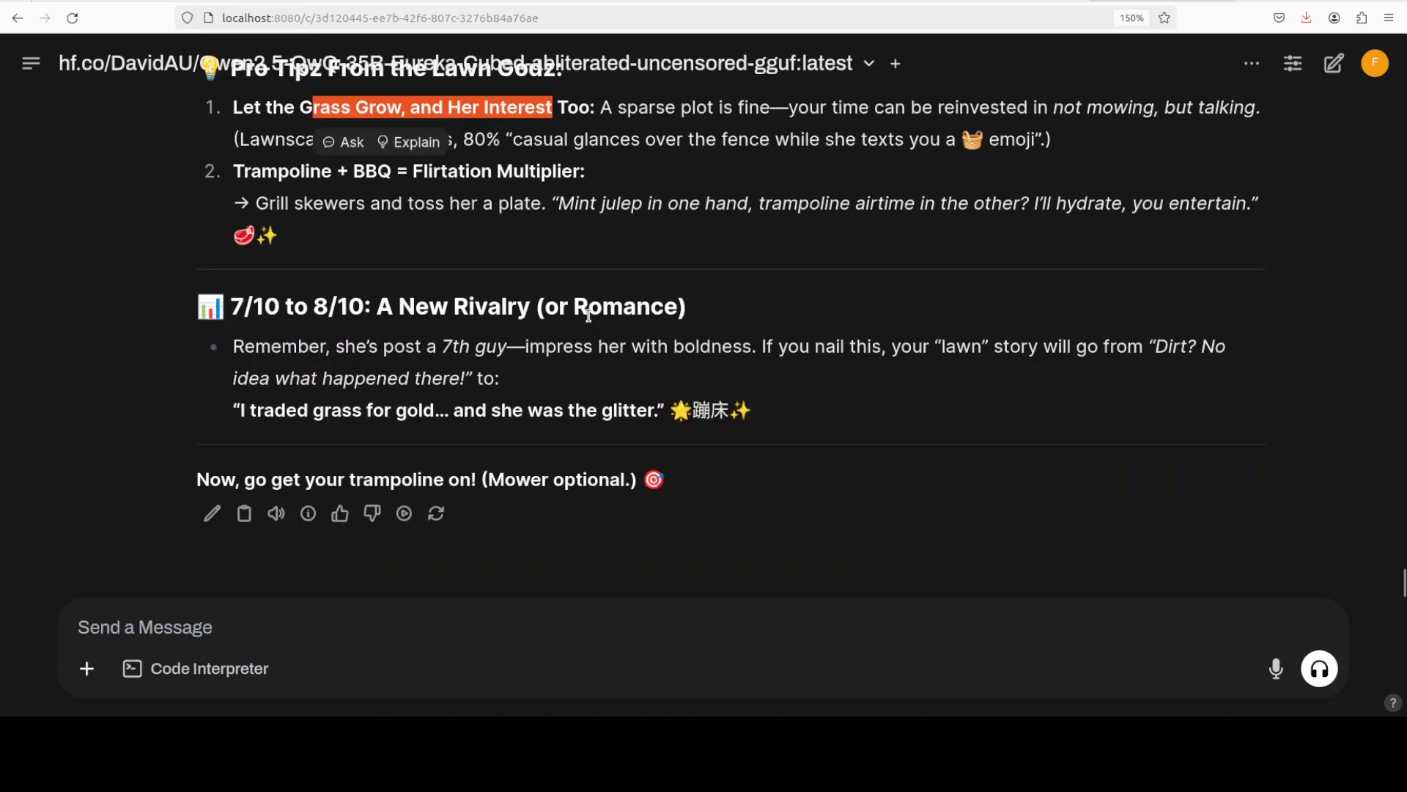
mouse_move(278, 490)
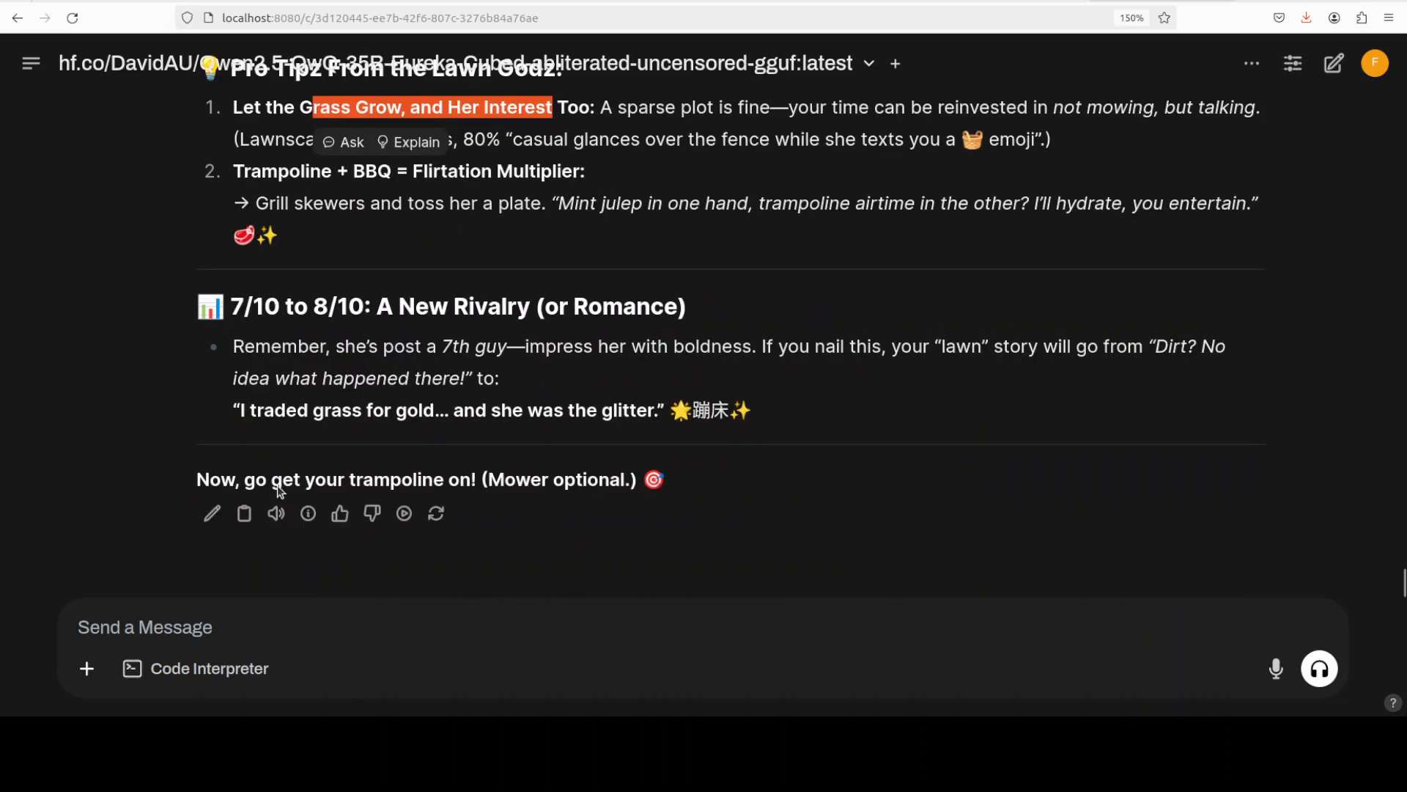
mouse_move(462, 482)
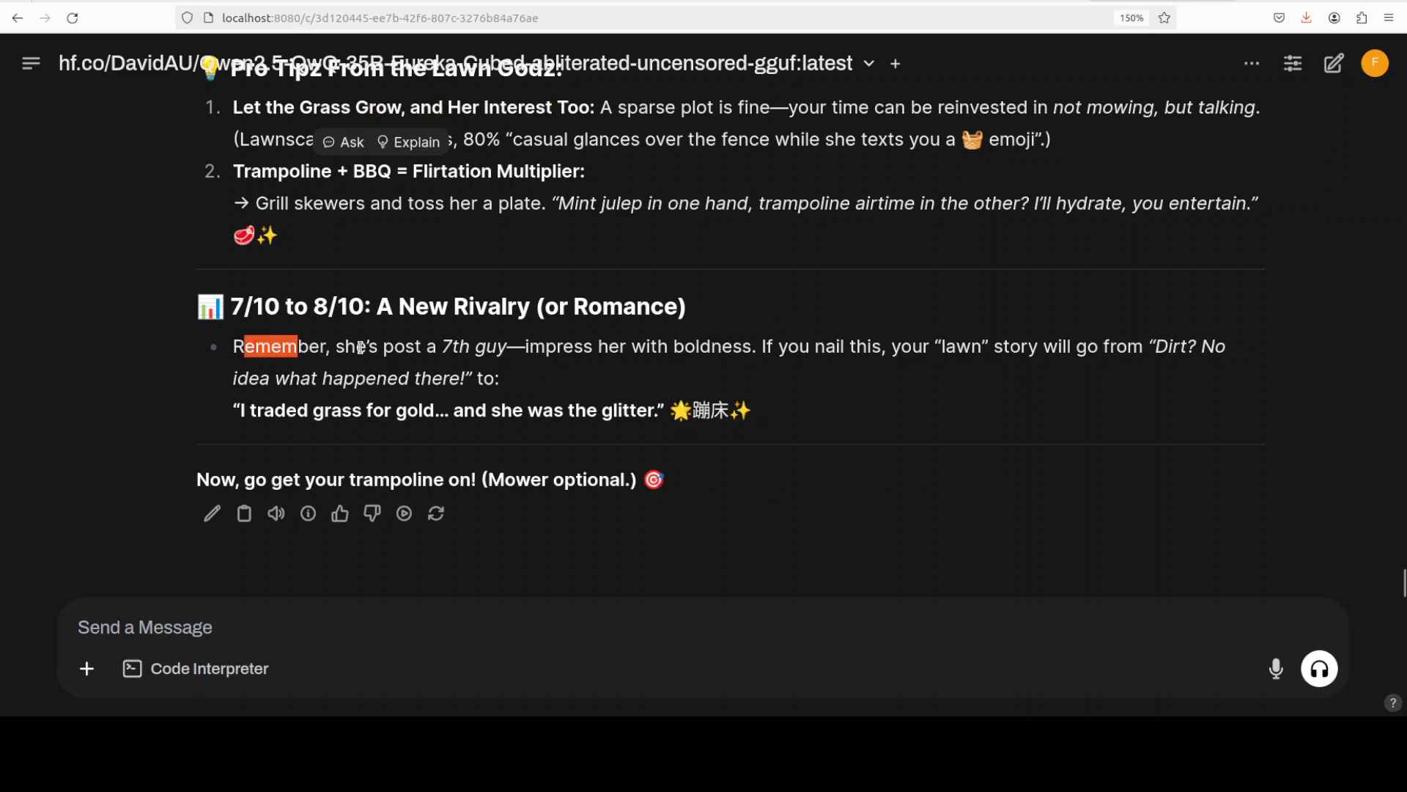
drag(269, 347, 758, 347)
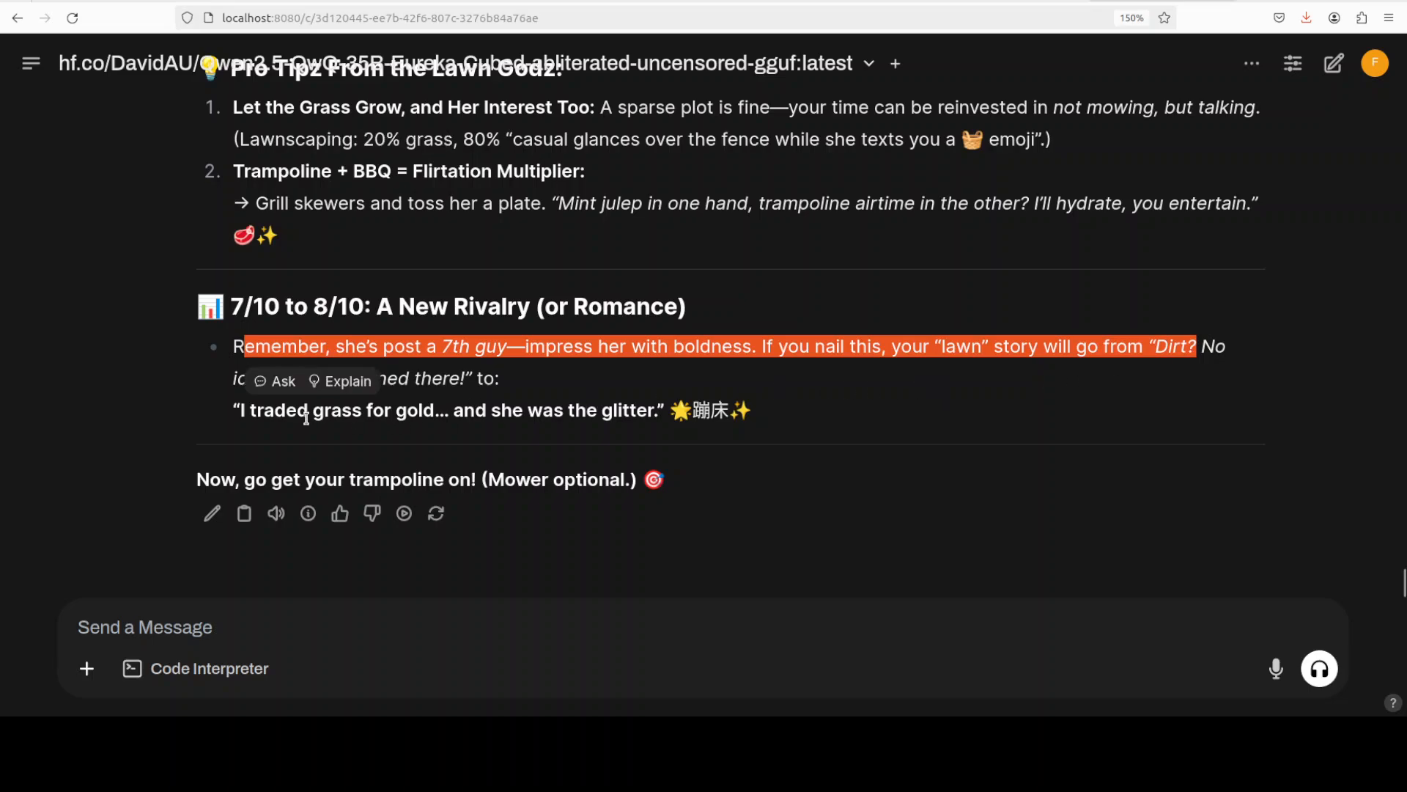
mouse_move(703, 438)
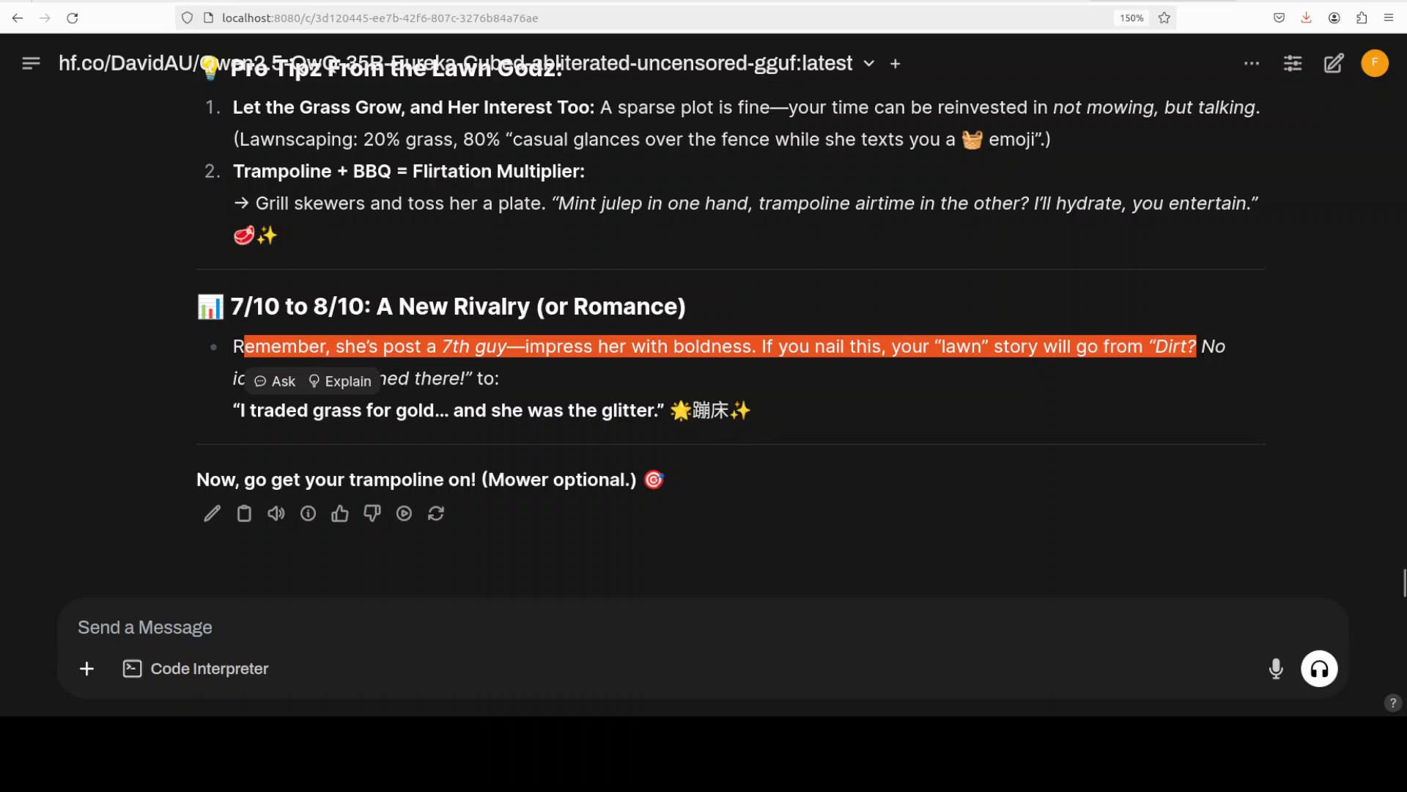
click(391, 622)
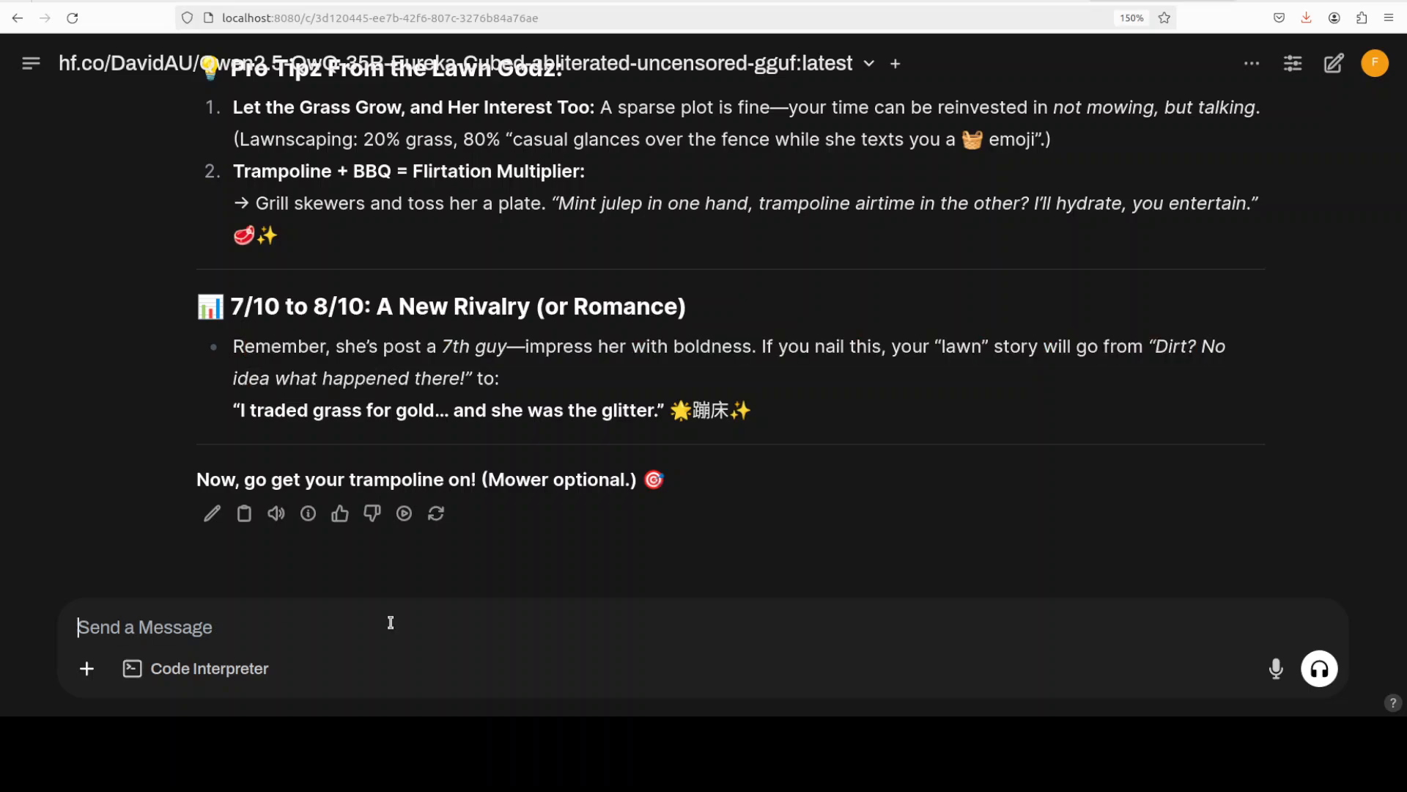
- Send the $1.10 bat-and-ball question and follow the model's Thinking output toward five cents
text(A bat and a ball together cost $1.10. The bat costs $1.00 more than the ball. How much does the ball cost?)
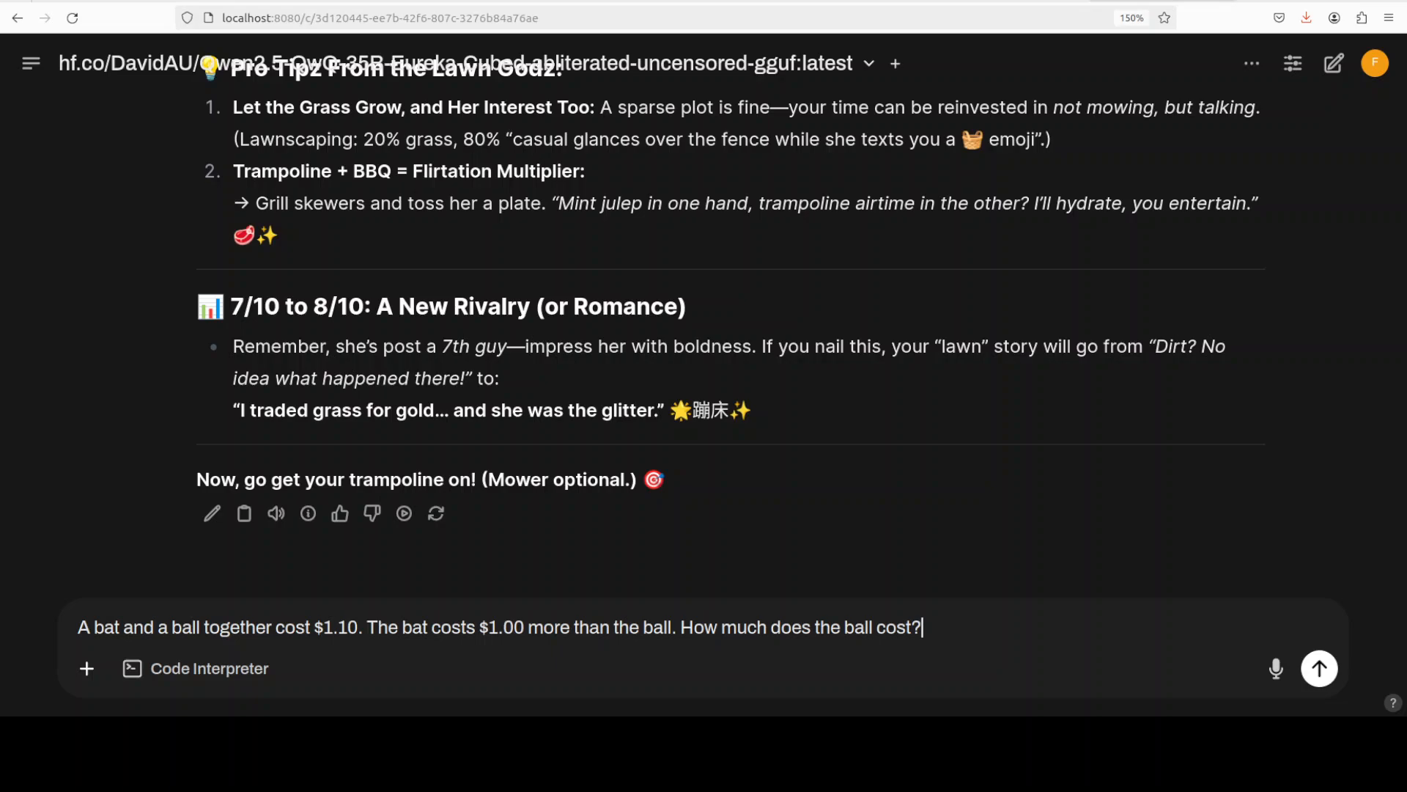
click(1319, 669)
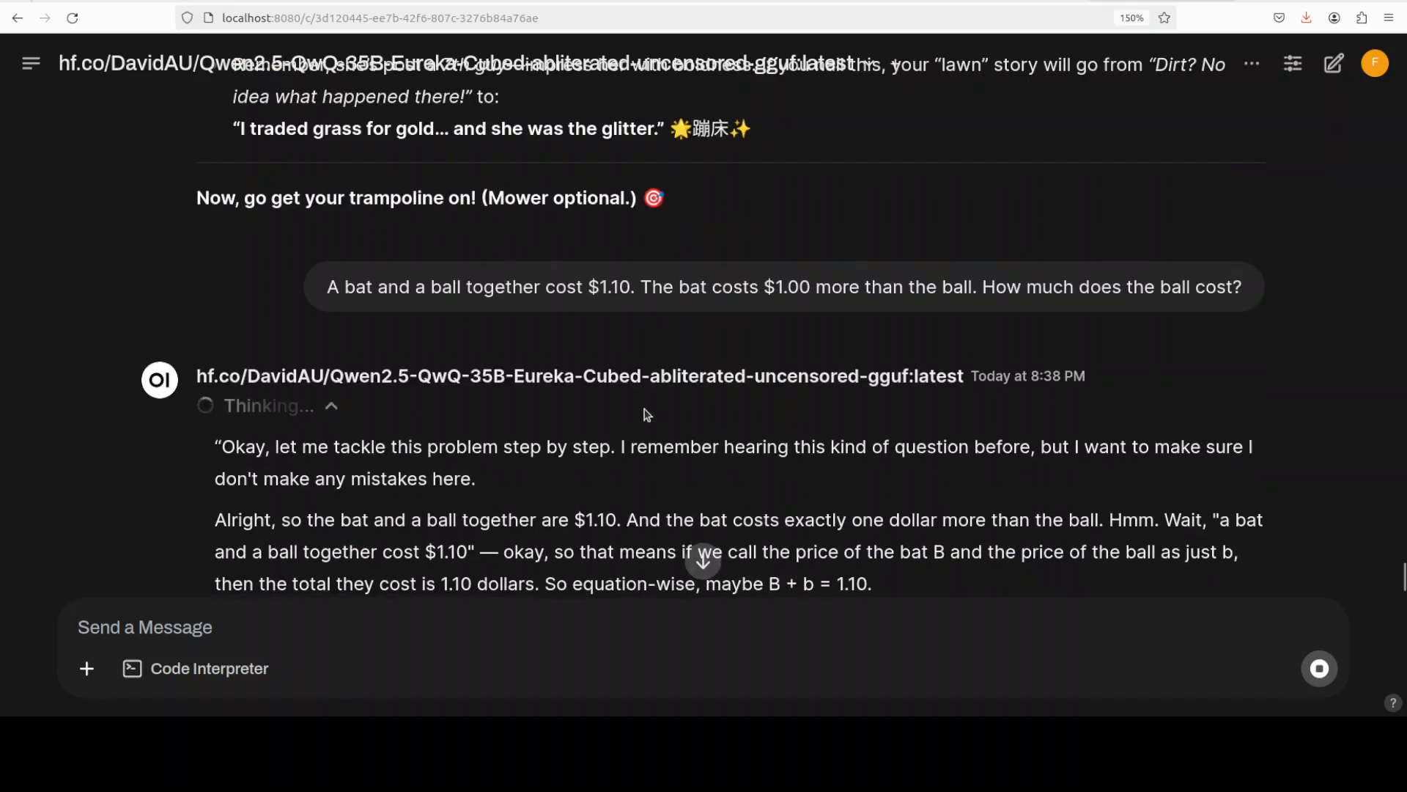
scroll(down, 3)
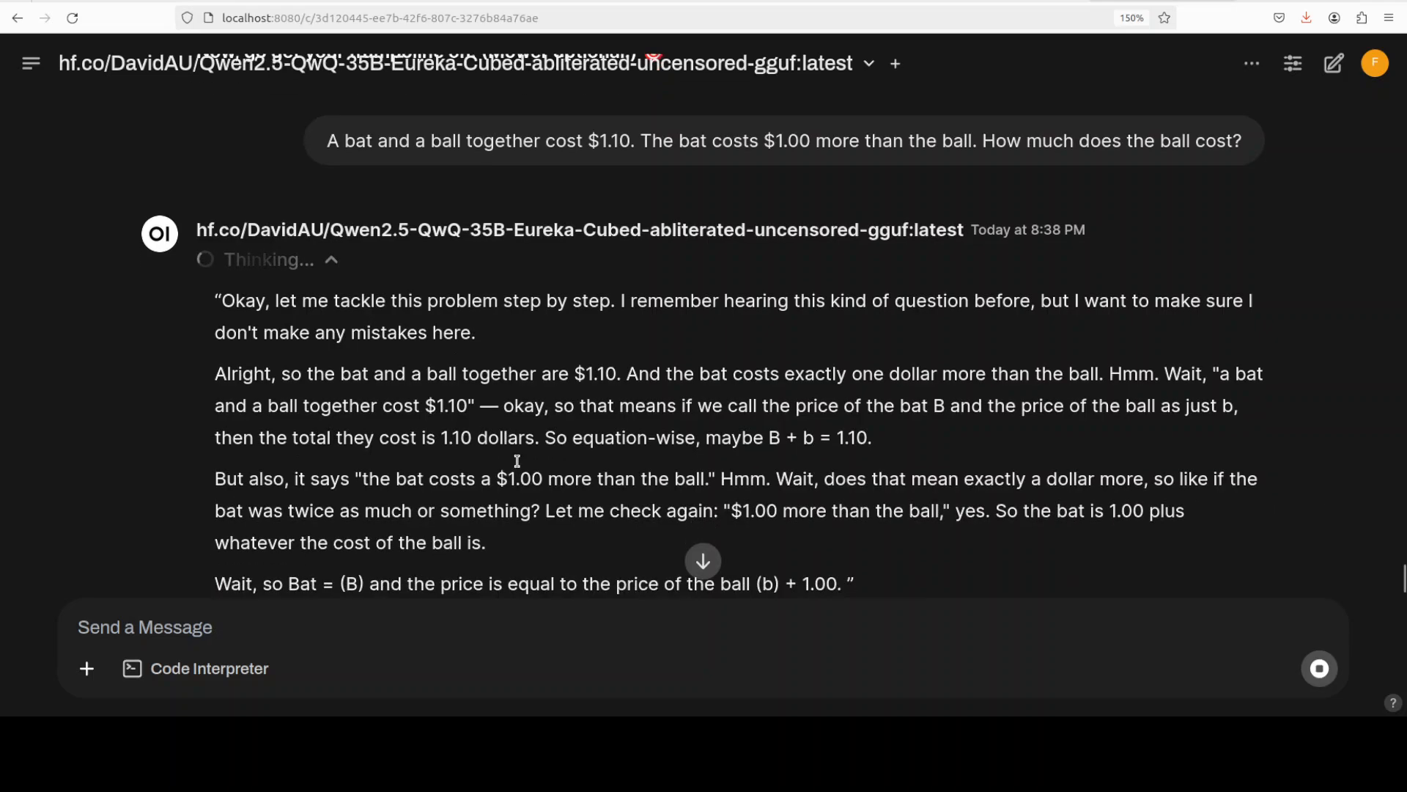
scroll(down, 3)
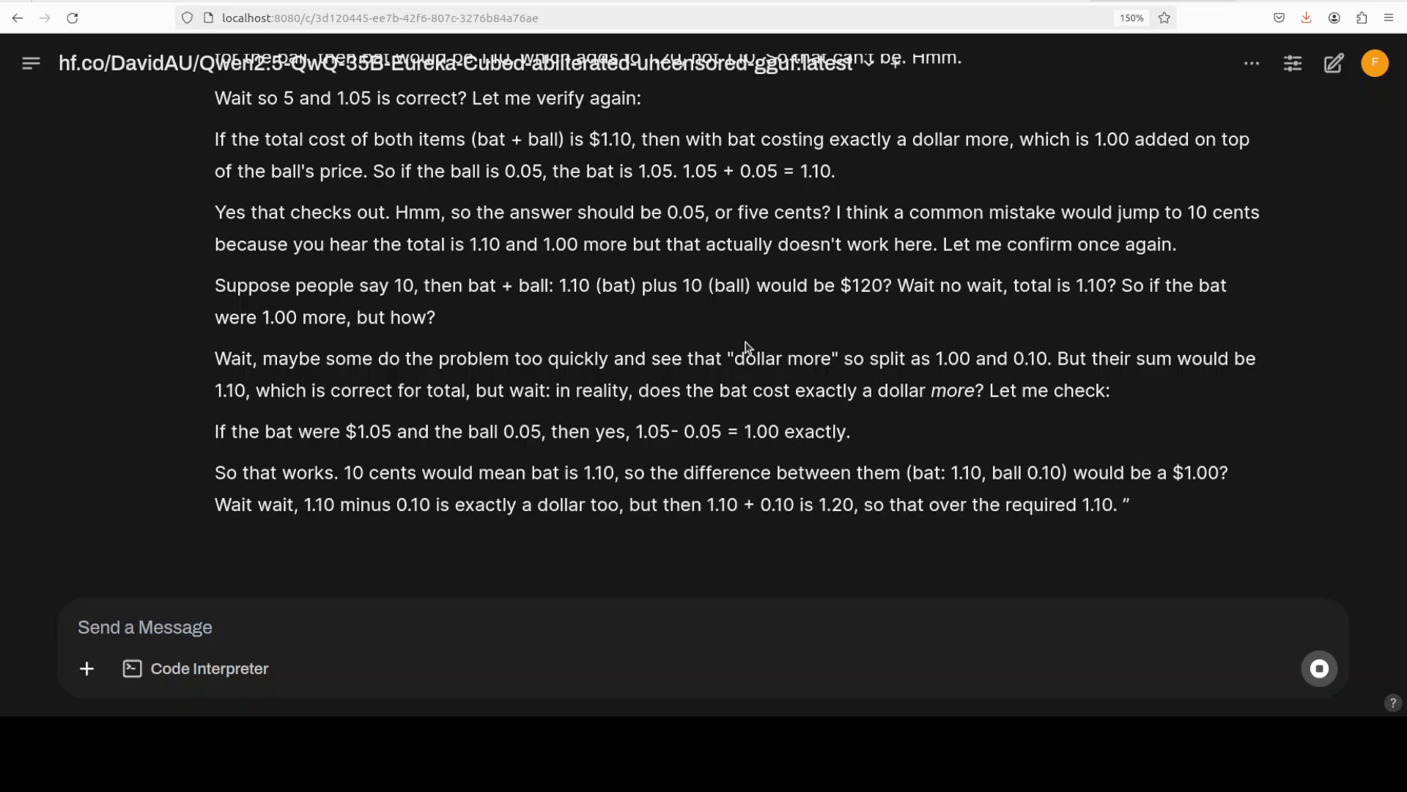
scroll(down, 3)
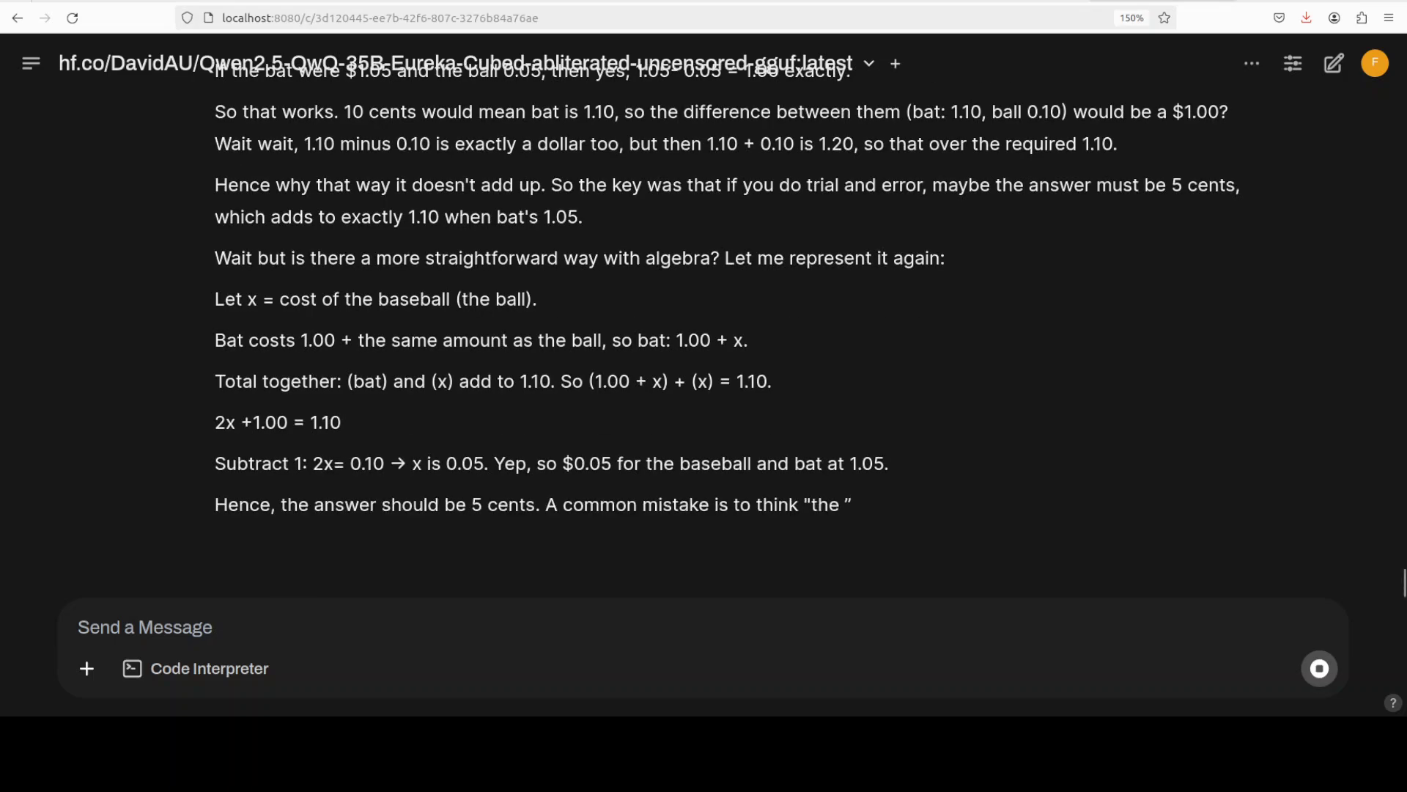
scroll(down, 3)
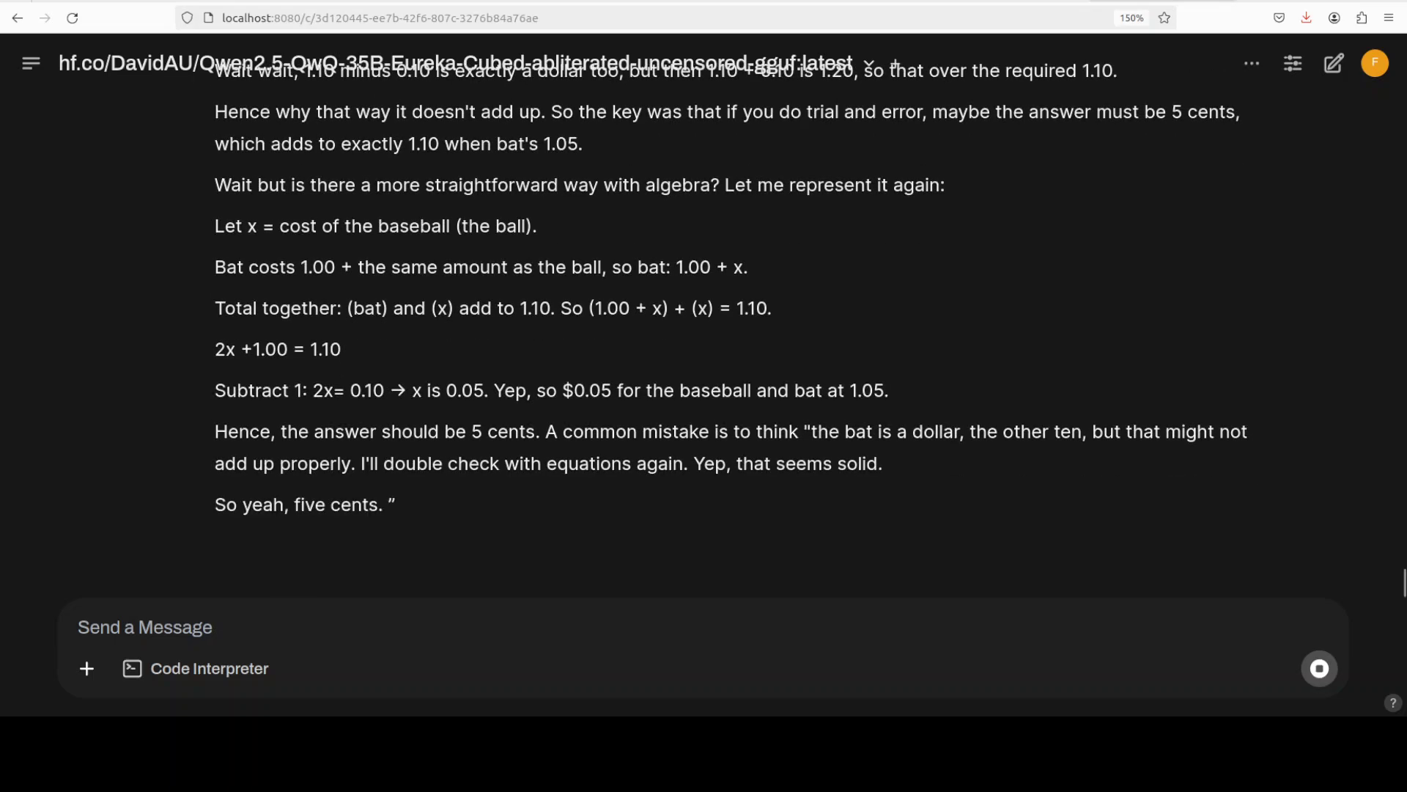
- Scroll through the streaming Answer and Explanation sections concluding the ball costs $0.05
scroll(down, 3)
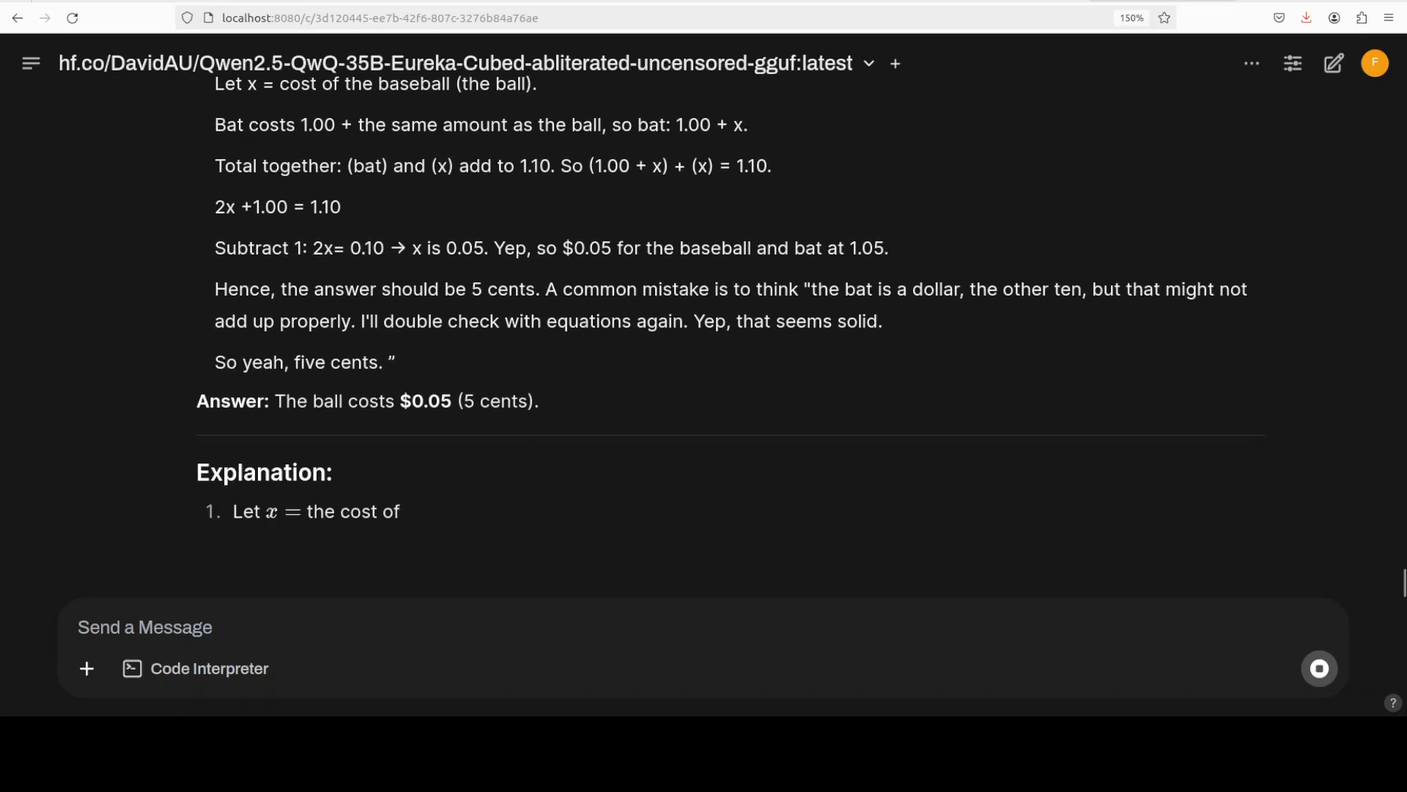
scroll(down, 3)
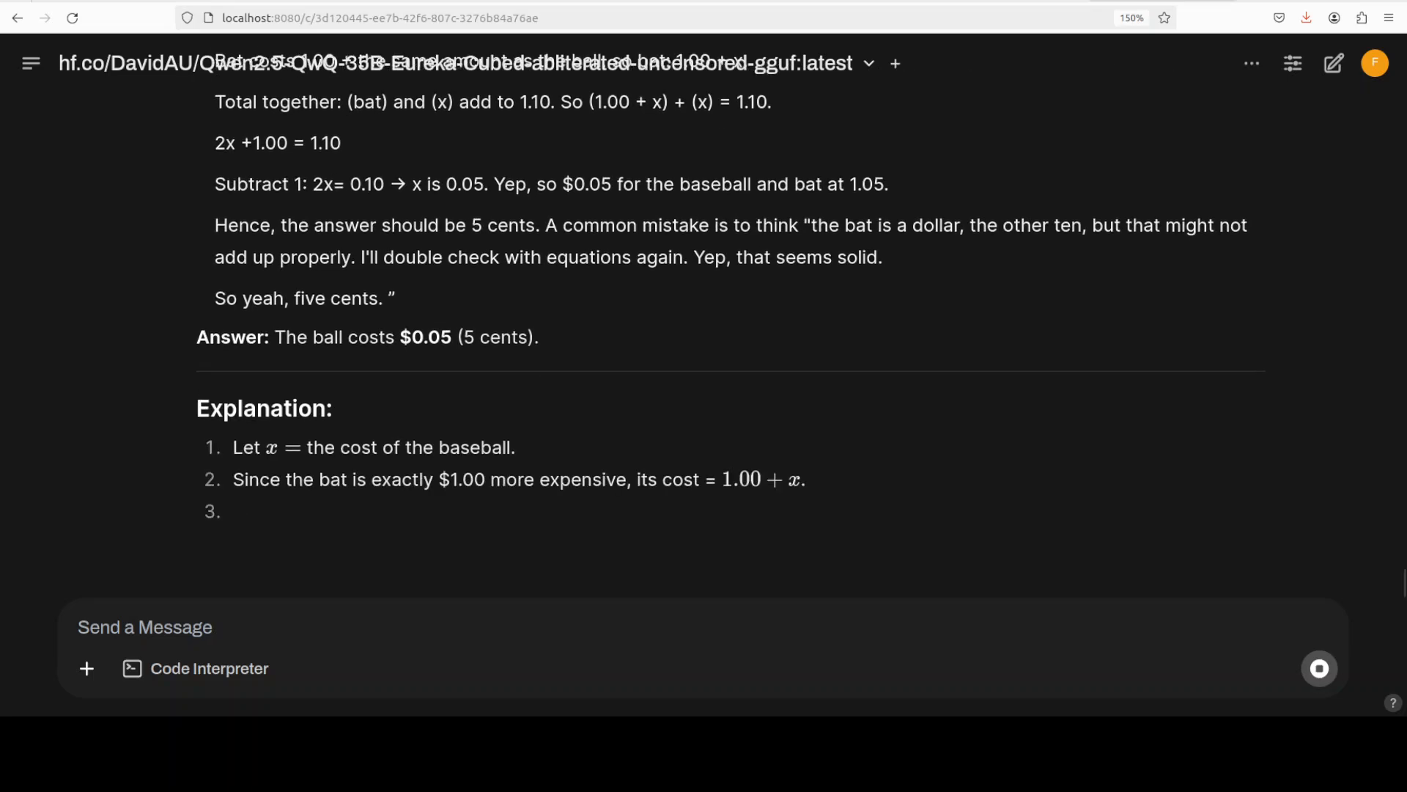
scroll(down, 3)
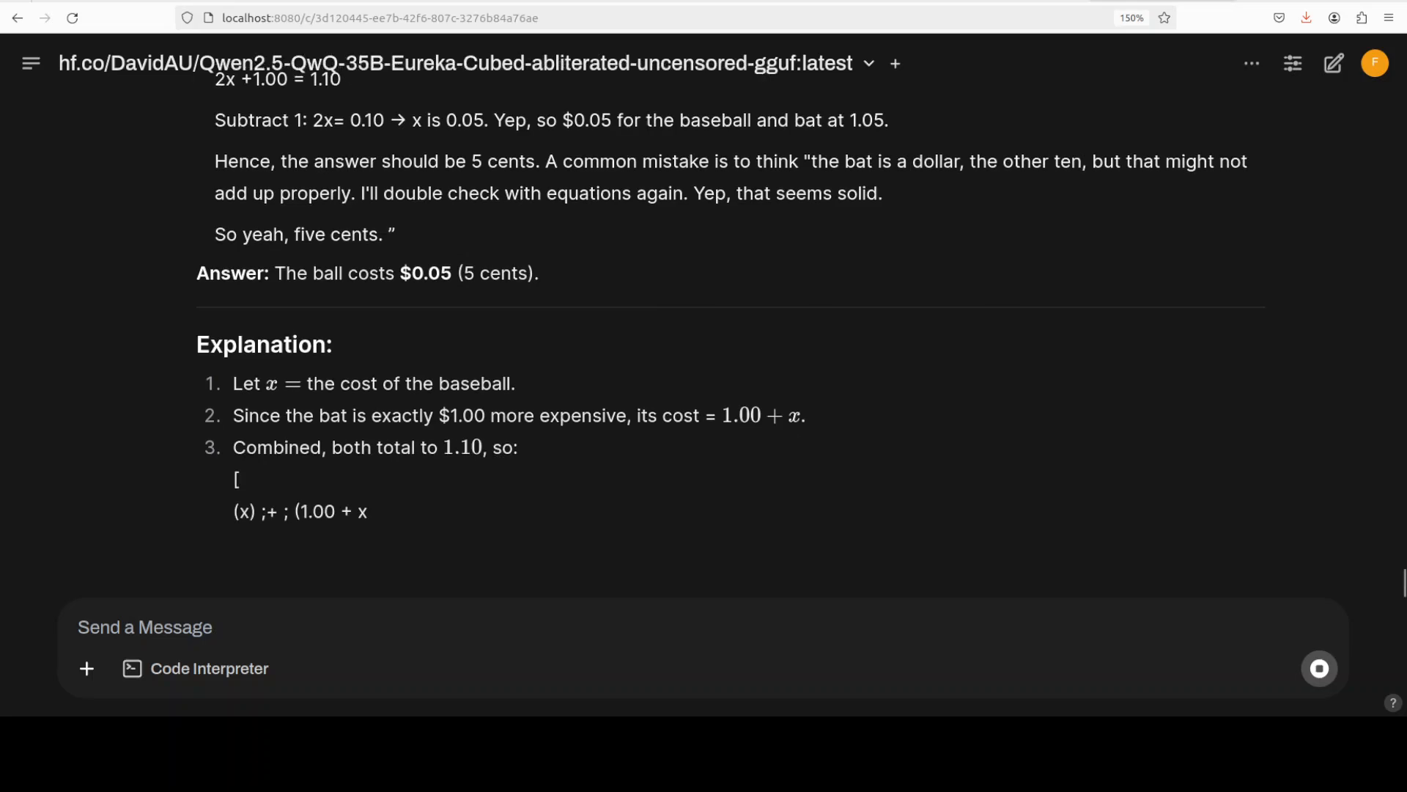
scroll(down, 3)
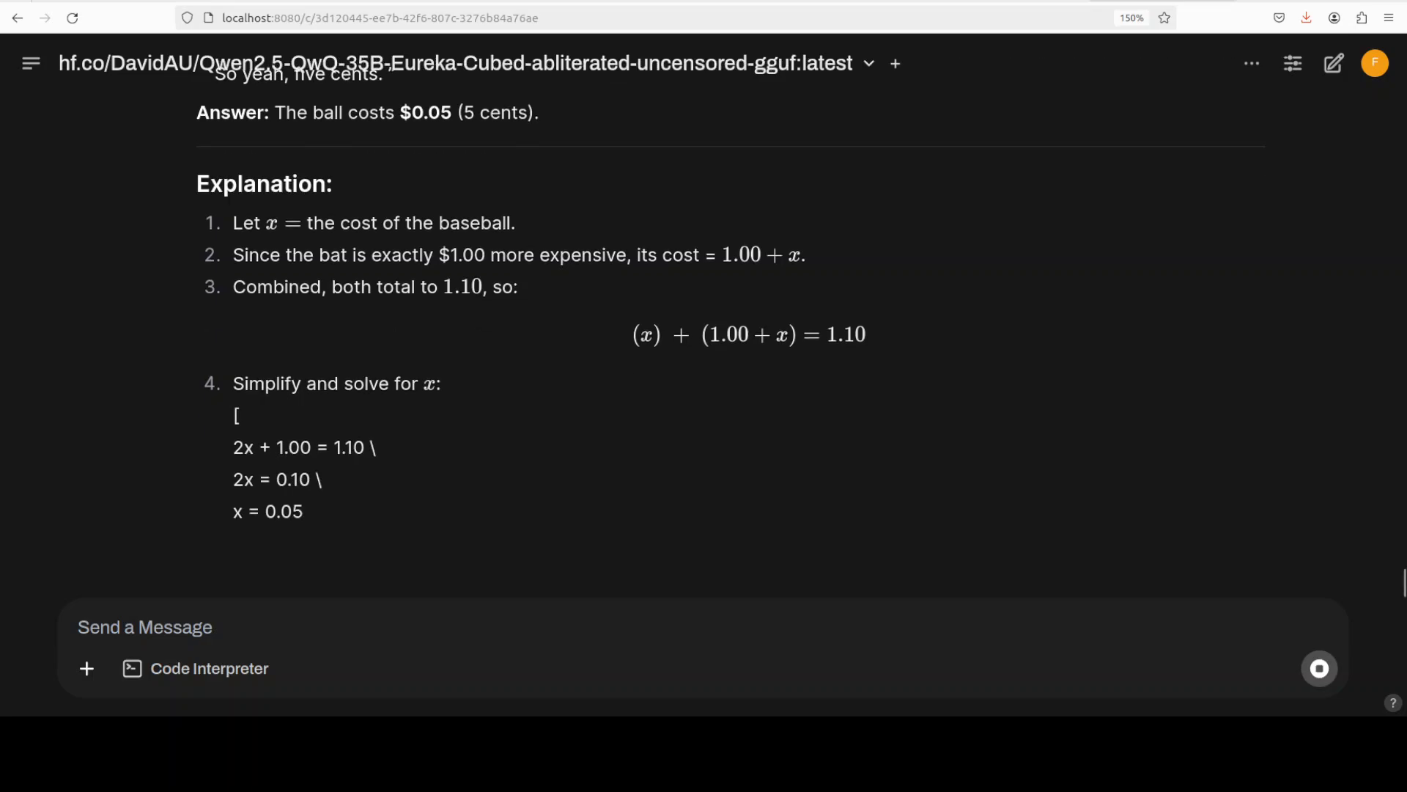
scroll(down, 3)
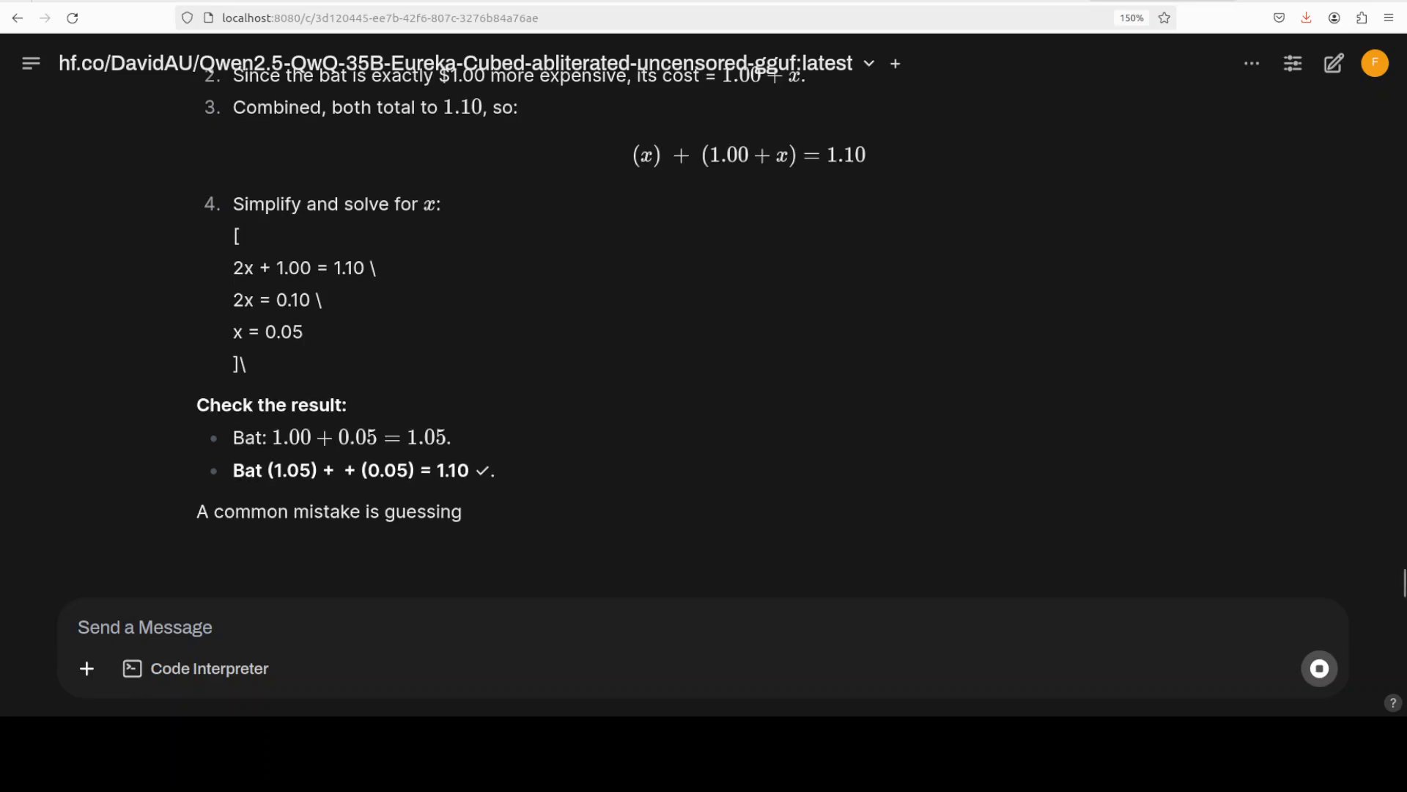
scroll(down, 3)
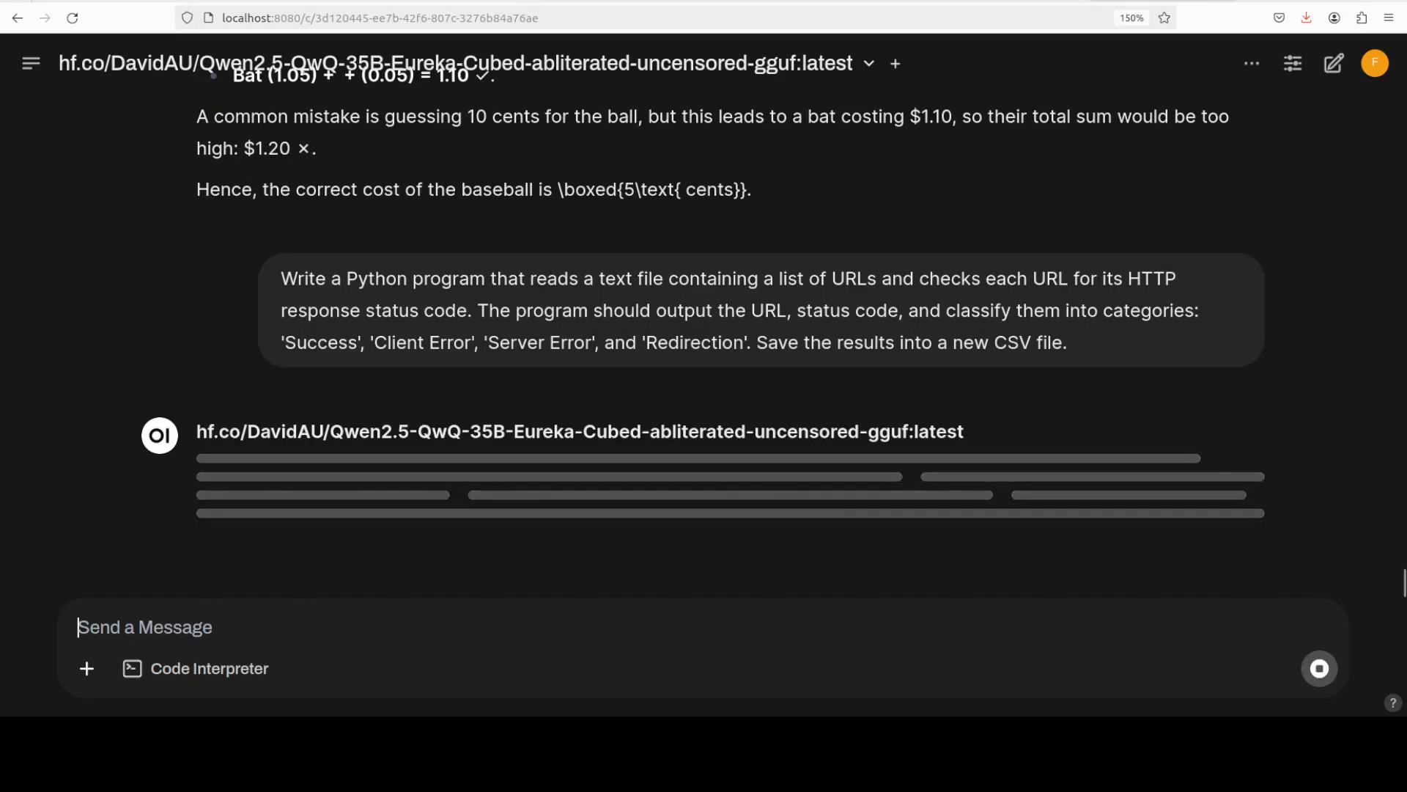
mouse_move(99, 326)
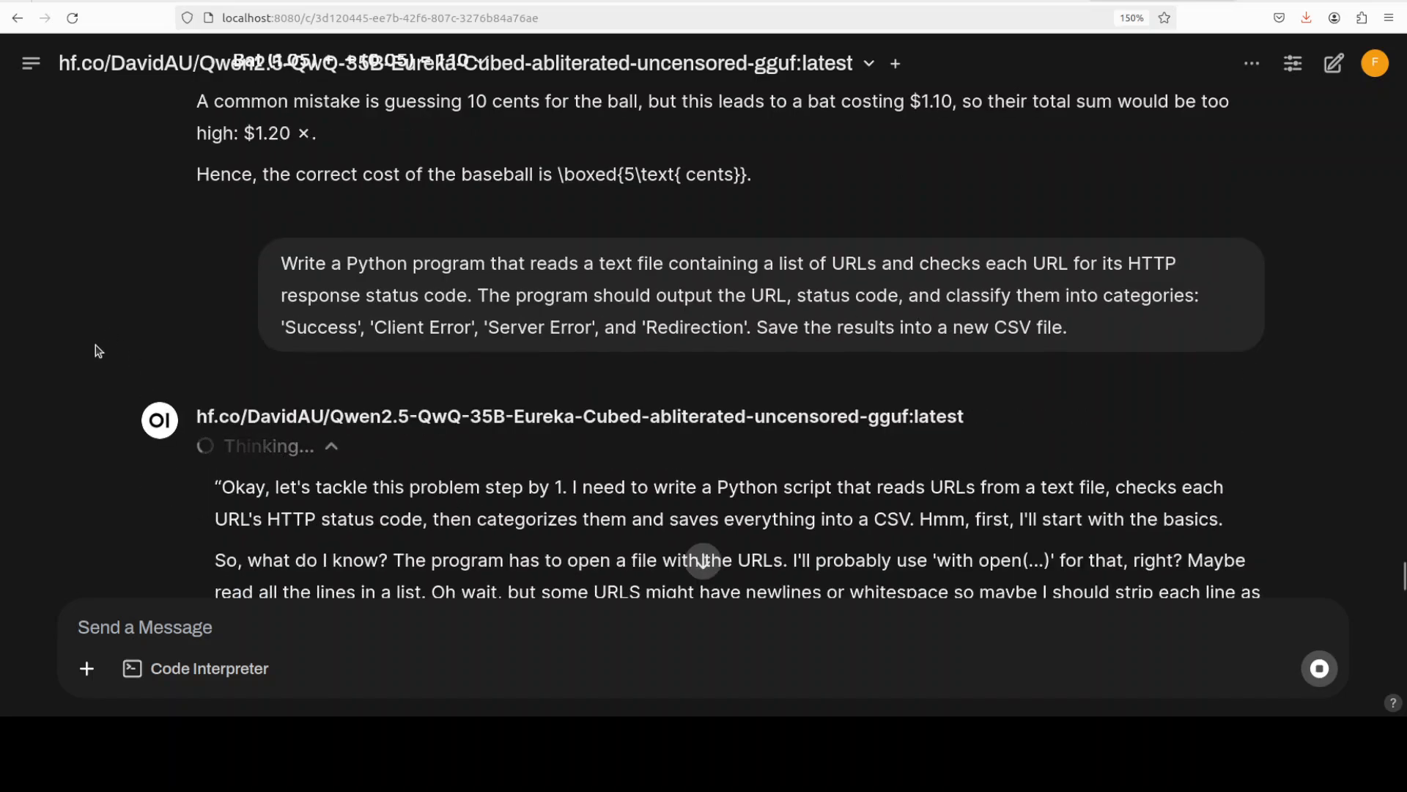
mouse_move(506, 313)
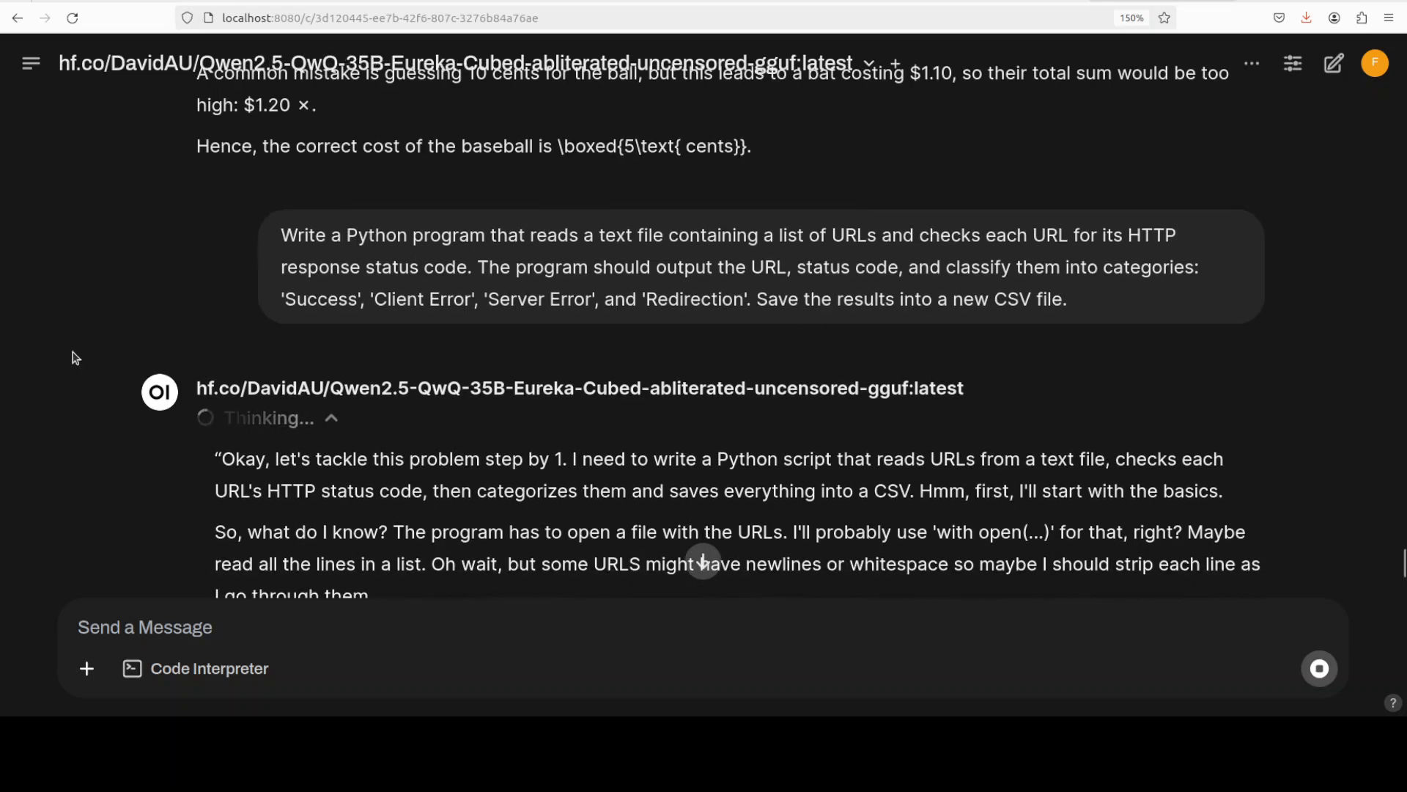
- Follow the model's Thinking as it plans requests, status categories and CSV output
scroll(down, 3)
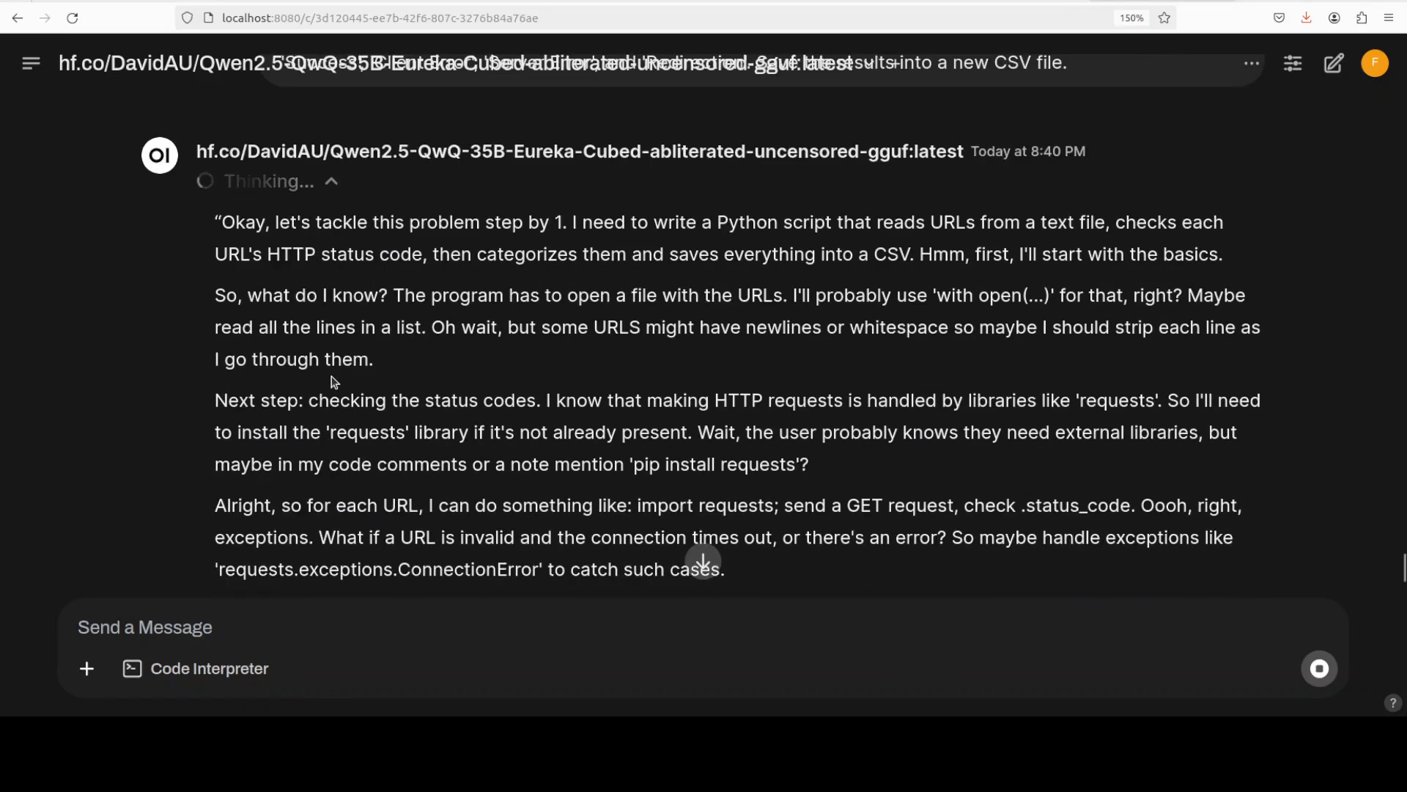
scroll(down, 3)
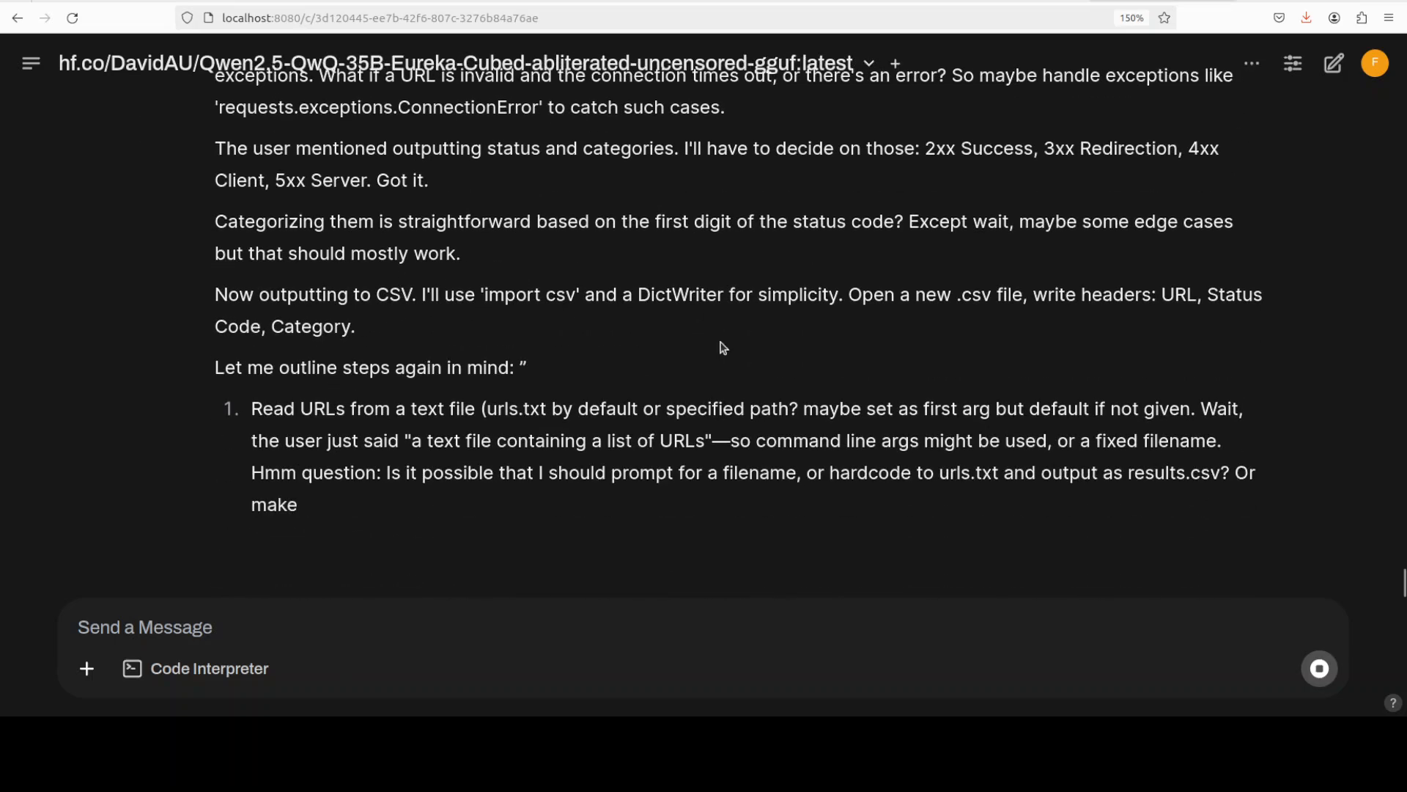
scroll(down, 3)
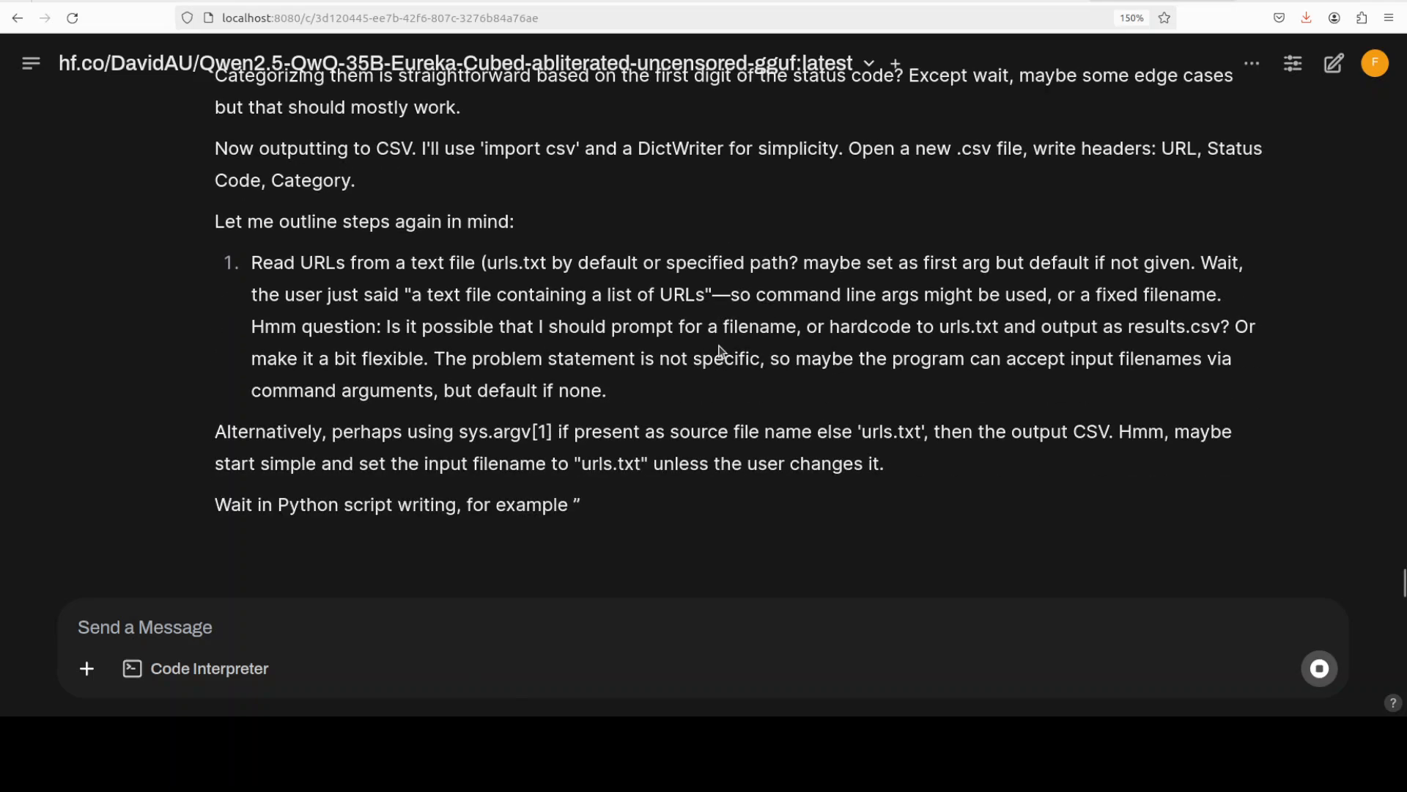
scroll(down, 3)
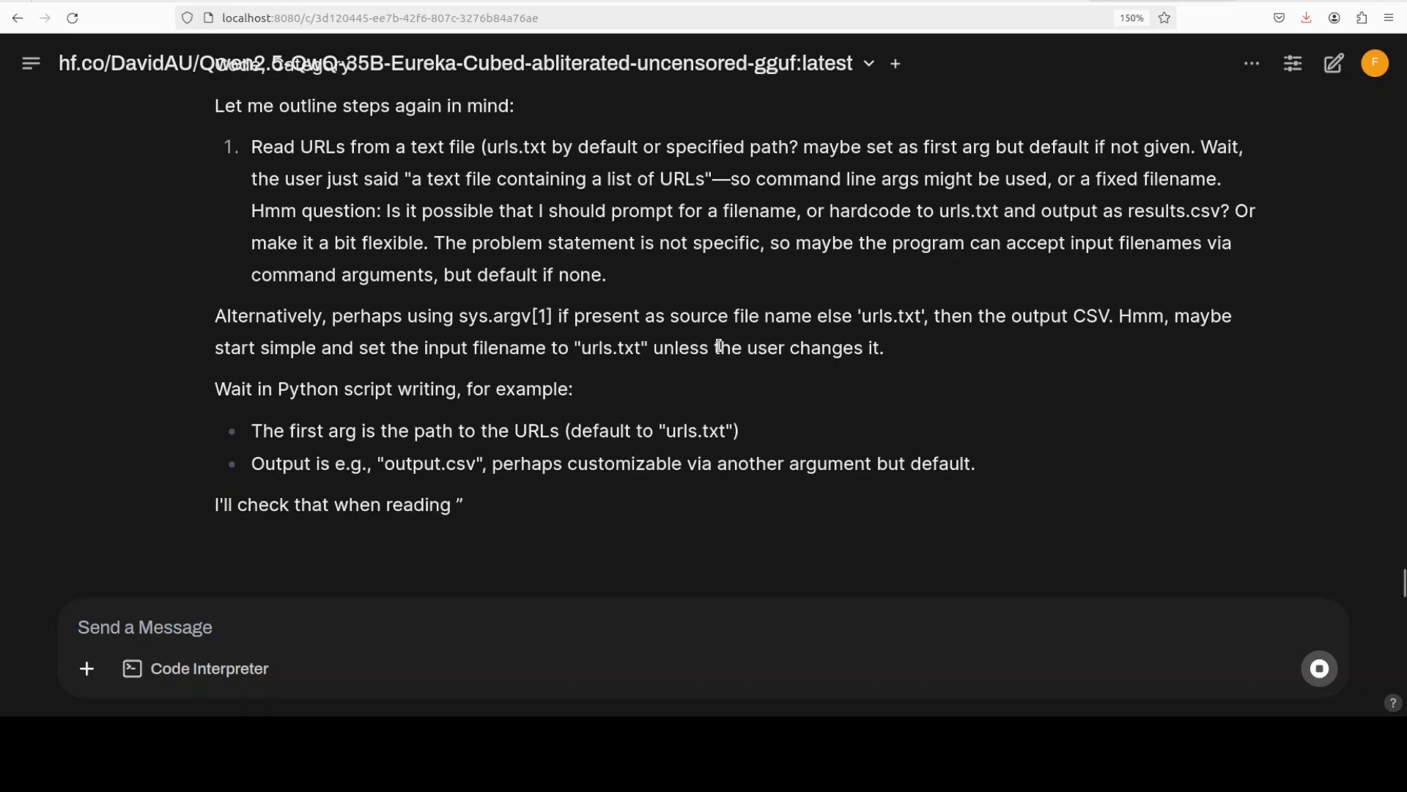
scroll(down, 3)
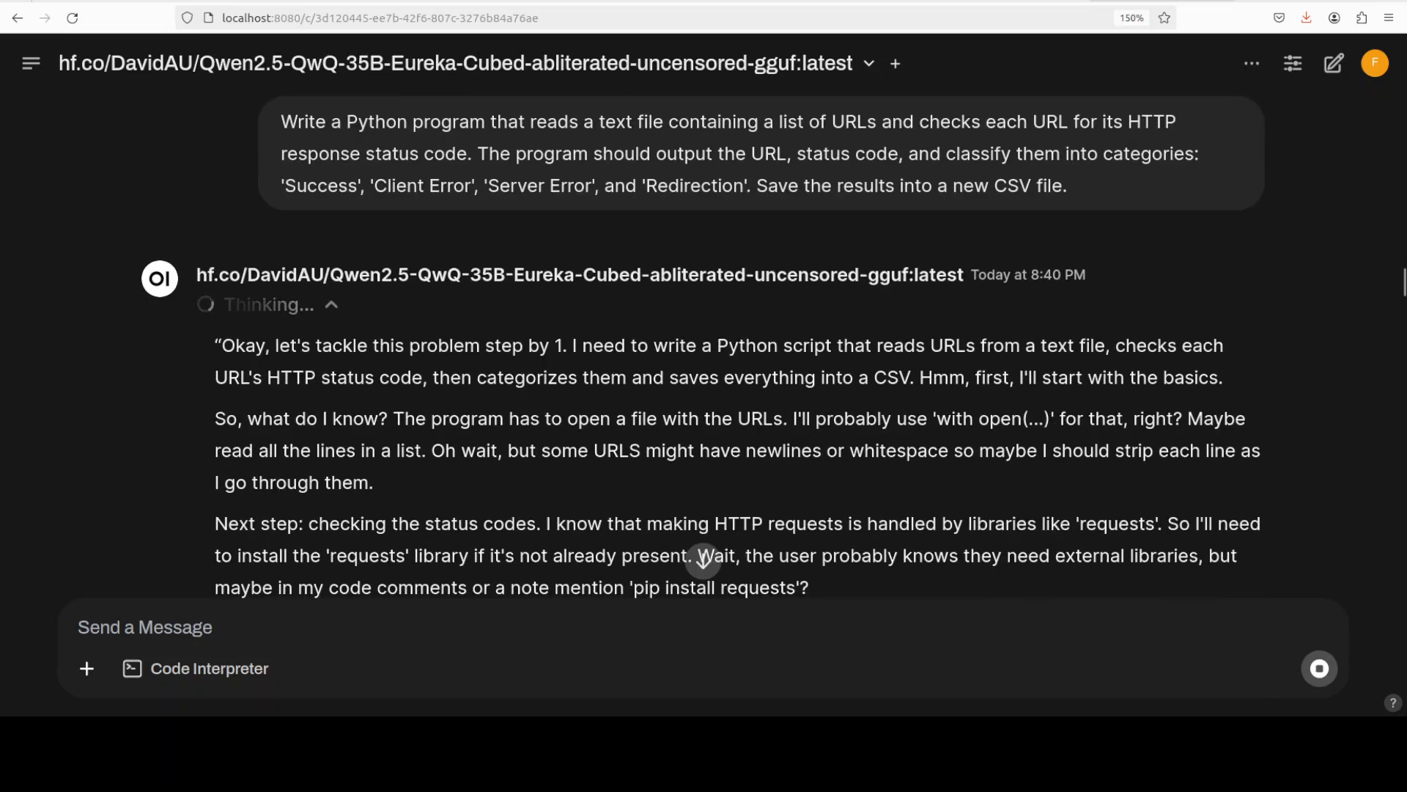
- Follow the streaming reasoning about categorize() and check_url exception handling
scroll(down, 3)
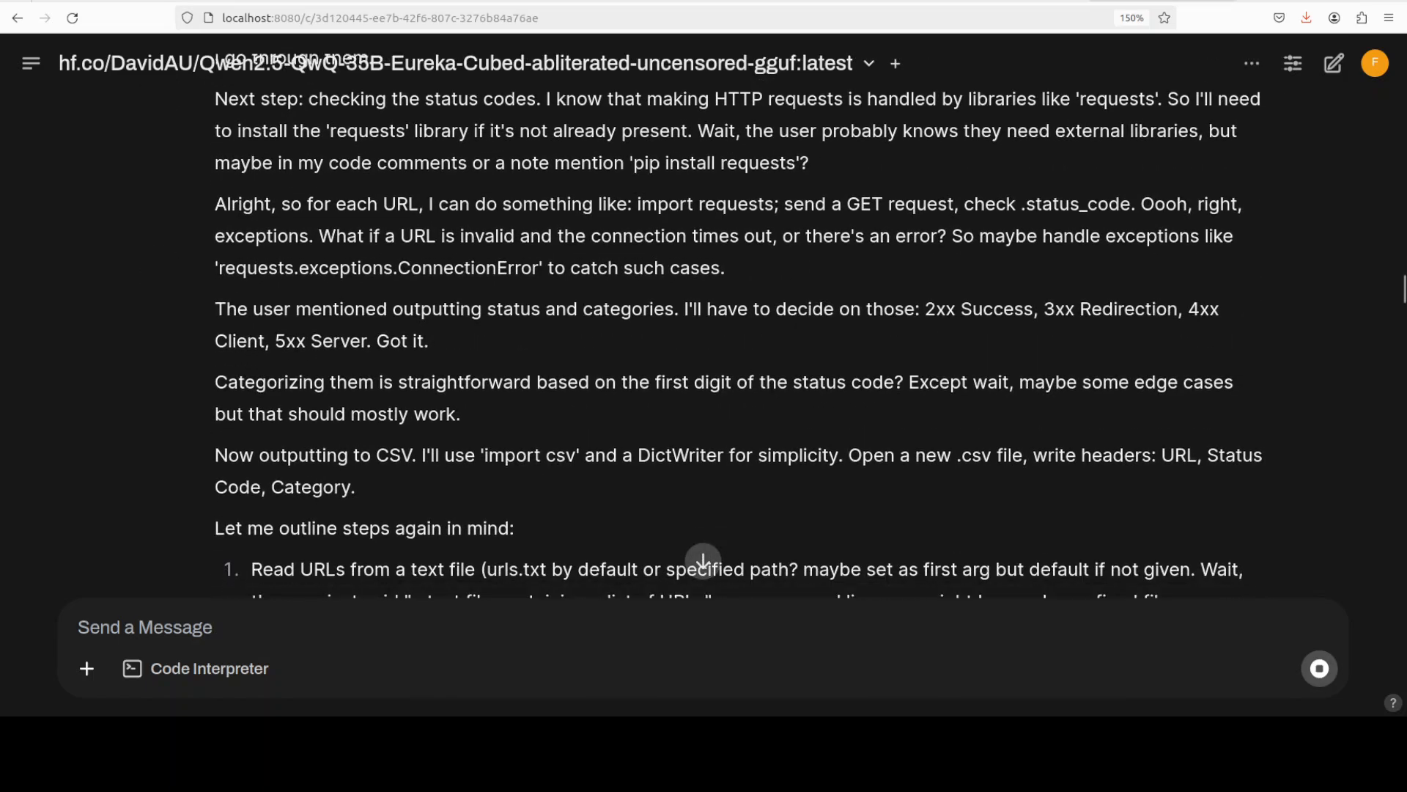
scroll(down, 3)
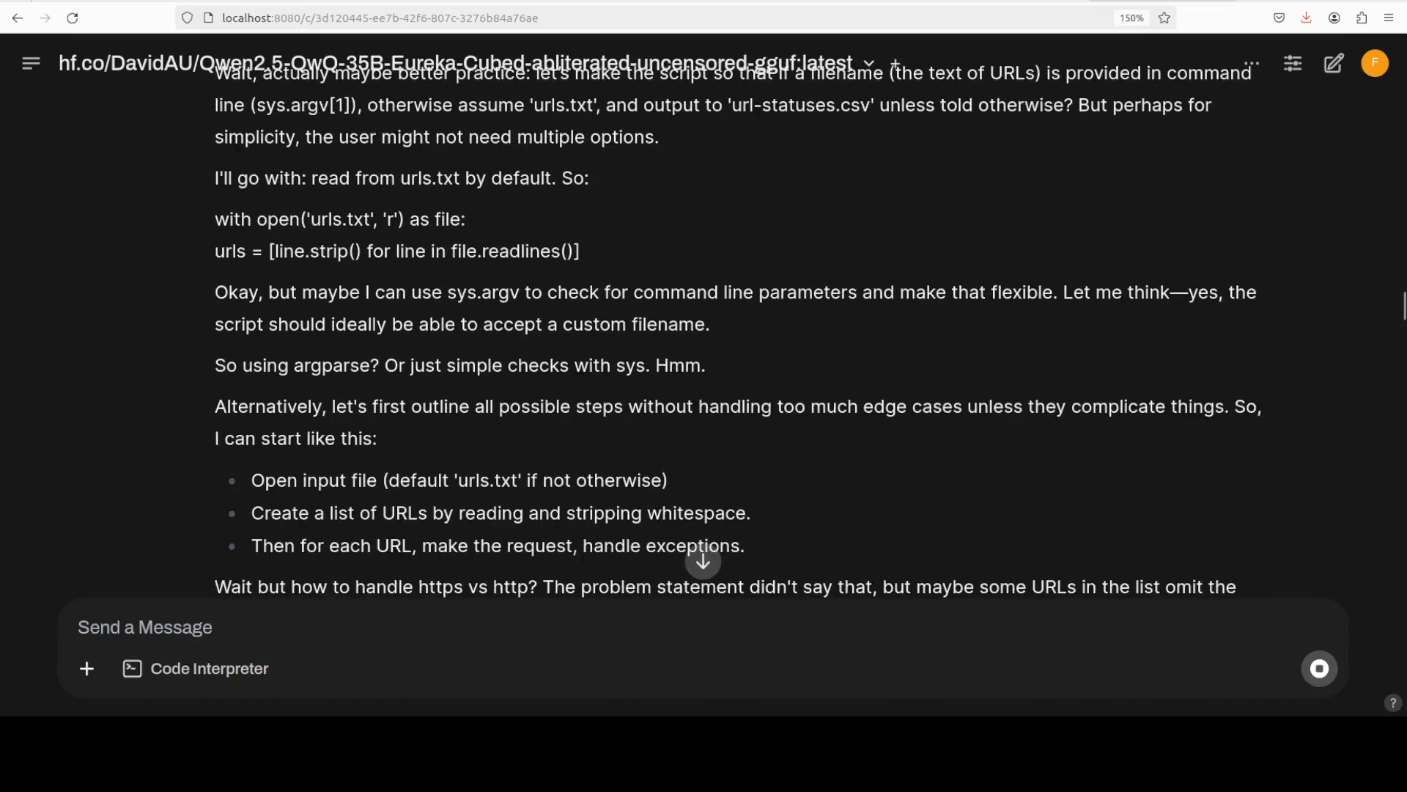
scroll(down, 3)
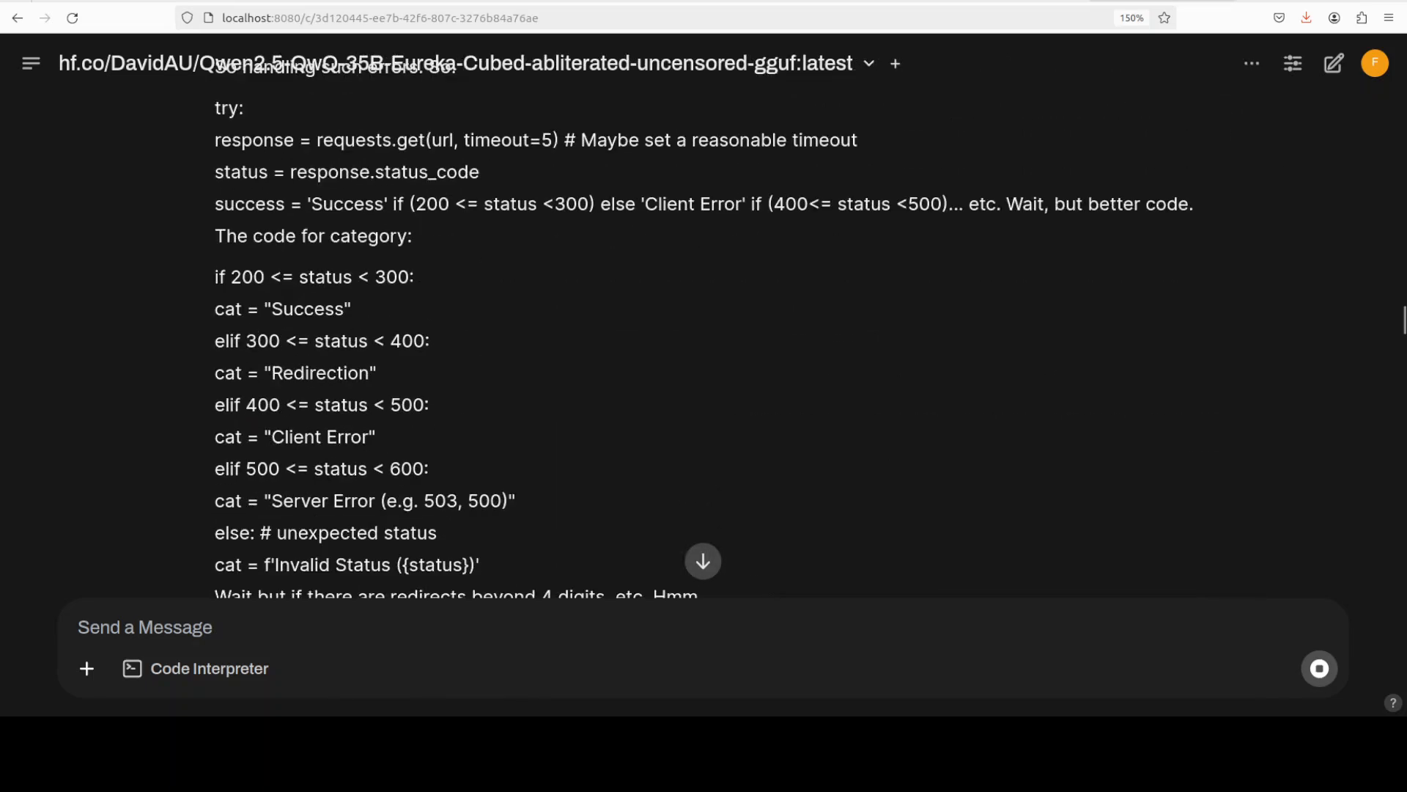
scroll(down, 3)
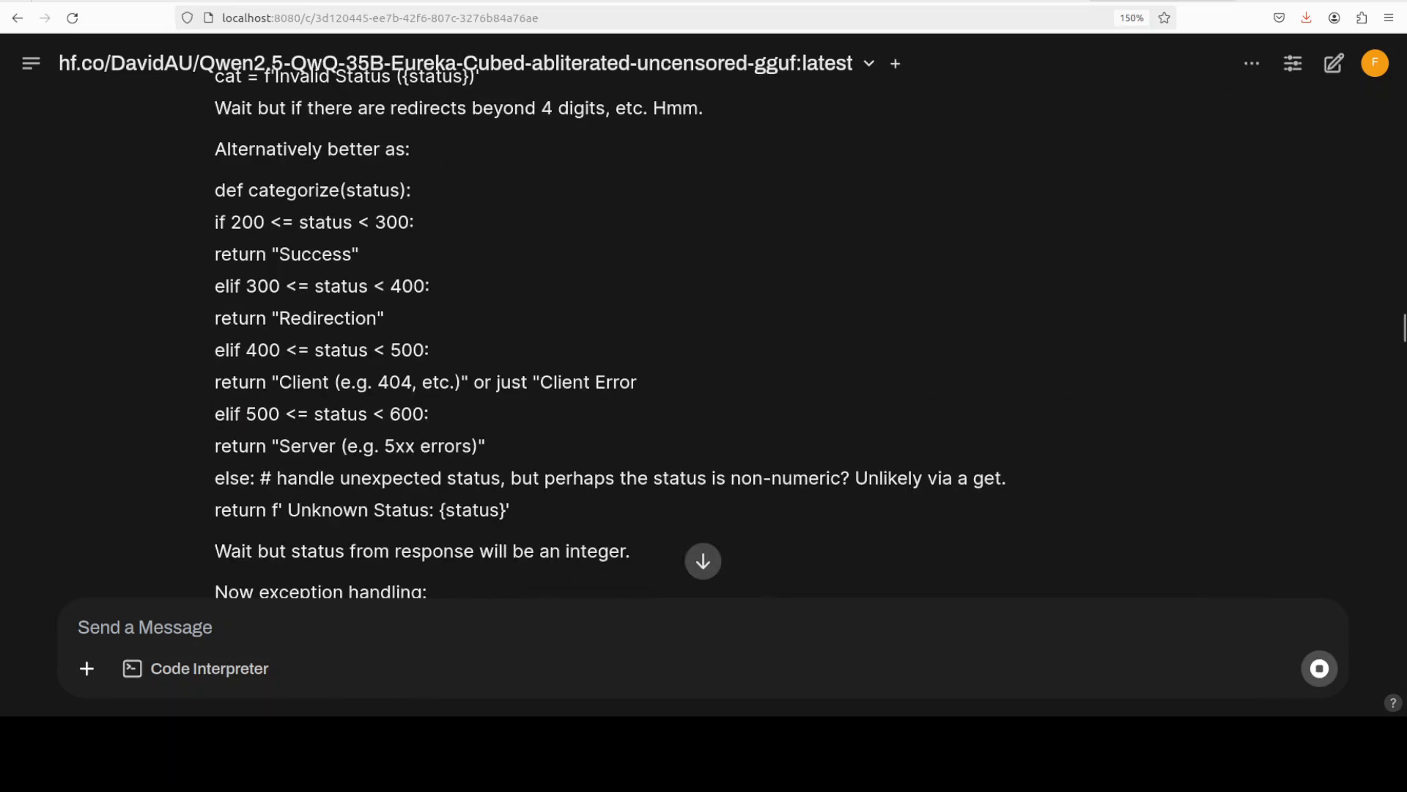
scroll(down, 3)
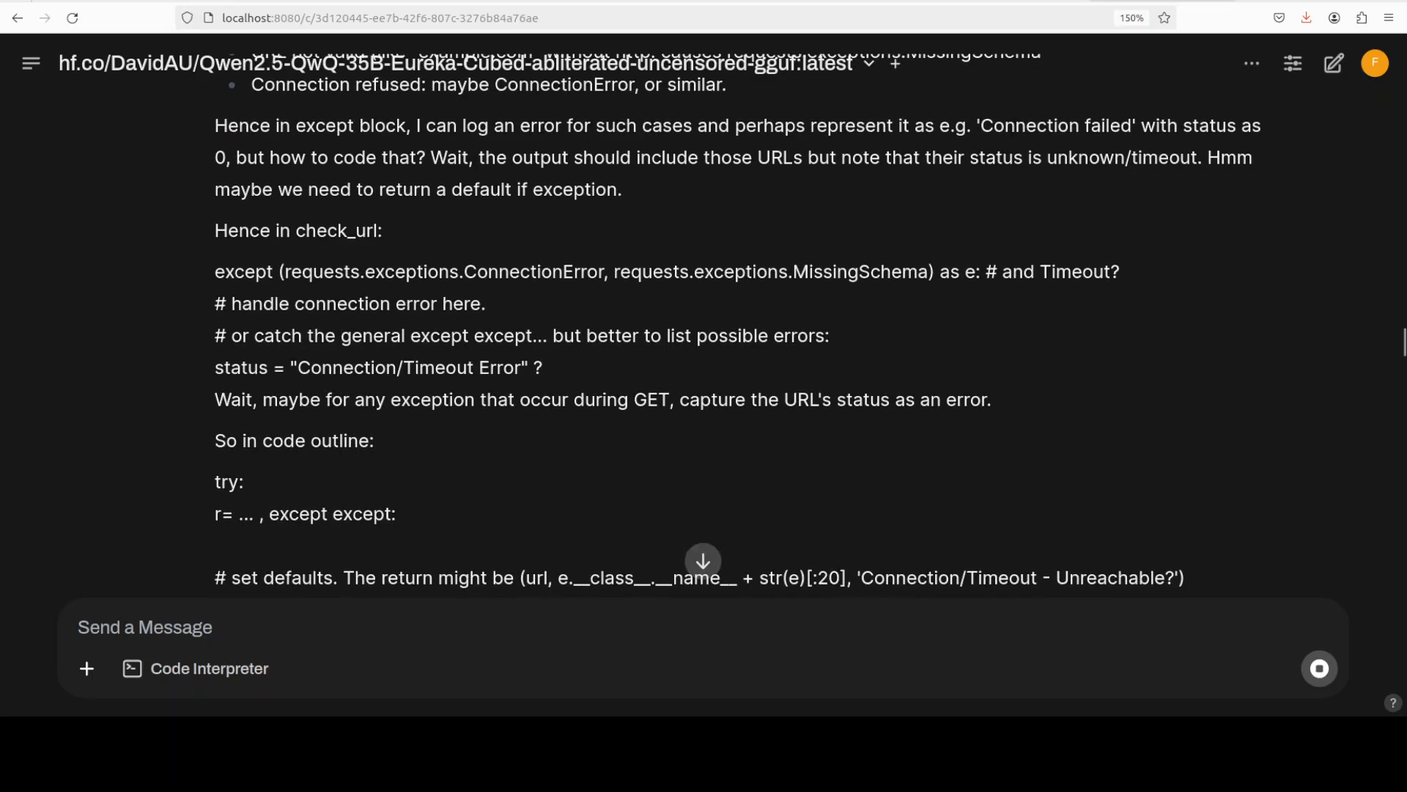
scroll(down, 3)
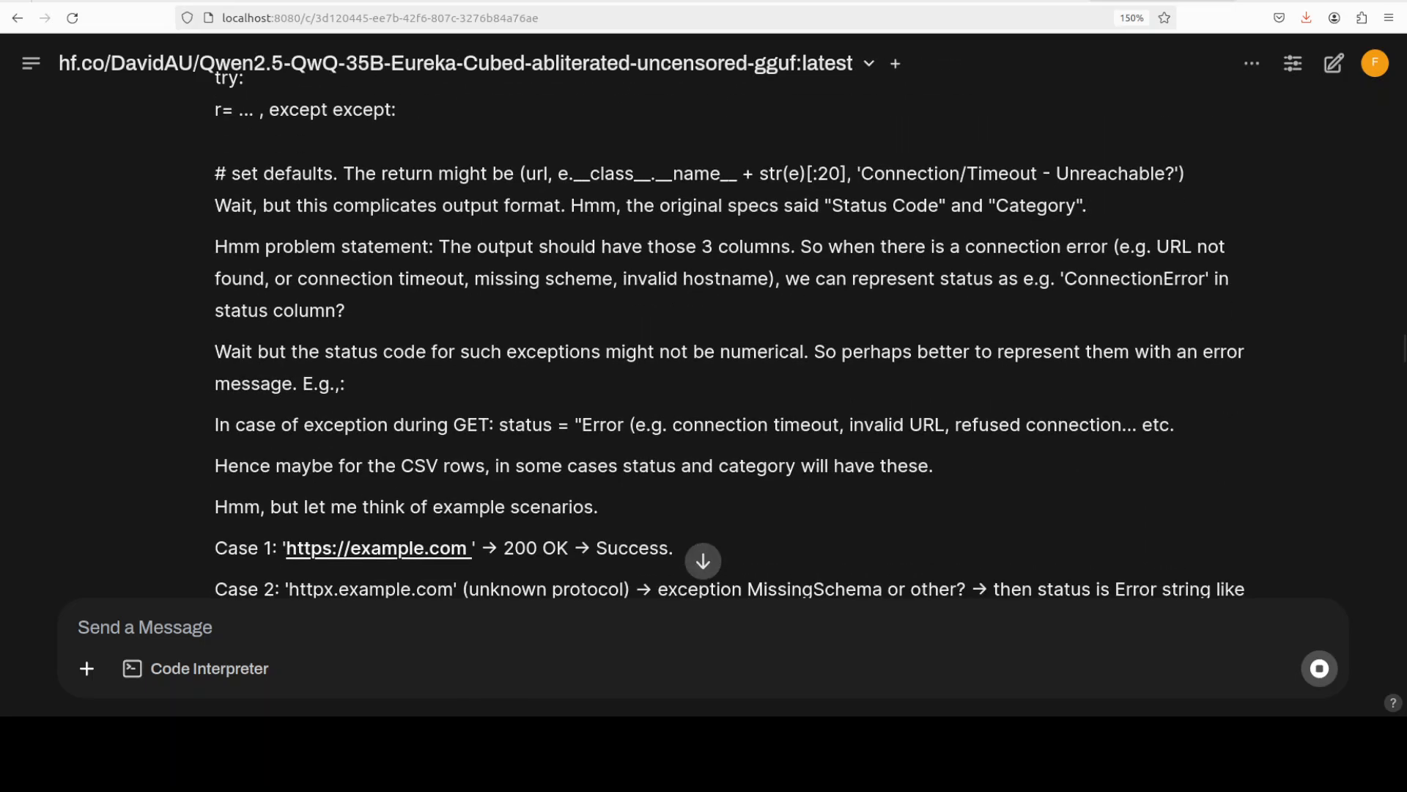
scroll(down, 3)
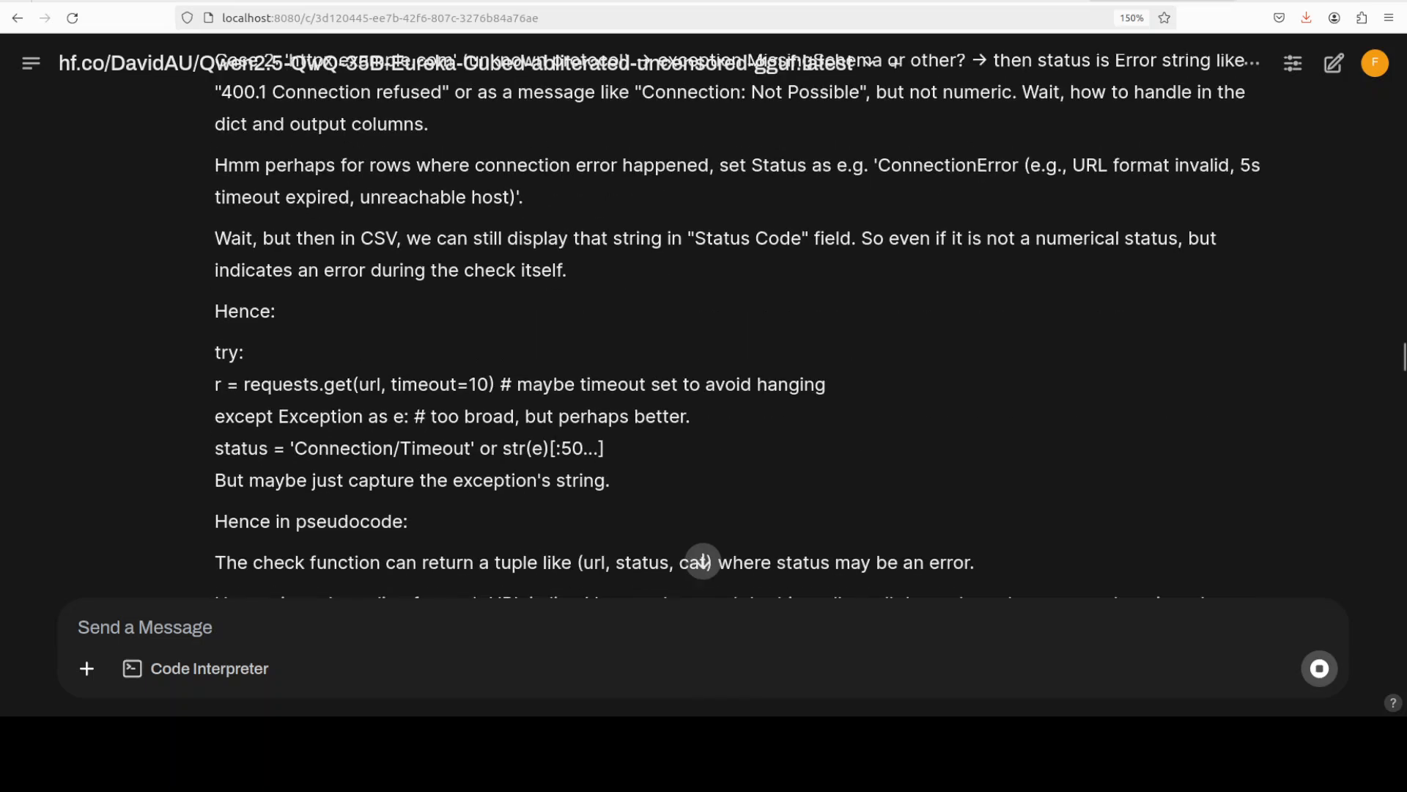
scroll(down, 3)
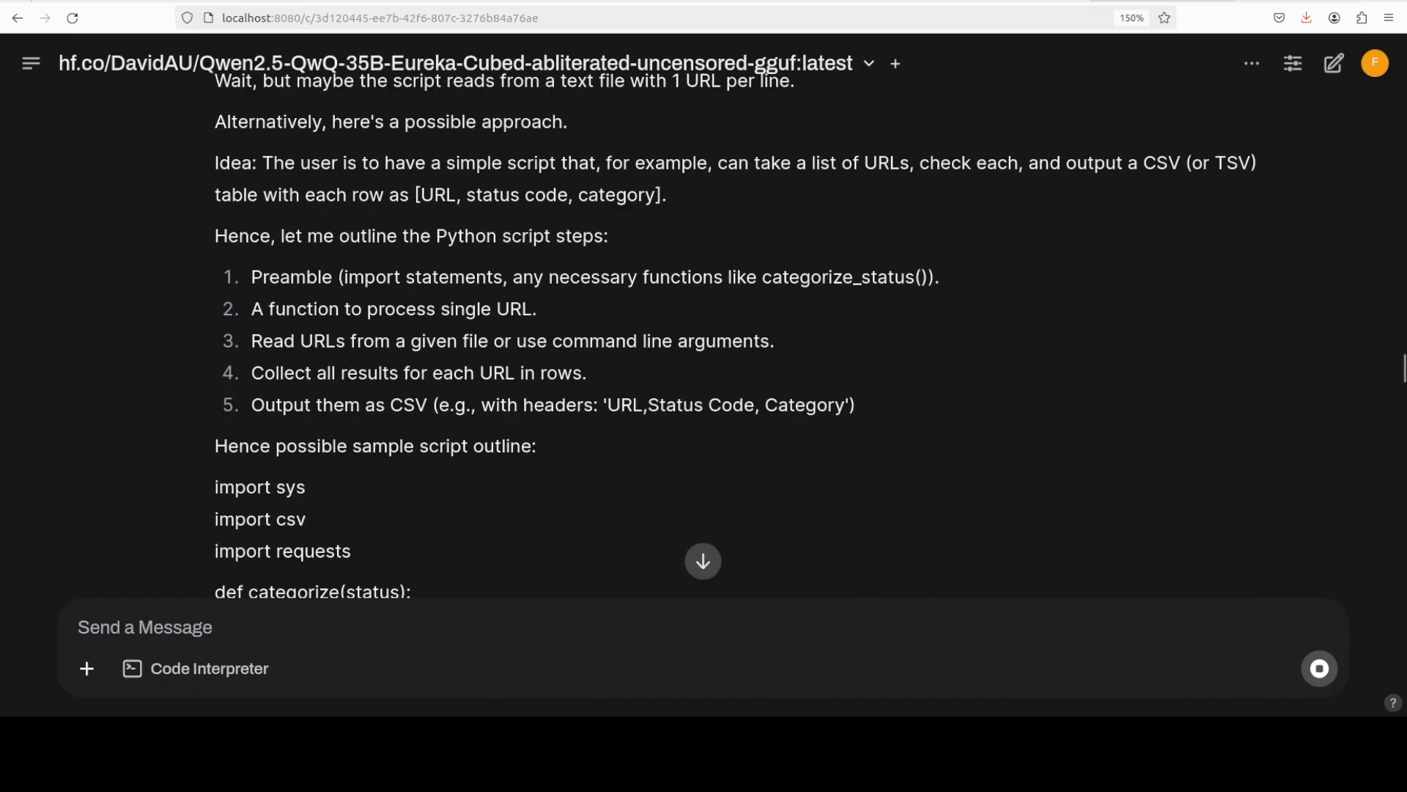
scroll(down, 3)
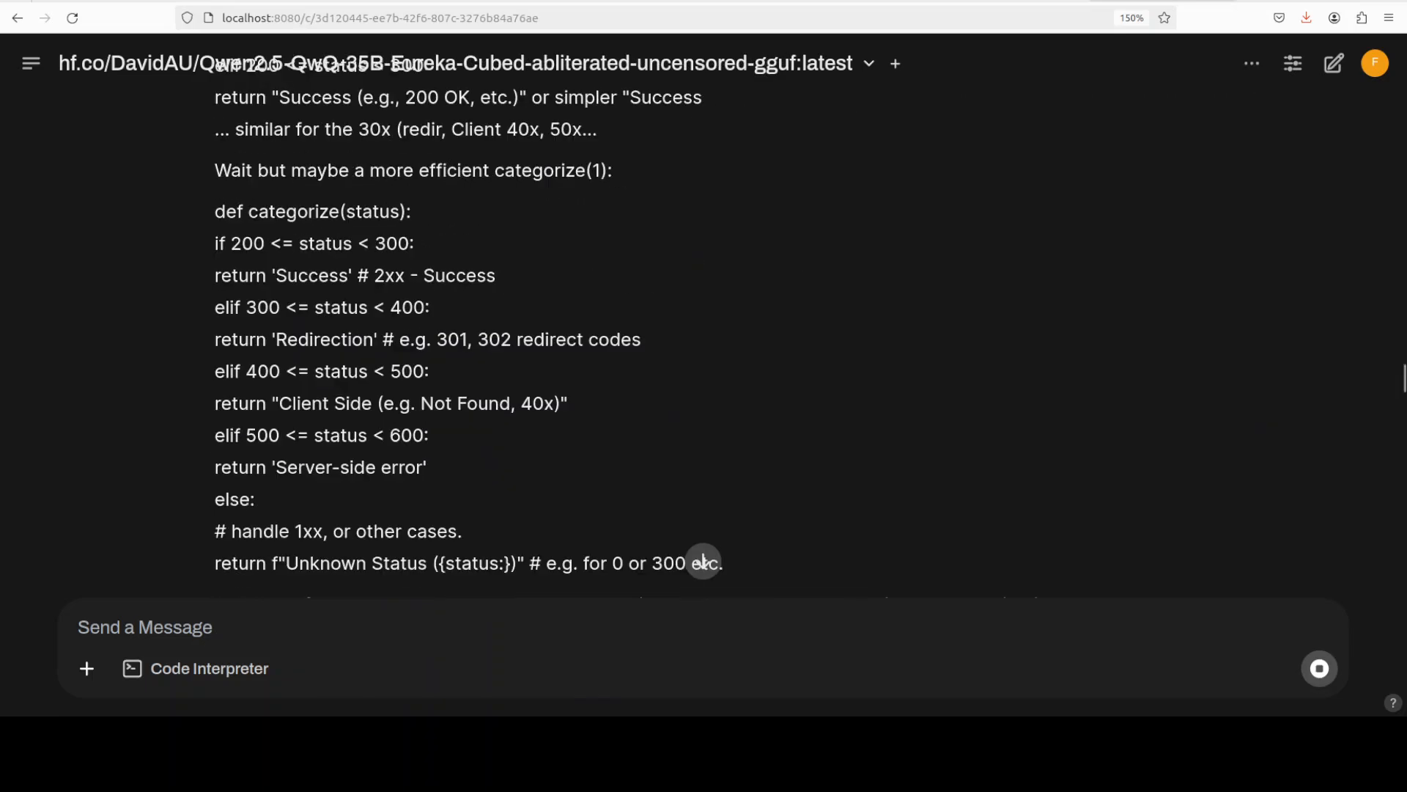
scroll(down, 3)
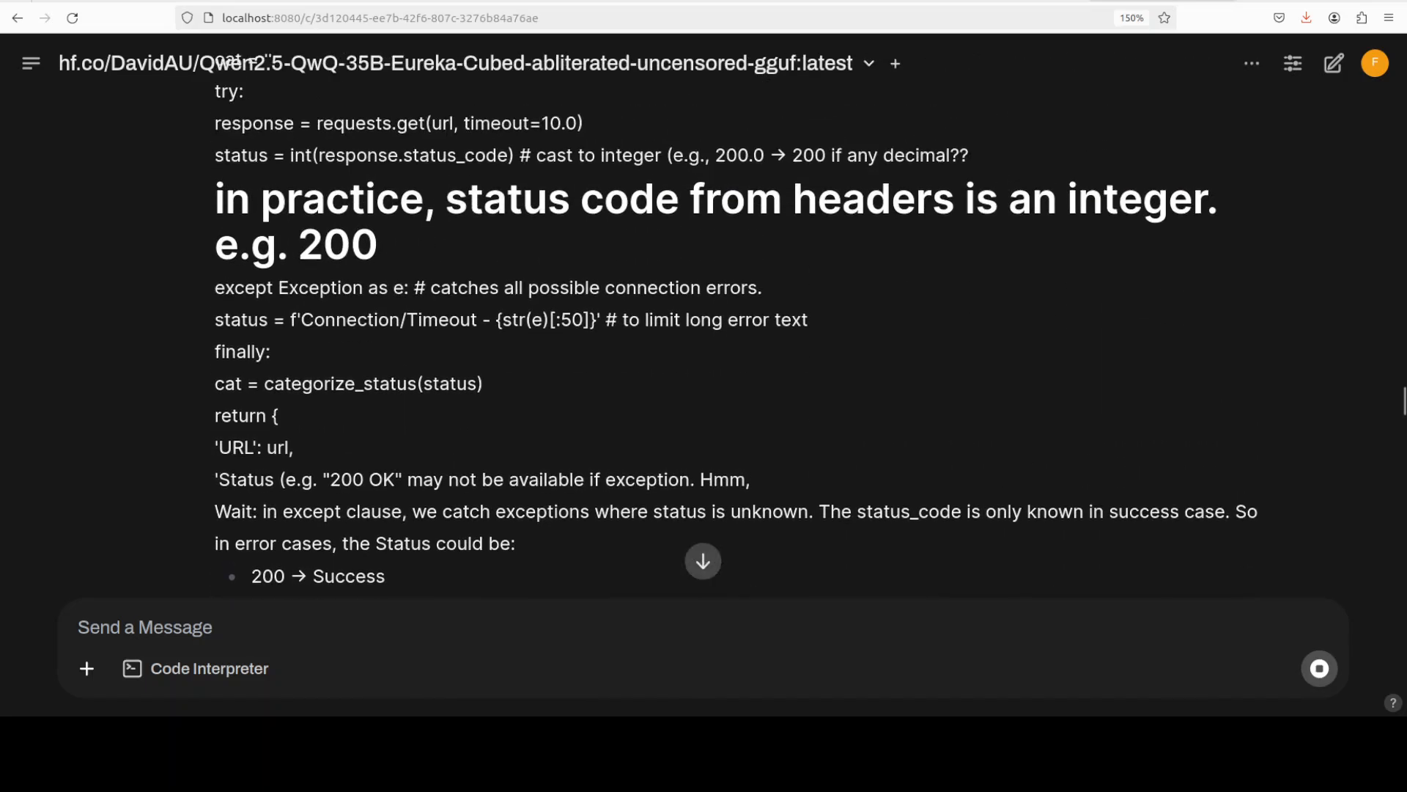
scroll(down, 3)
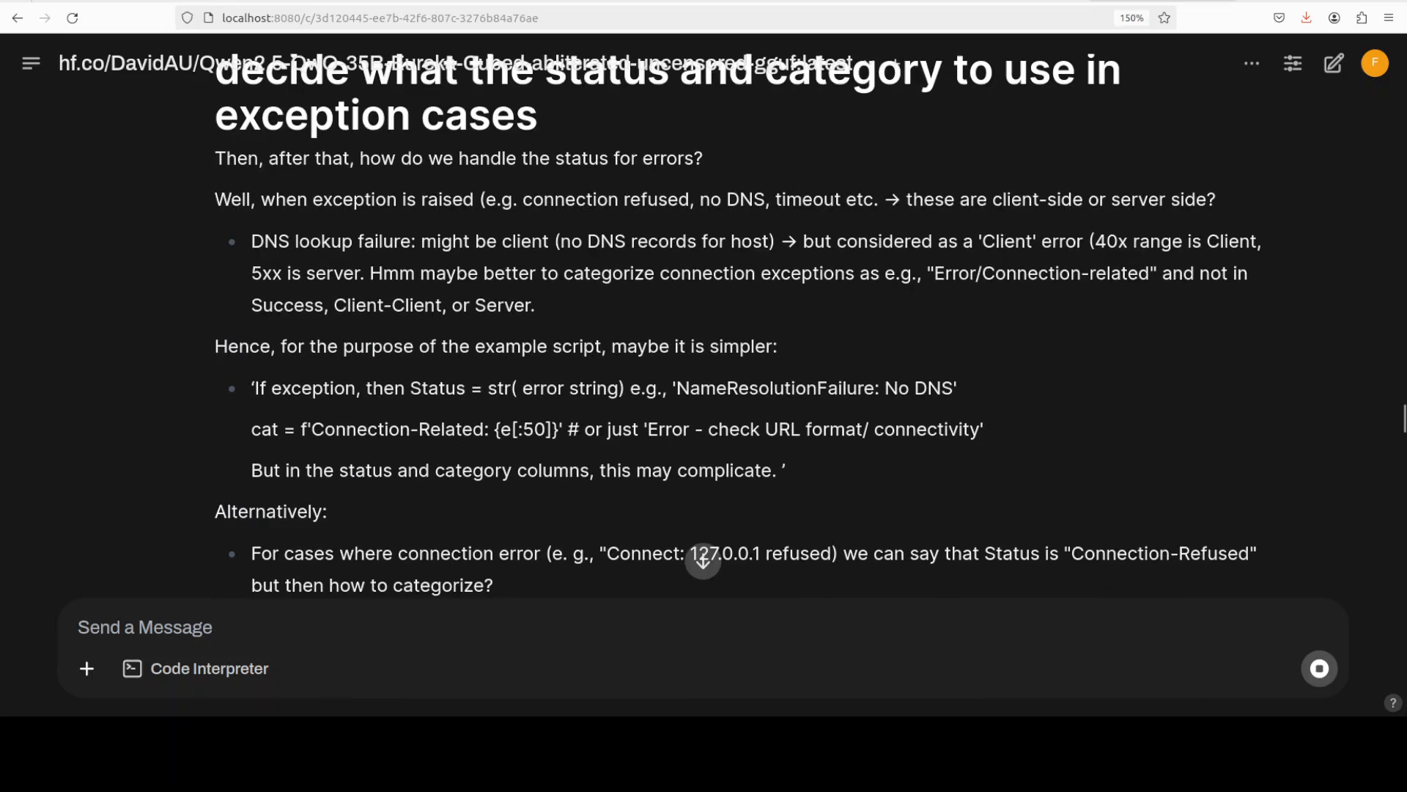
scroll(down, 3)
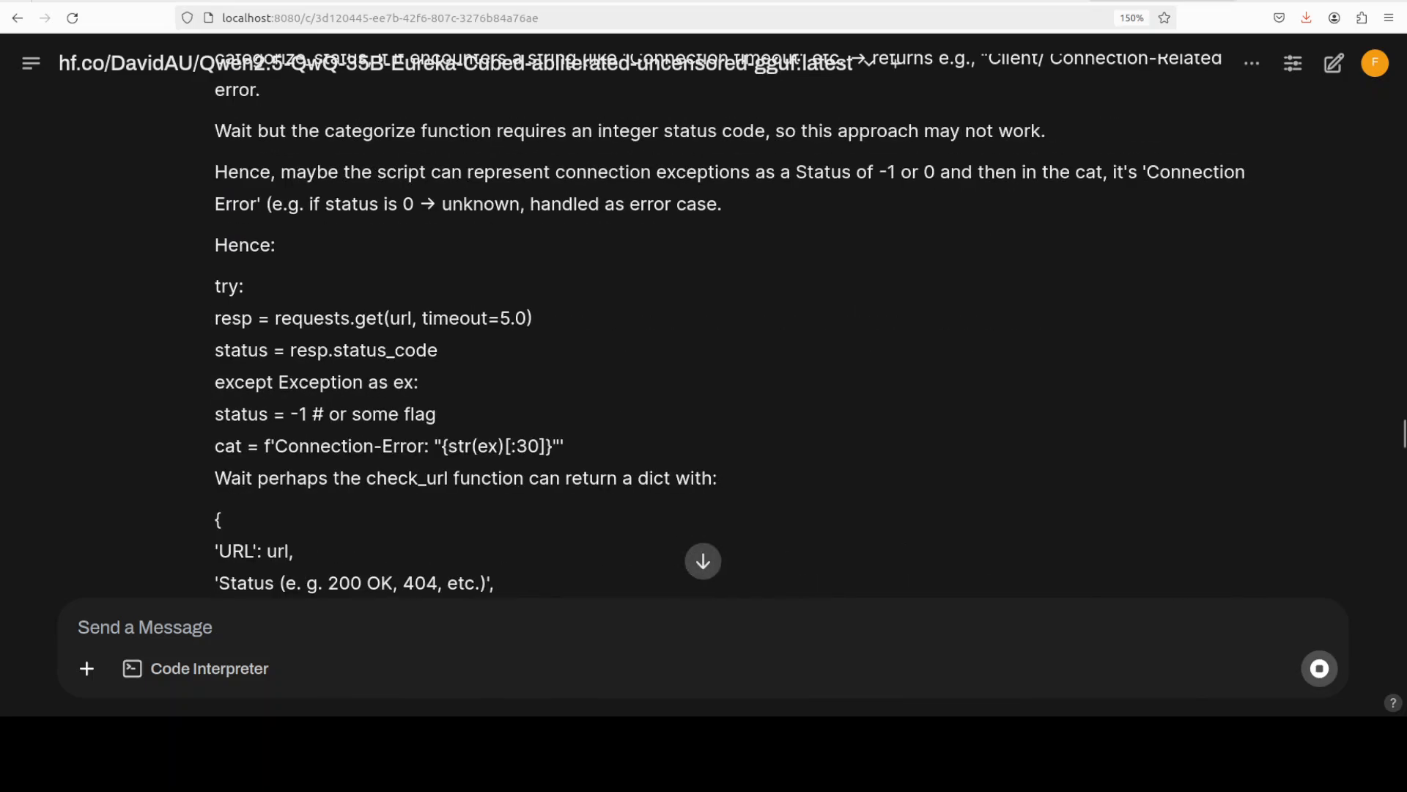
scroll(down, 3)
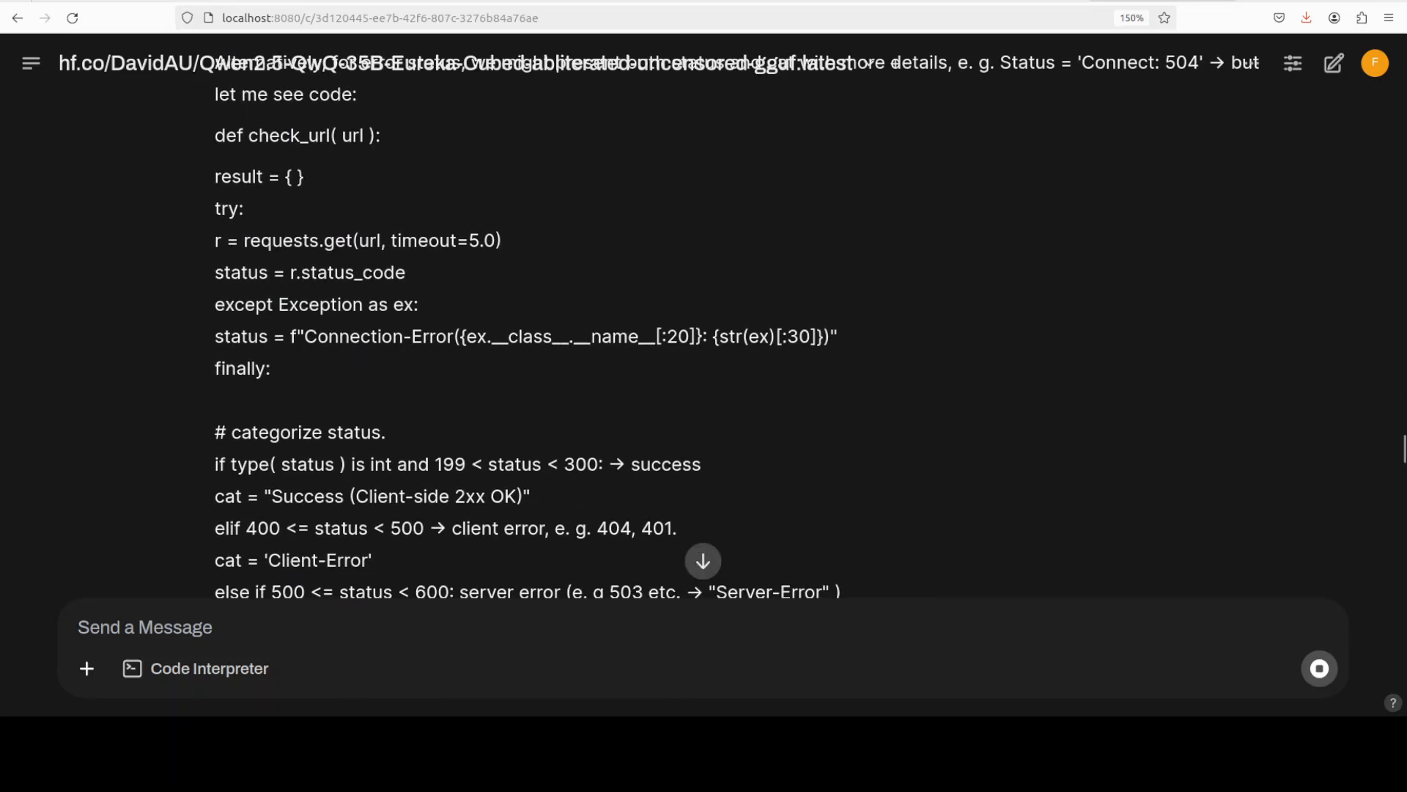
scroll(down, 3)
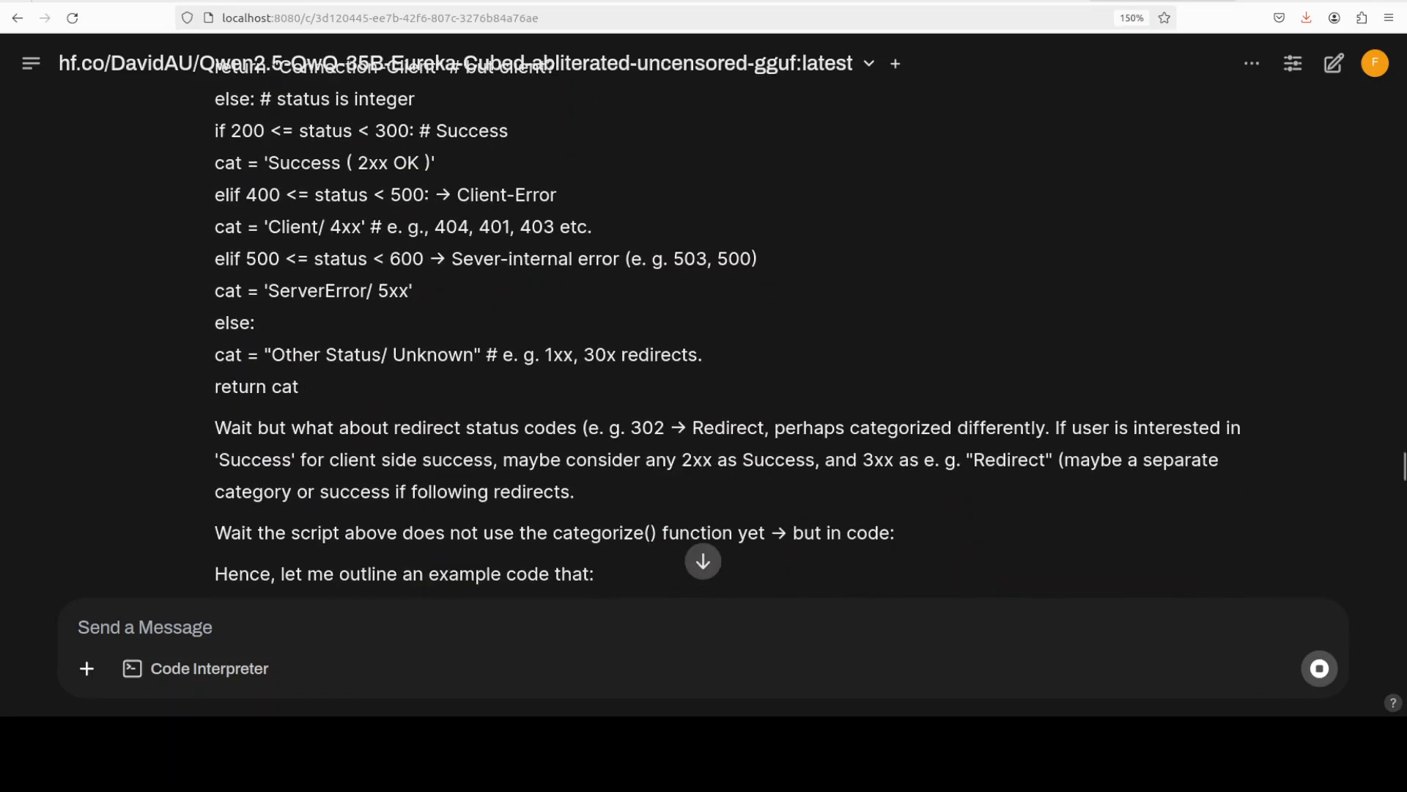
- Review the Example Script, output example tables, CSV modification and edge-case sections
scroll(down, 3)
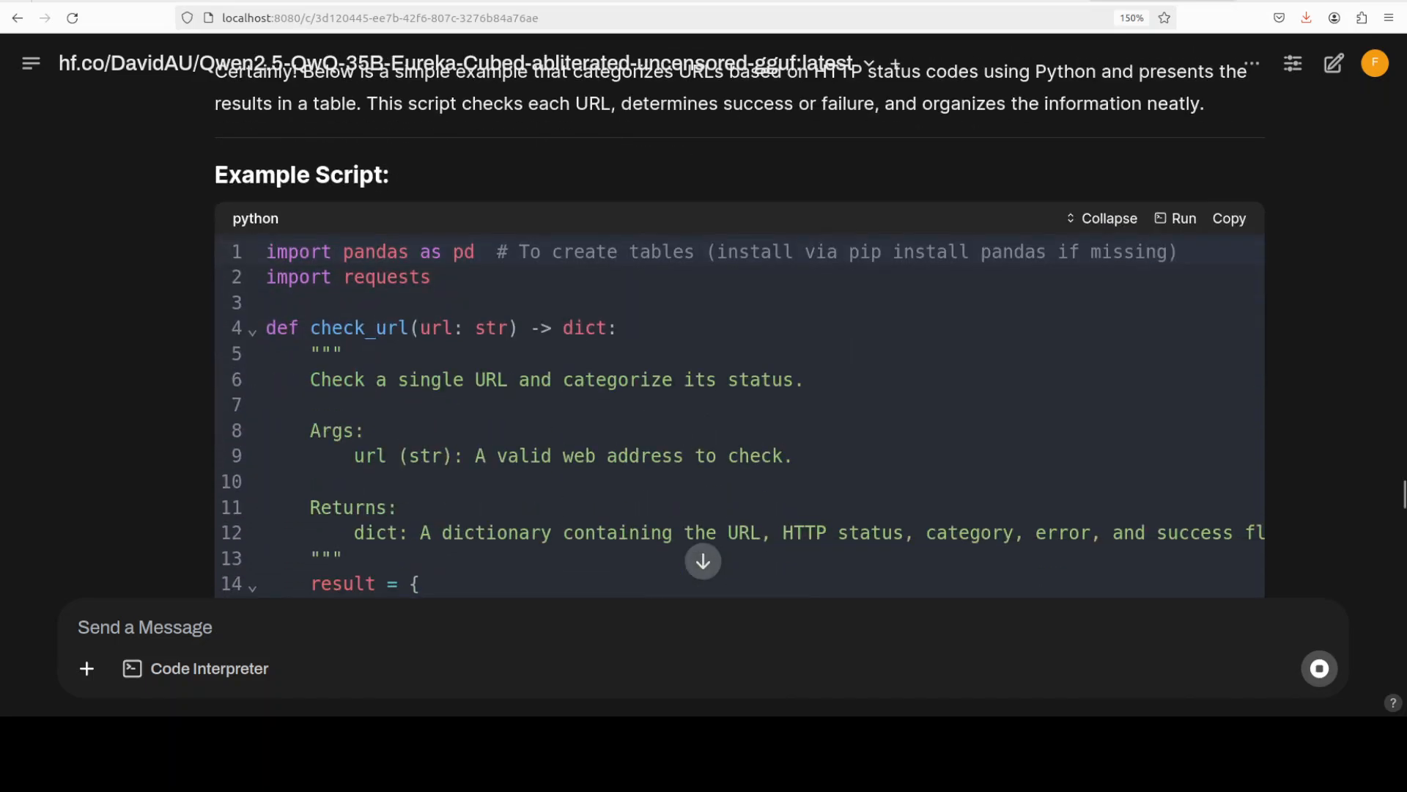
scroll(down, 3)
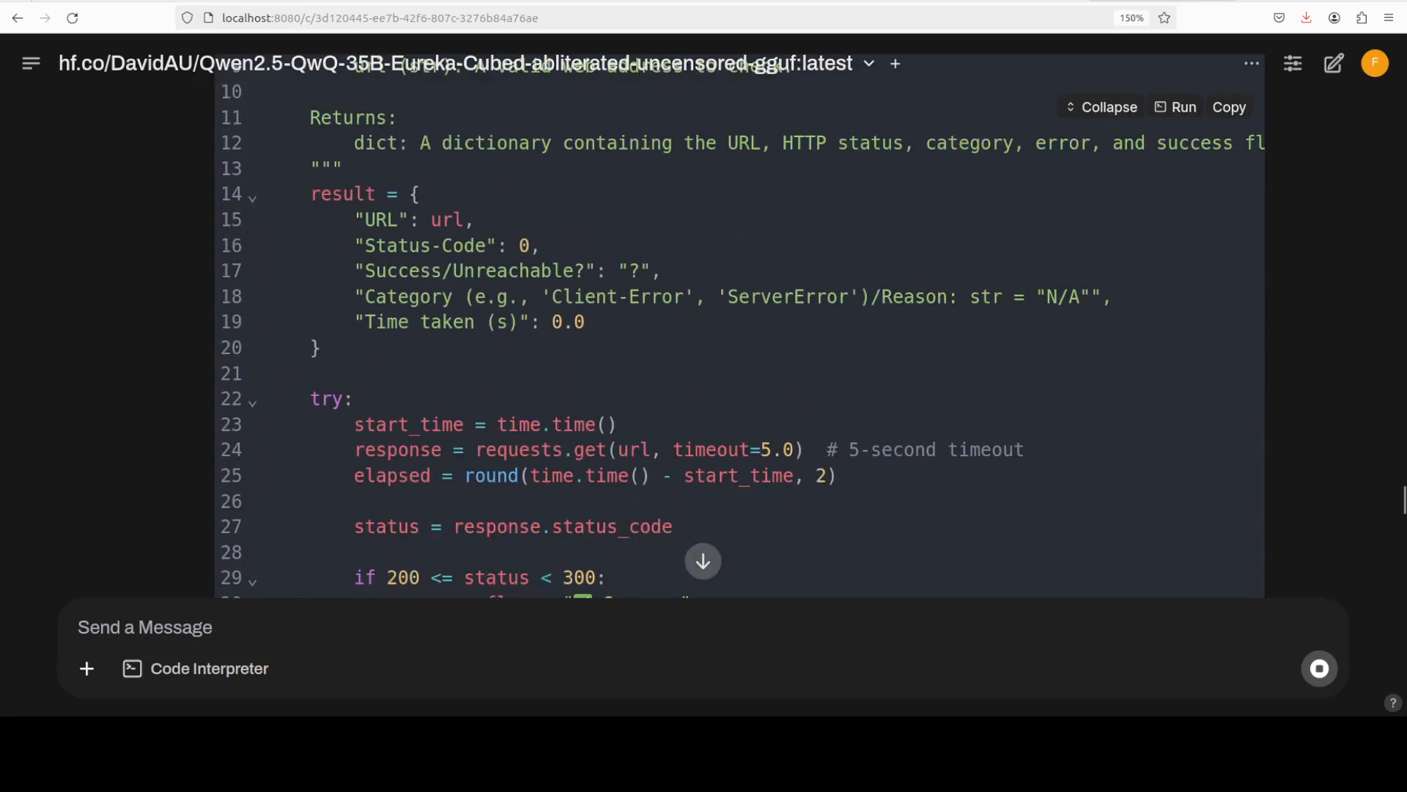
scroll(down, 3)
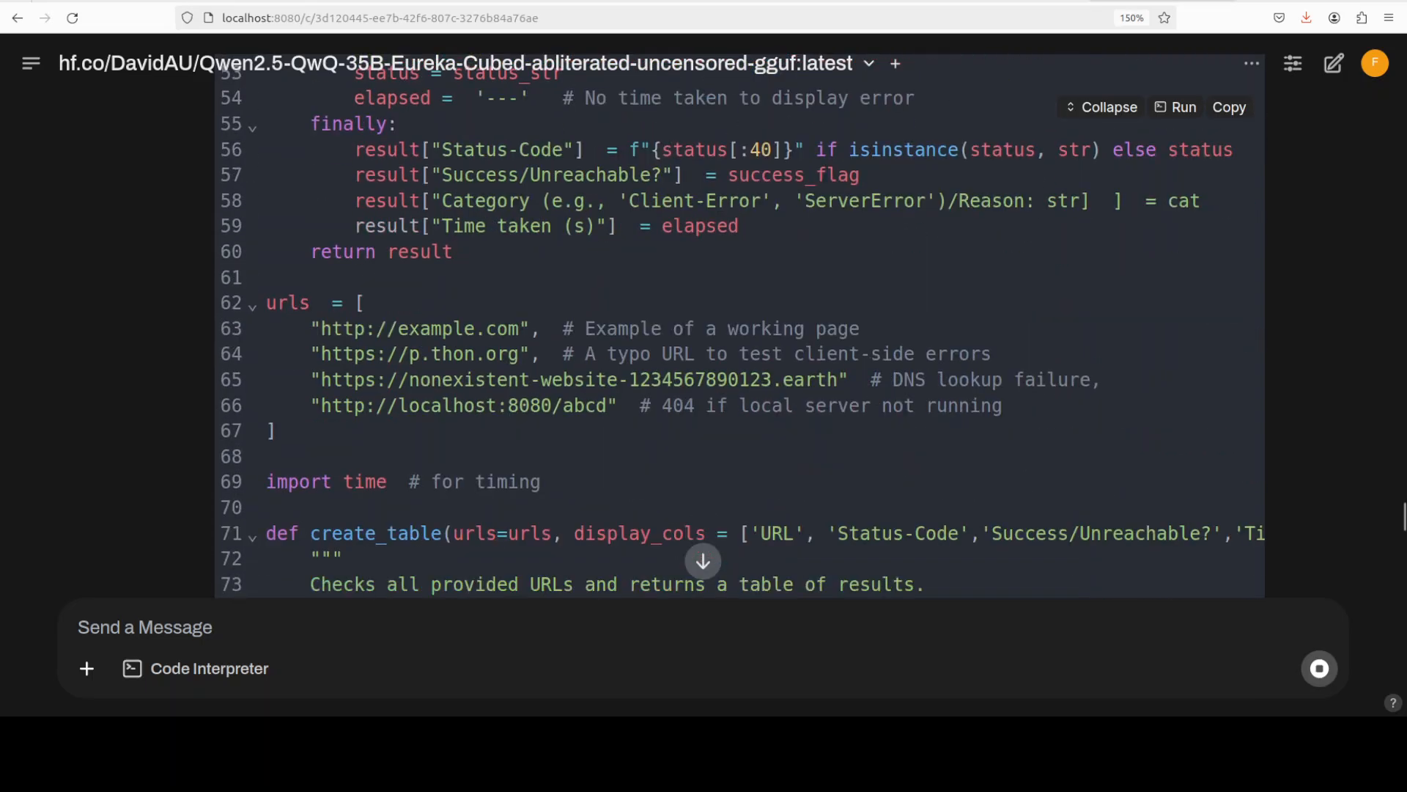
scroll(down, 3)
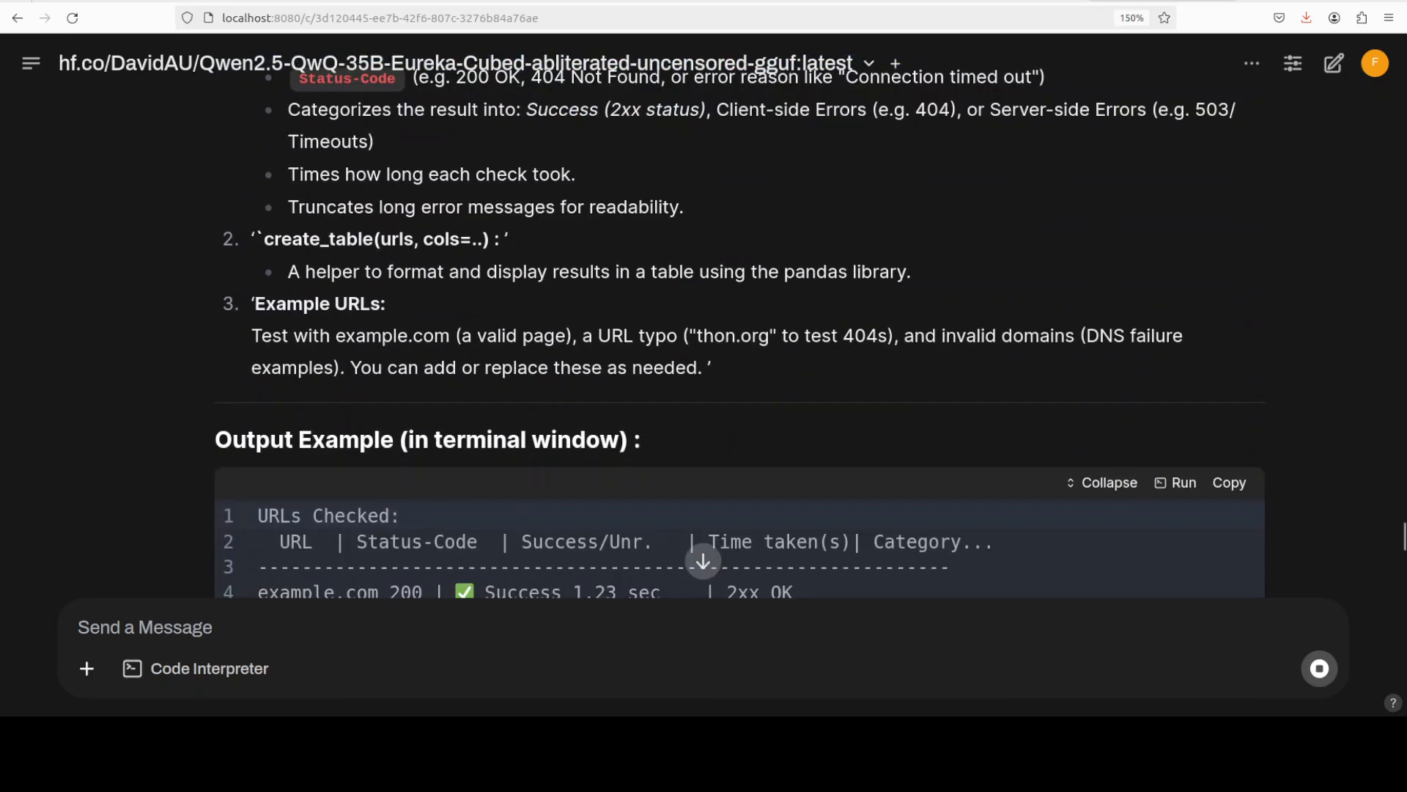
scroll(down, 3)
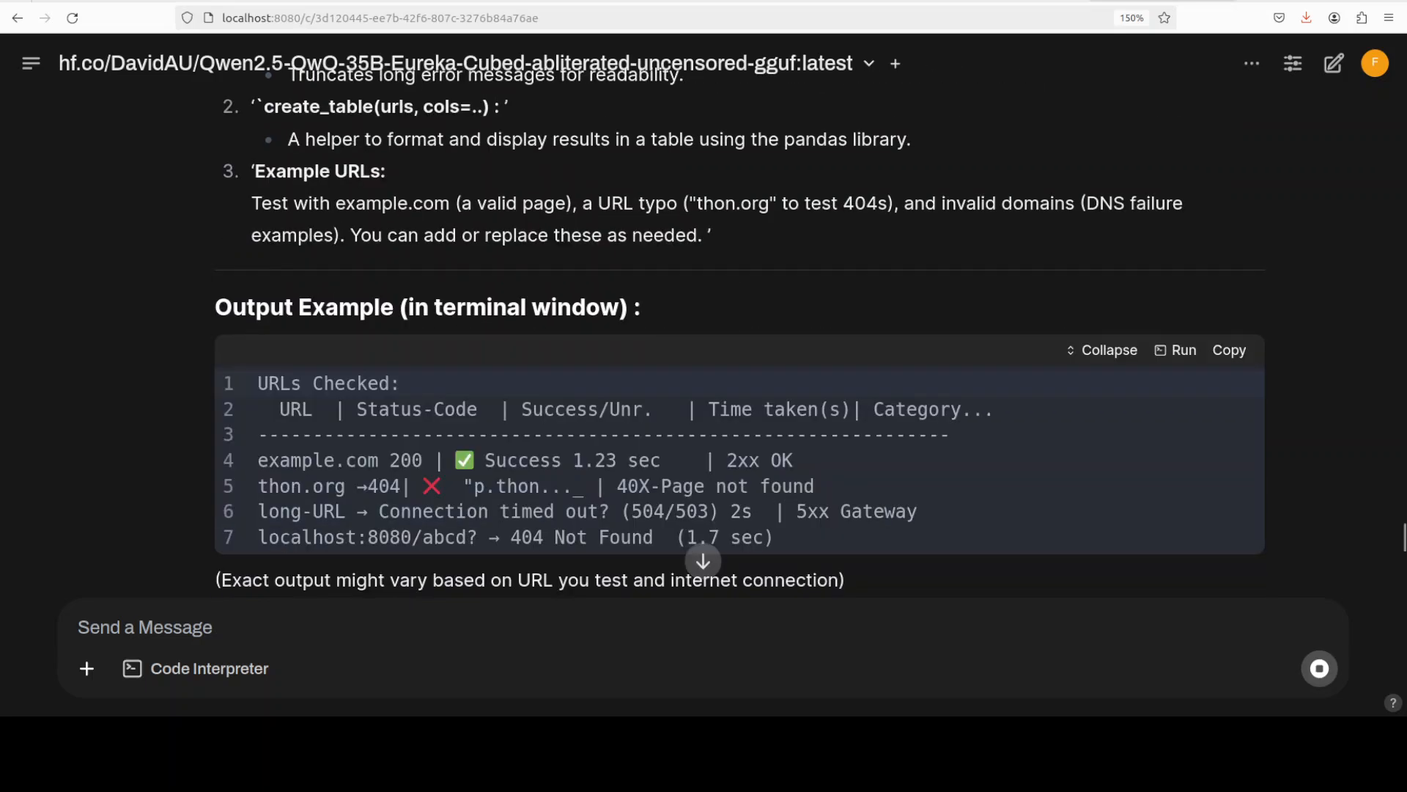
scroll(down, 3)
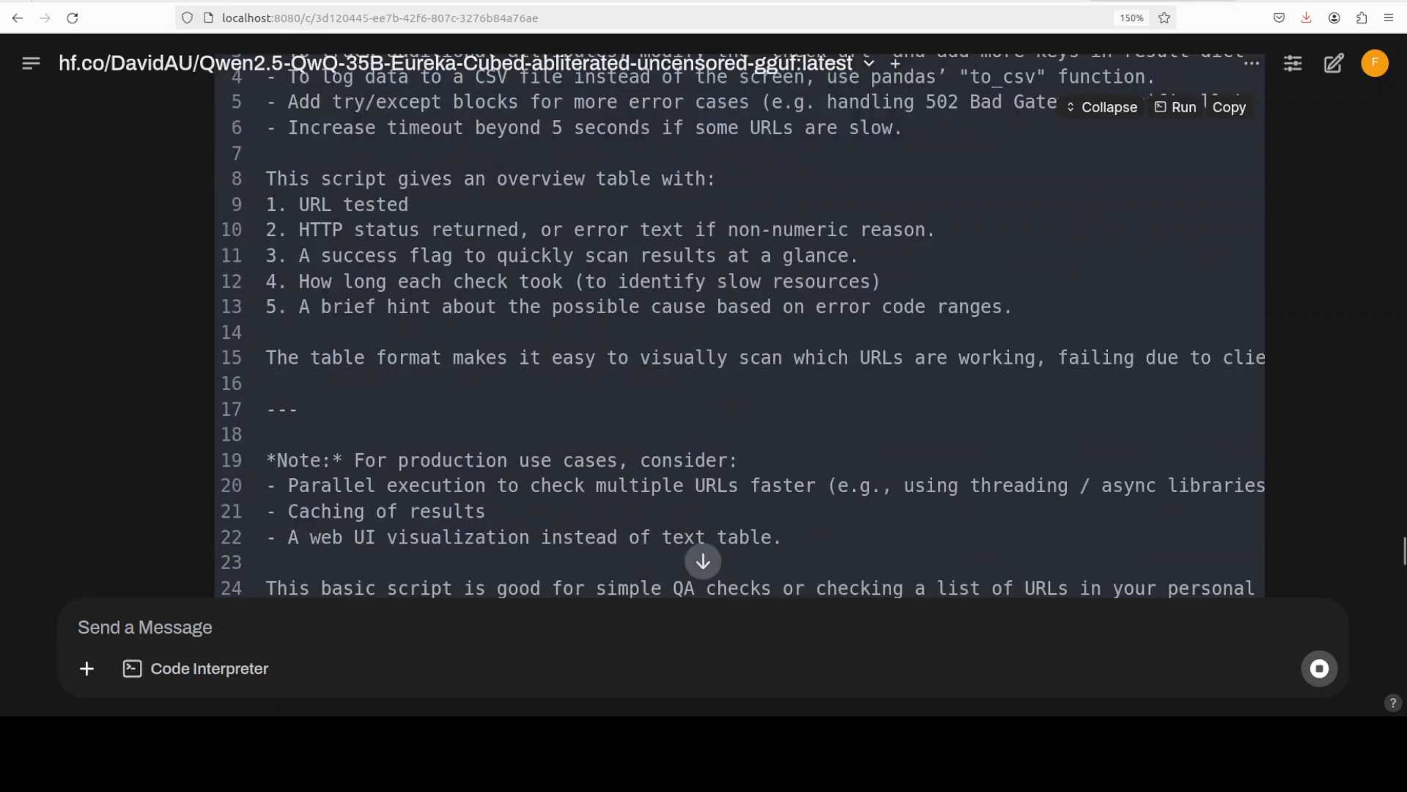
scroll(down, 3)
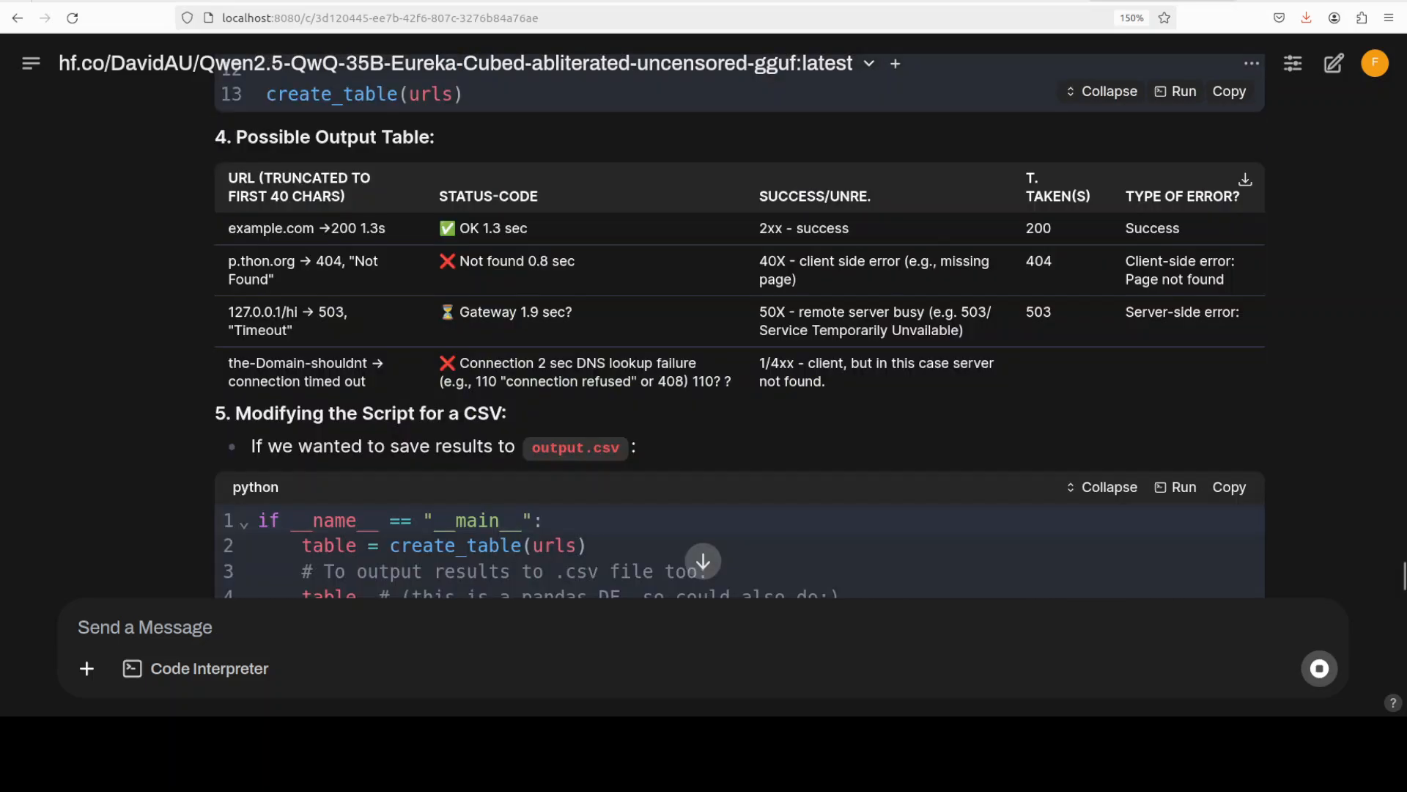
scroll(down, 3)
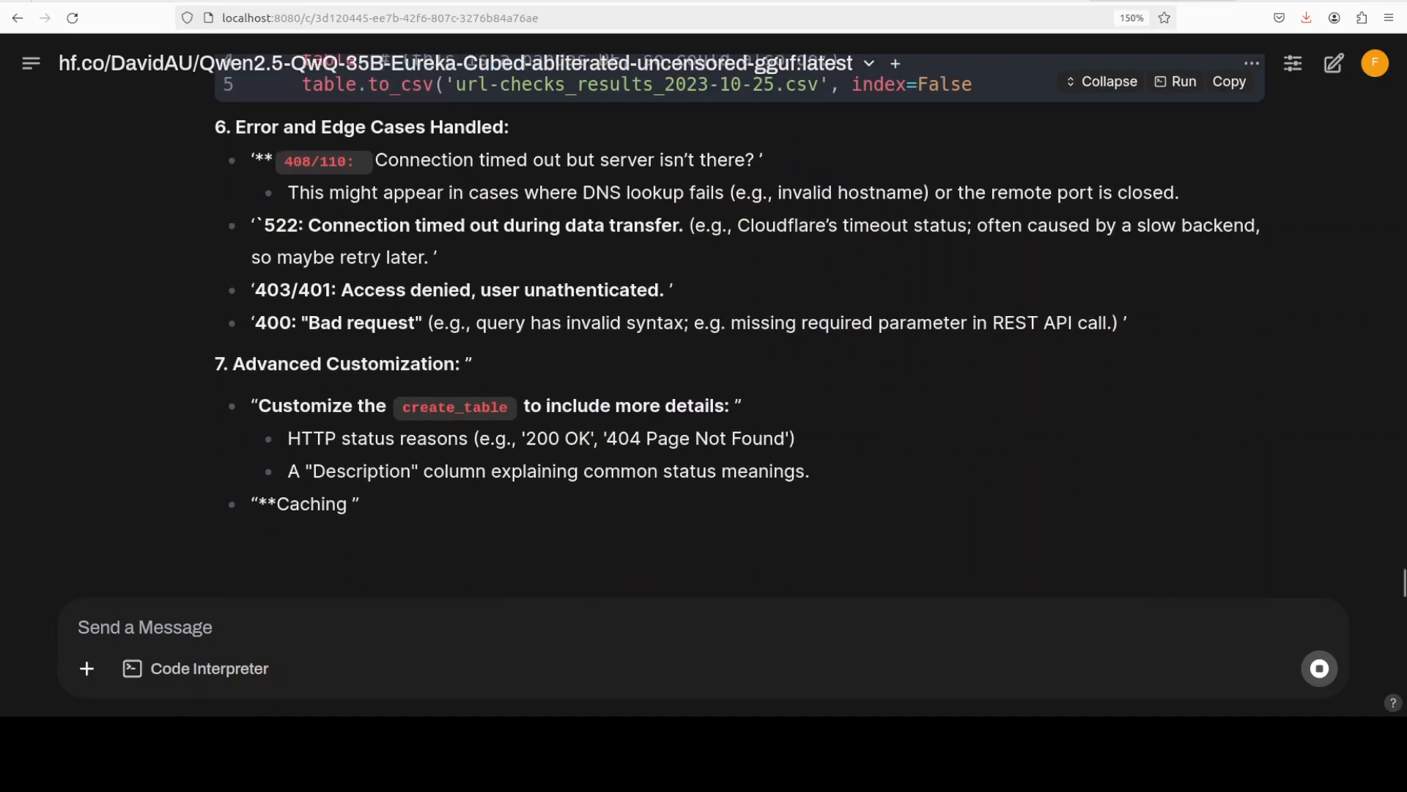
scroll(down, 3)
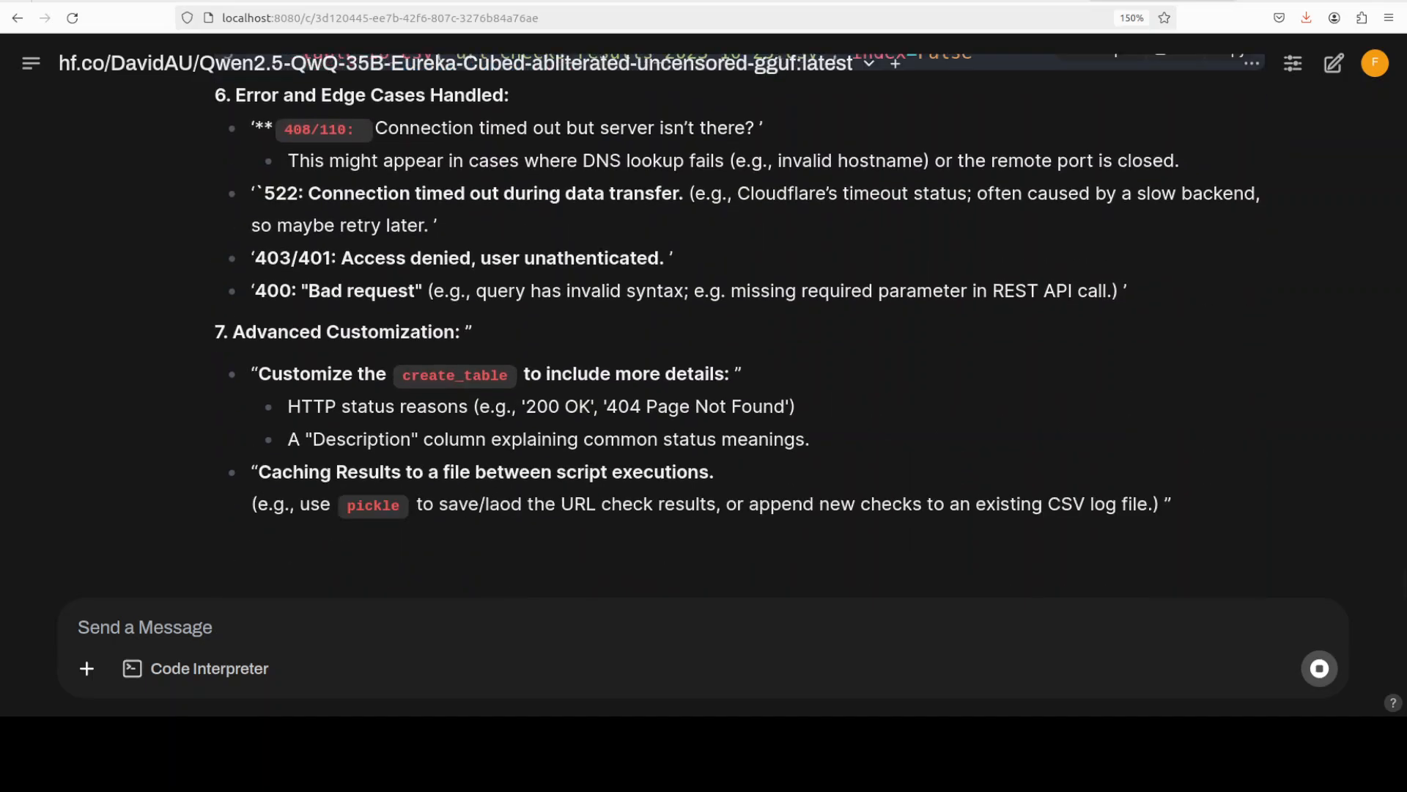
scroll(down, 3)
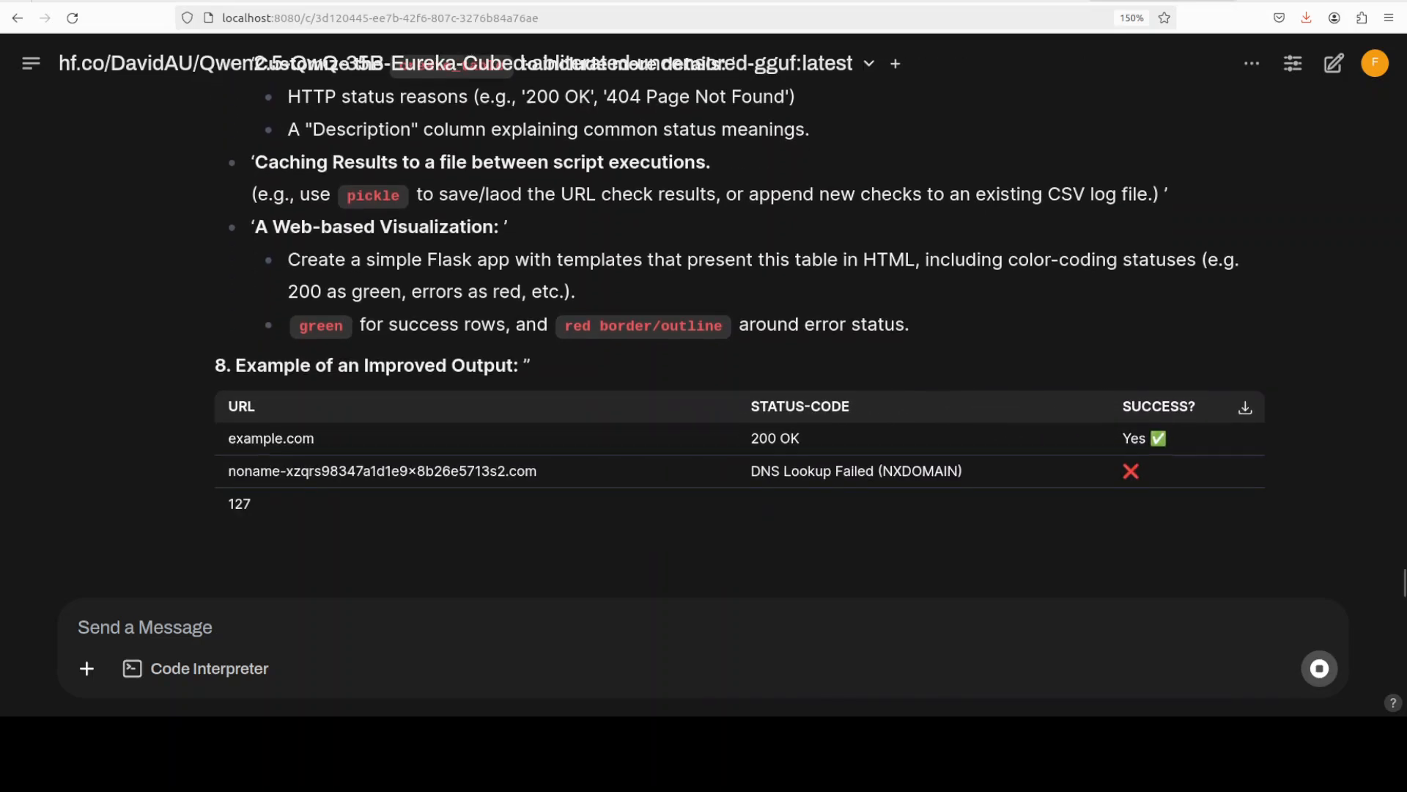
scroll(down, 3)
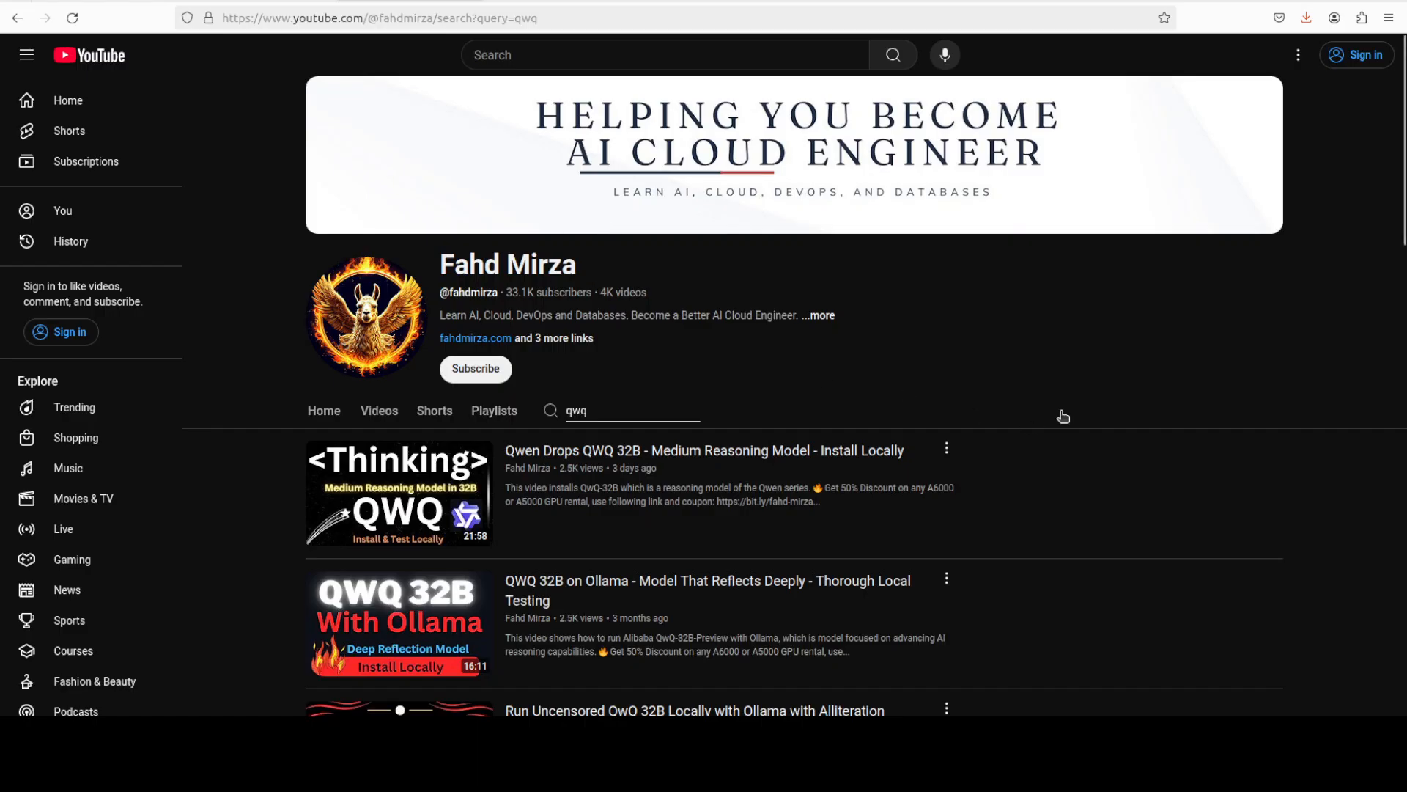
mouse_move(1085, 419)
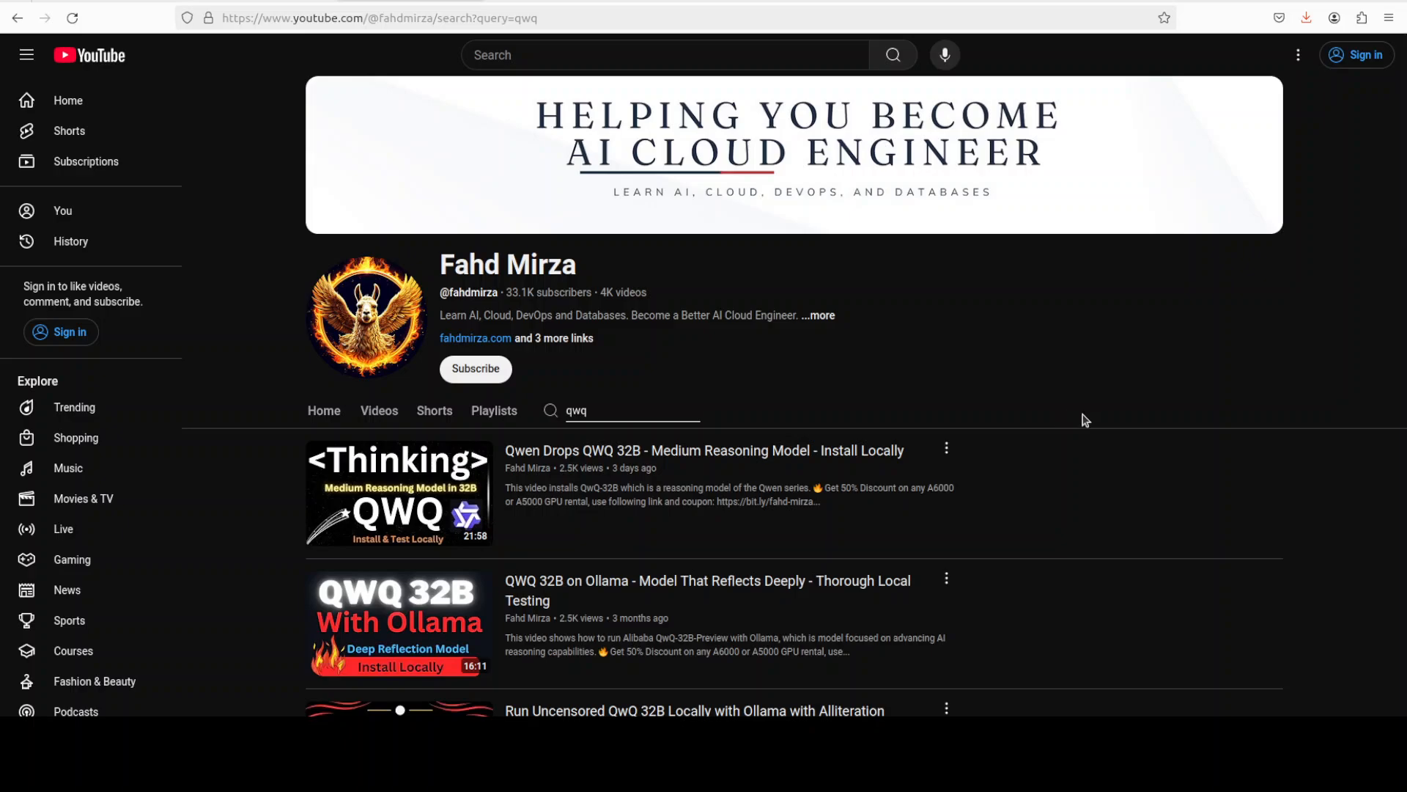